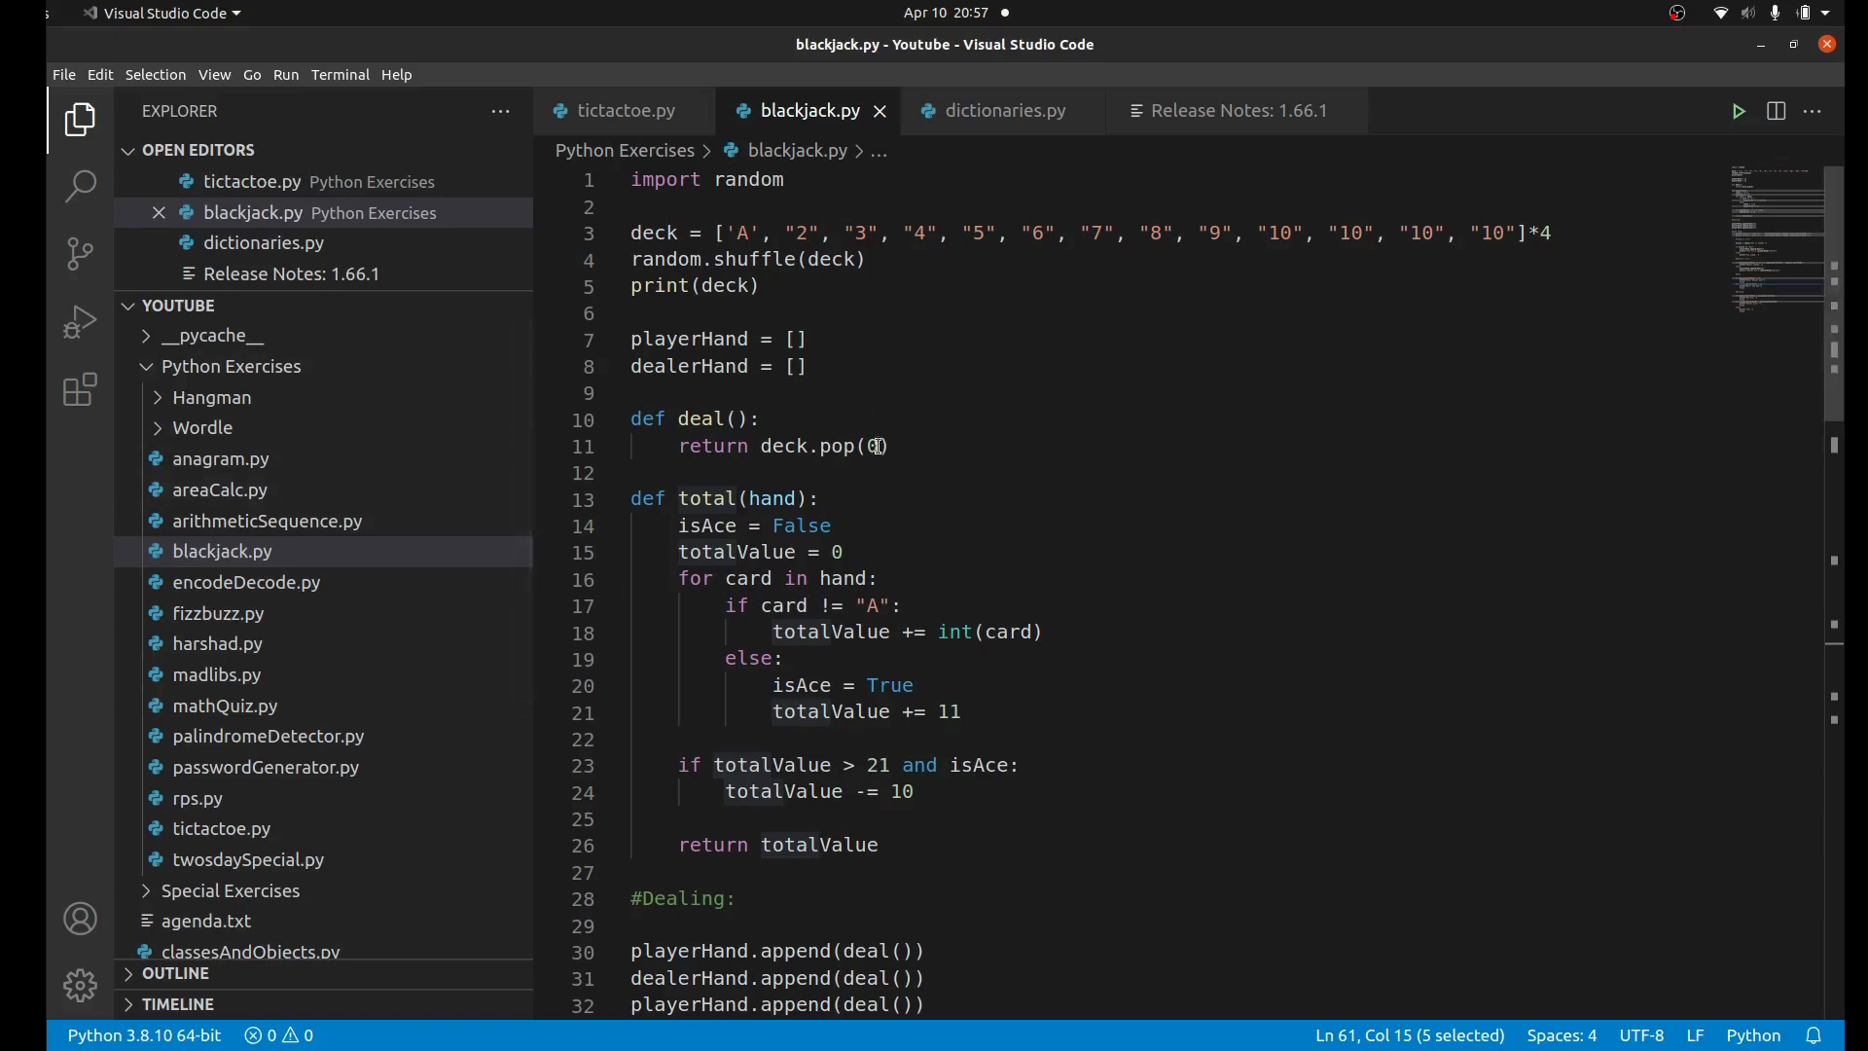
mouse_move(828, 419)
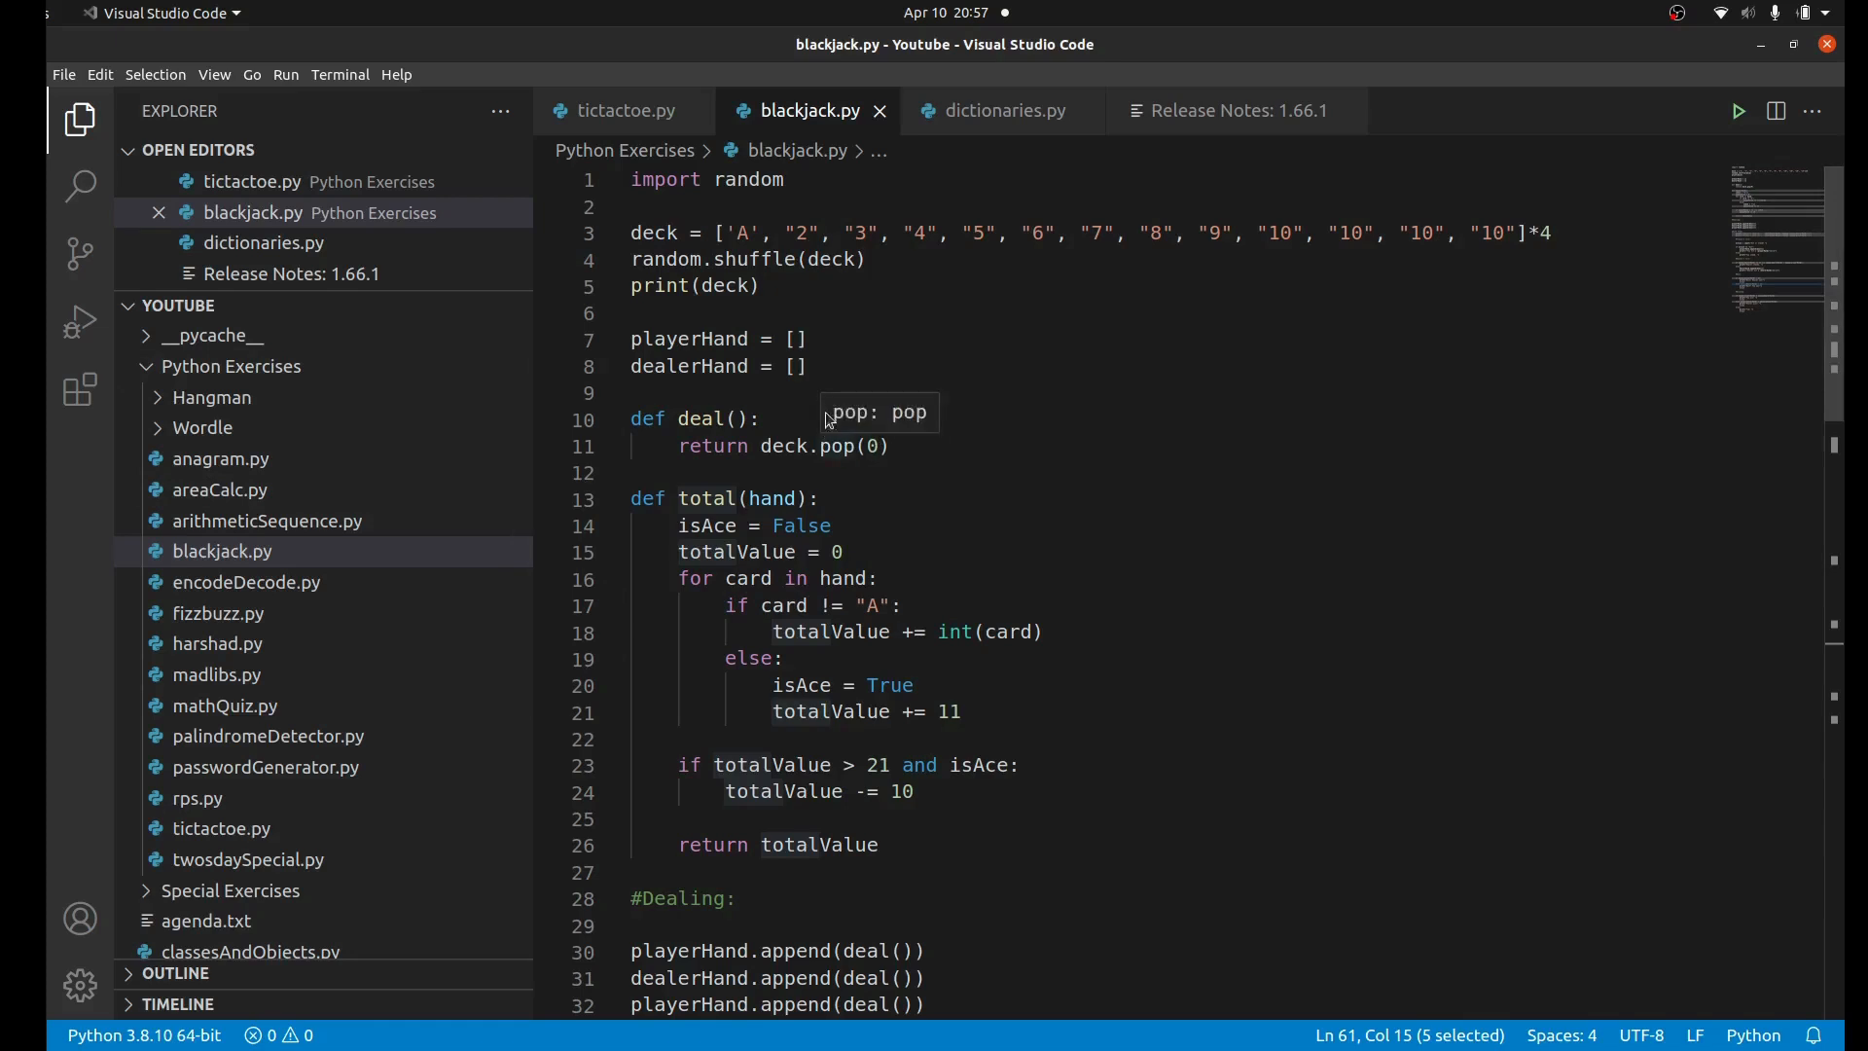
mouse_move(785, 374)
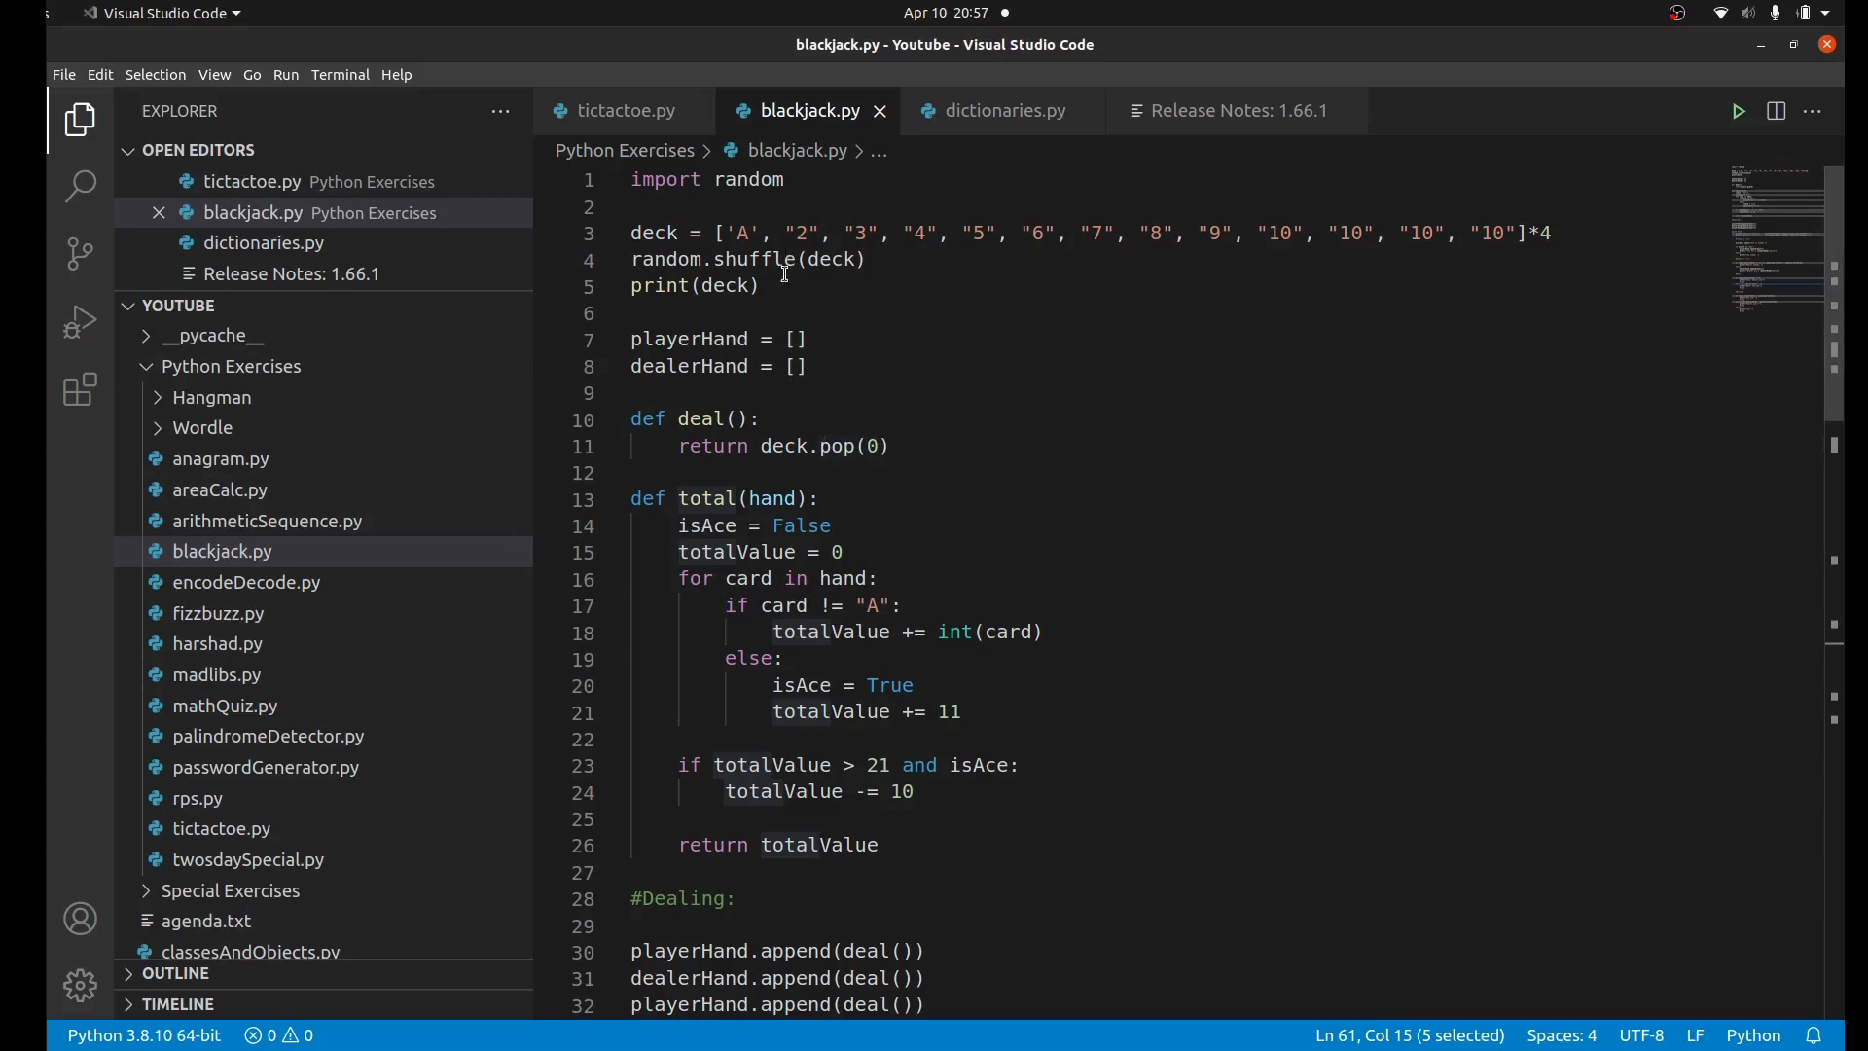
mouse_move(939, 675)
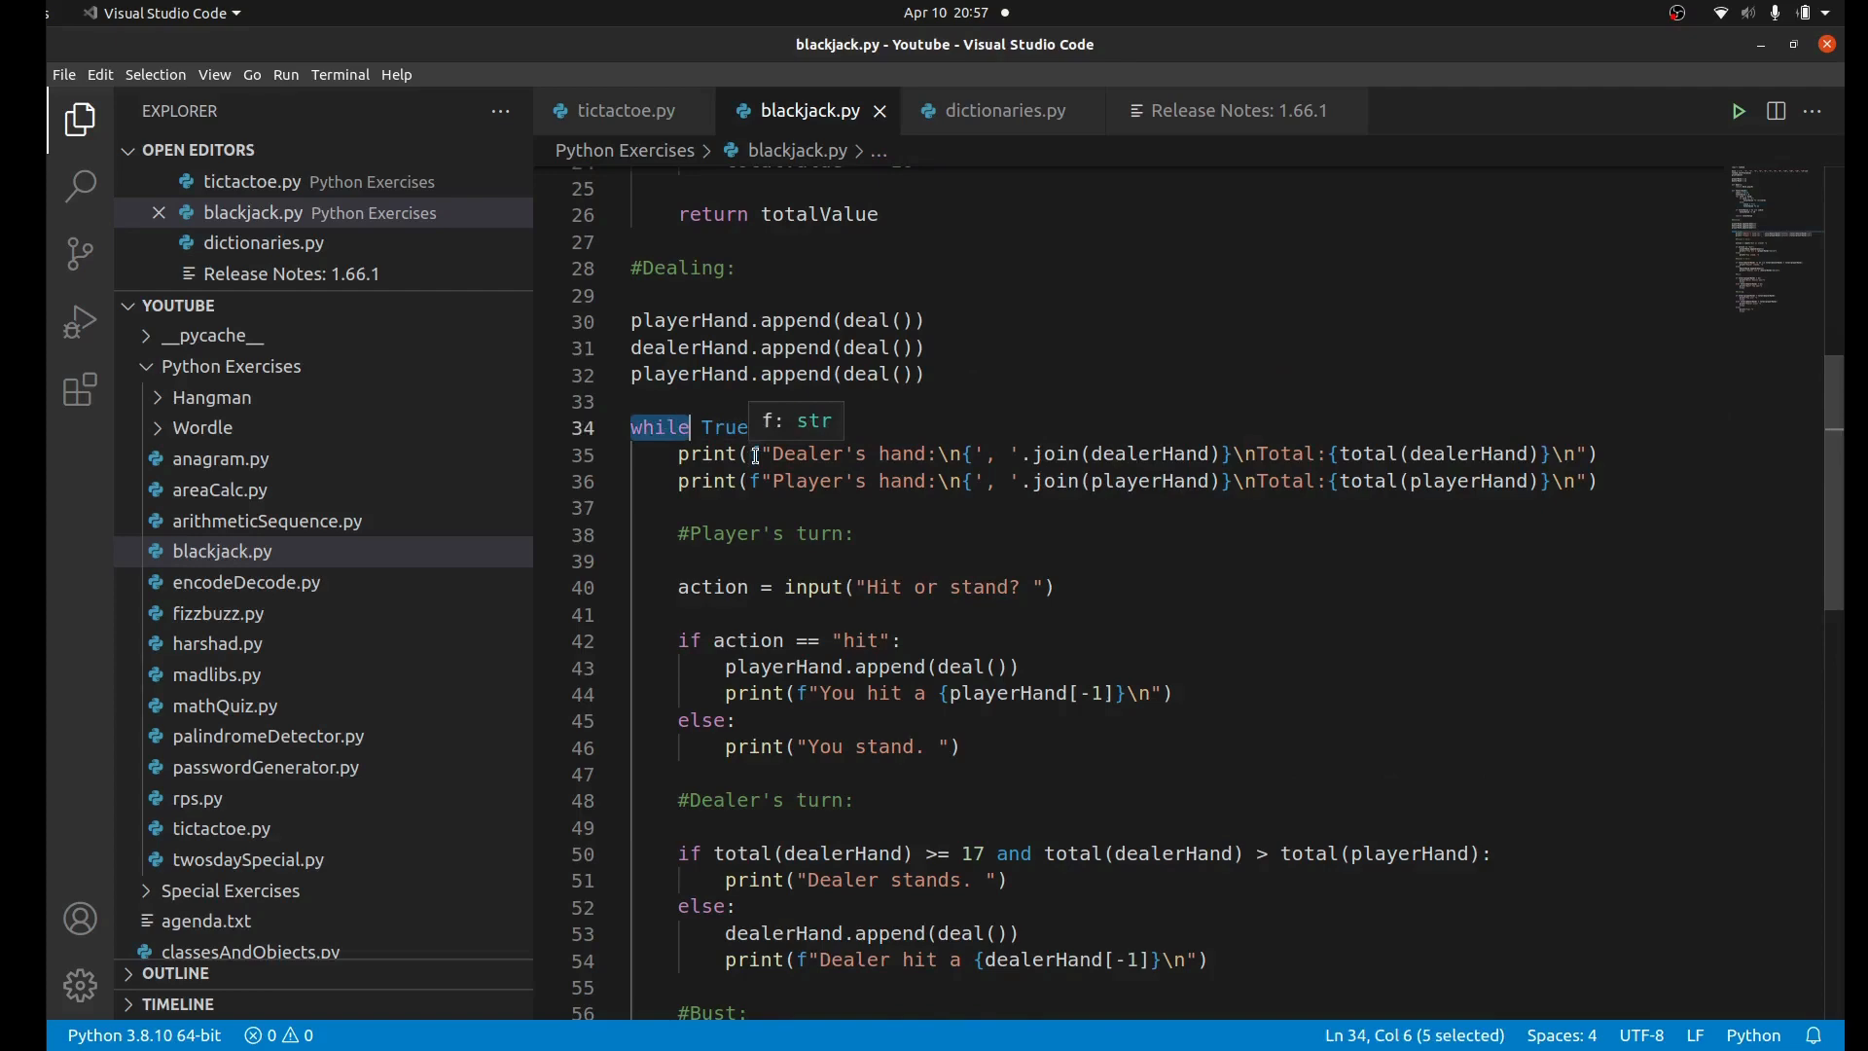
Step: Scroll through blackjack.py and highlight parts of the deck list while explaining it
scroll("down", 3)
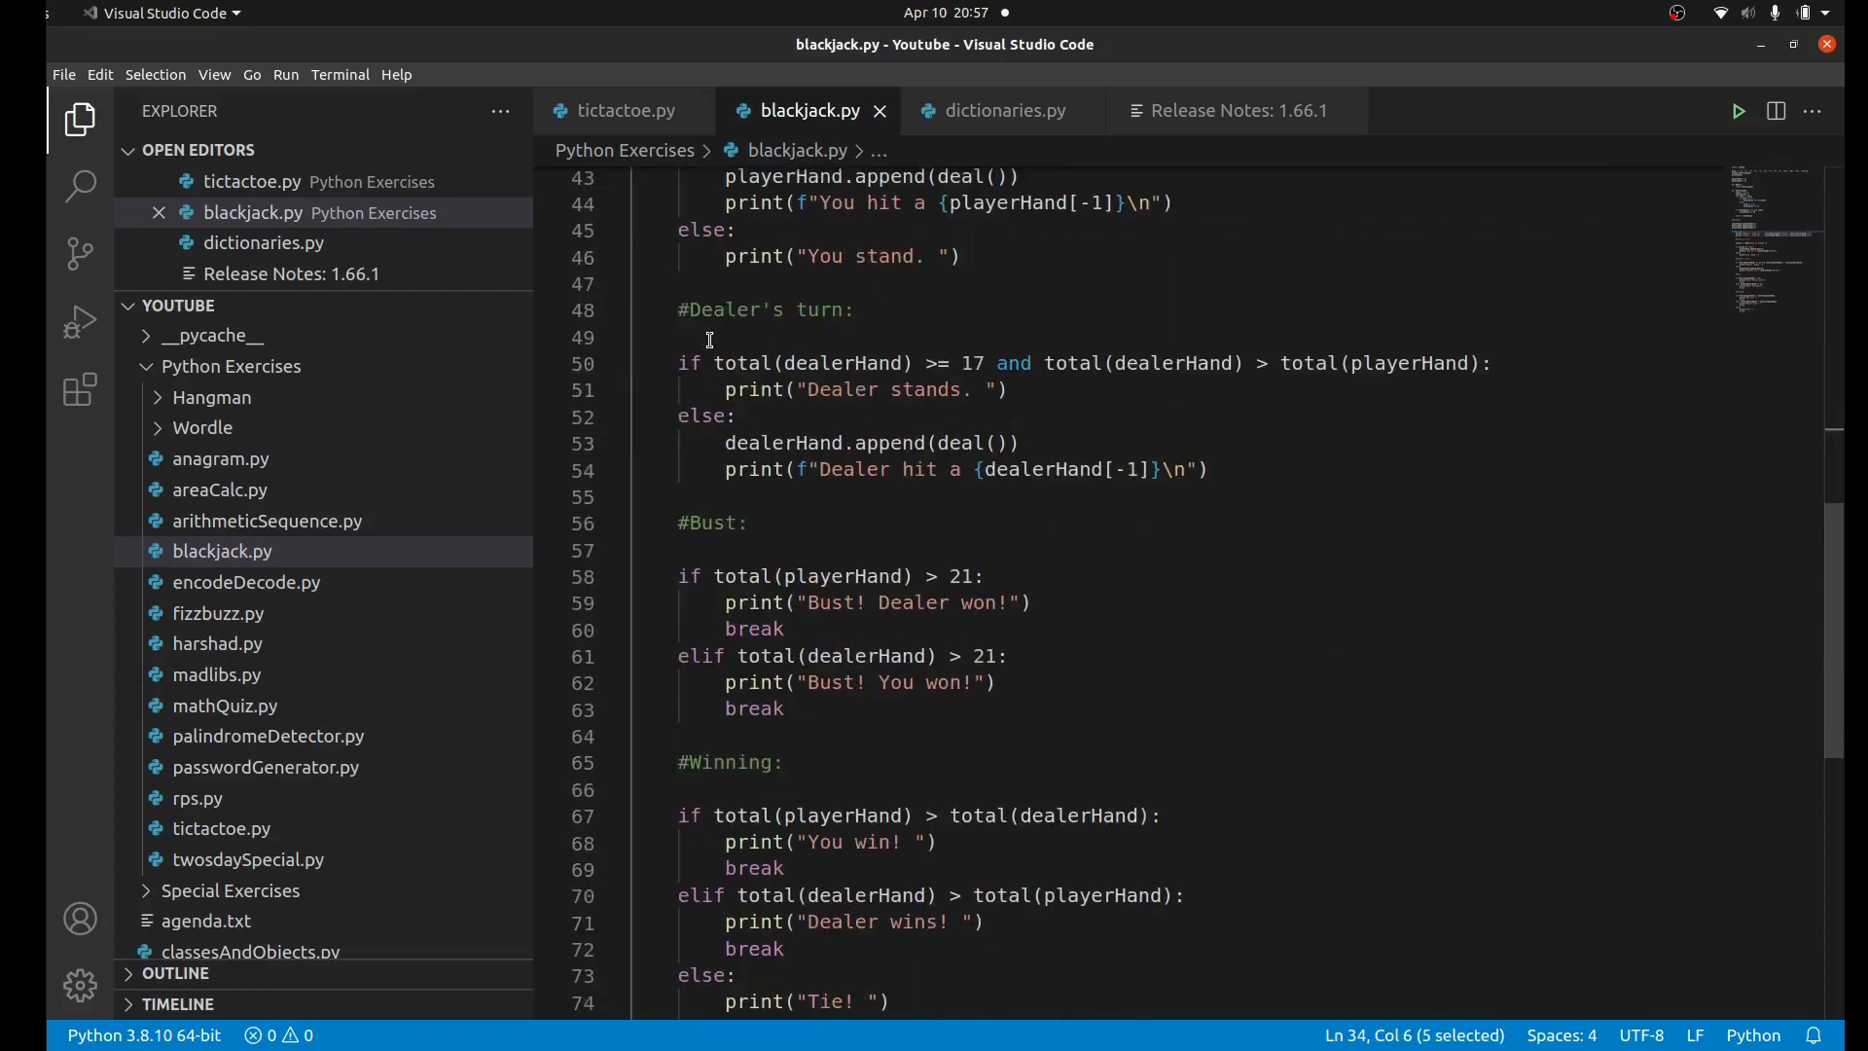
scroll("down", 3)
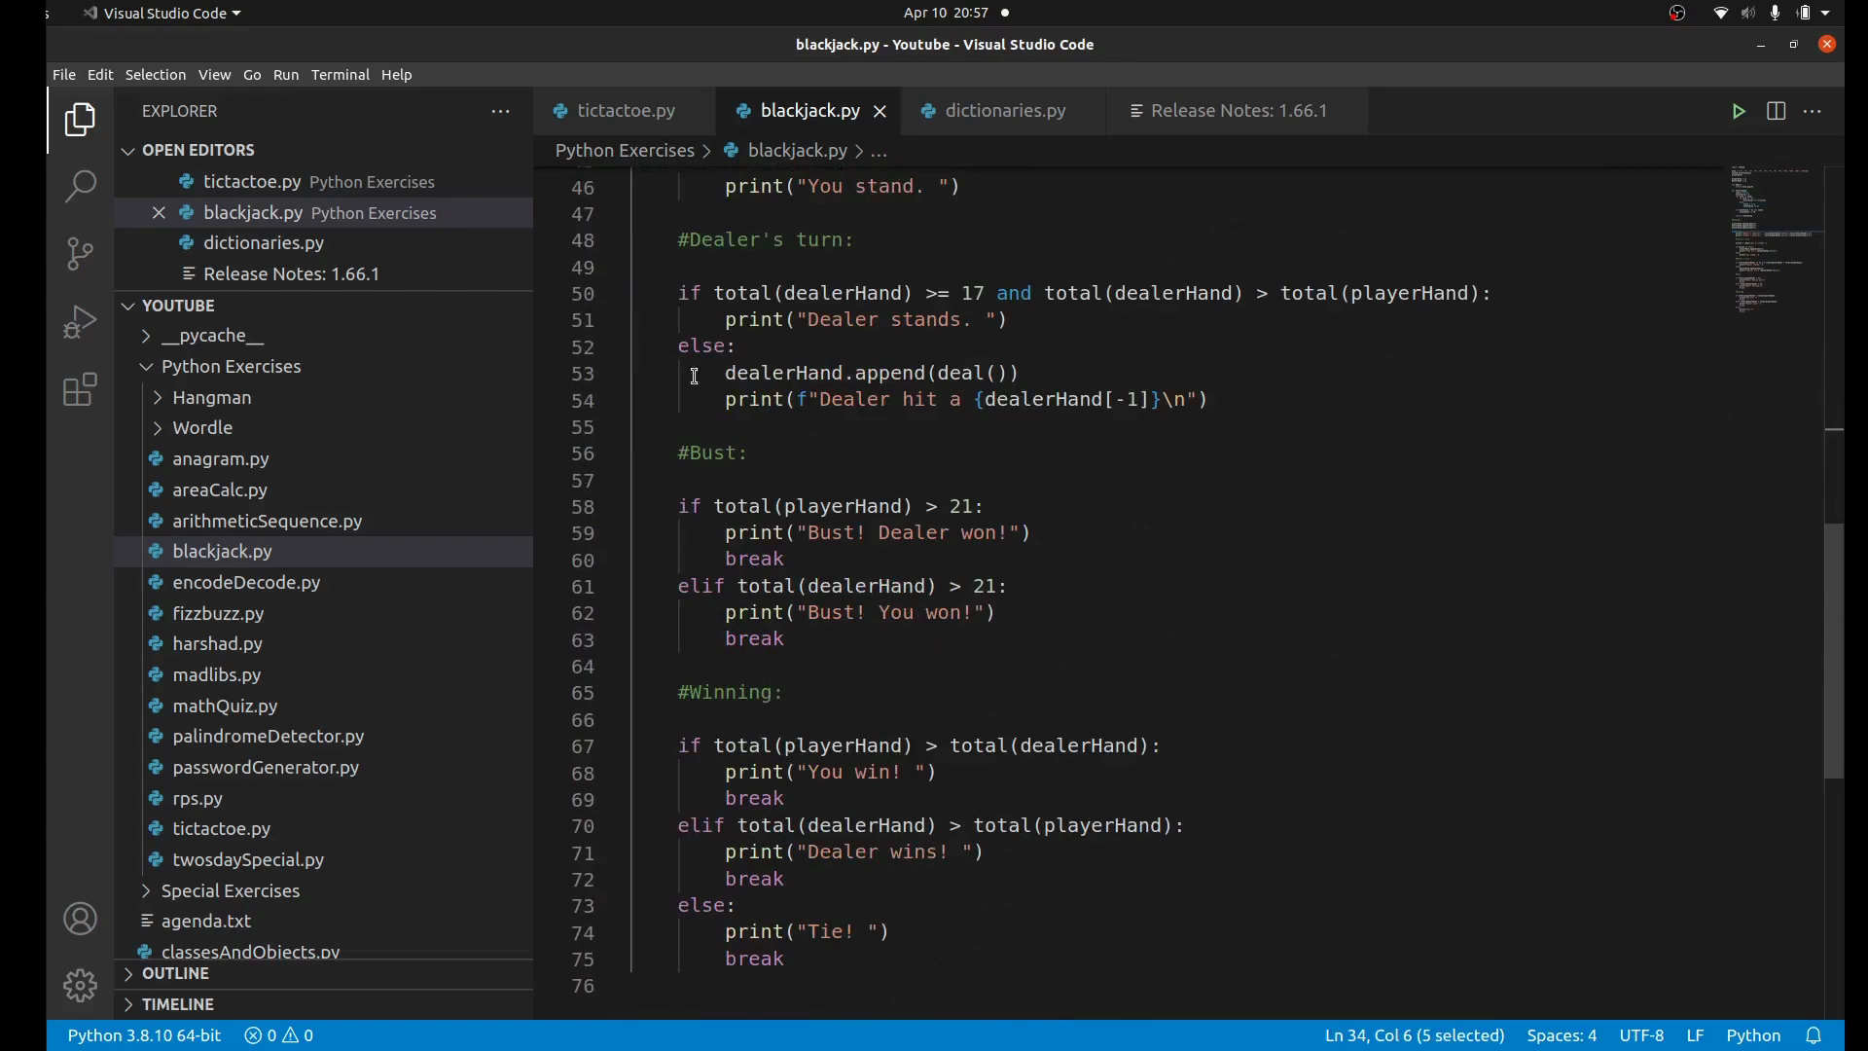
double_click(713, 453)
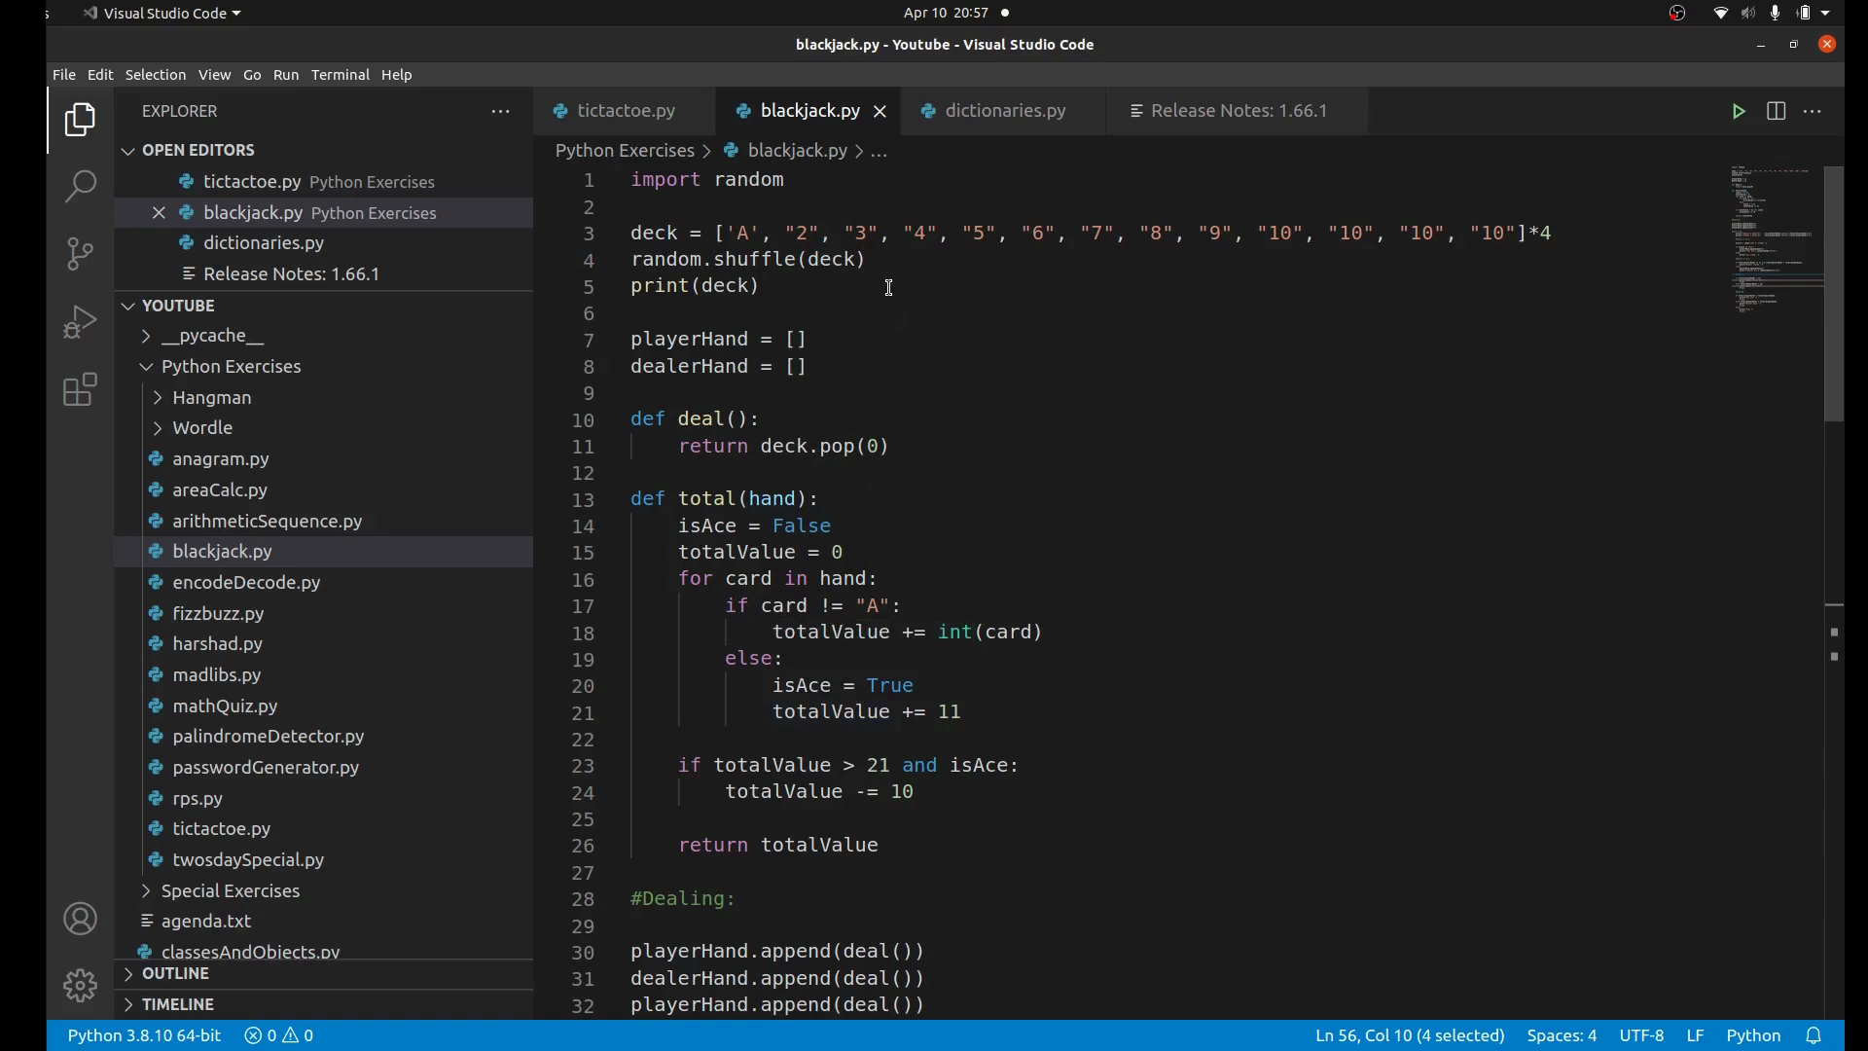
left_click(750, 285)
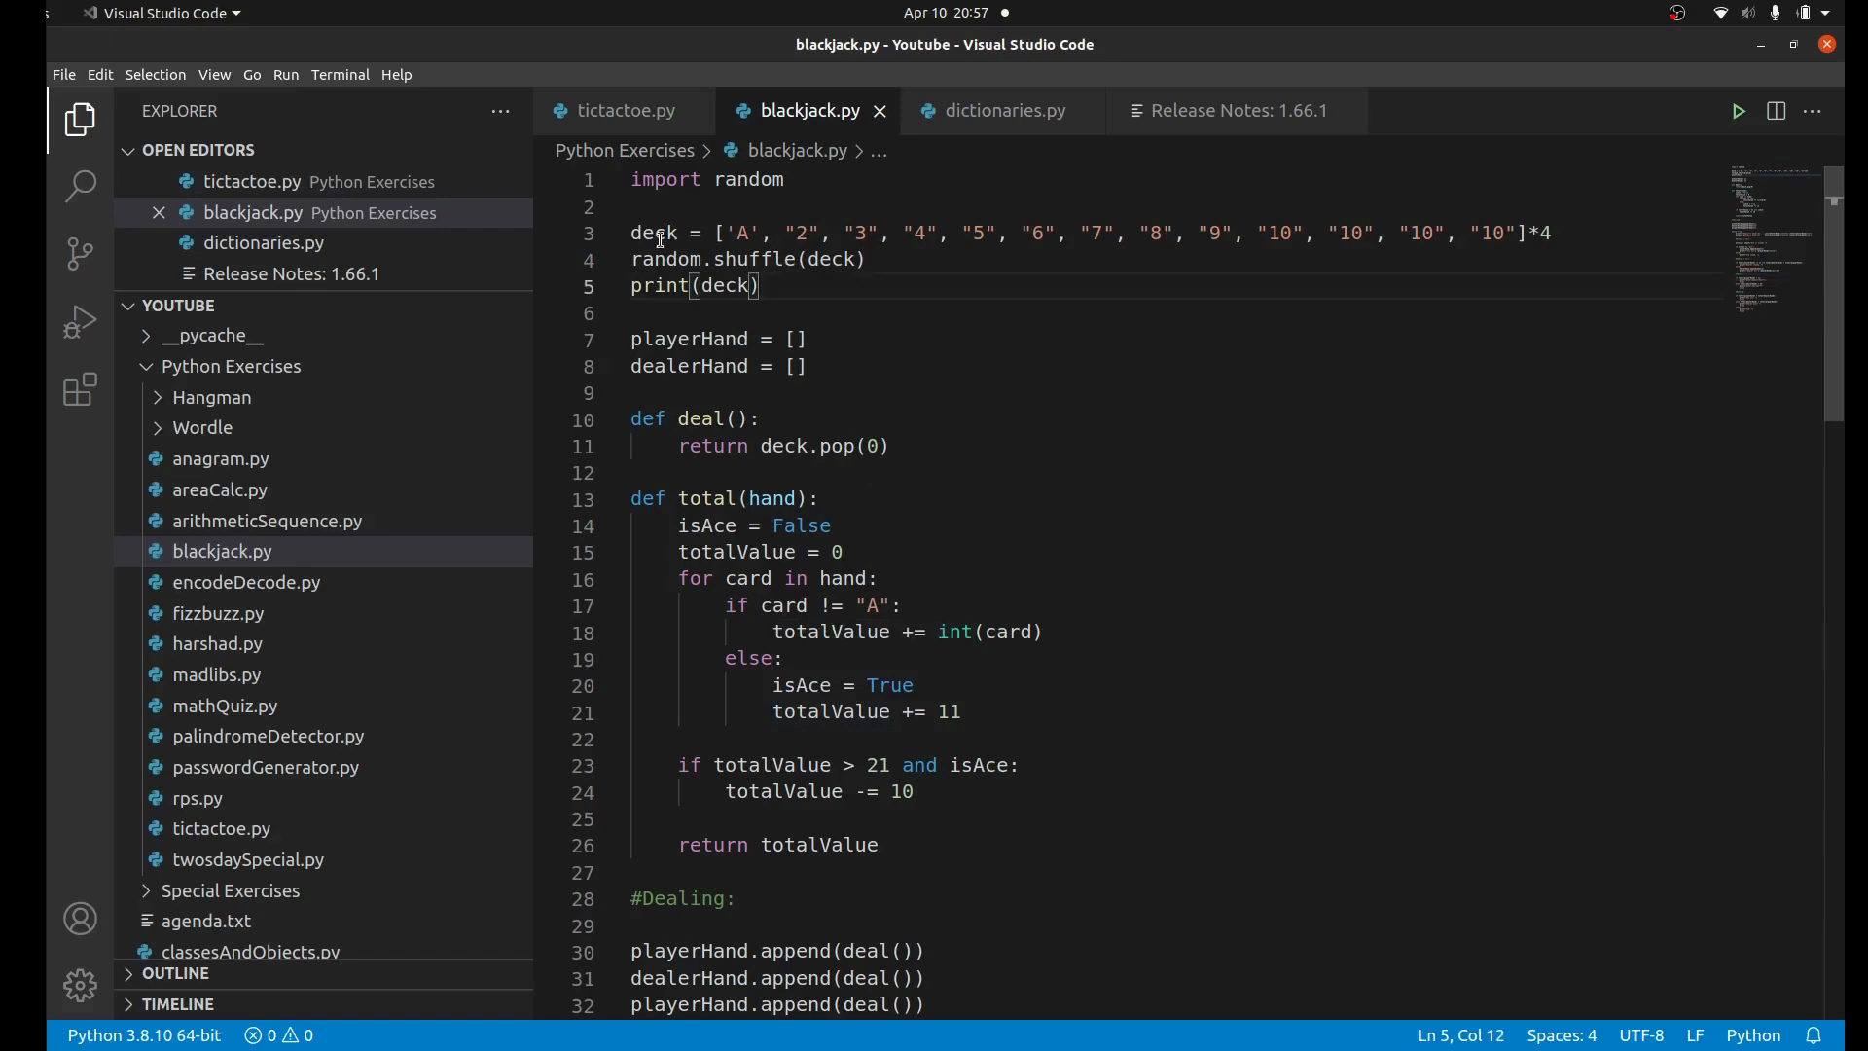
double_click(688, 339)
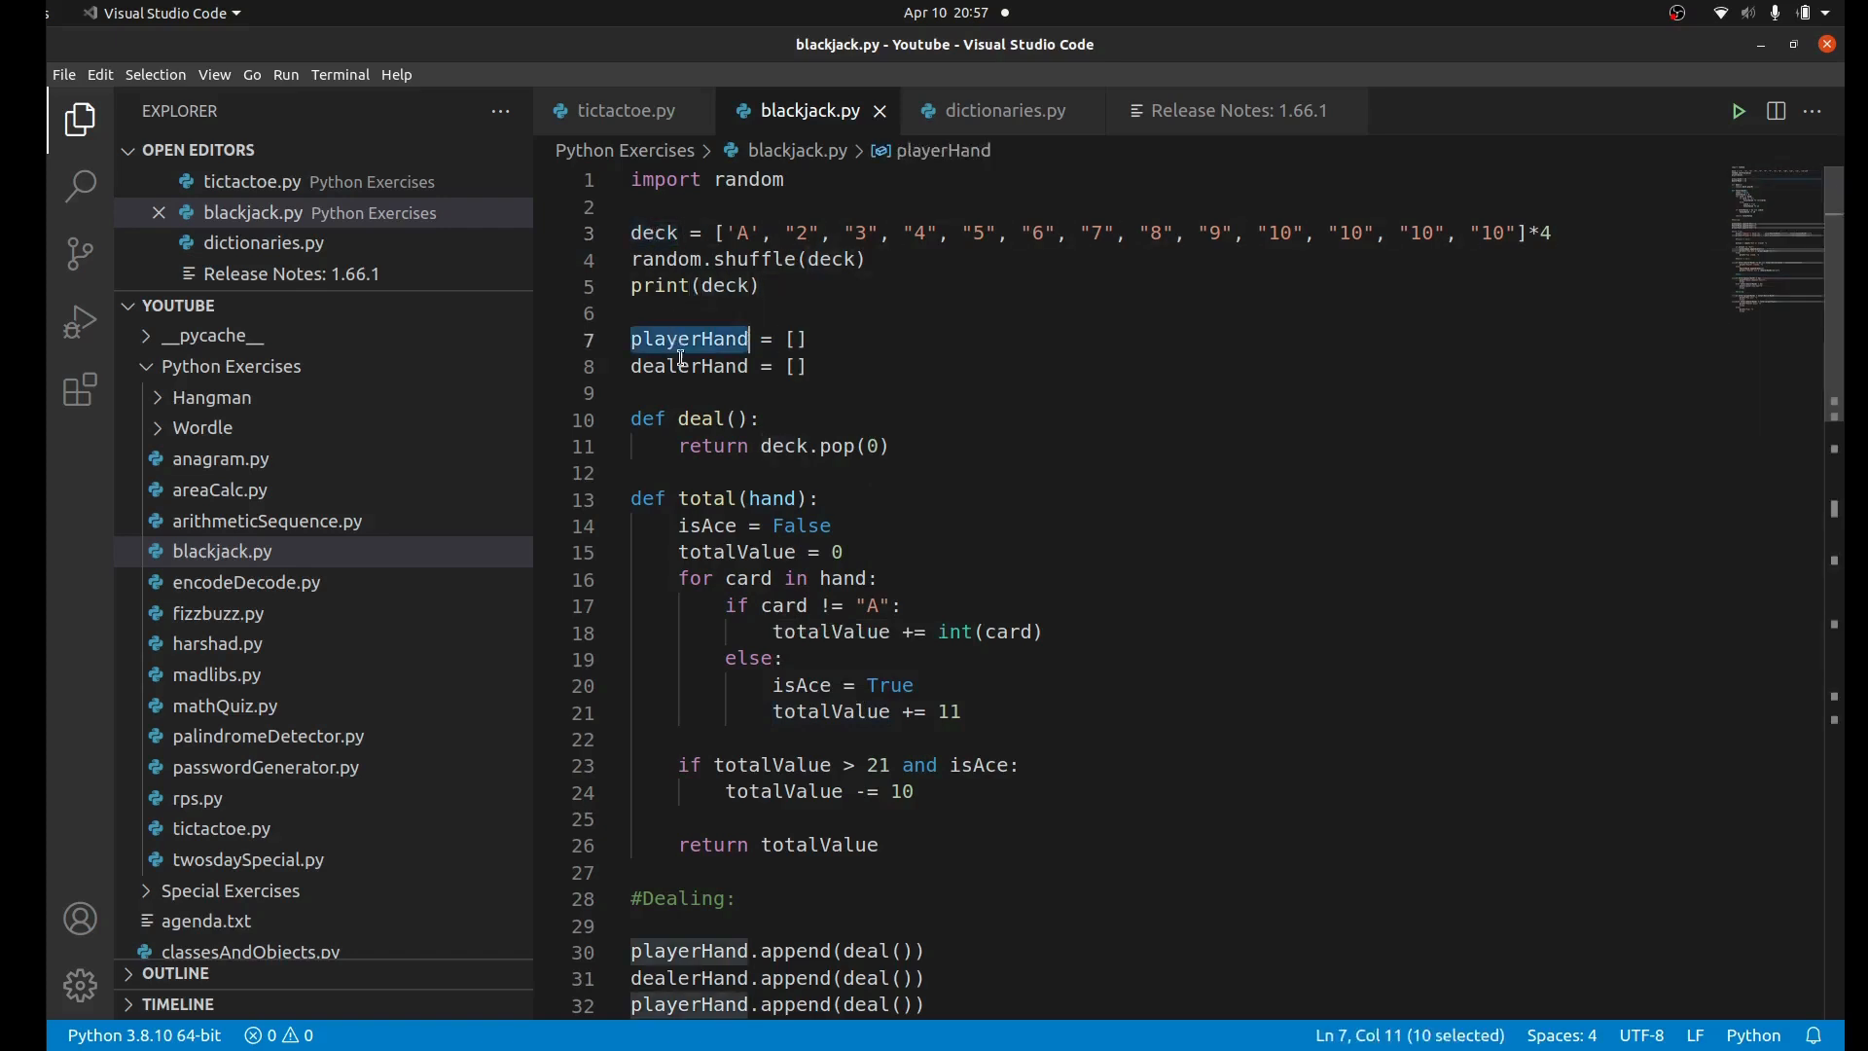
left_click(654, 233)
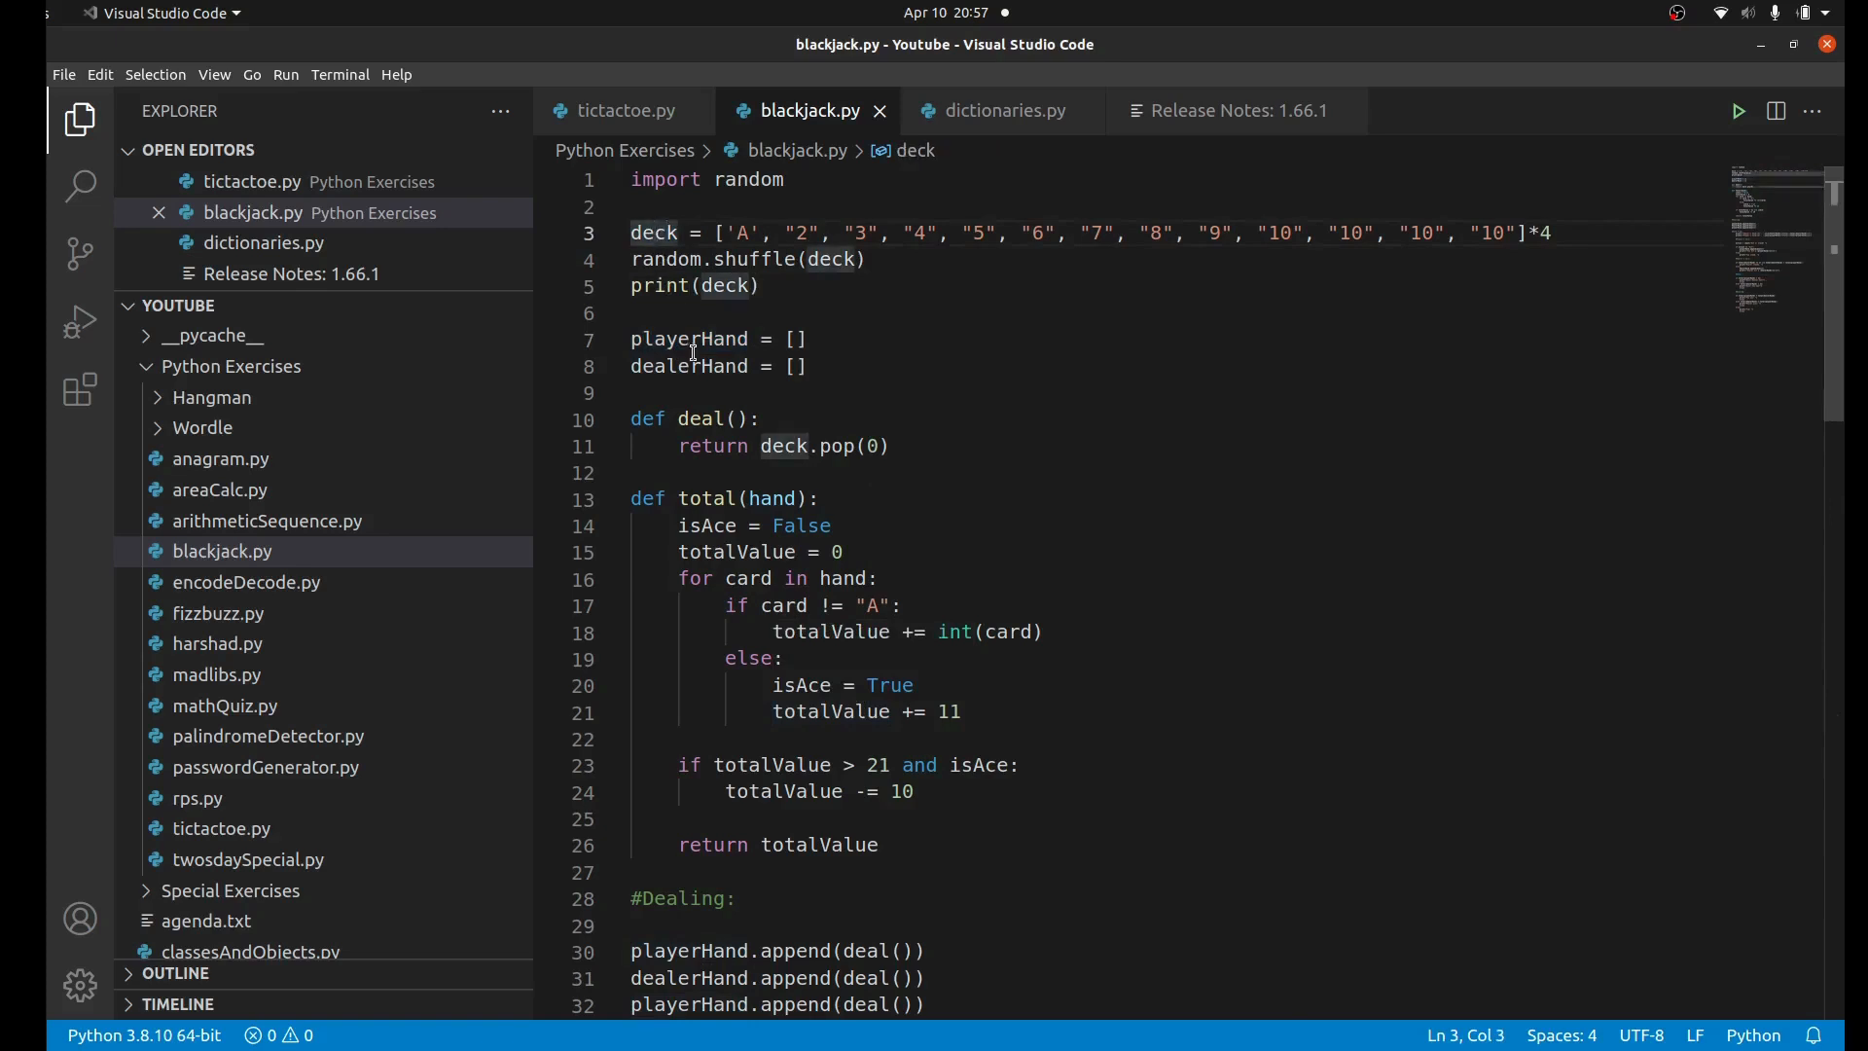
left_click(654, 366)
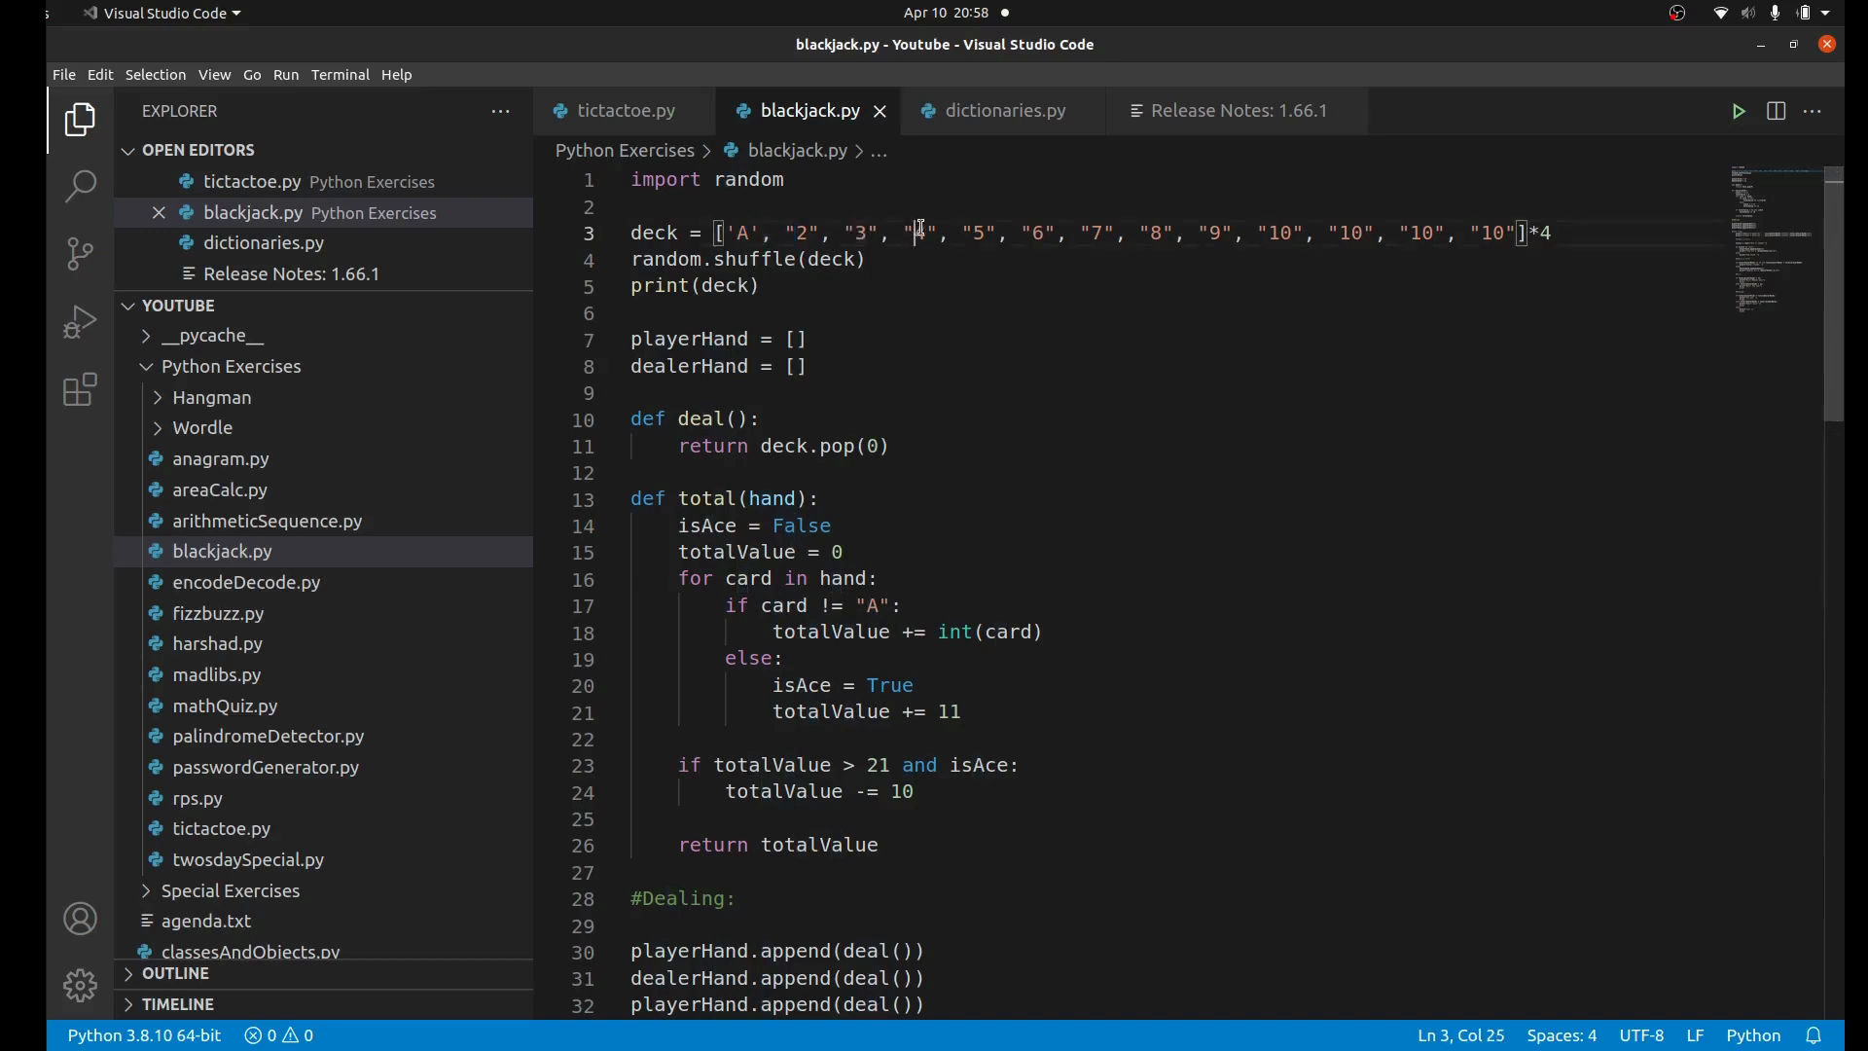
Step: Select items near the top lines to comment out print(deck) on line 5
double_click(1281, 234)
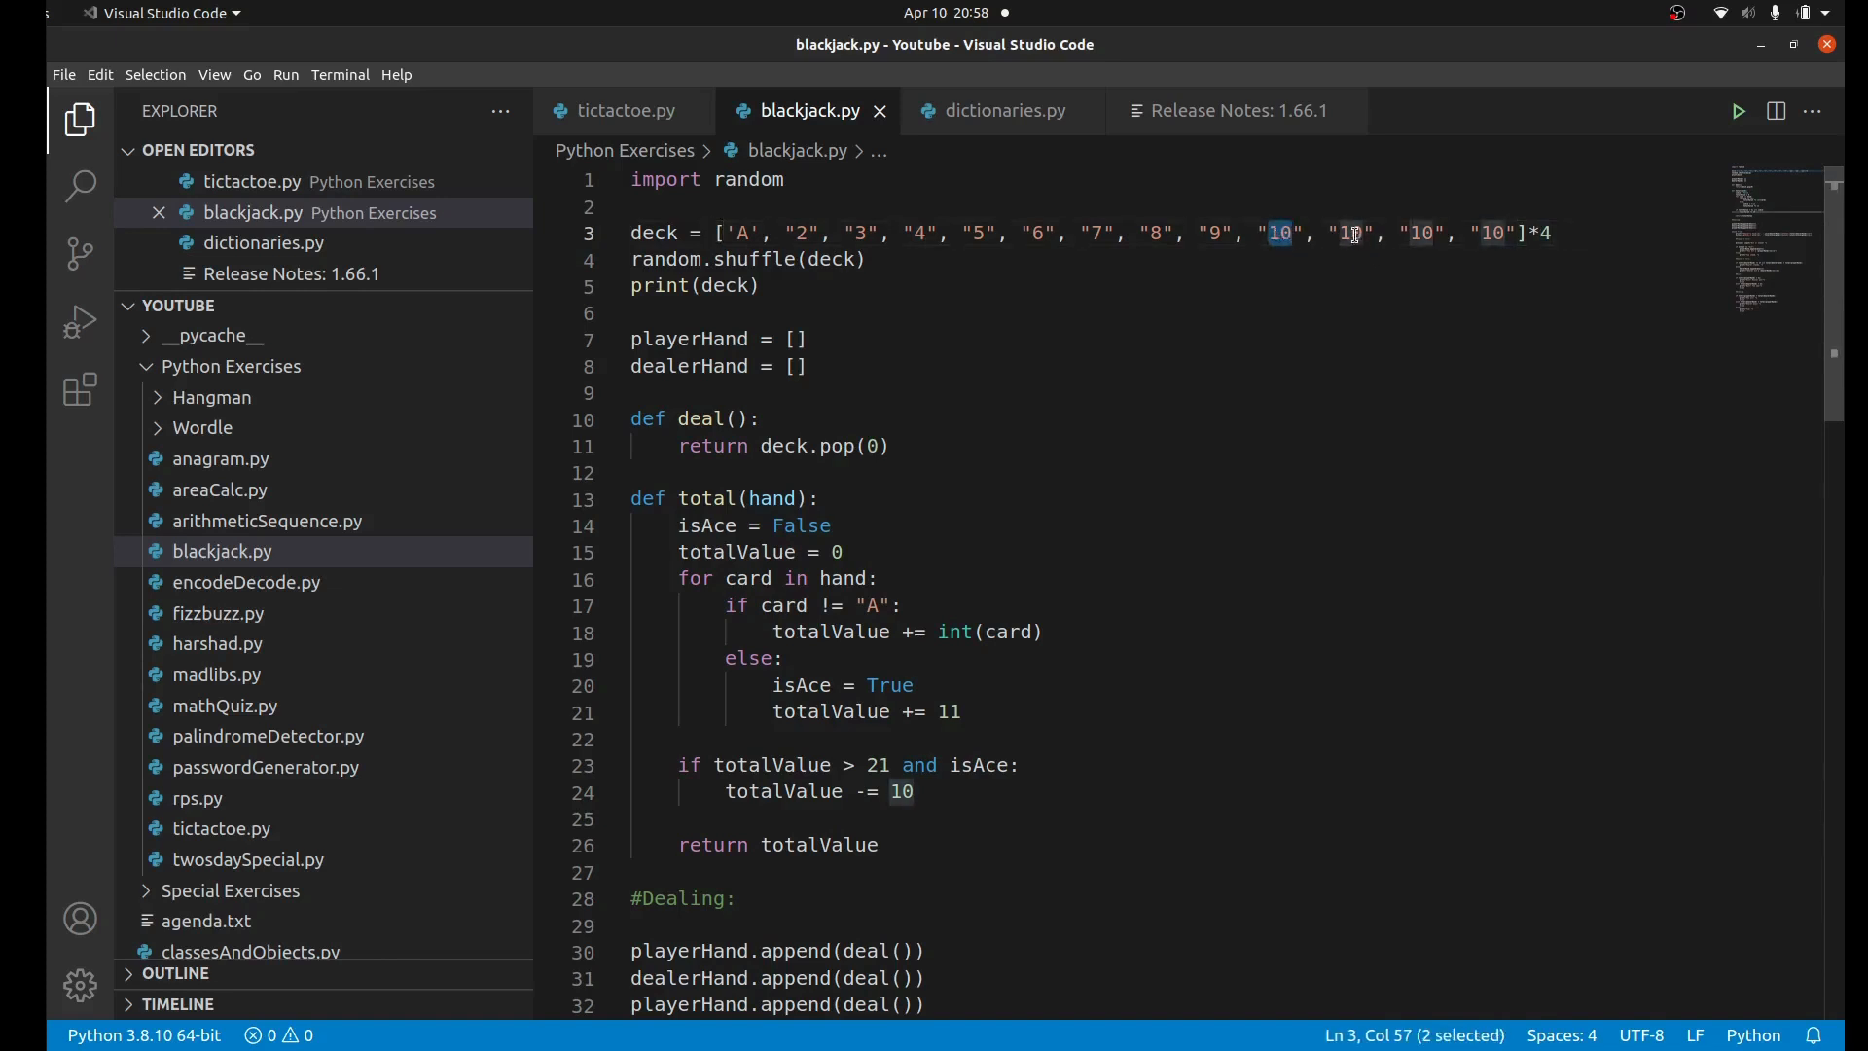
left_click(1495, 233)
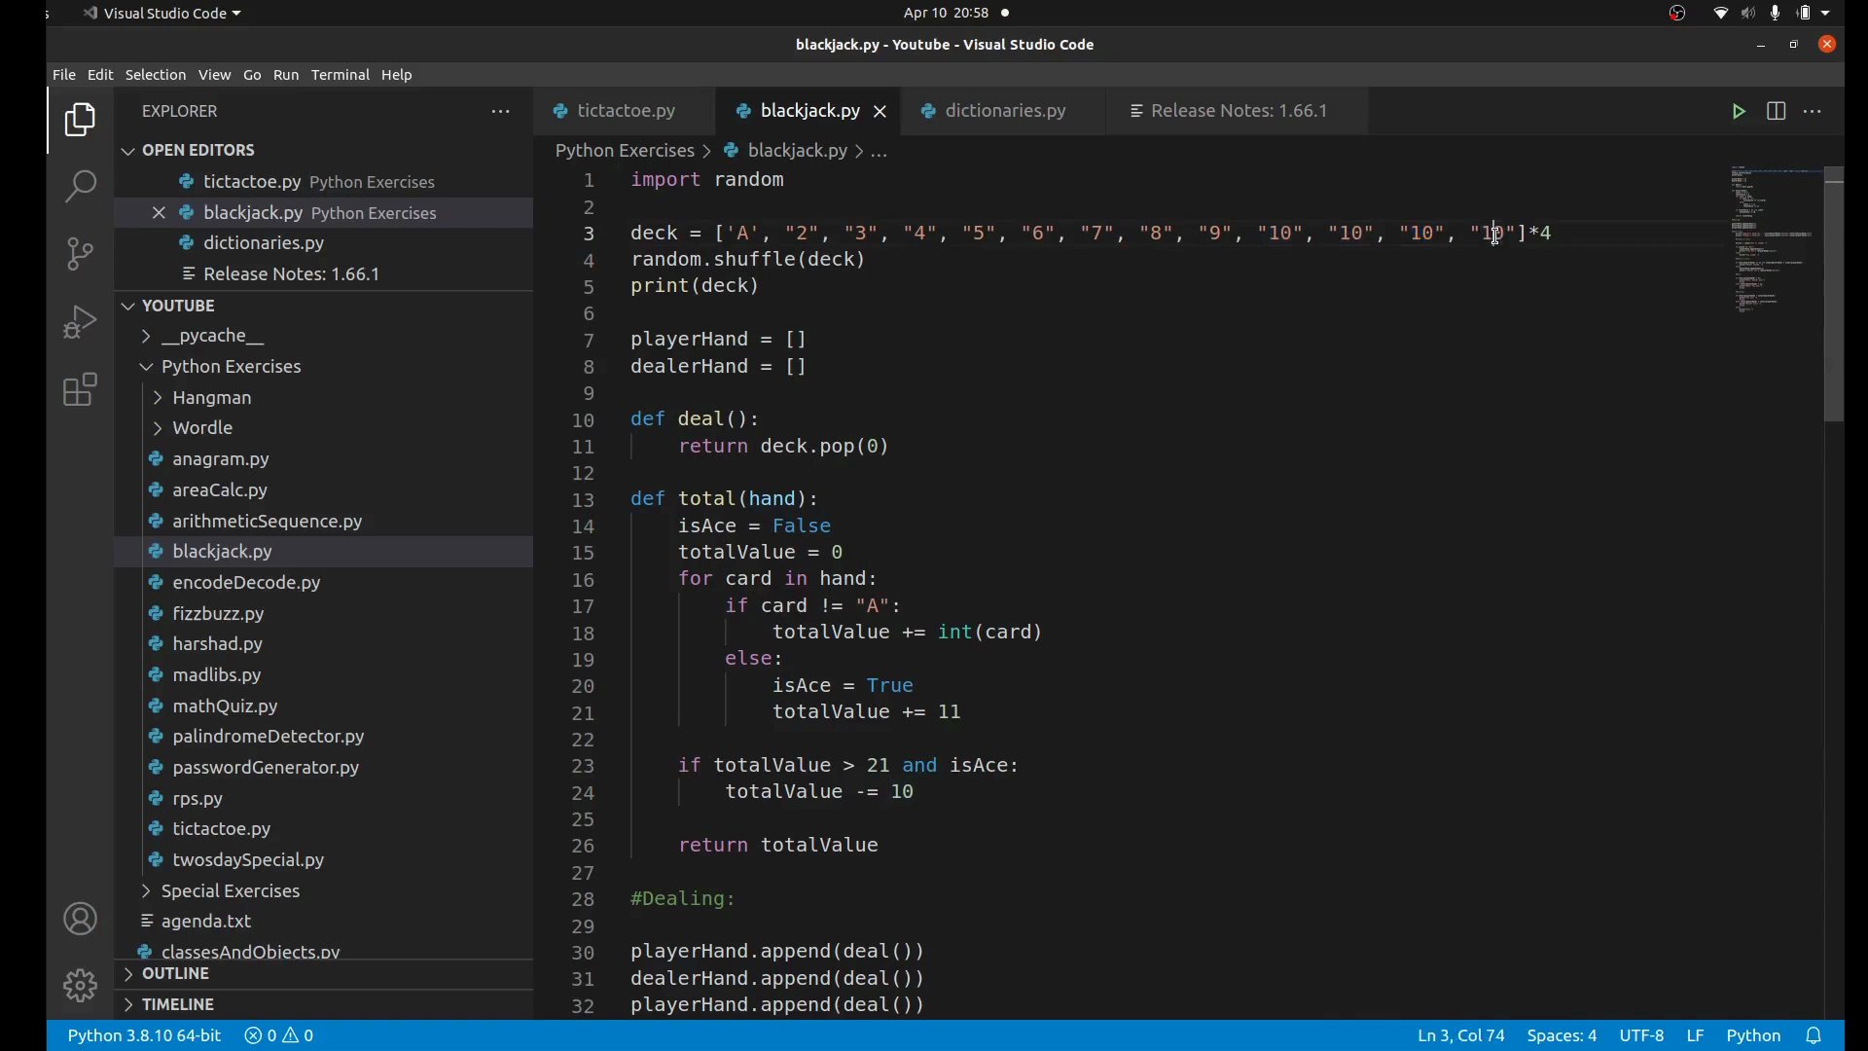
double_click(1490, 232)
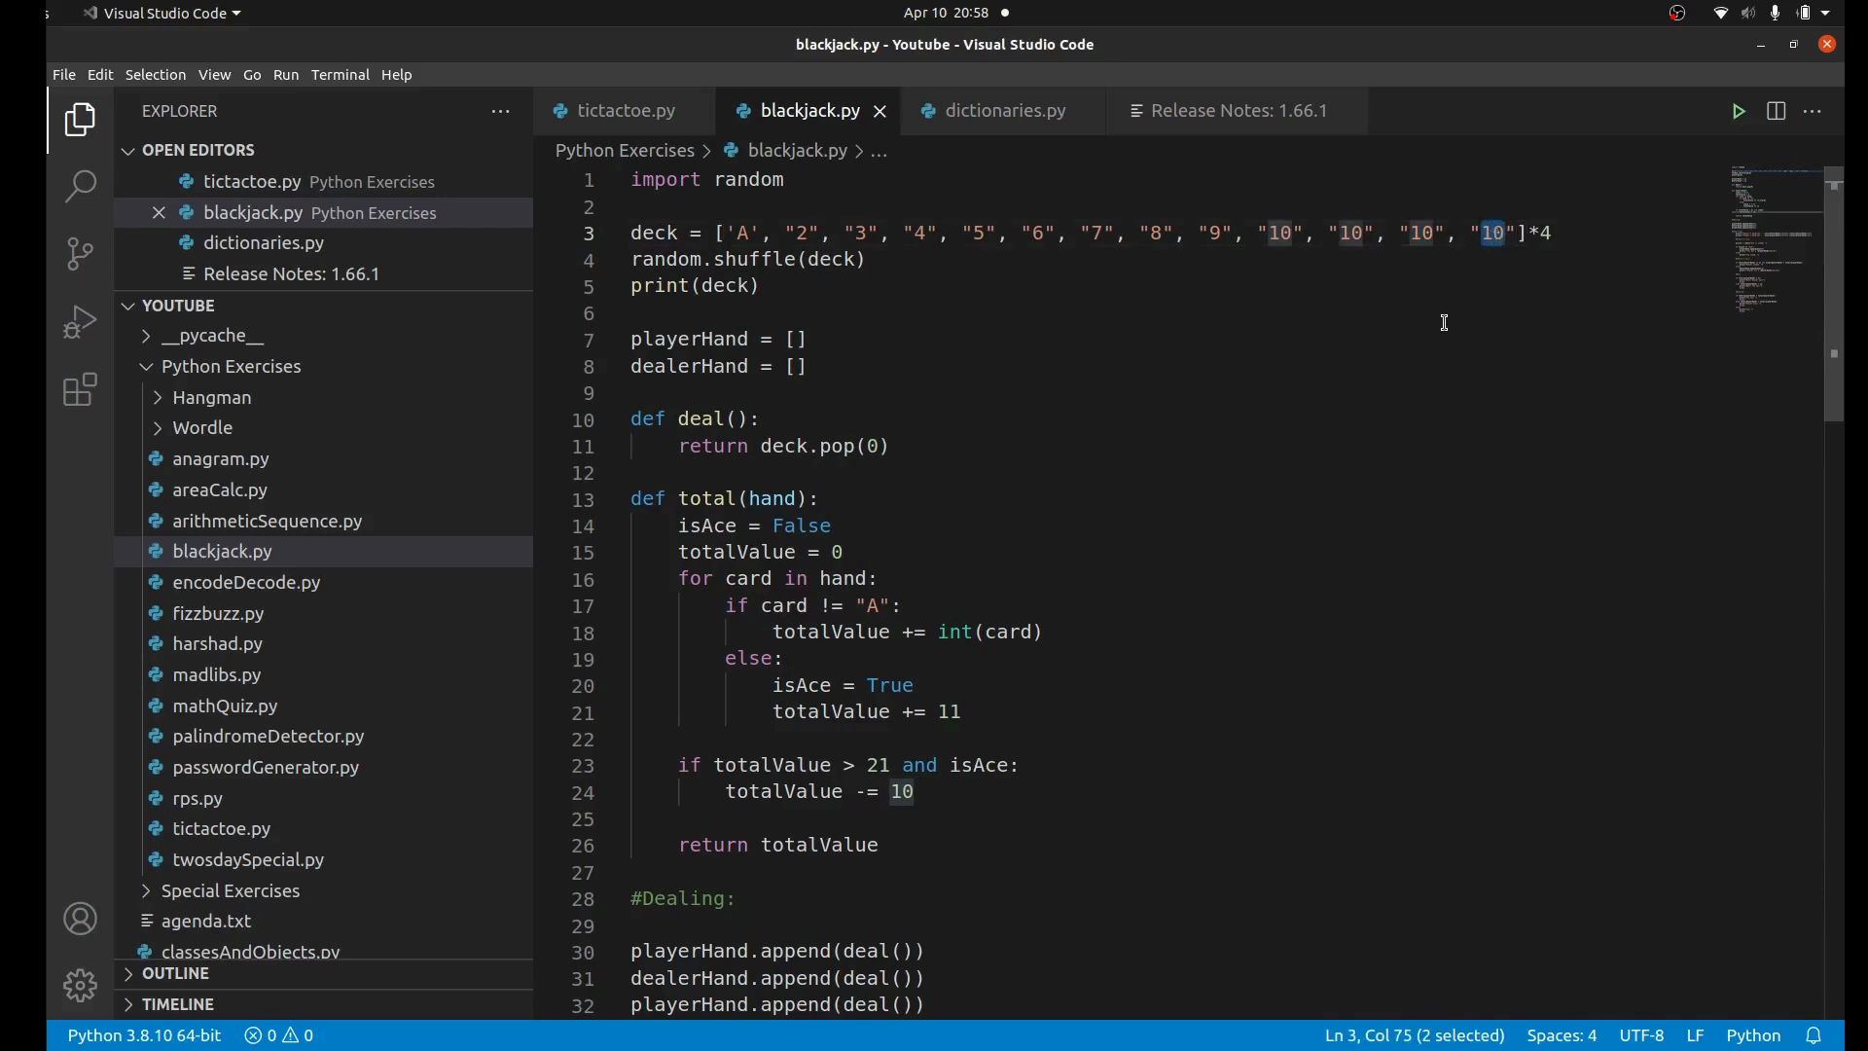
mouse_move(1430, 327)
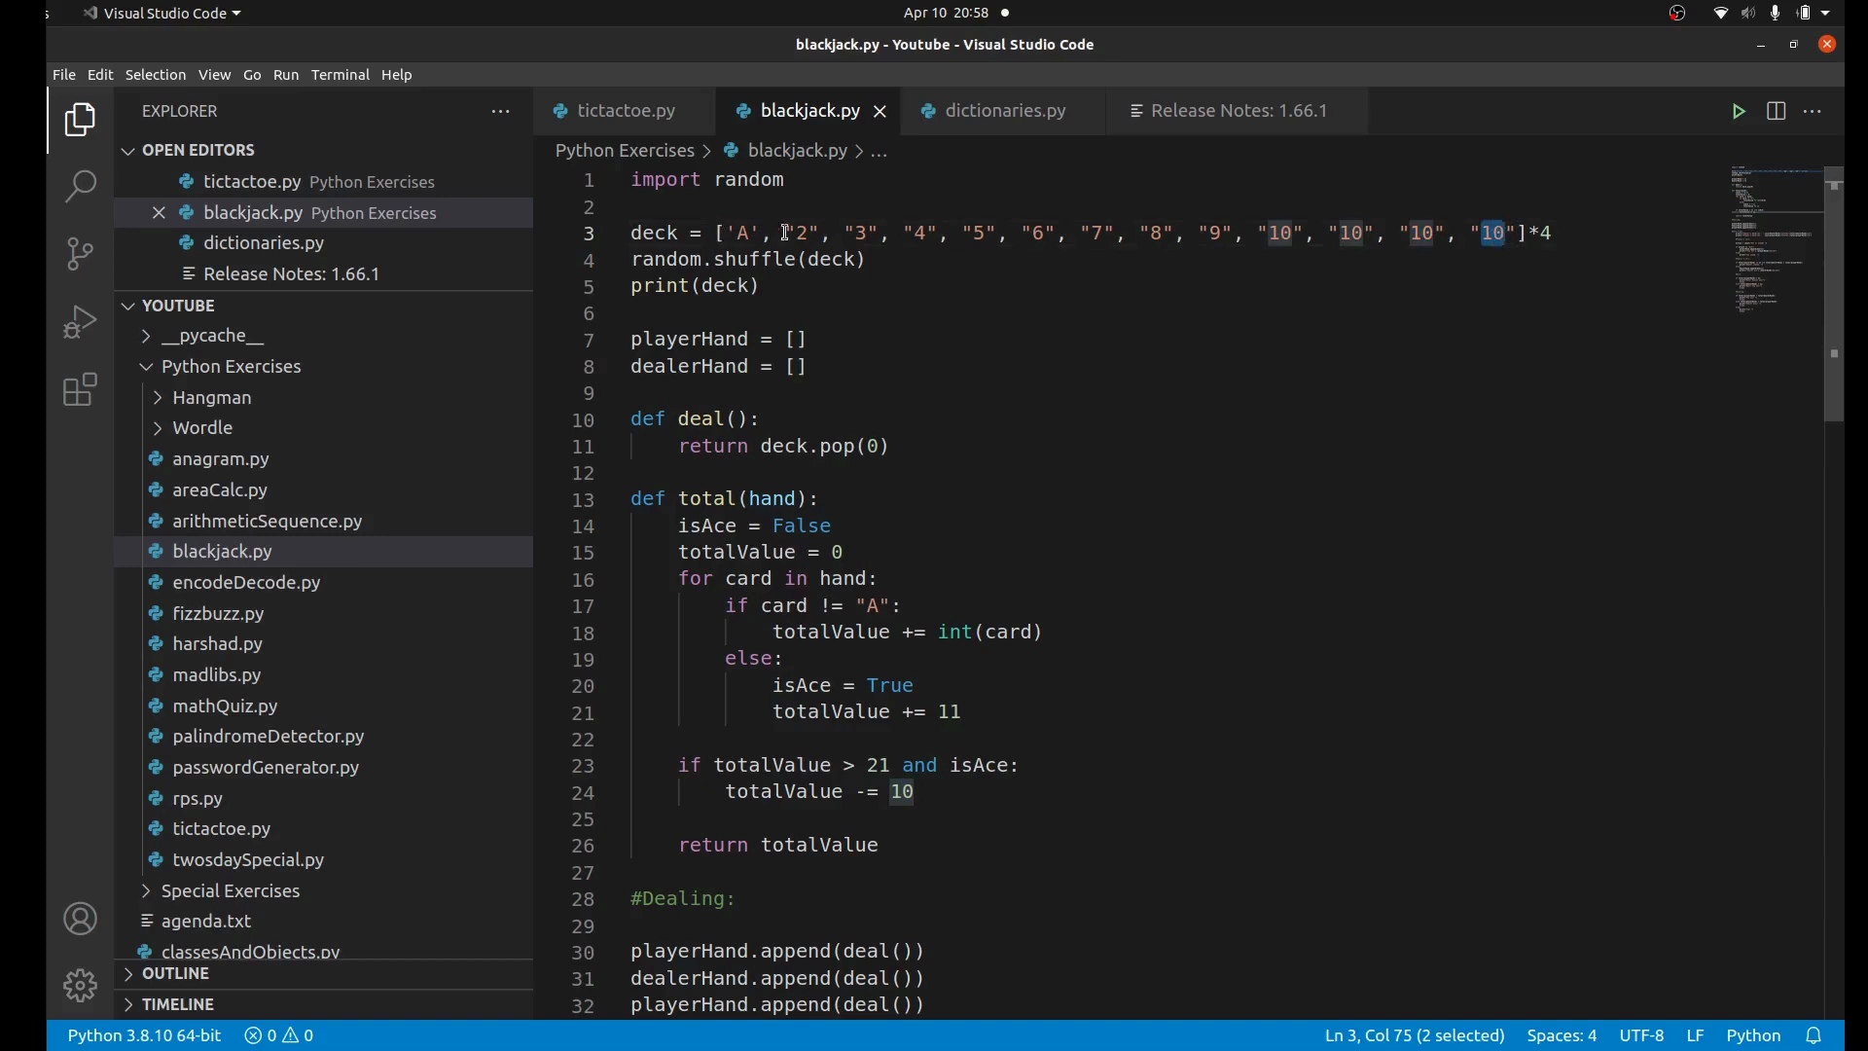
left_click(1584, 233)
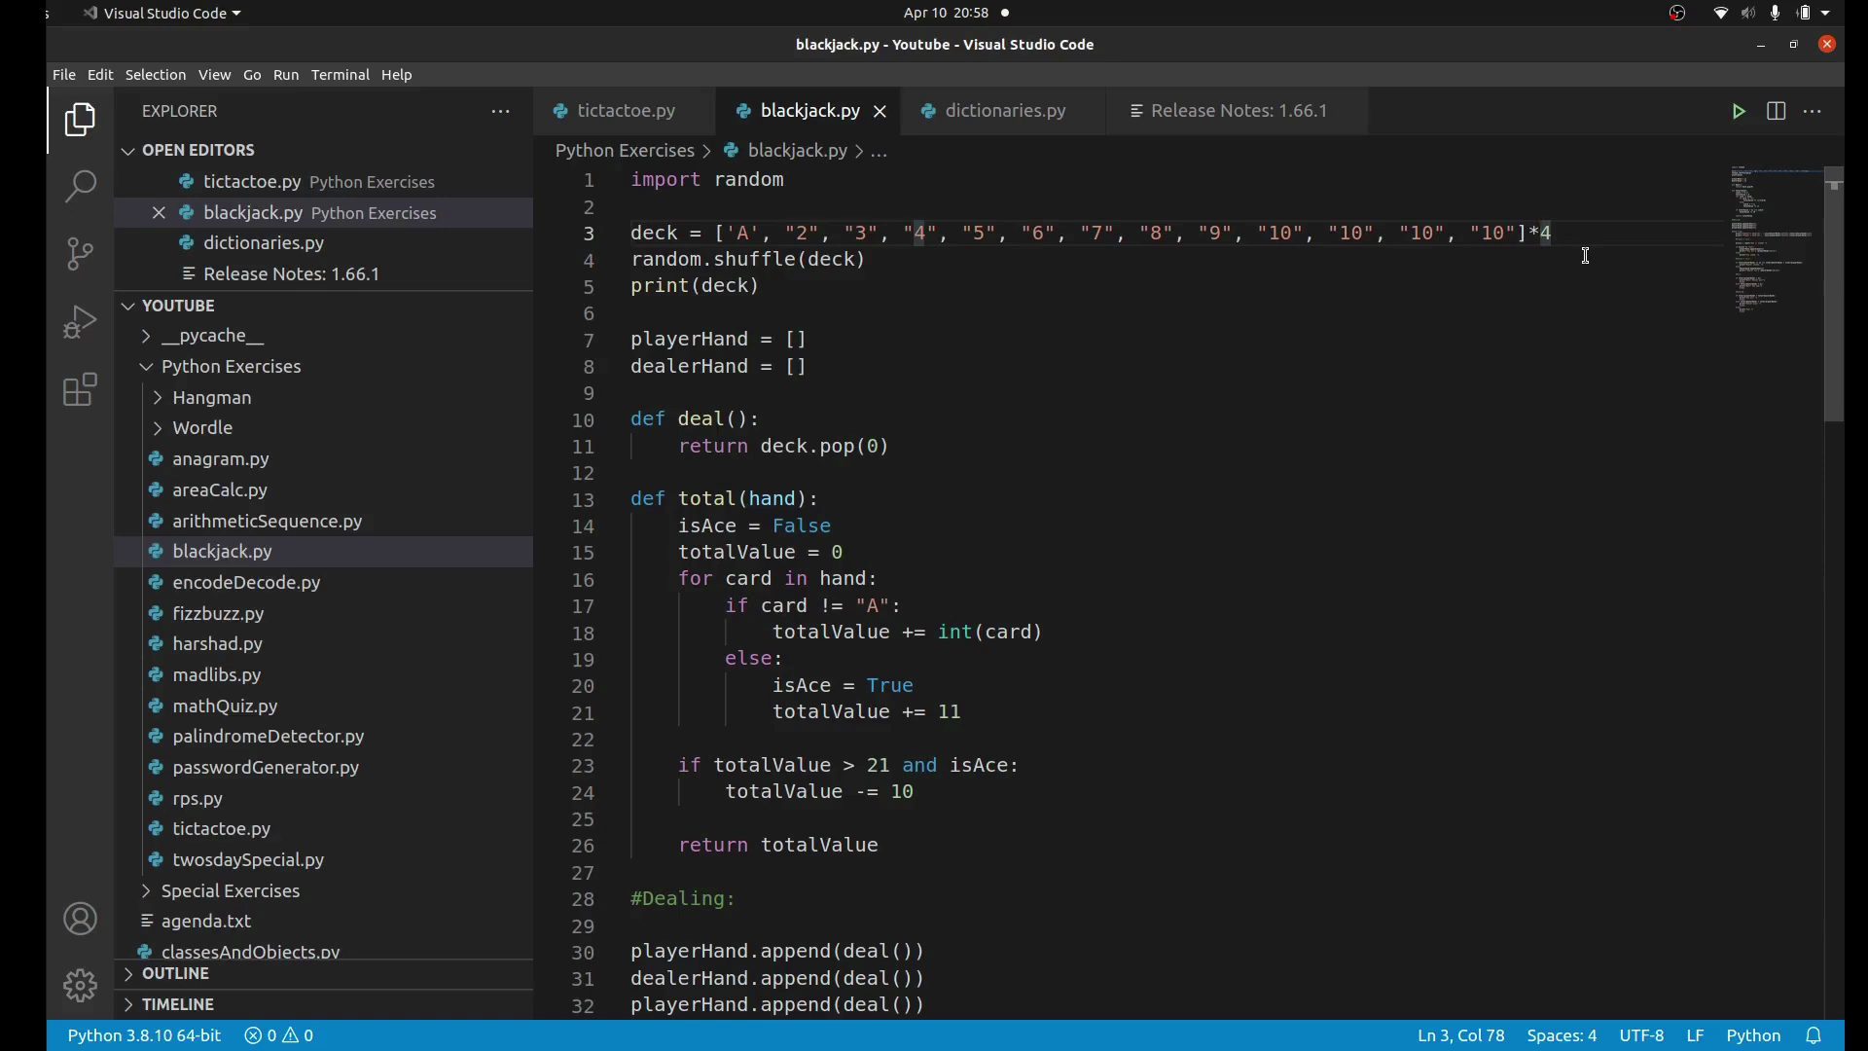
double_click(662, 258)
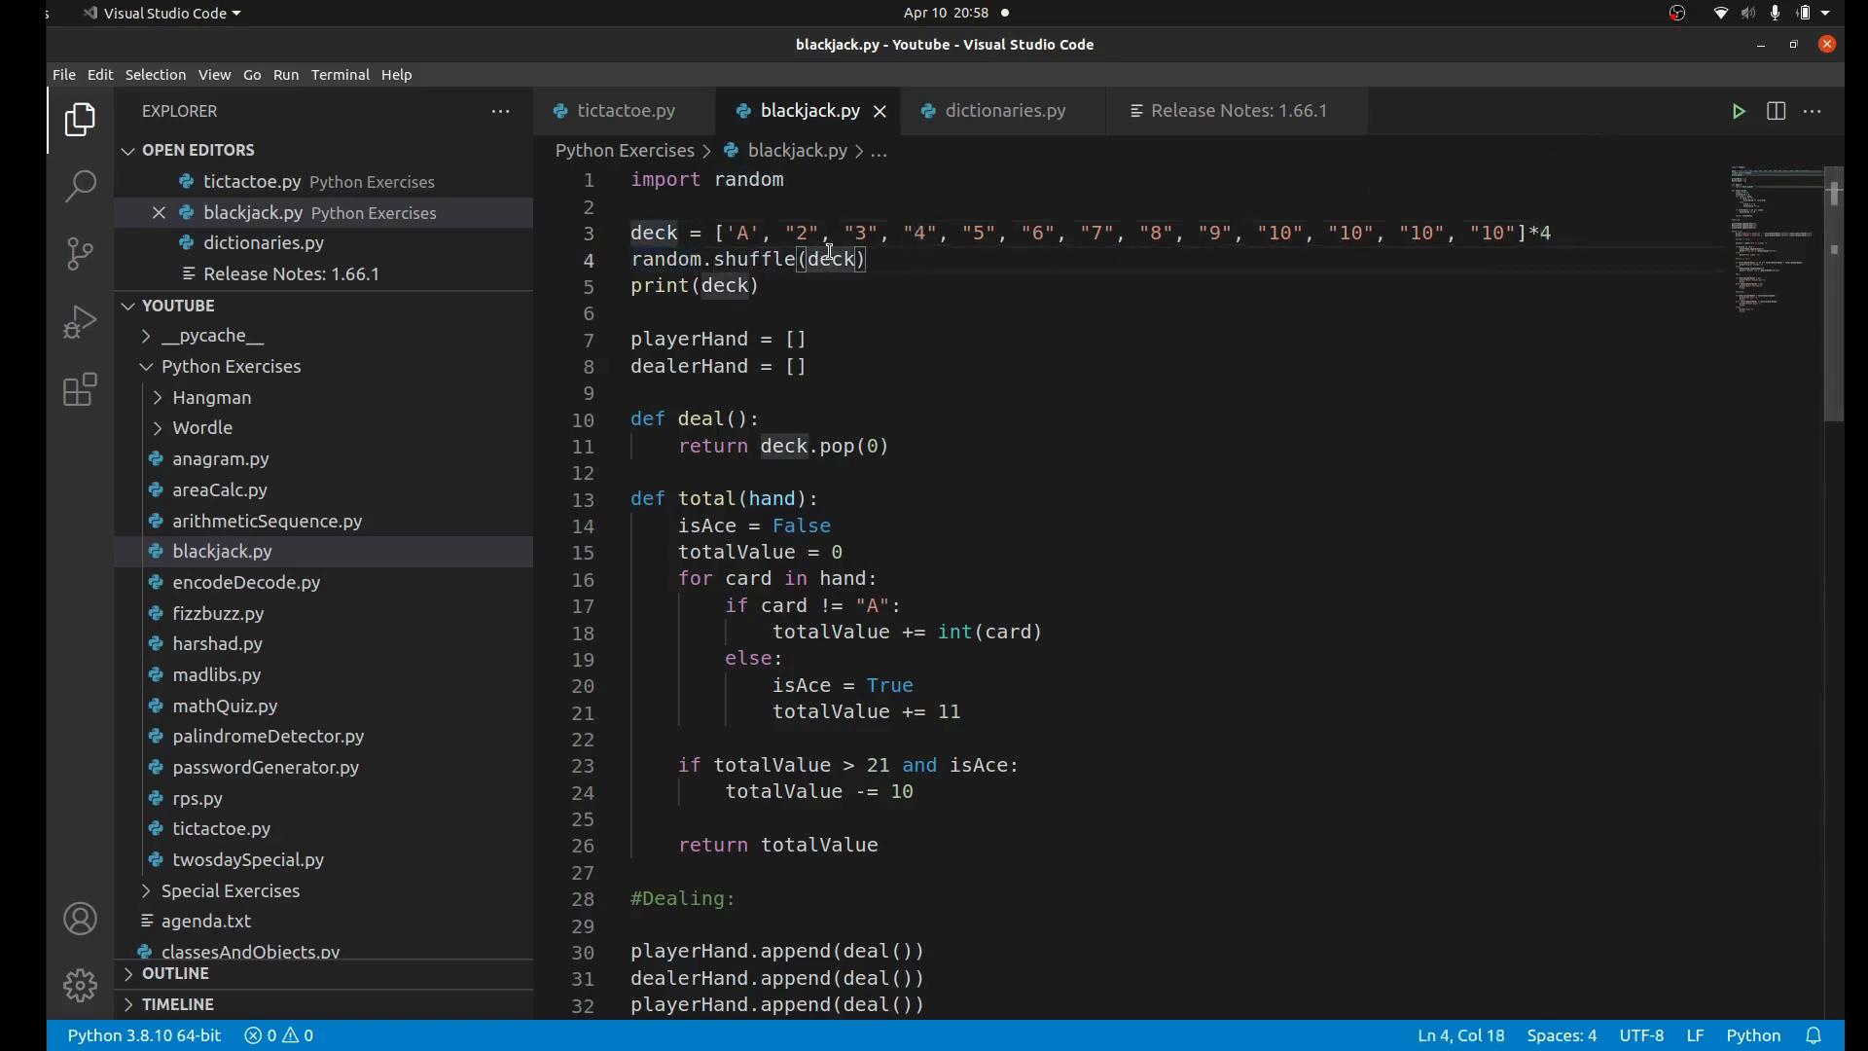
mouse_move(653, 286)
type("#")
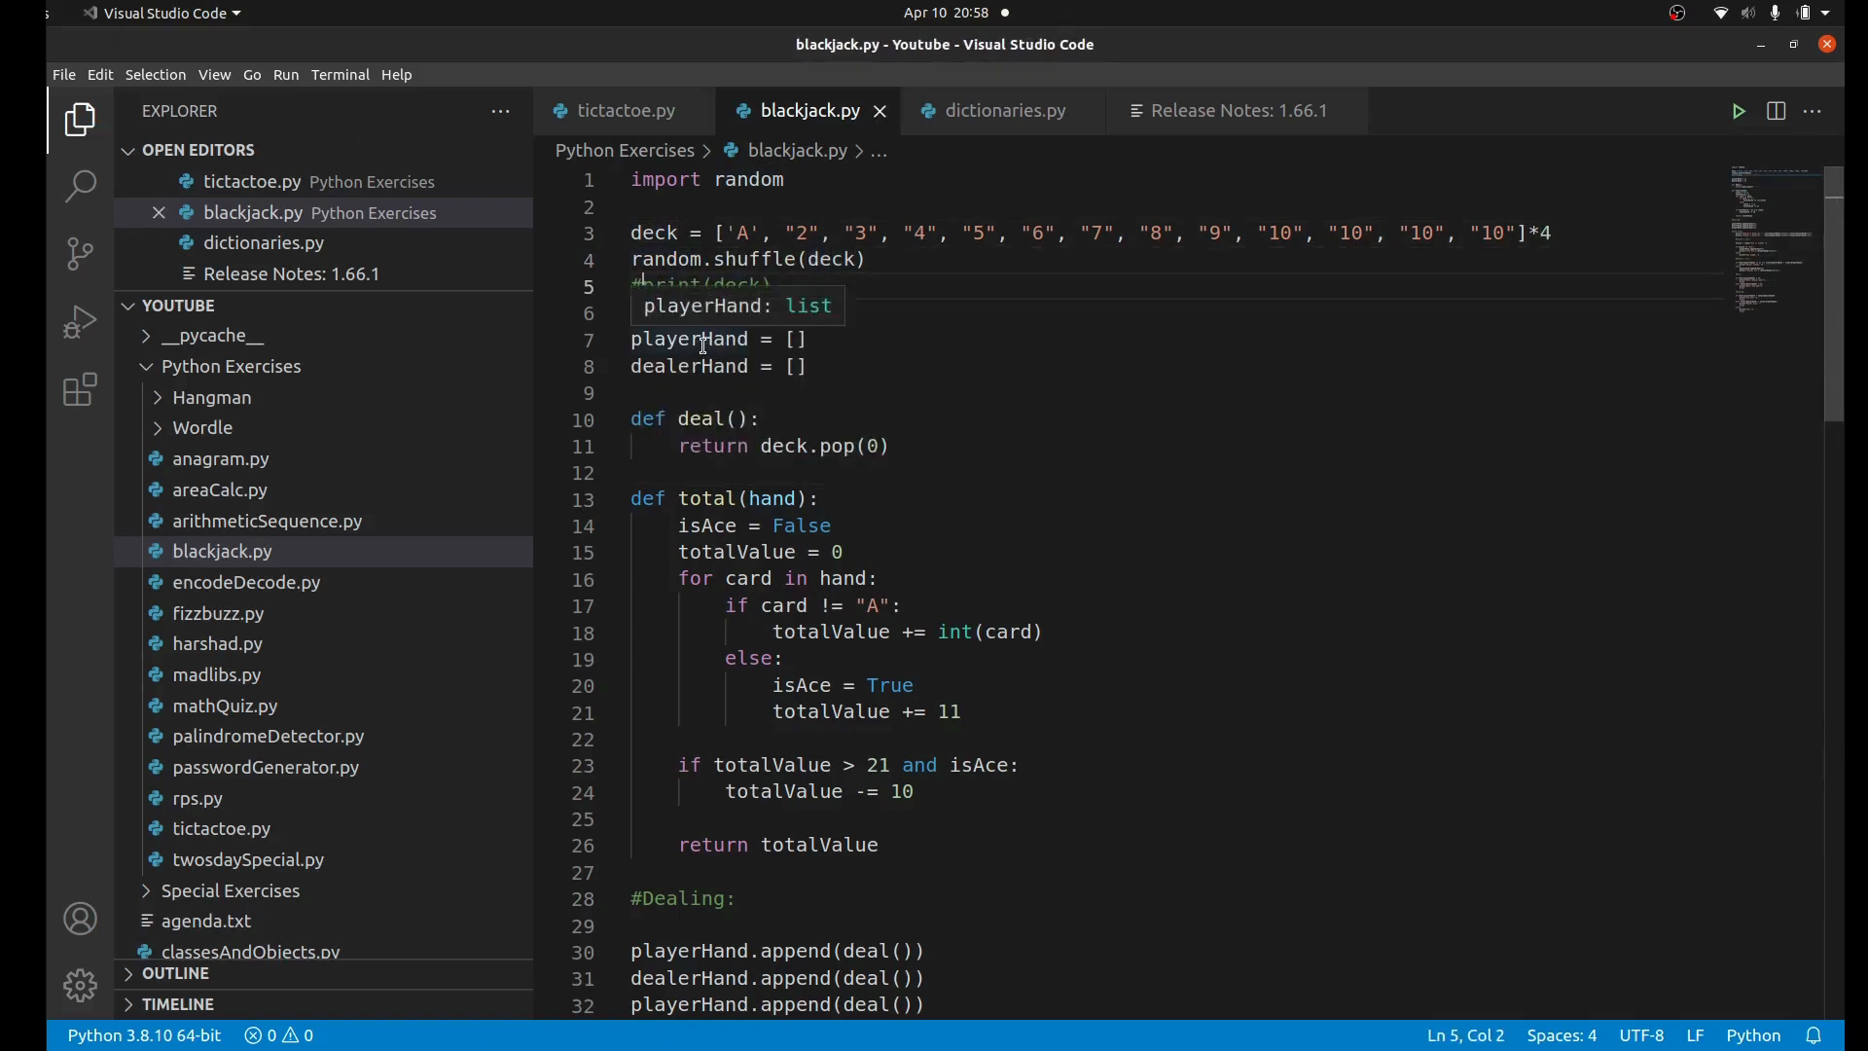
double_click(689, 340)
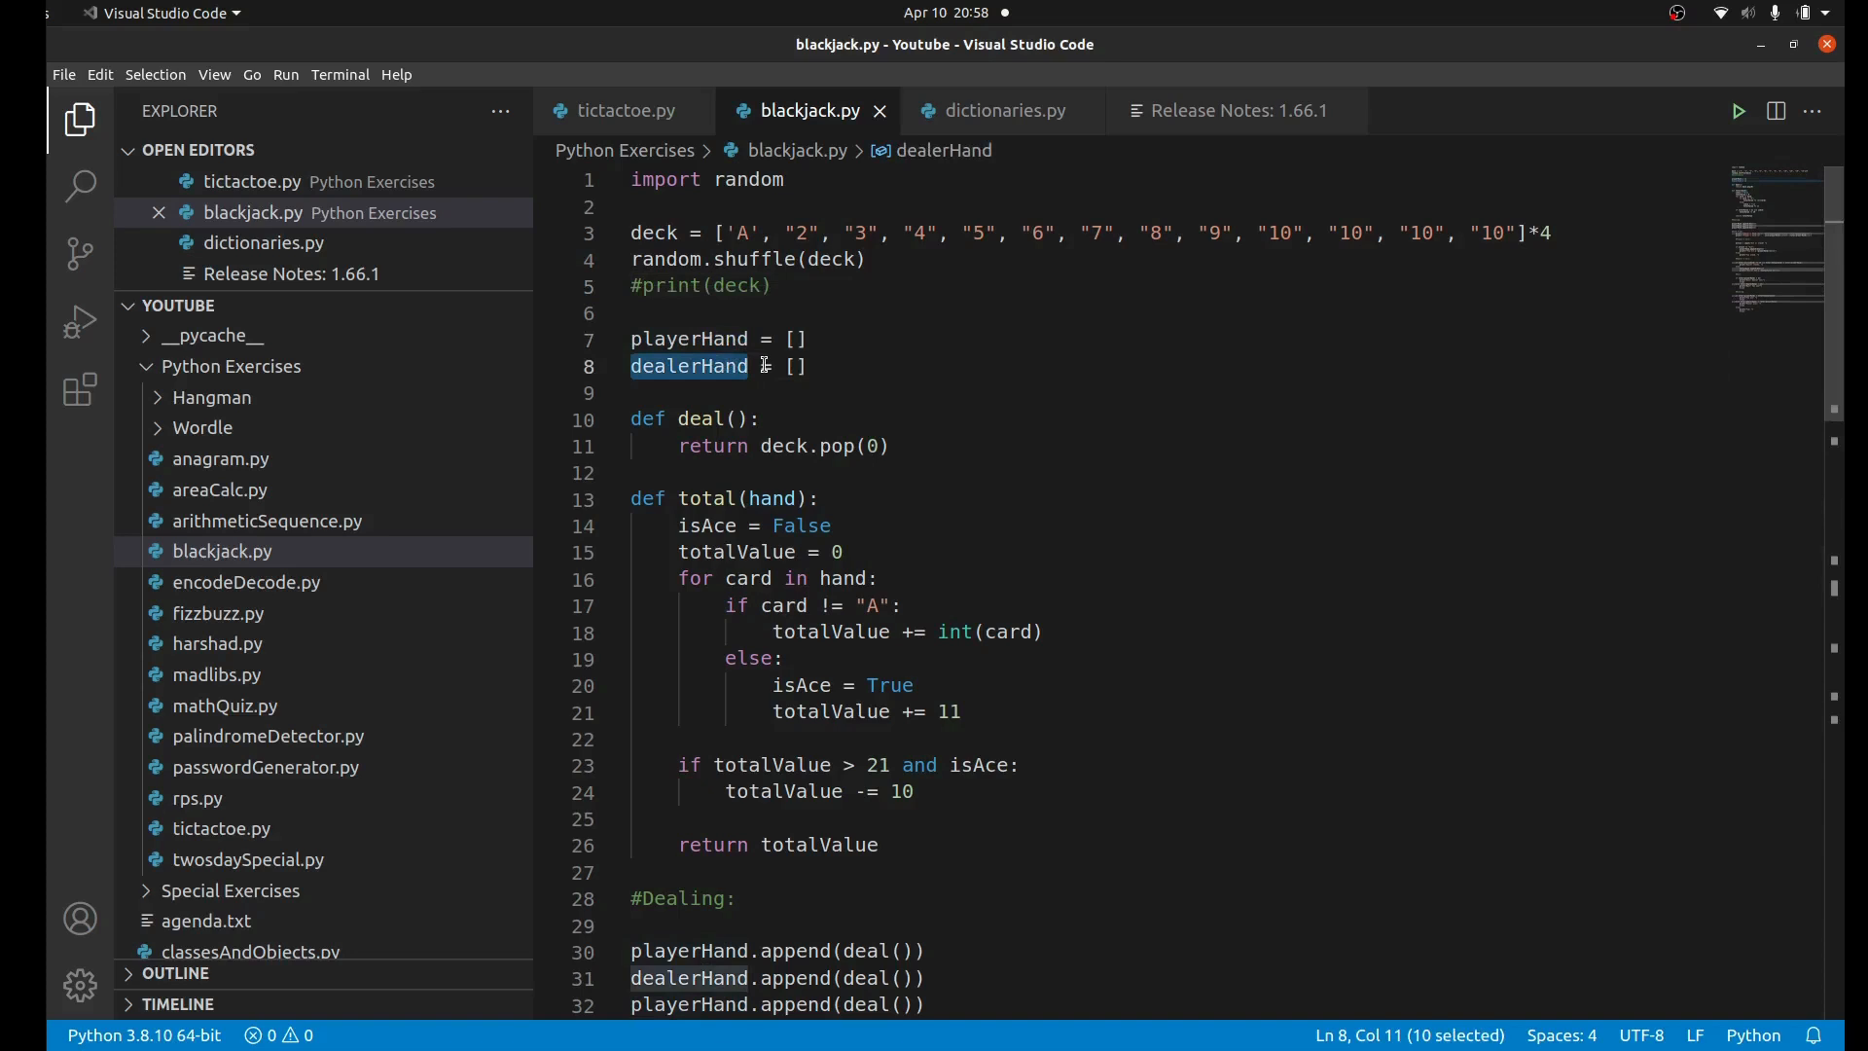
scroll("down", 3)
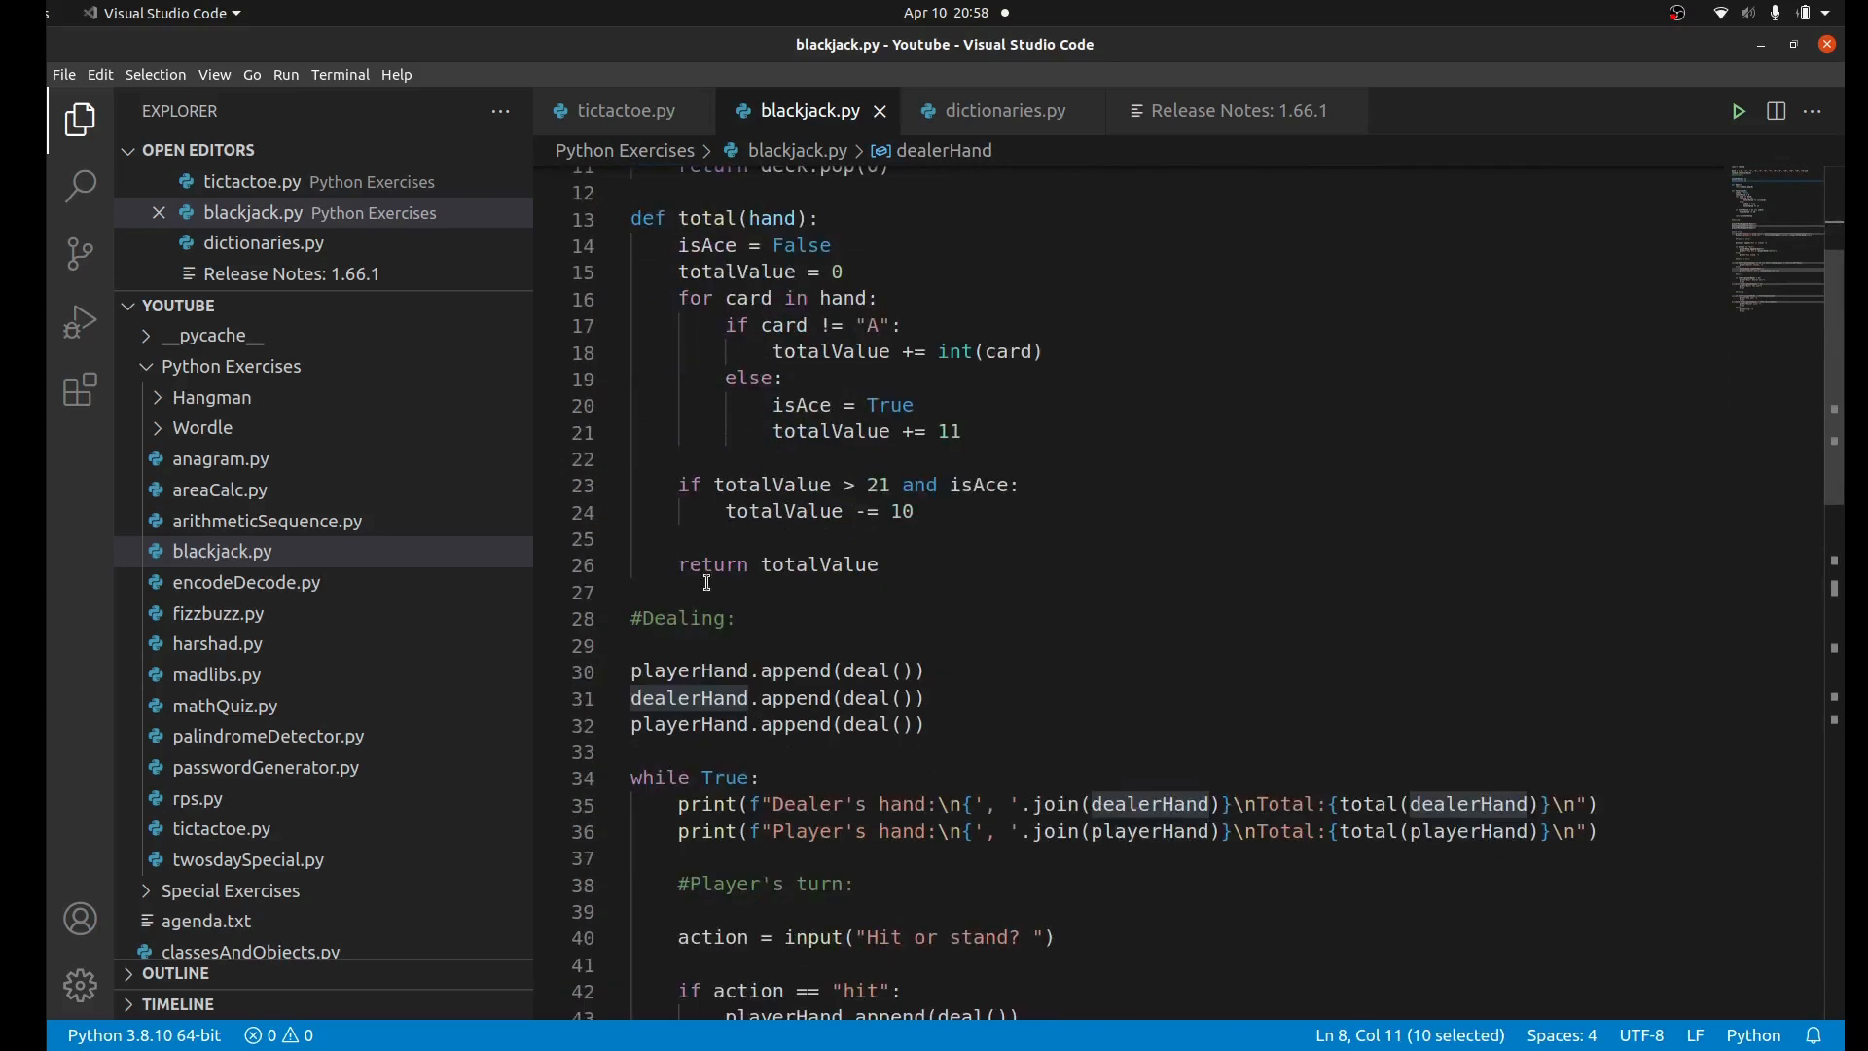
double_click(682, 617)
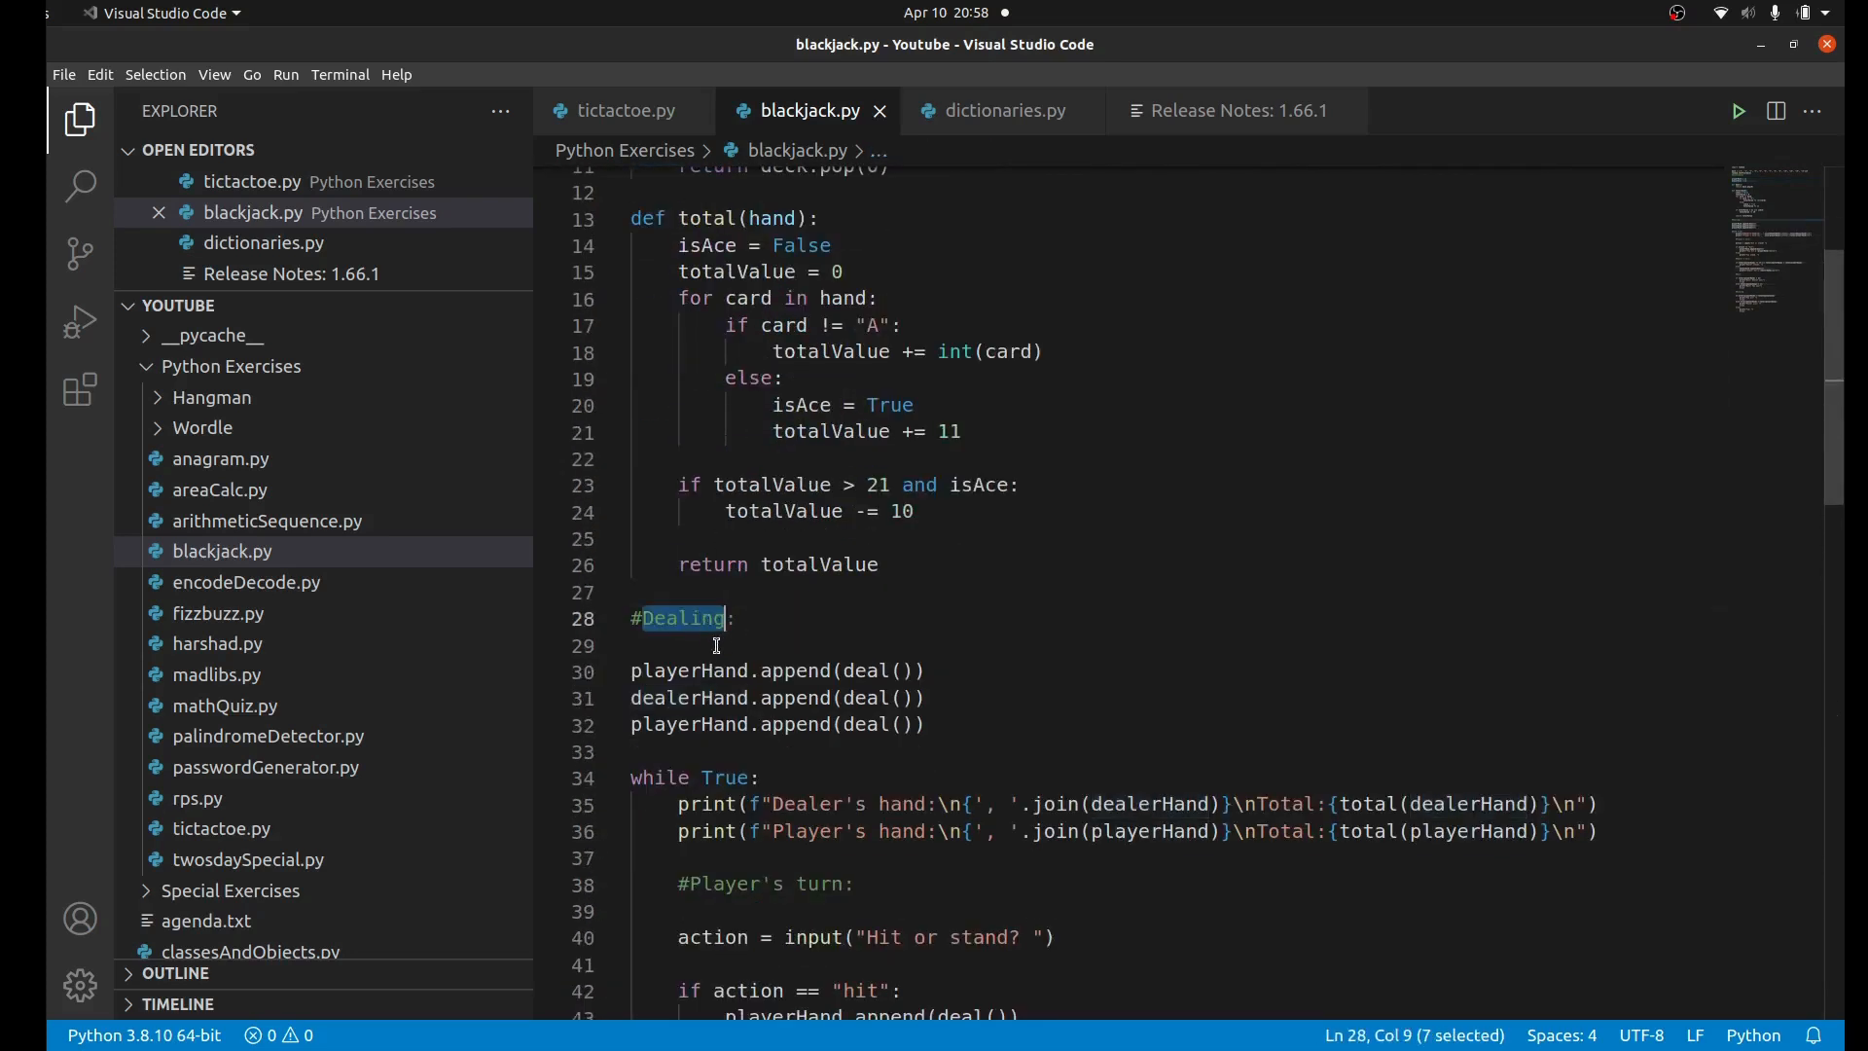
double_click(690, 671)
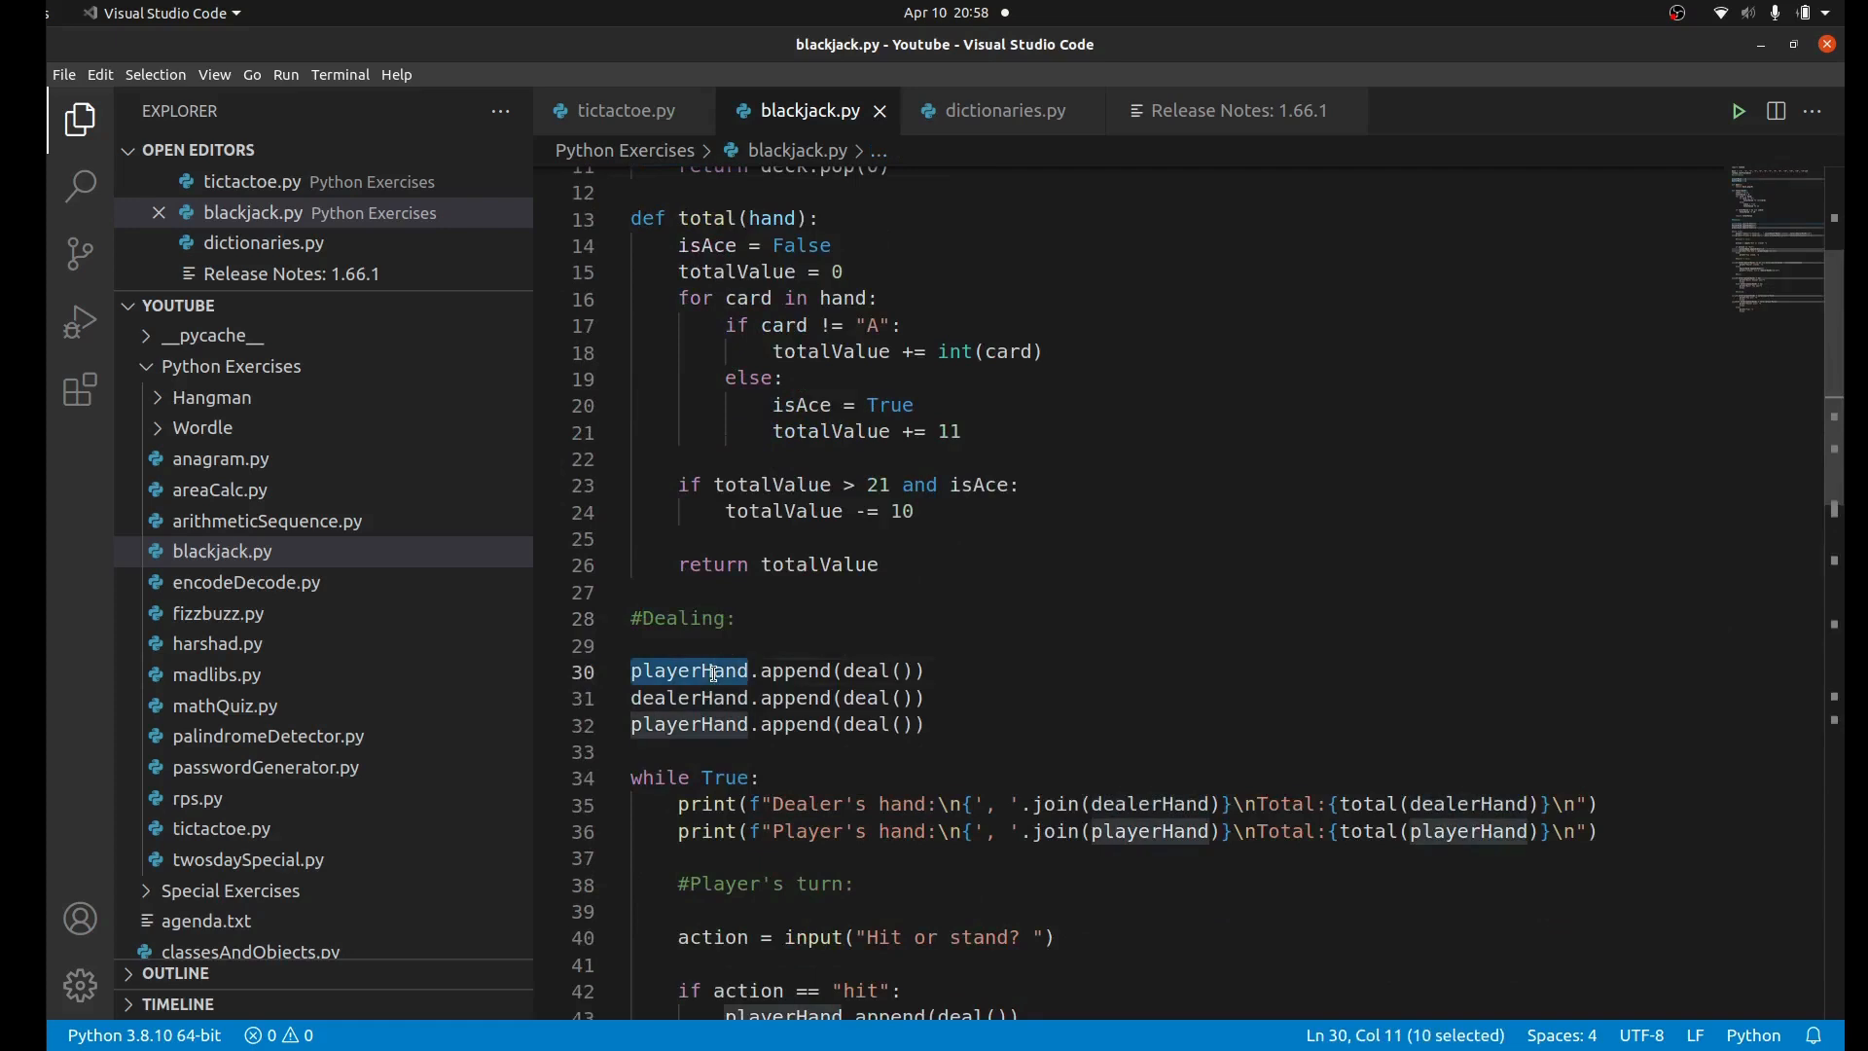
scroll("down", 3)
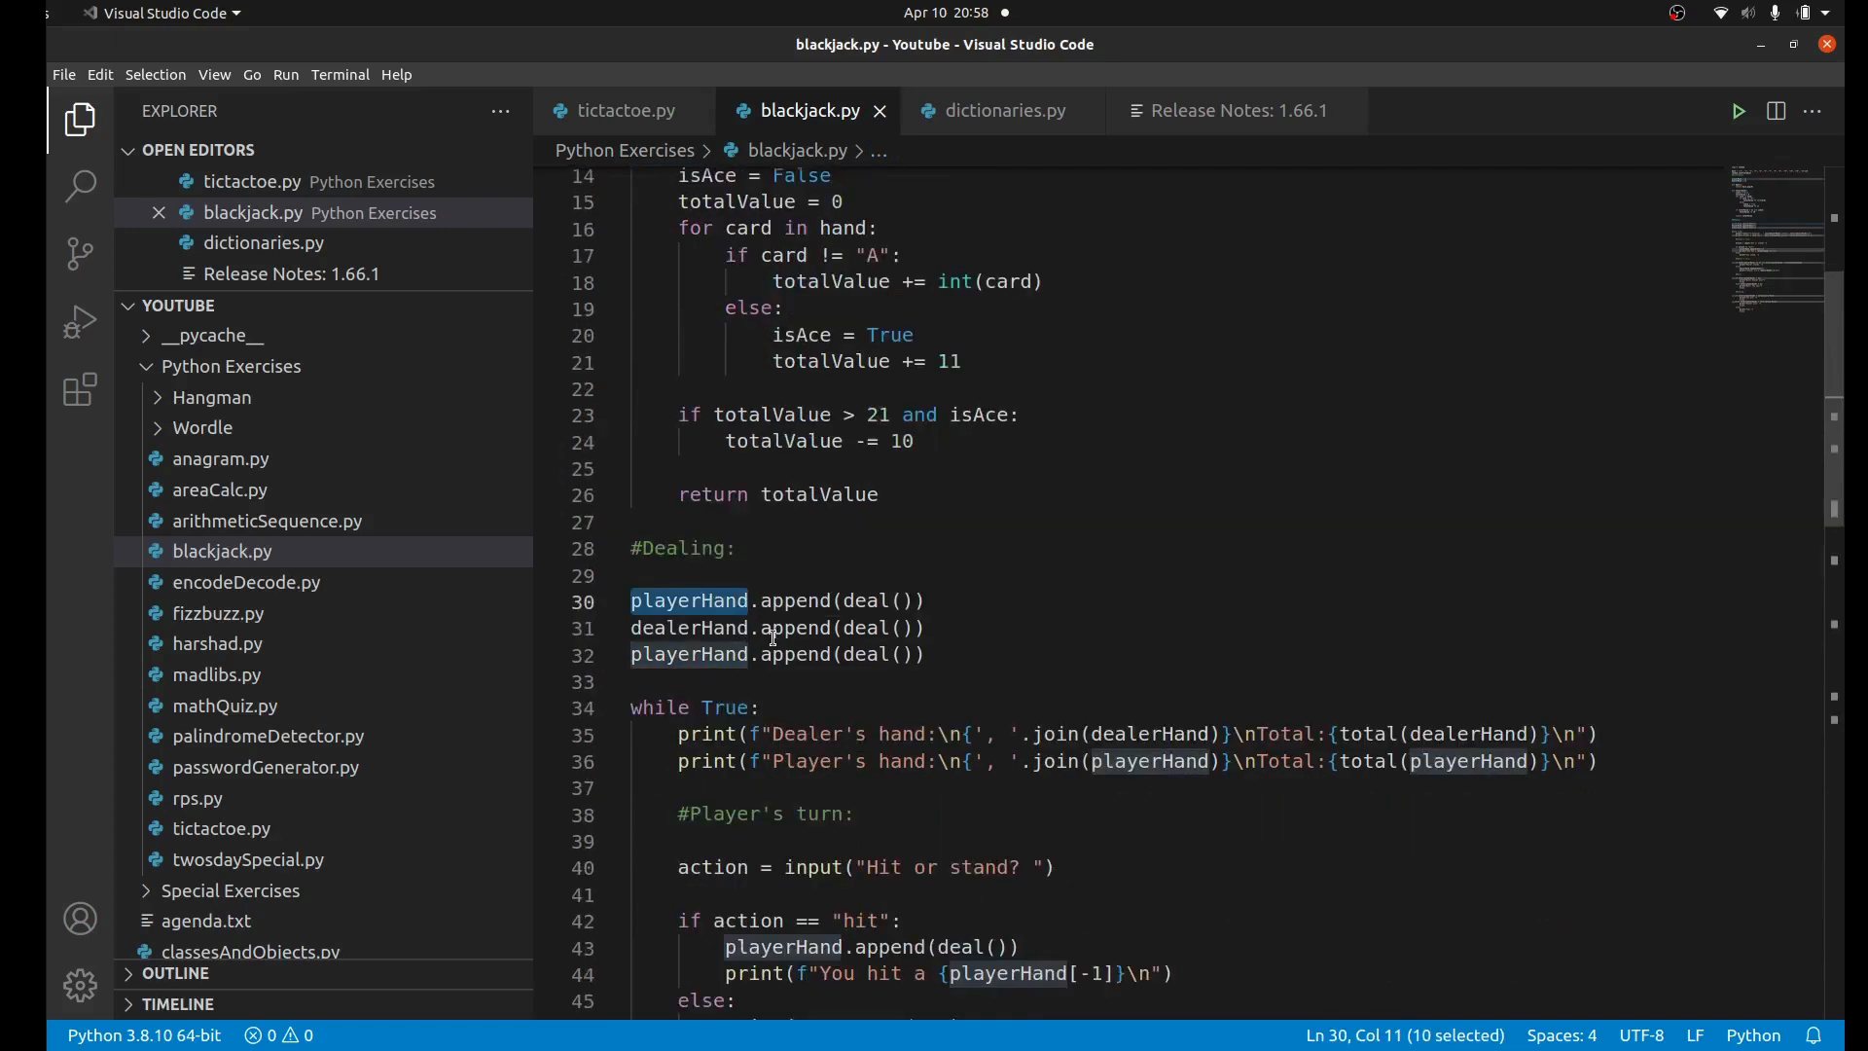
mouse_move(1112, 671)
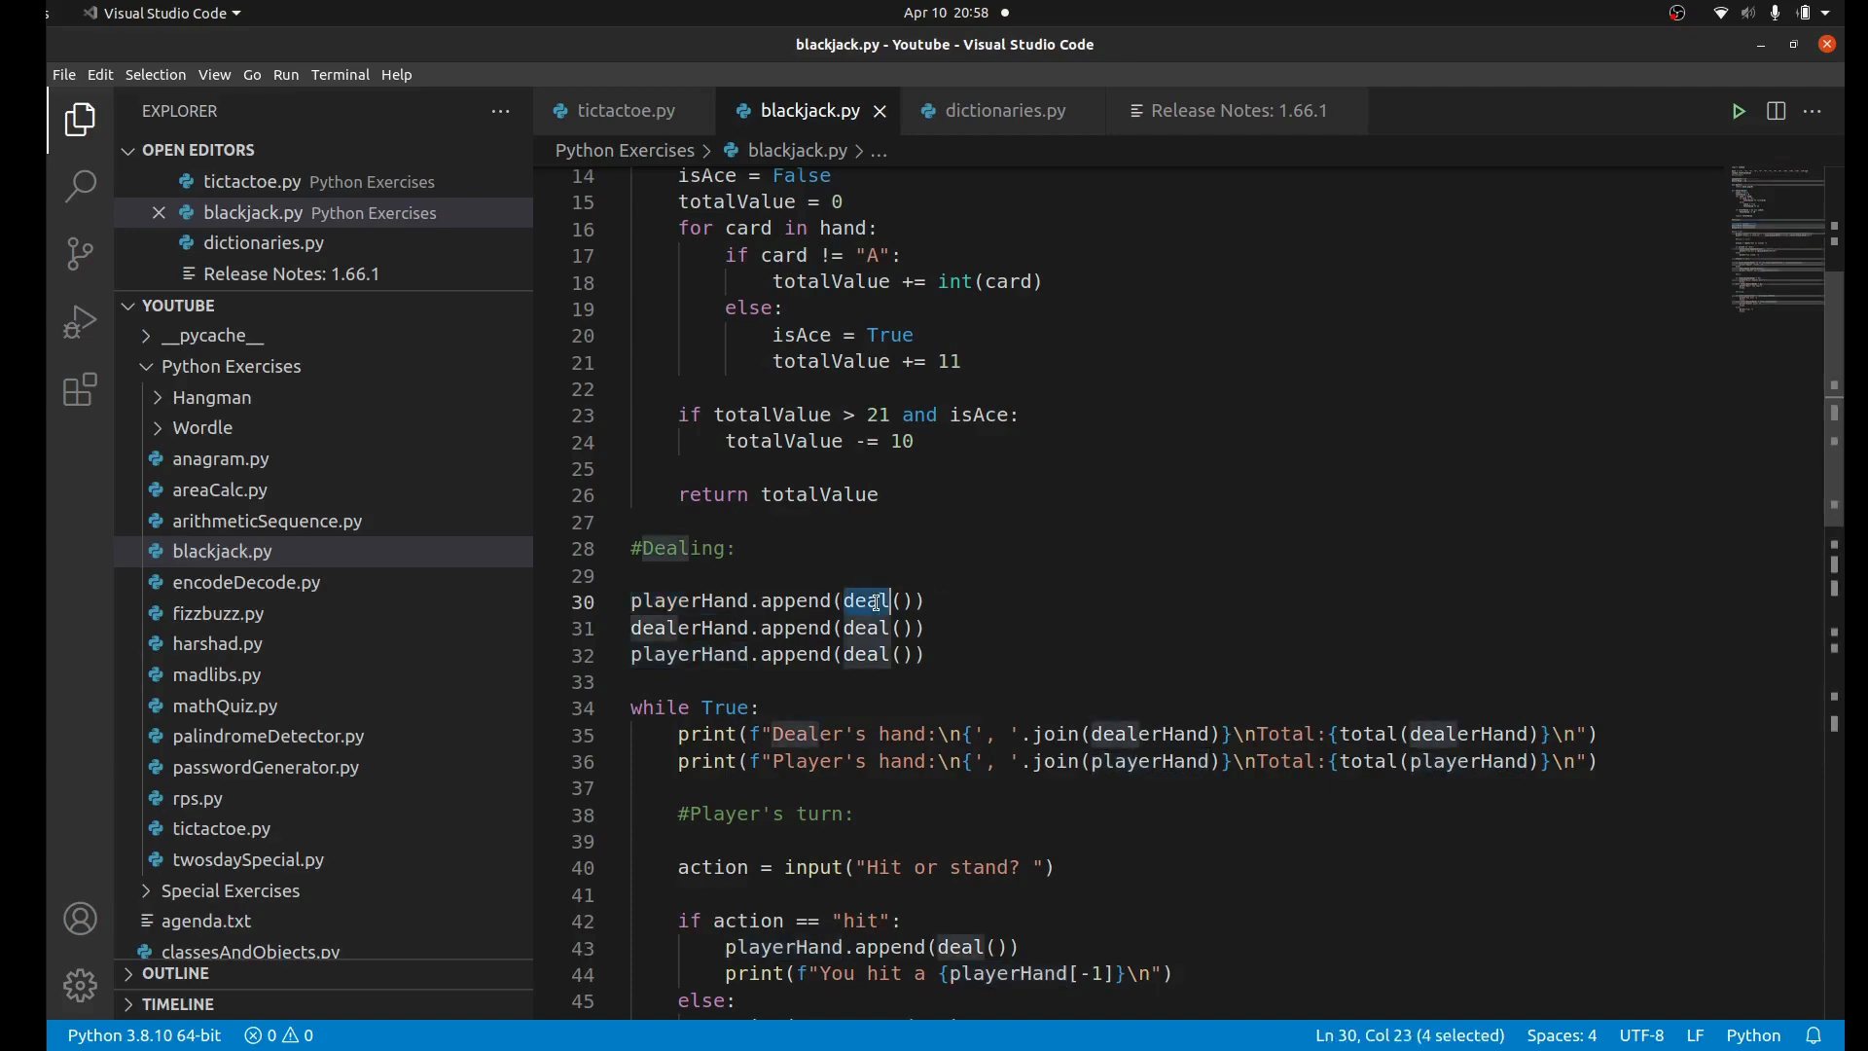
scroll("up", 3)
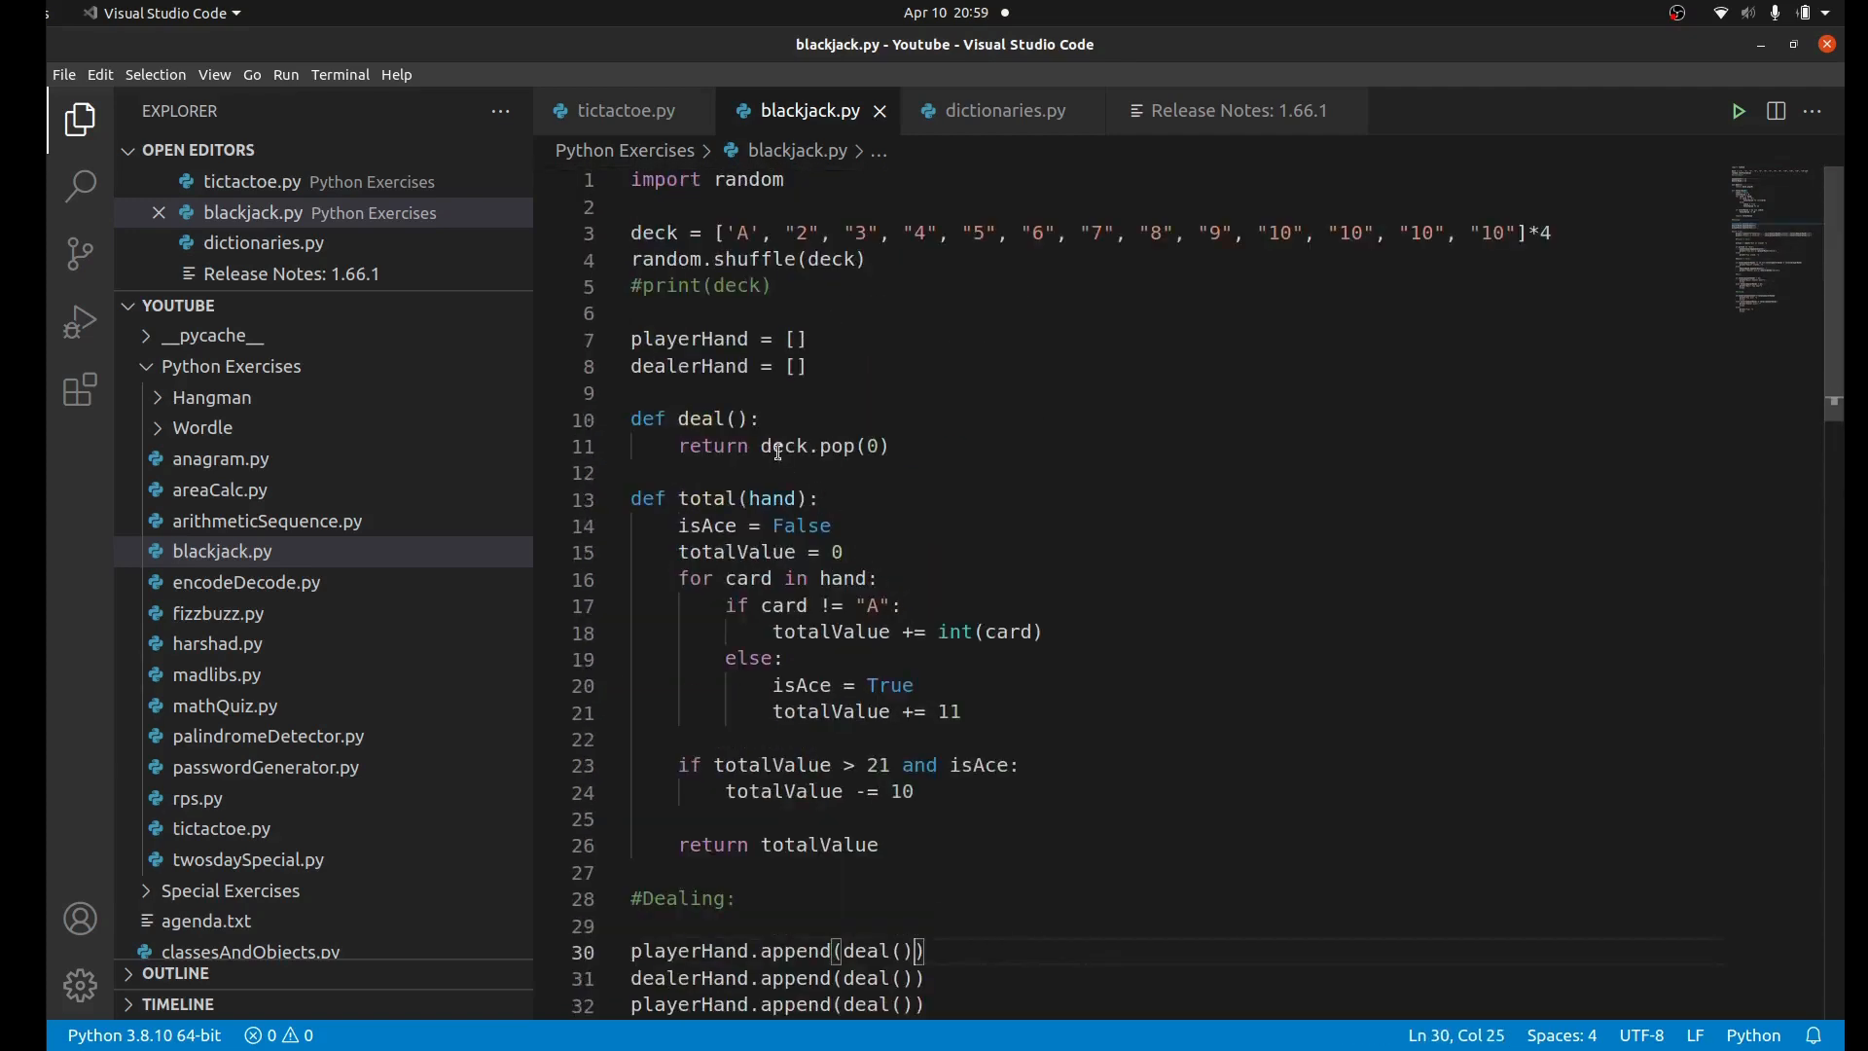
double_click(783, 445)
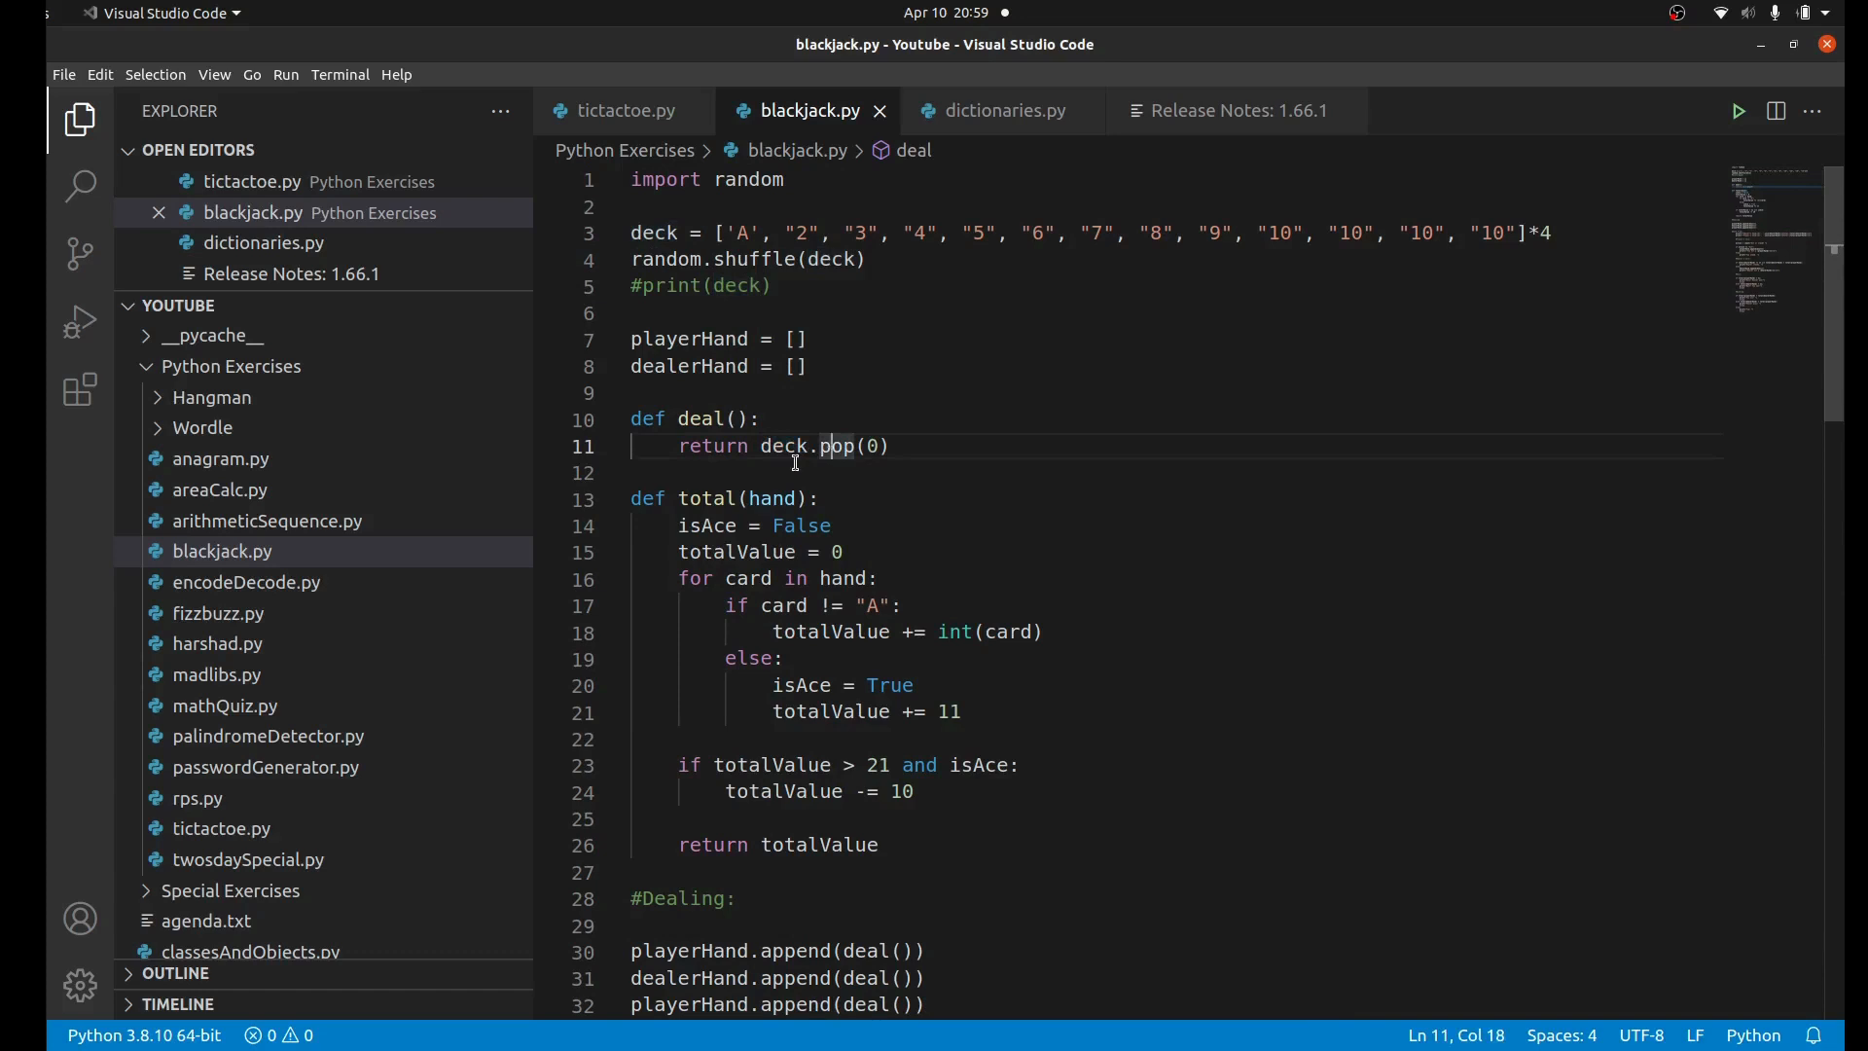
double_click(838, 445)
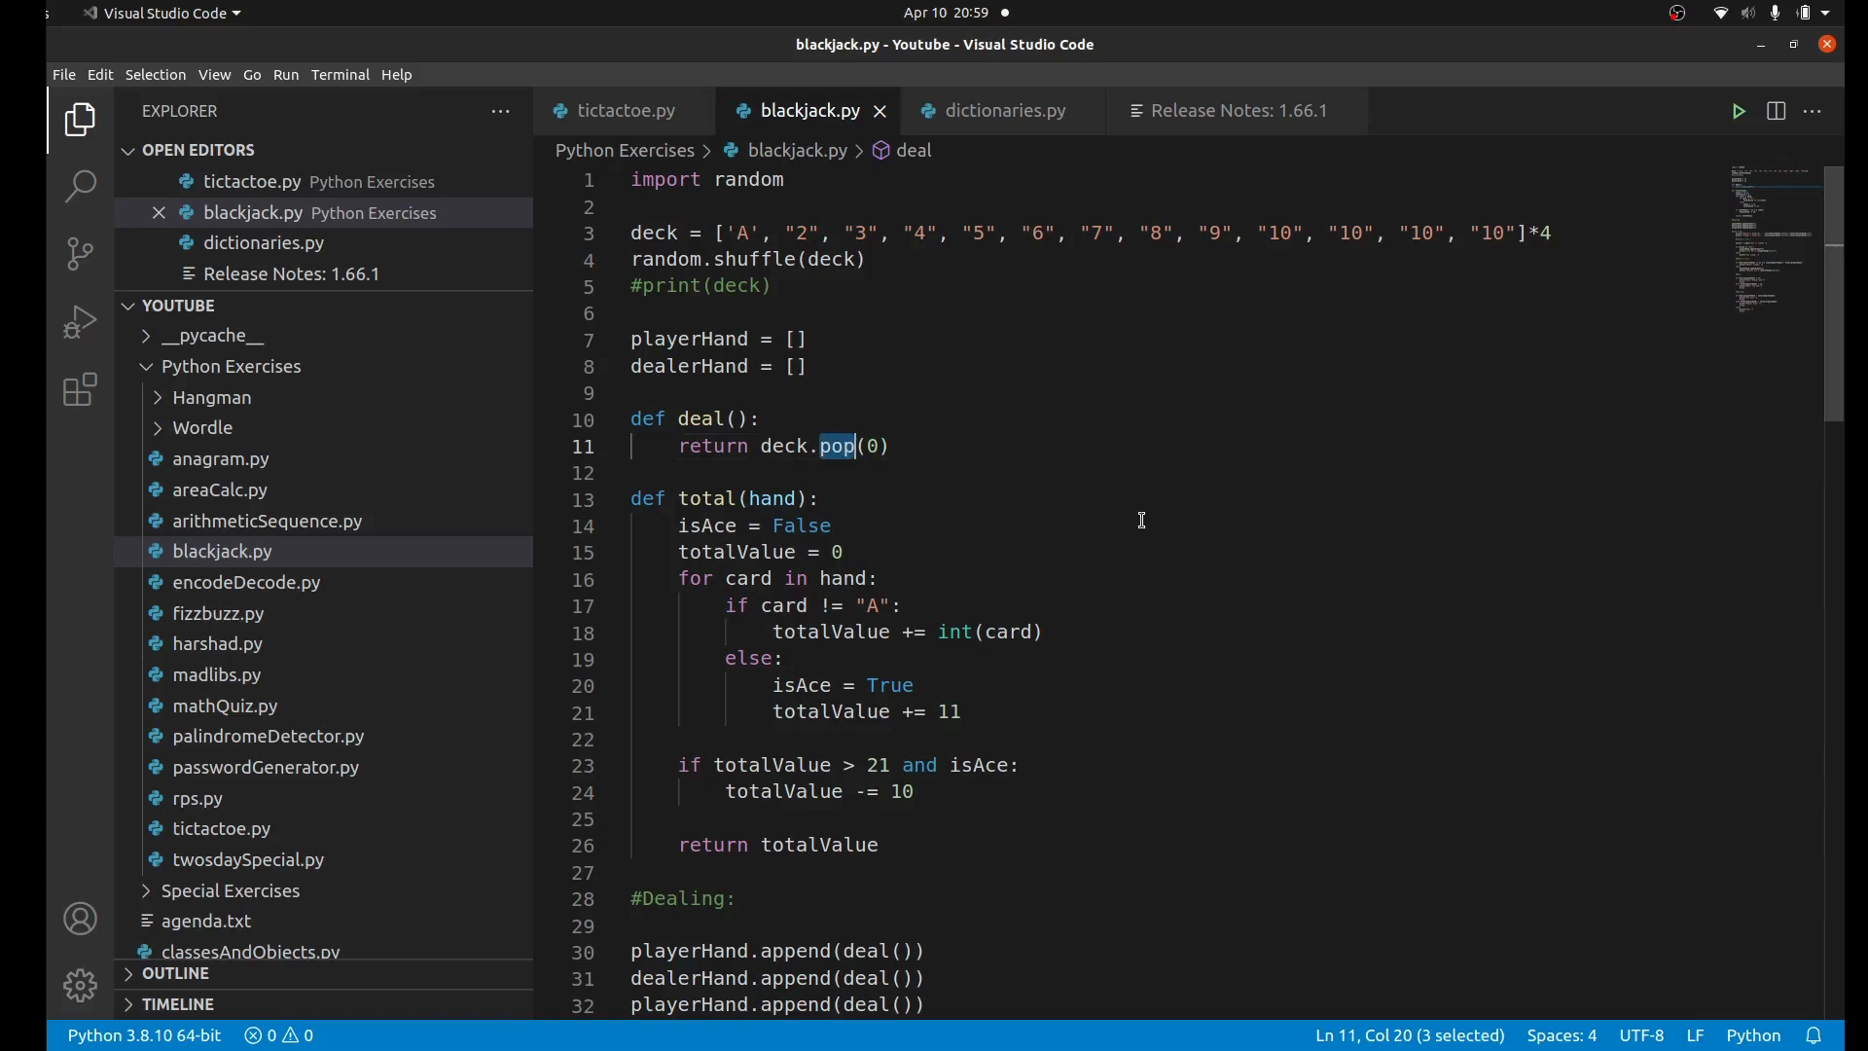
mouse_move(696, 419)
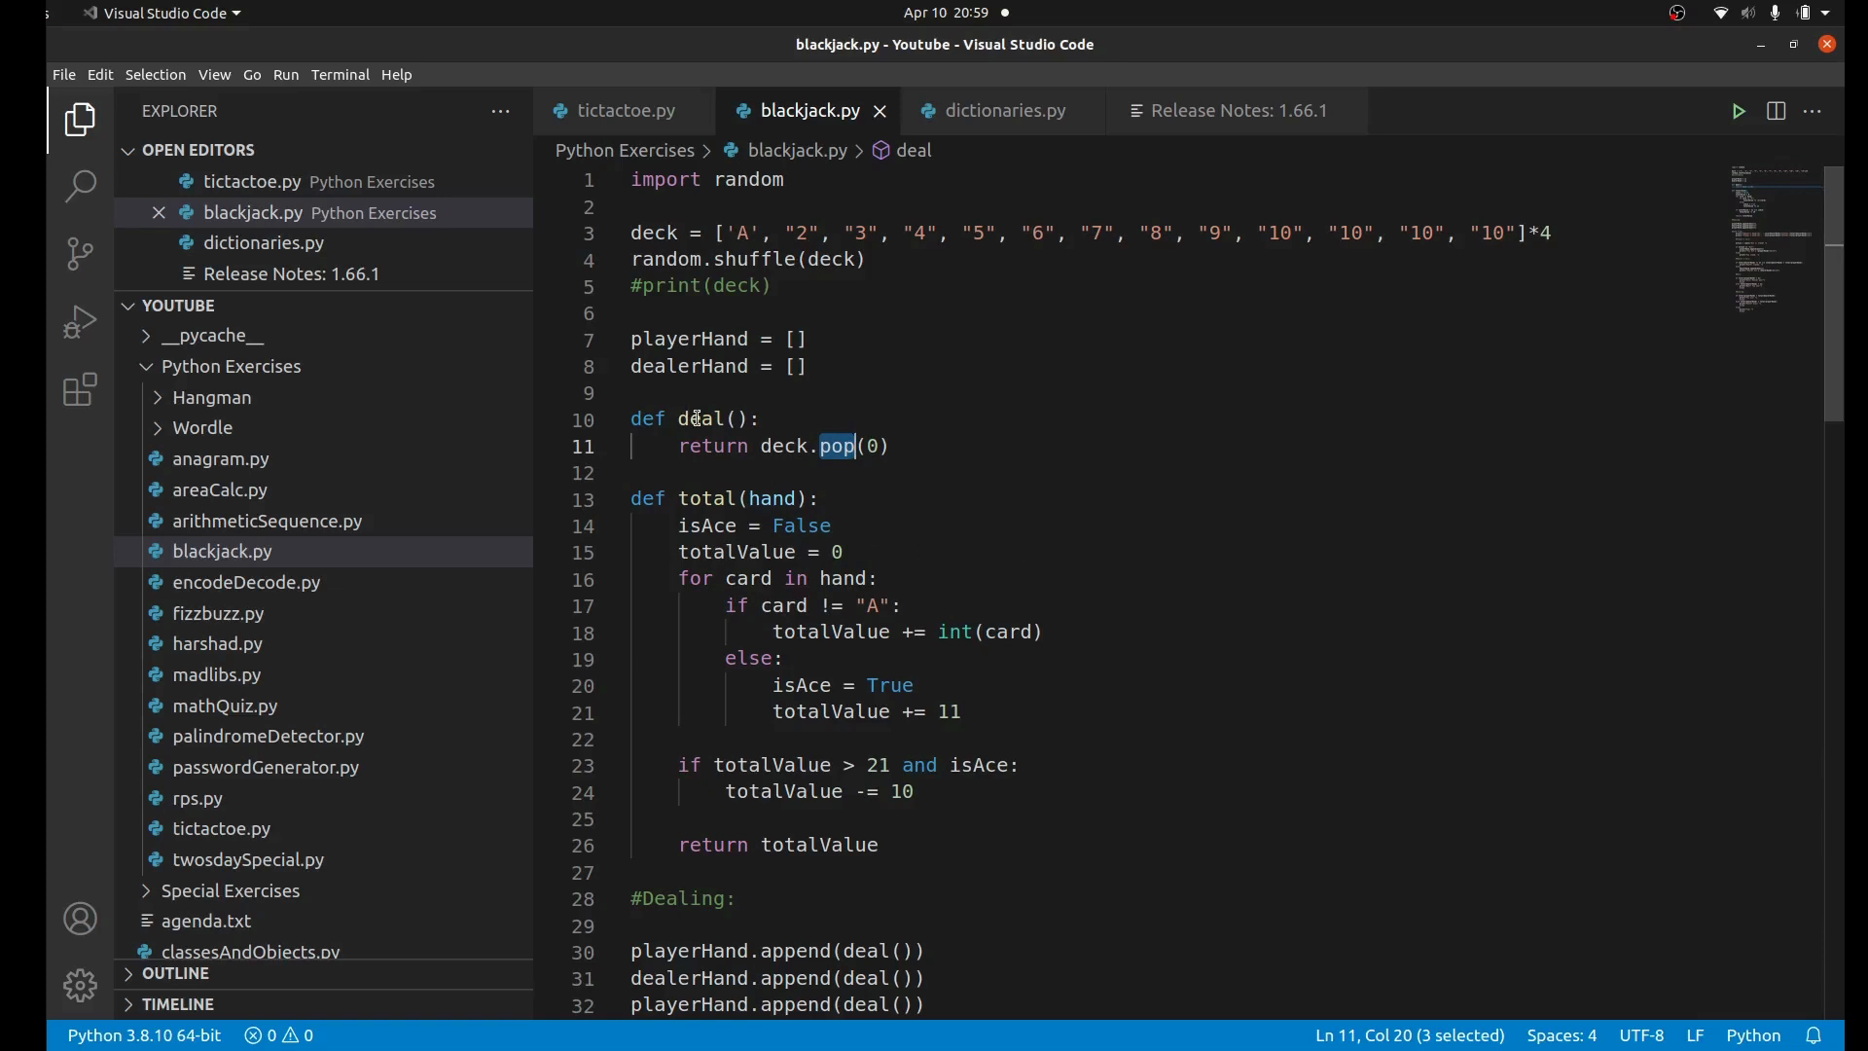
double_click(700, 418)
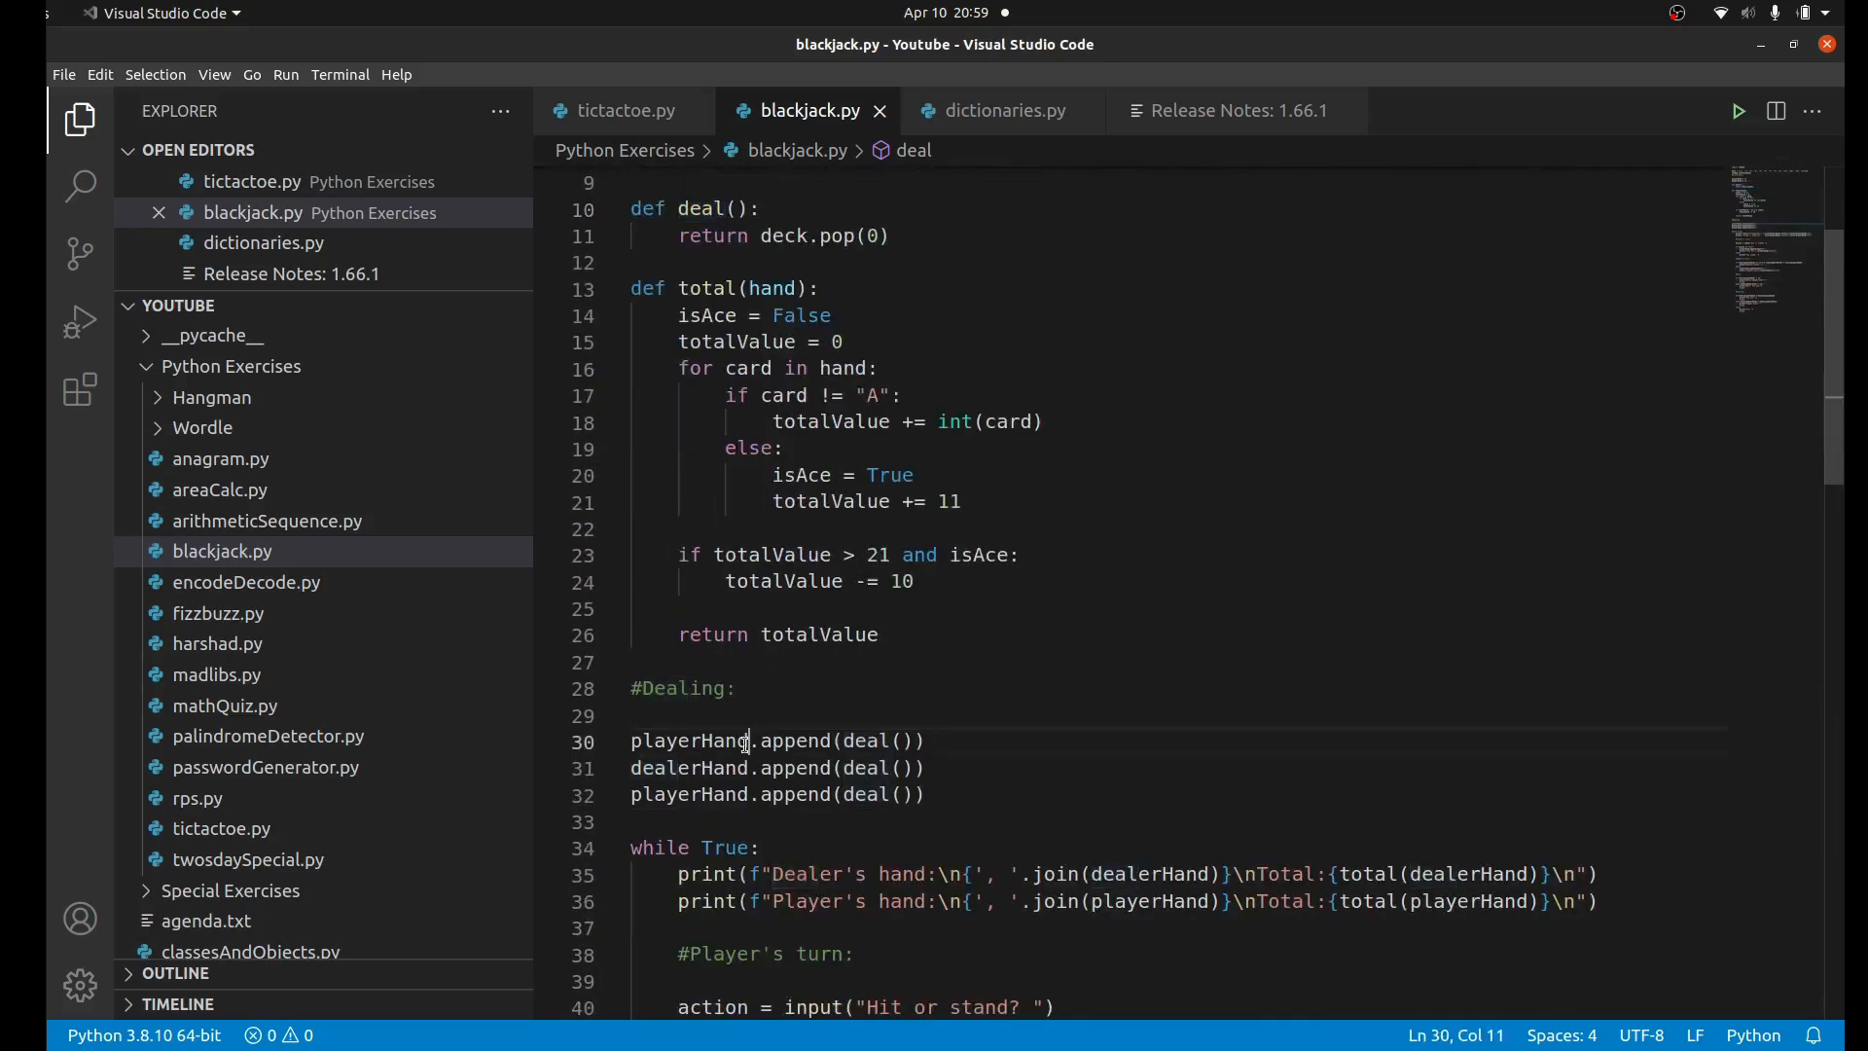
double_click(868, 740)
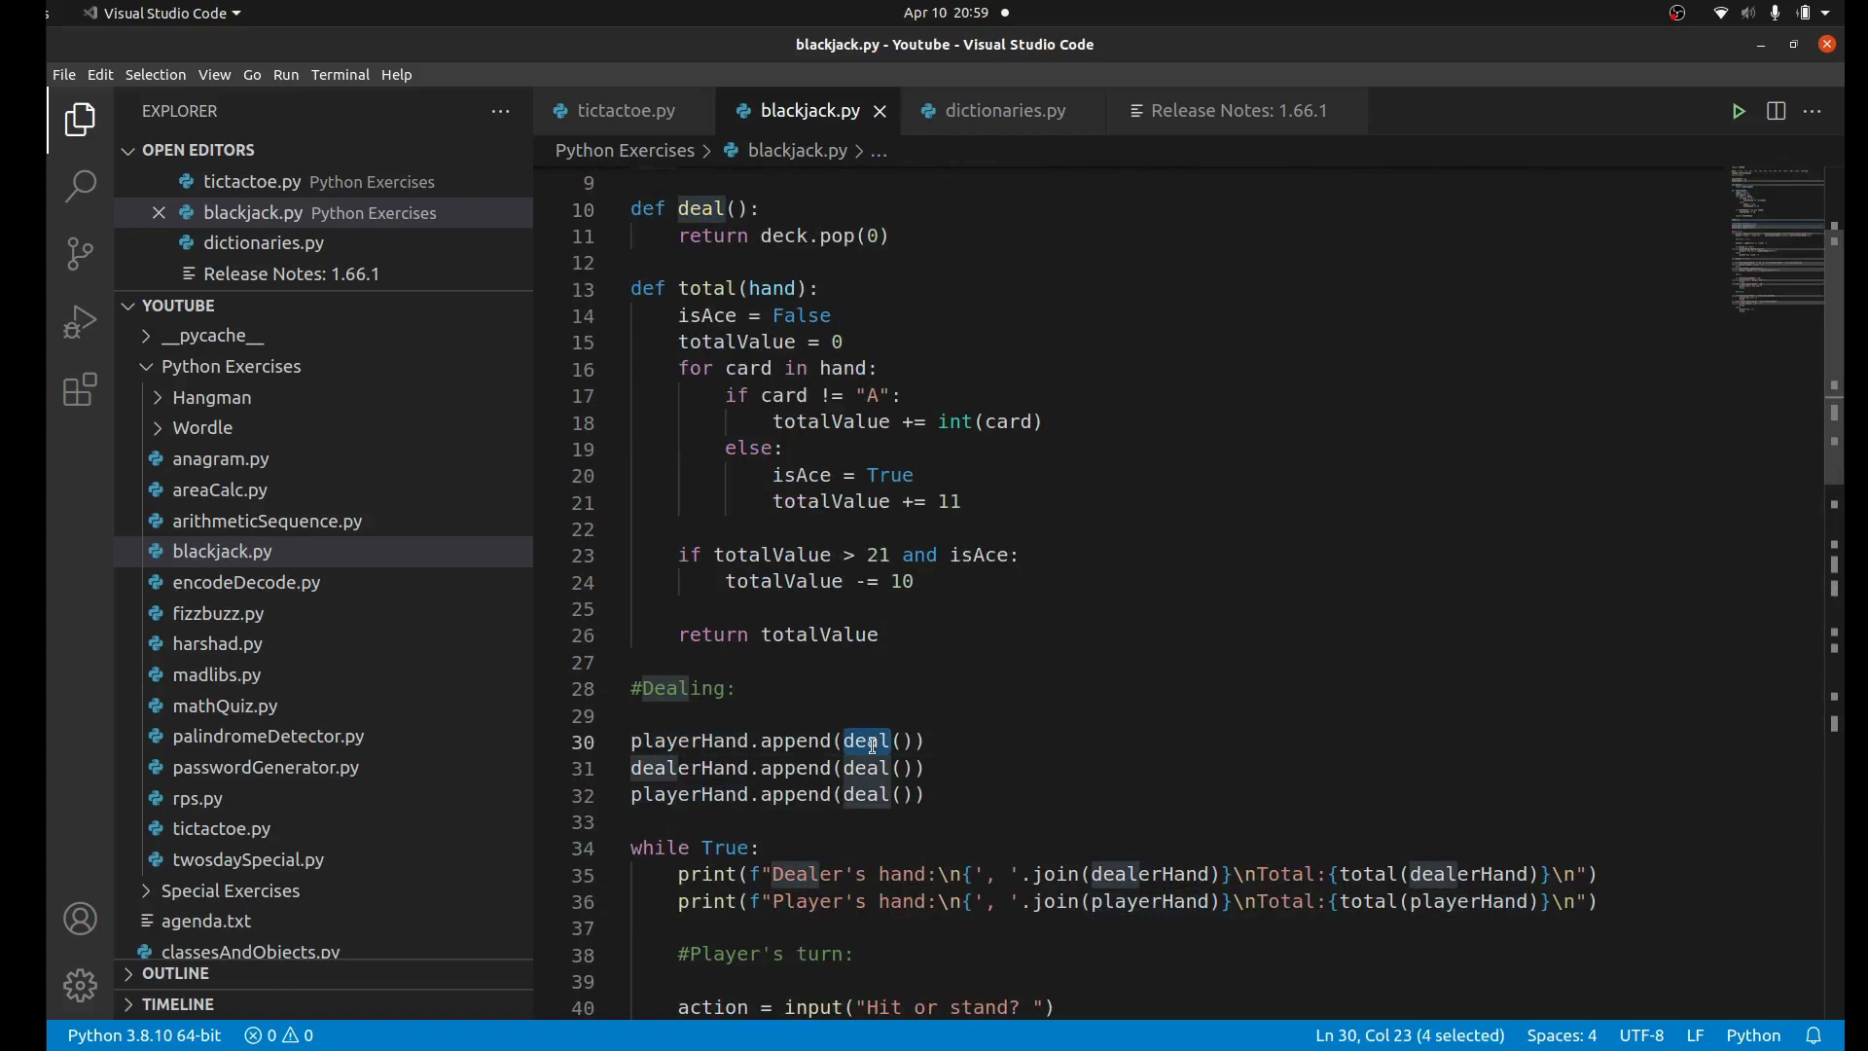
mouse_move(728, 771)
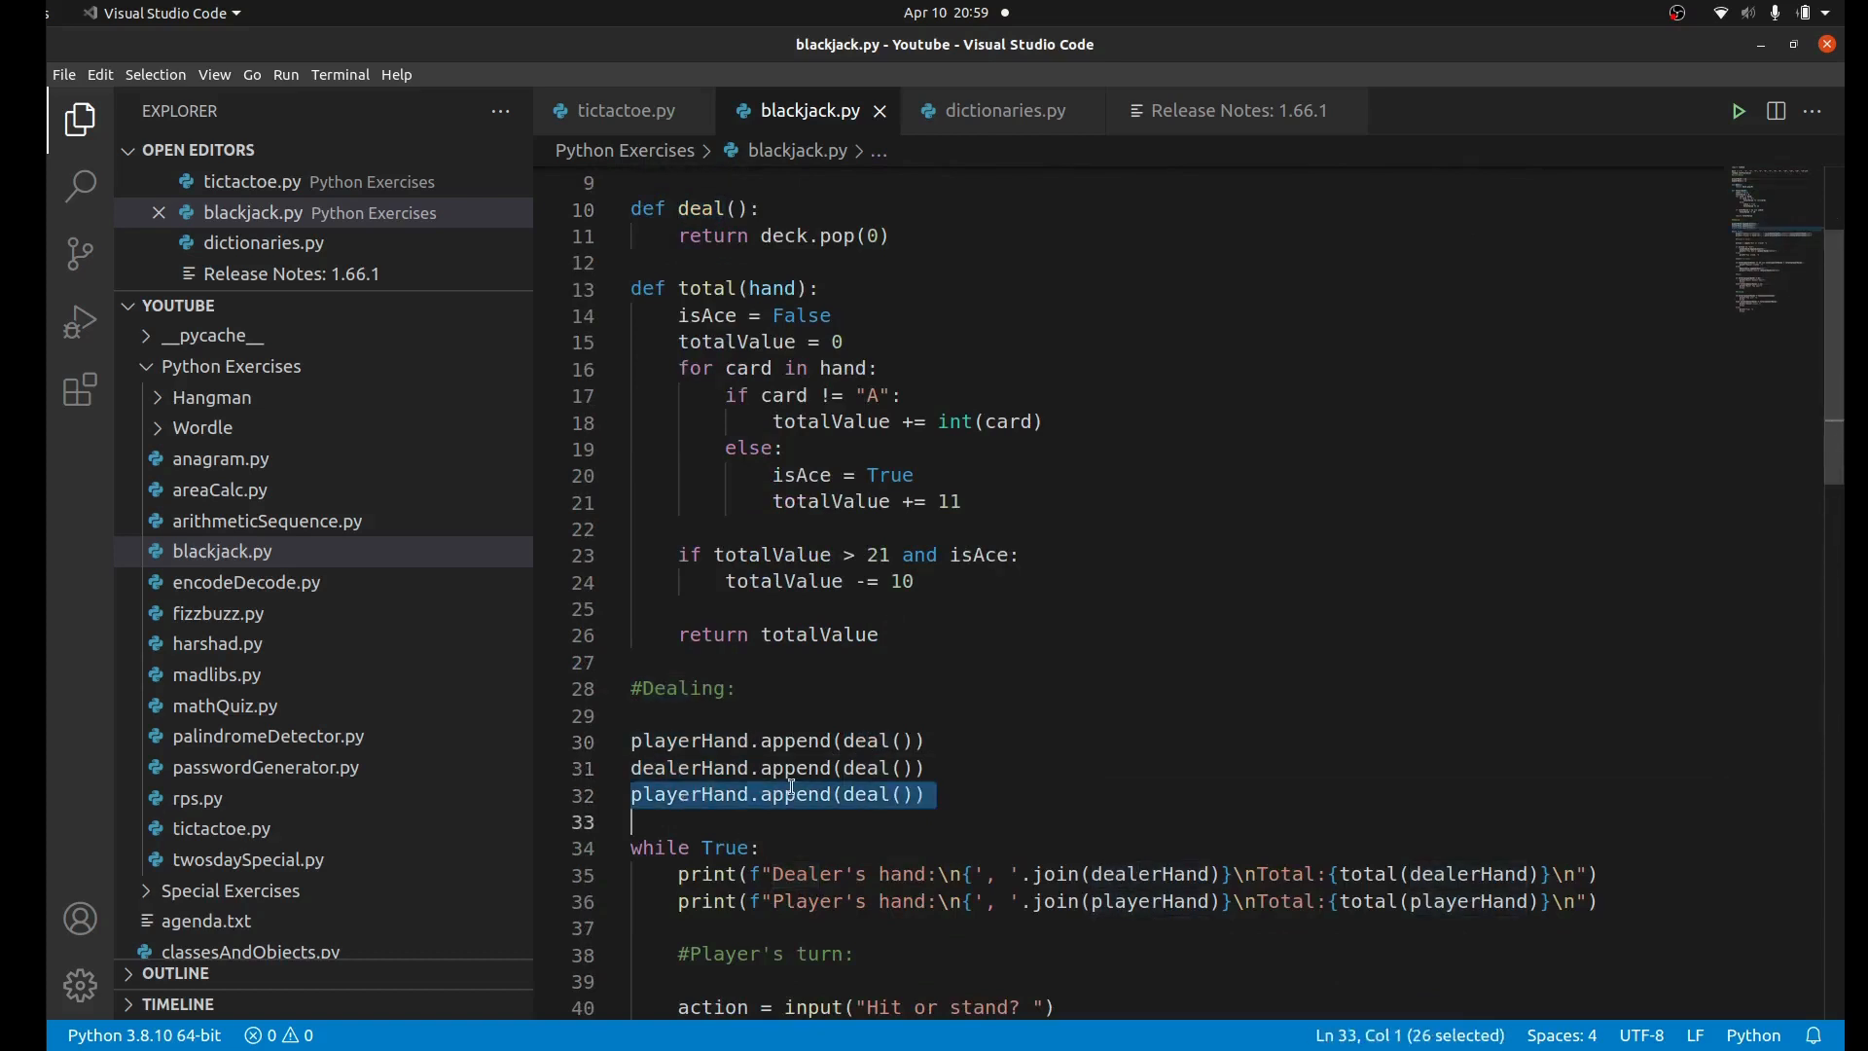
left_click(903, 768)
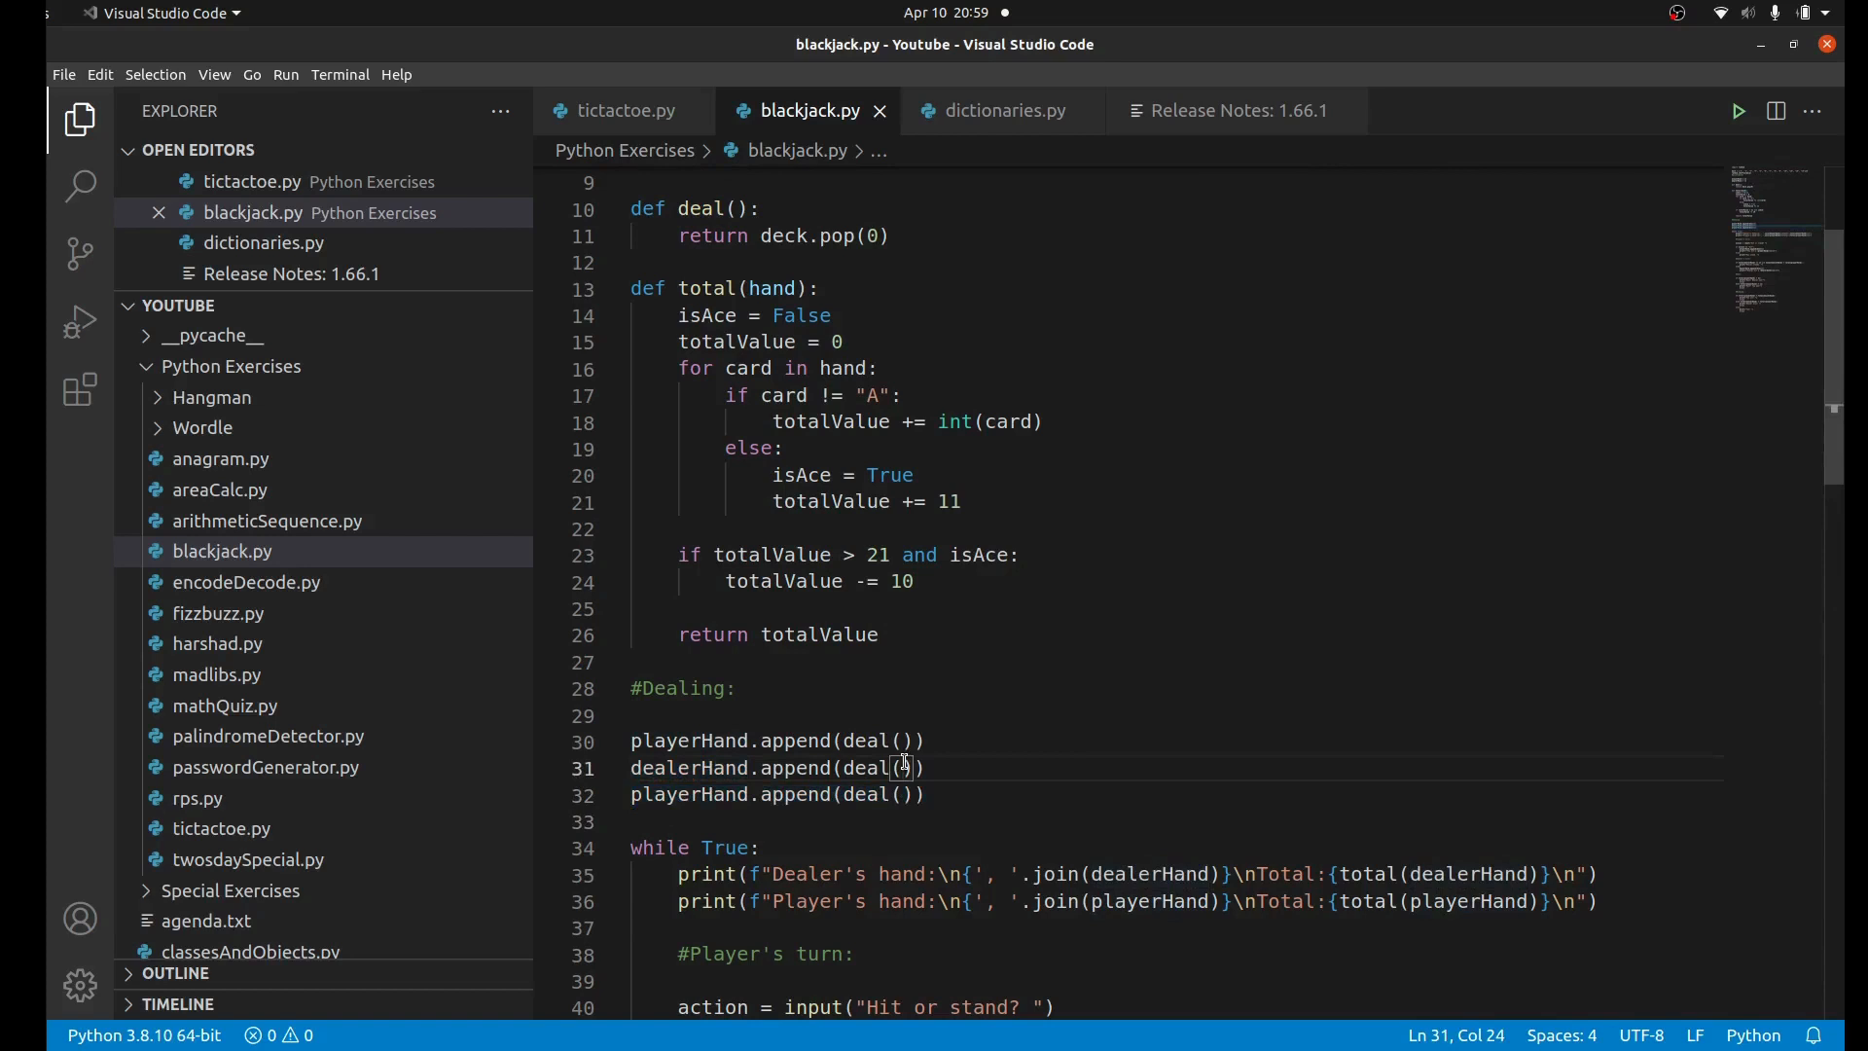
scroll("down", 3)
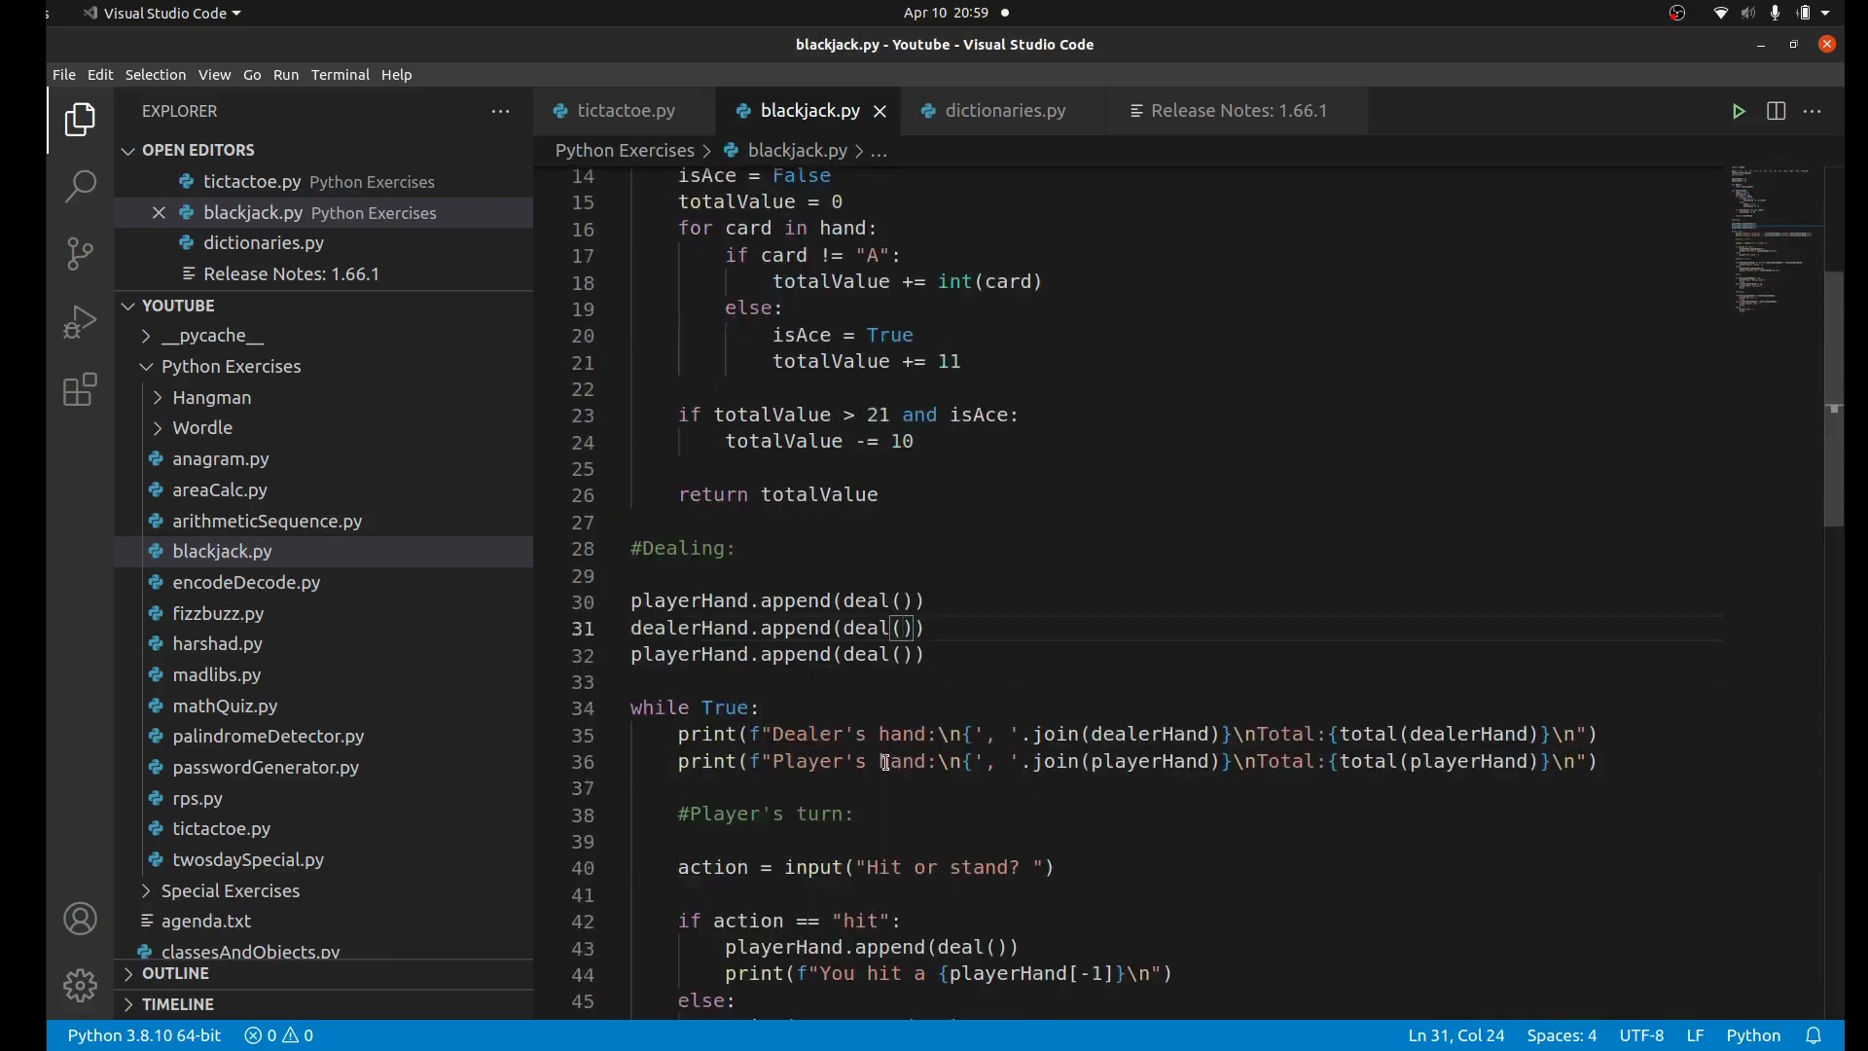
left_click(716, 733)
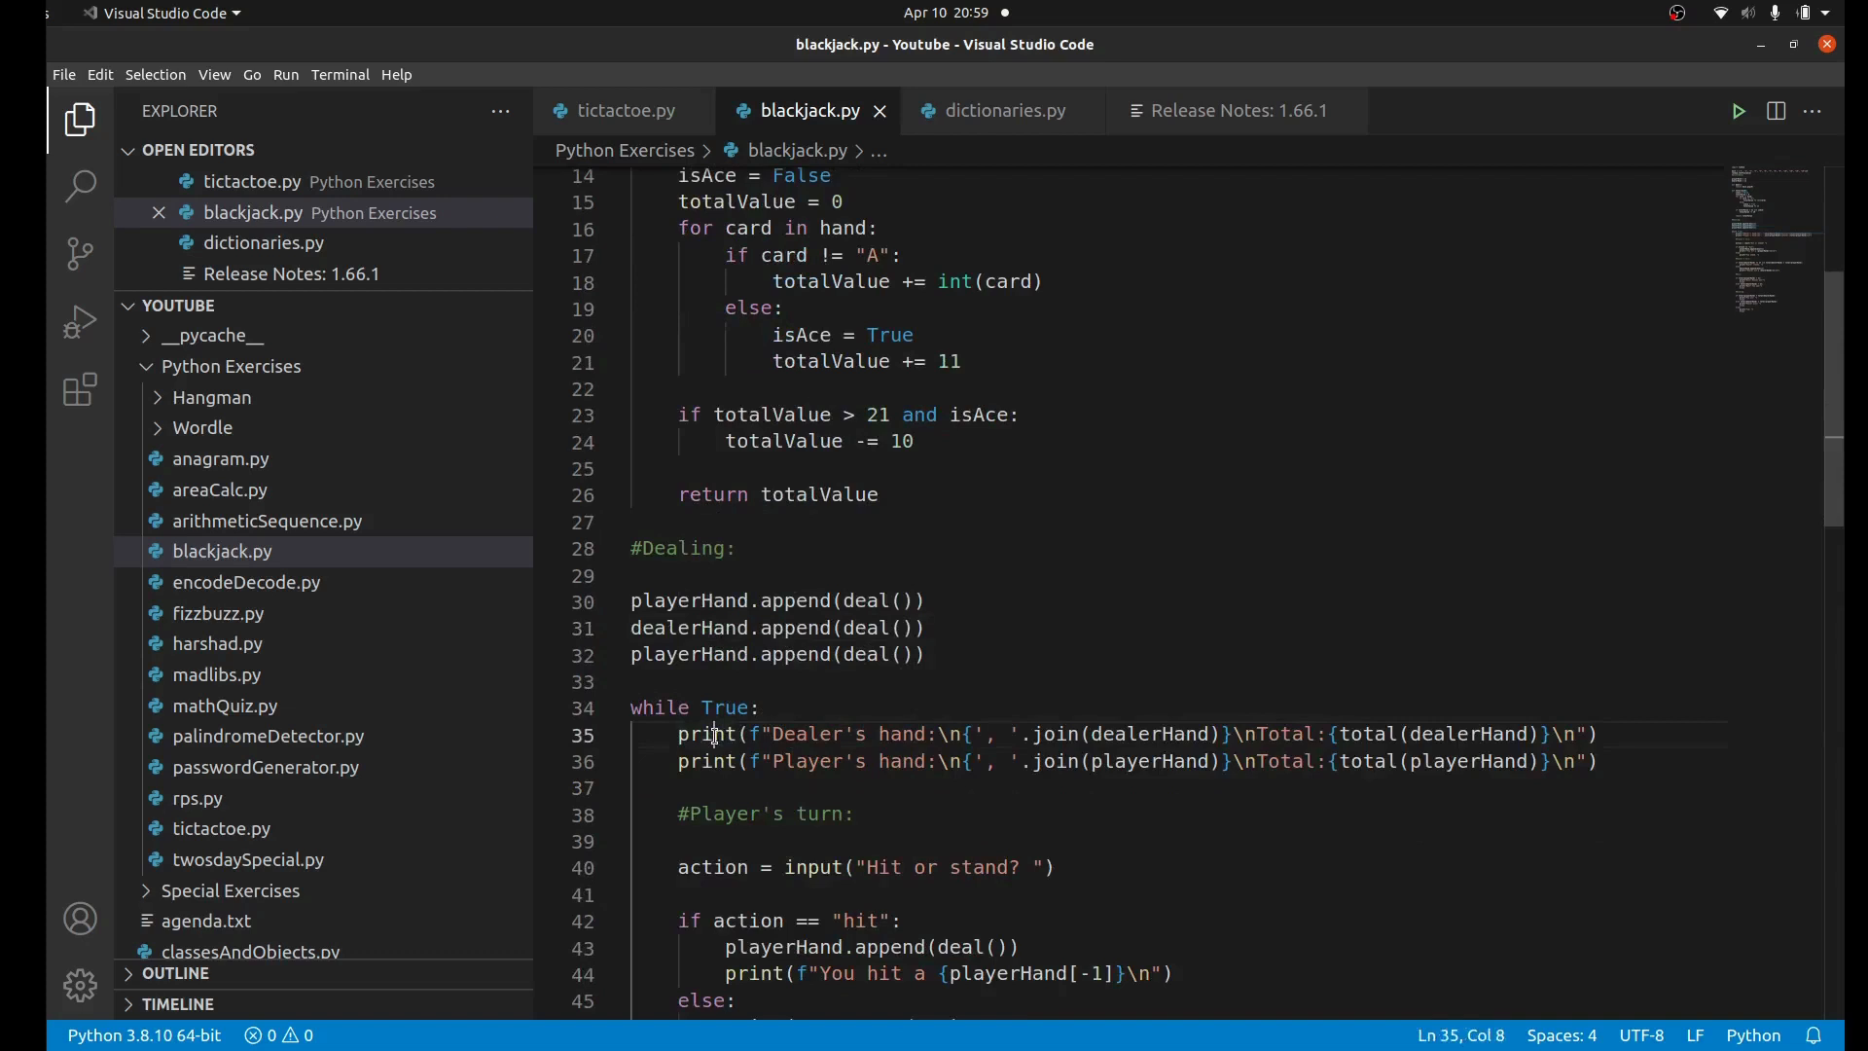
double_click(705, 762)
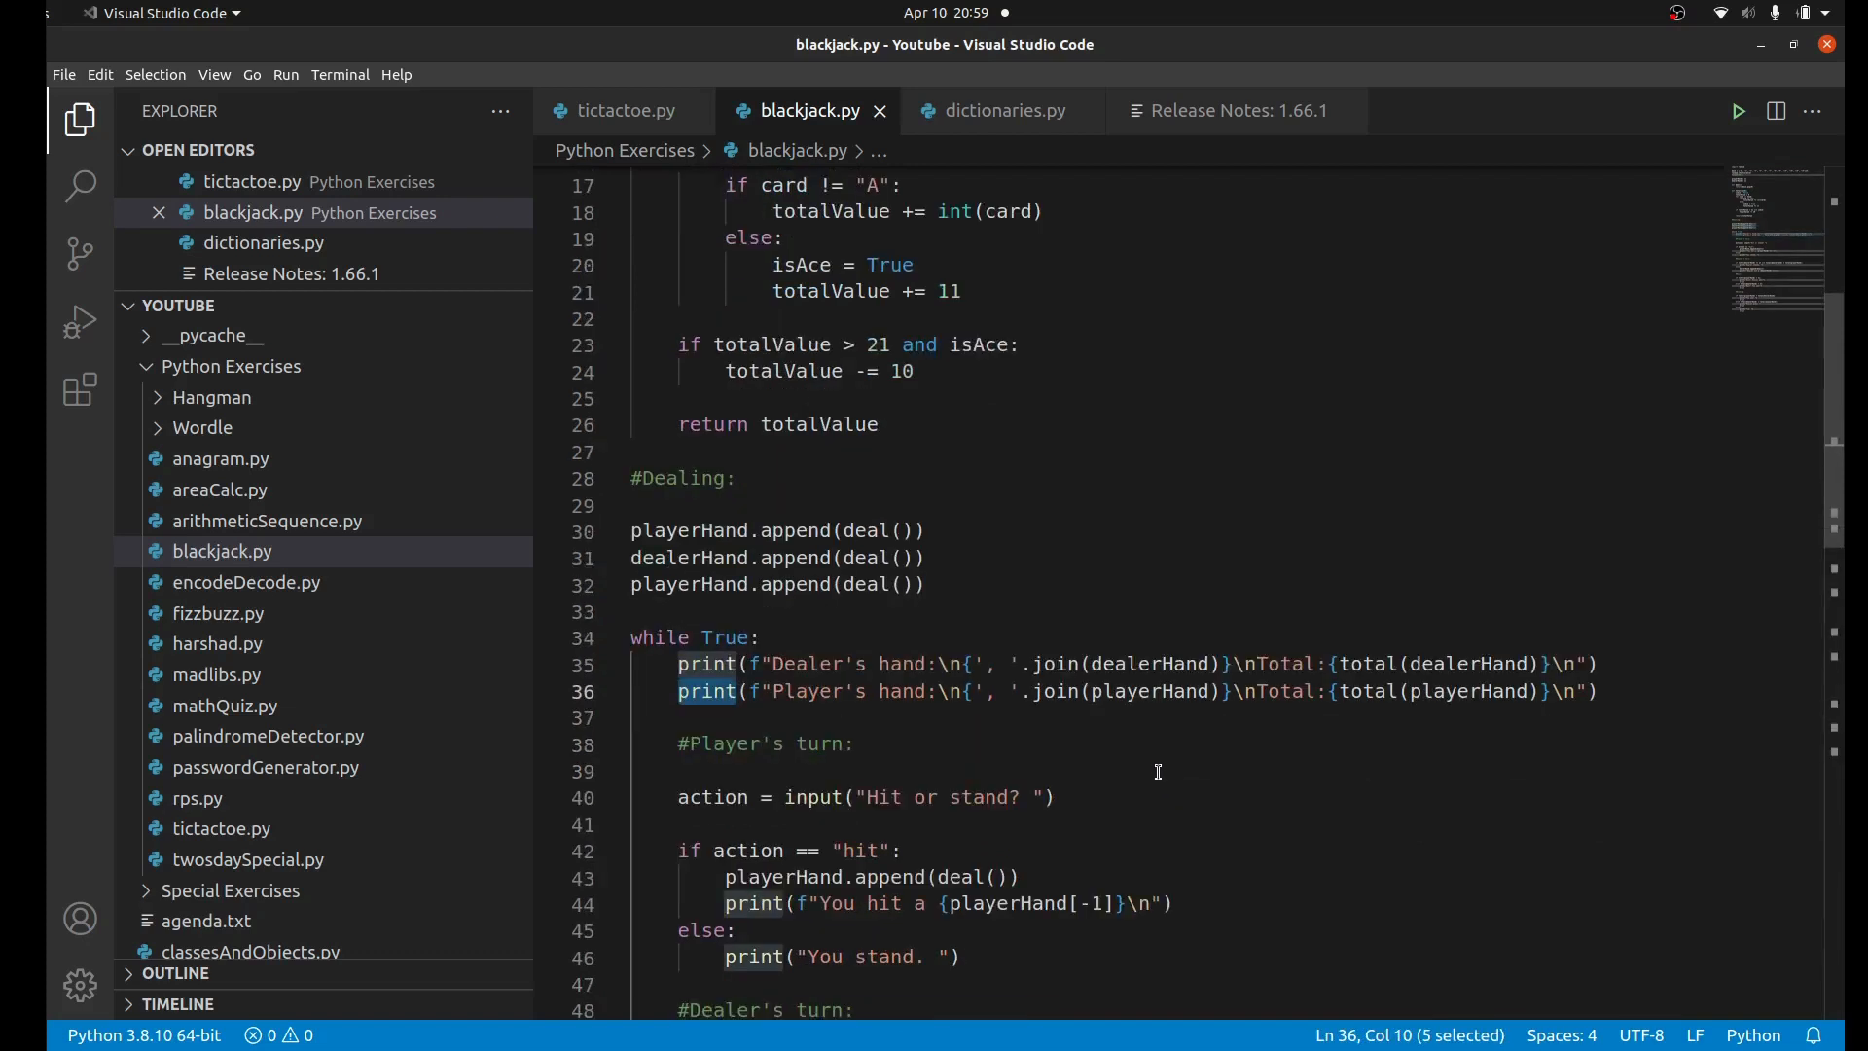
scroll("down", 3)
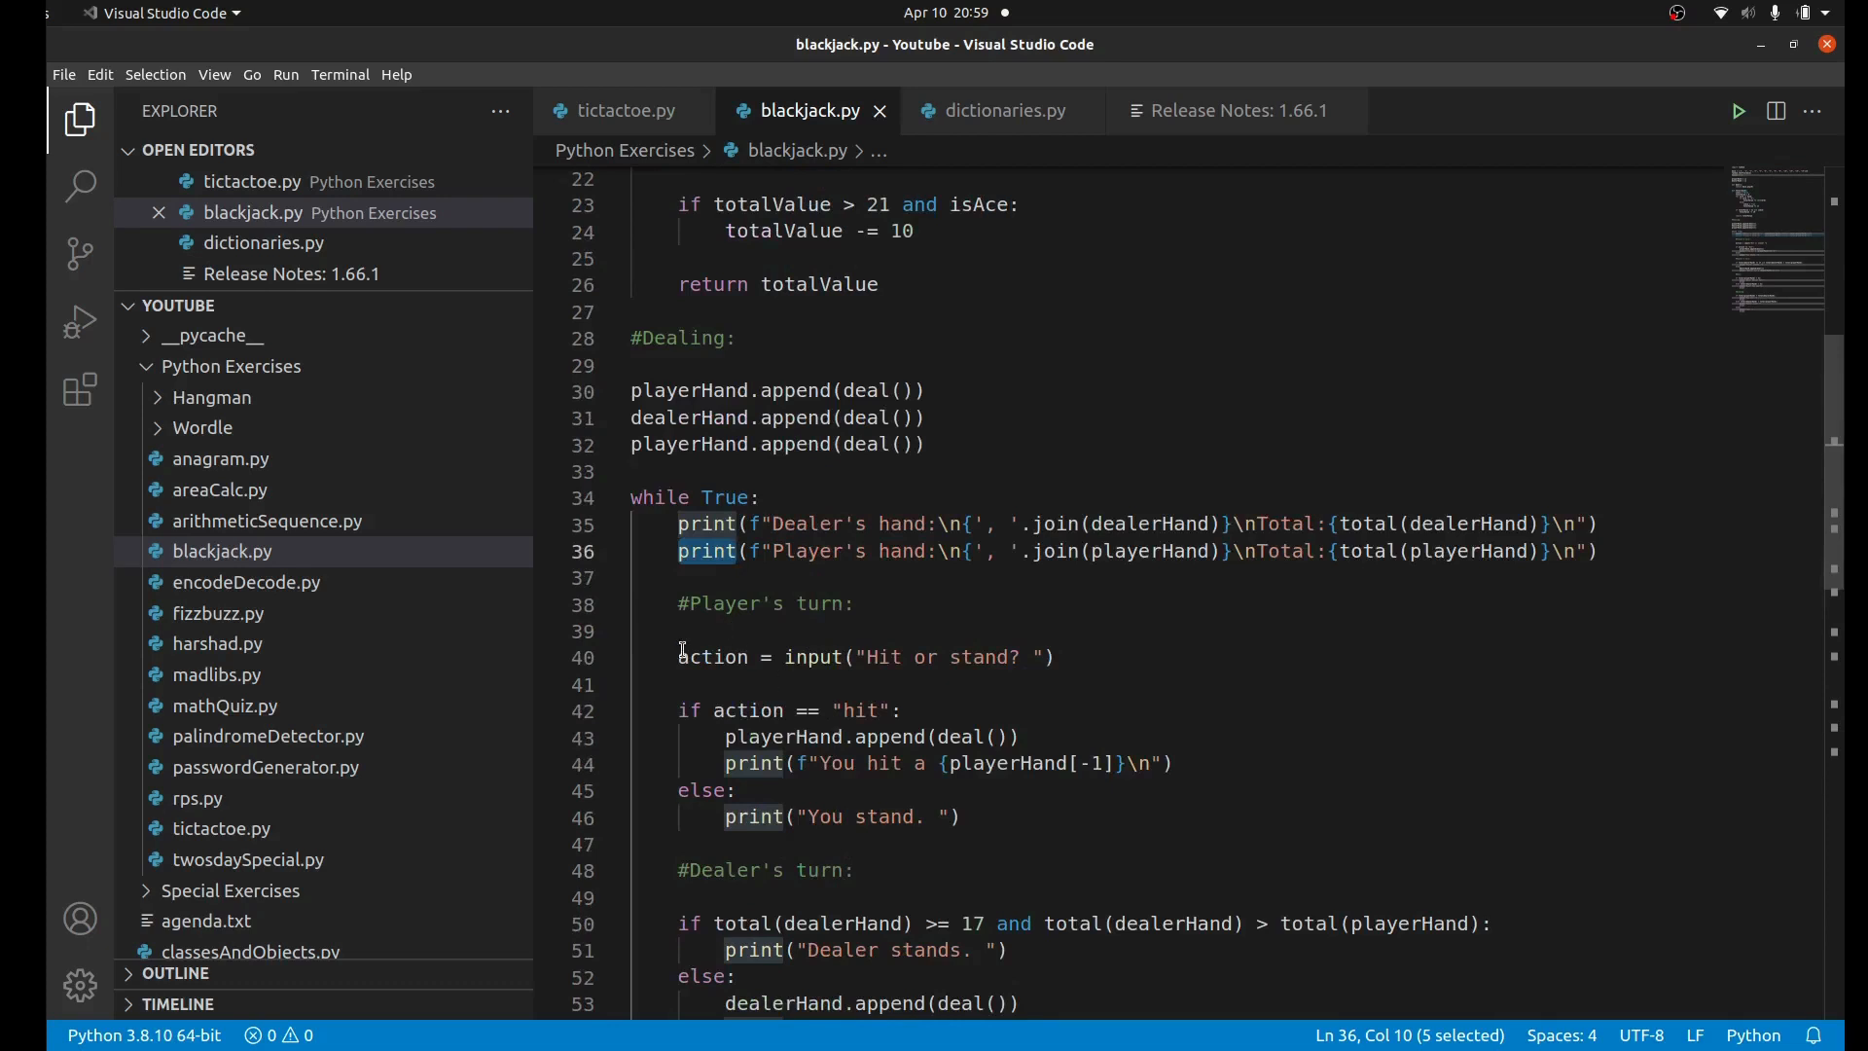
double_click(711, 656)
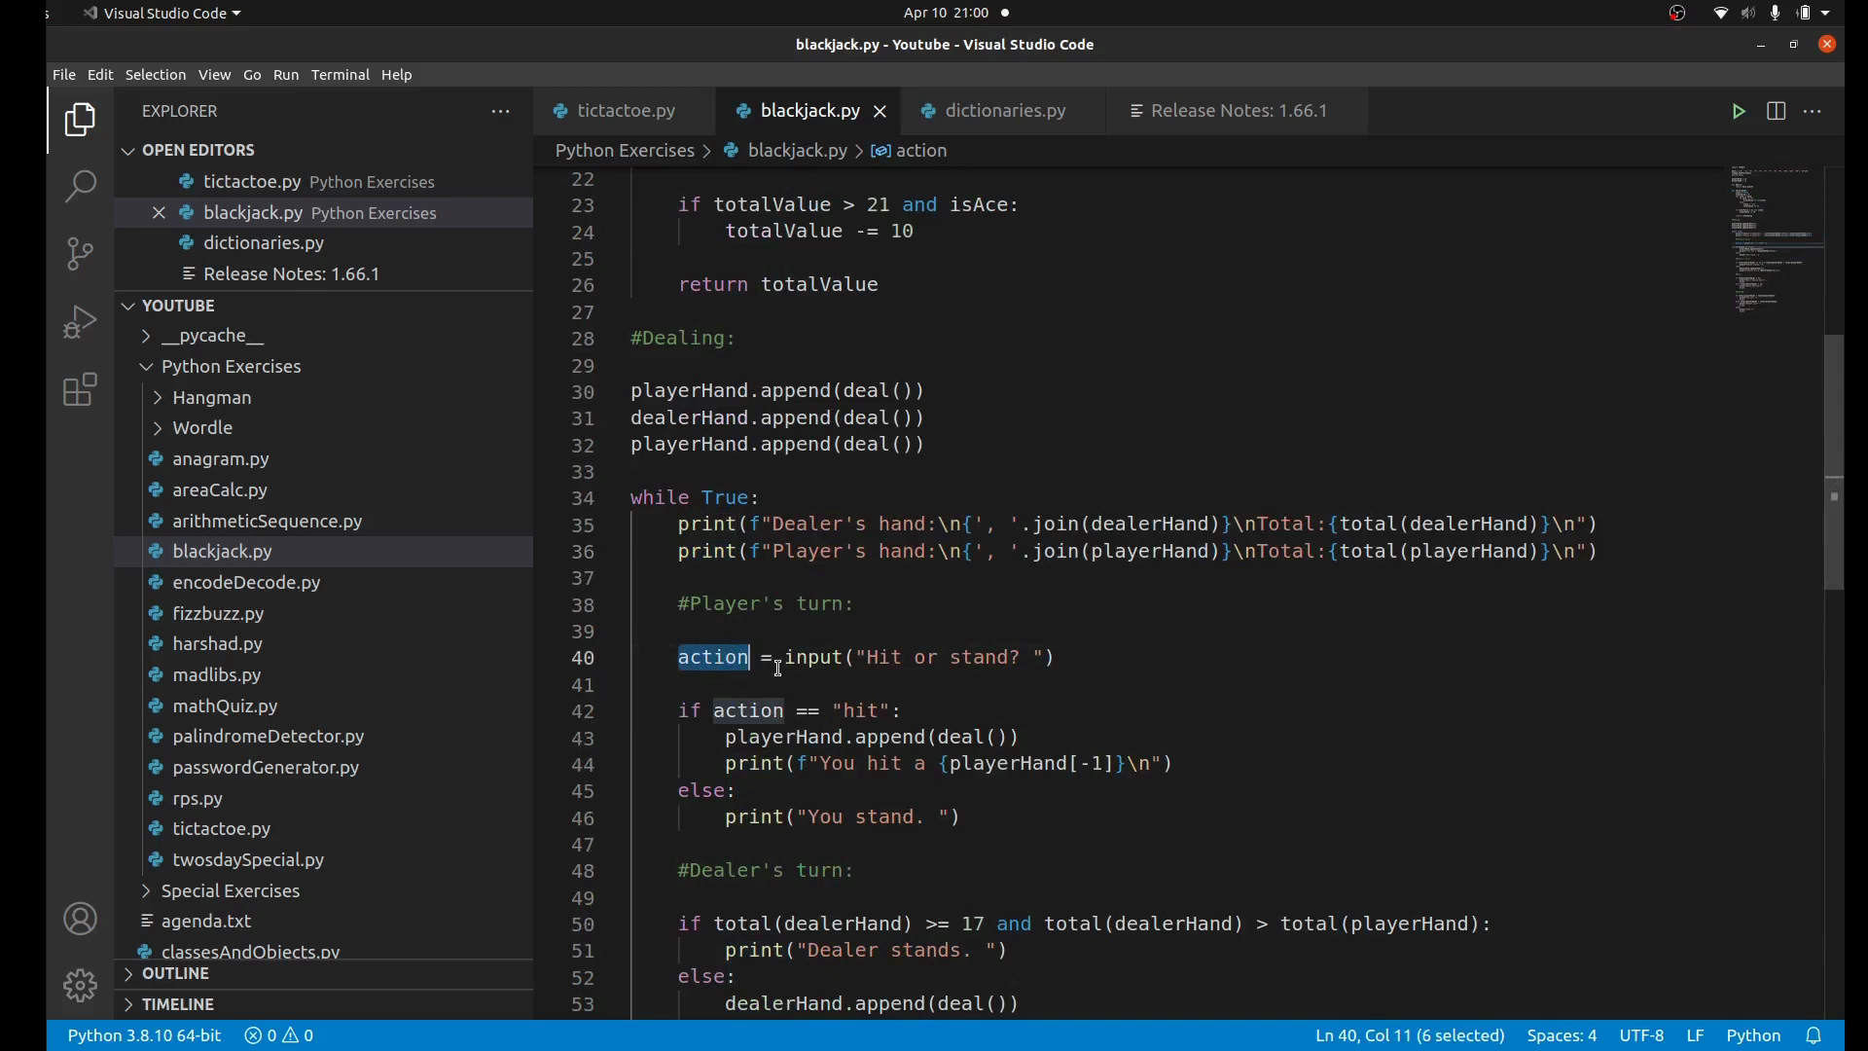
scroll("down", 3)
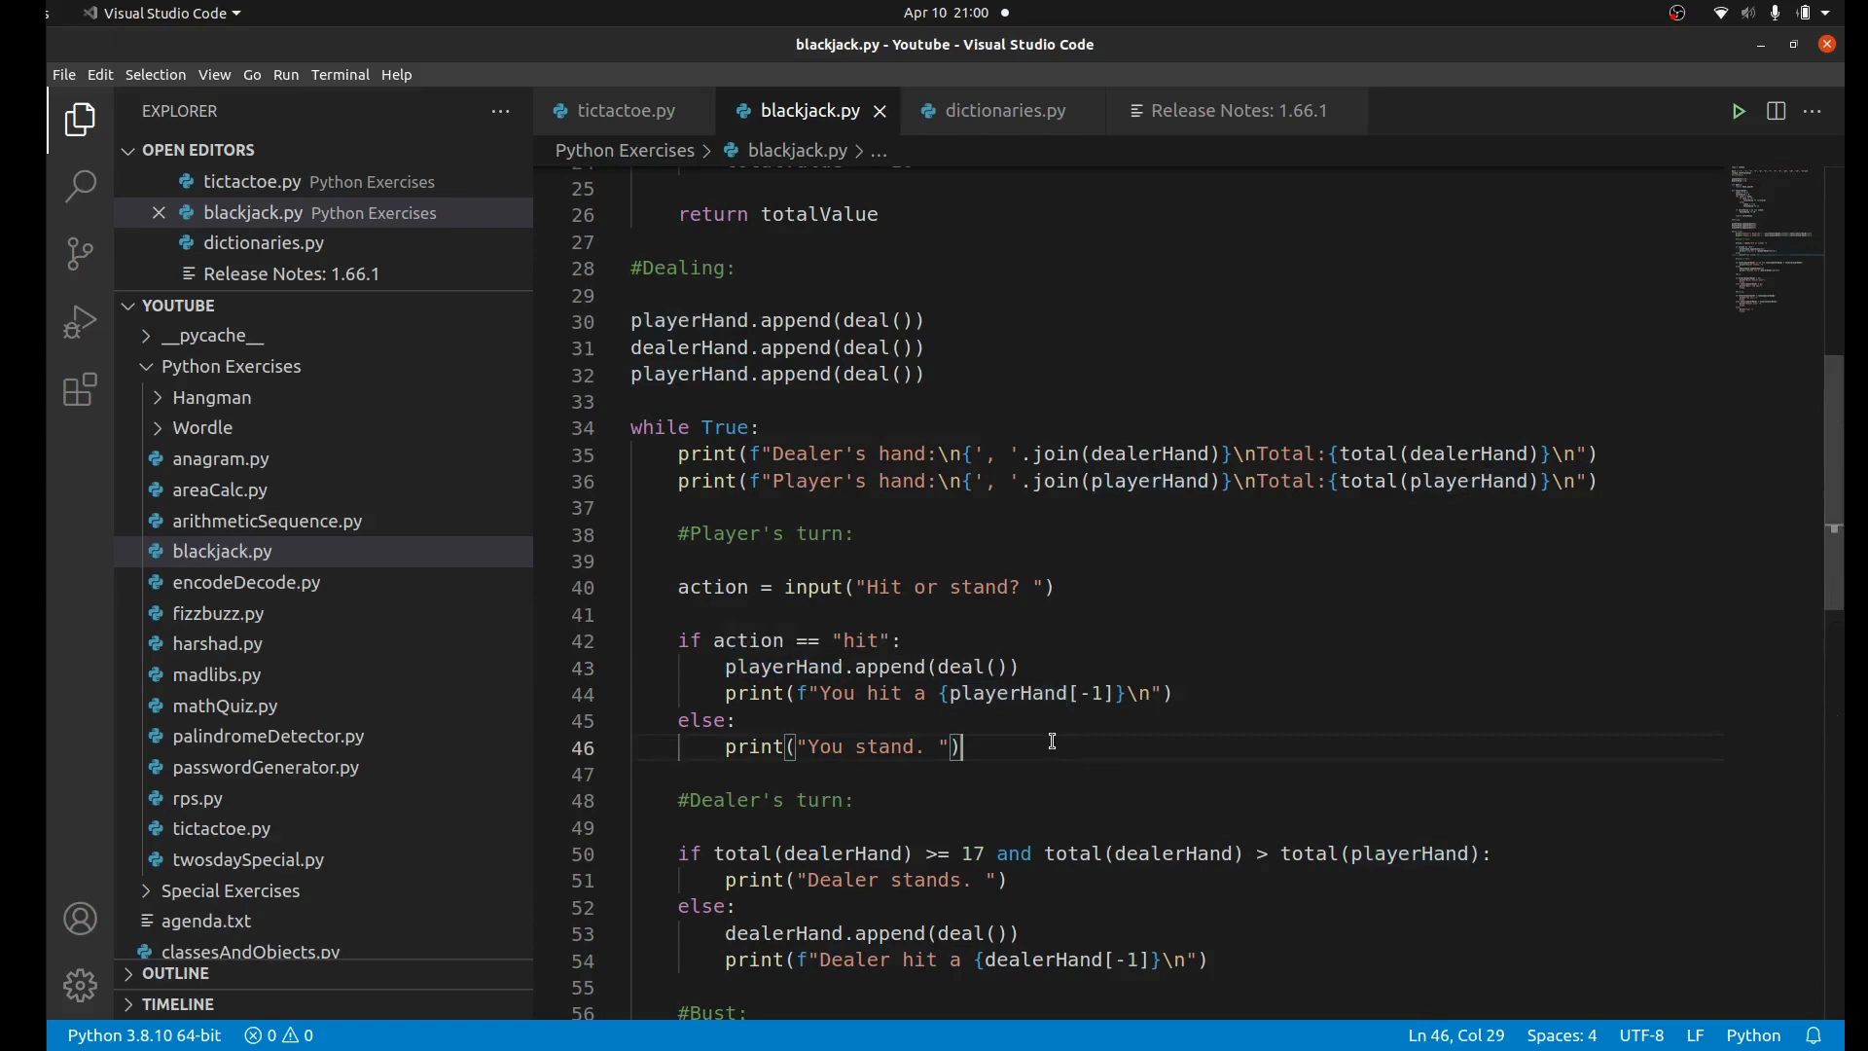
left_click(891, 667)
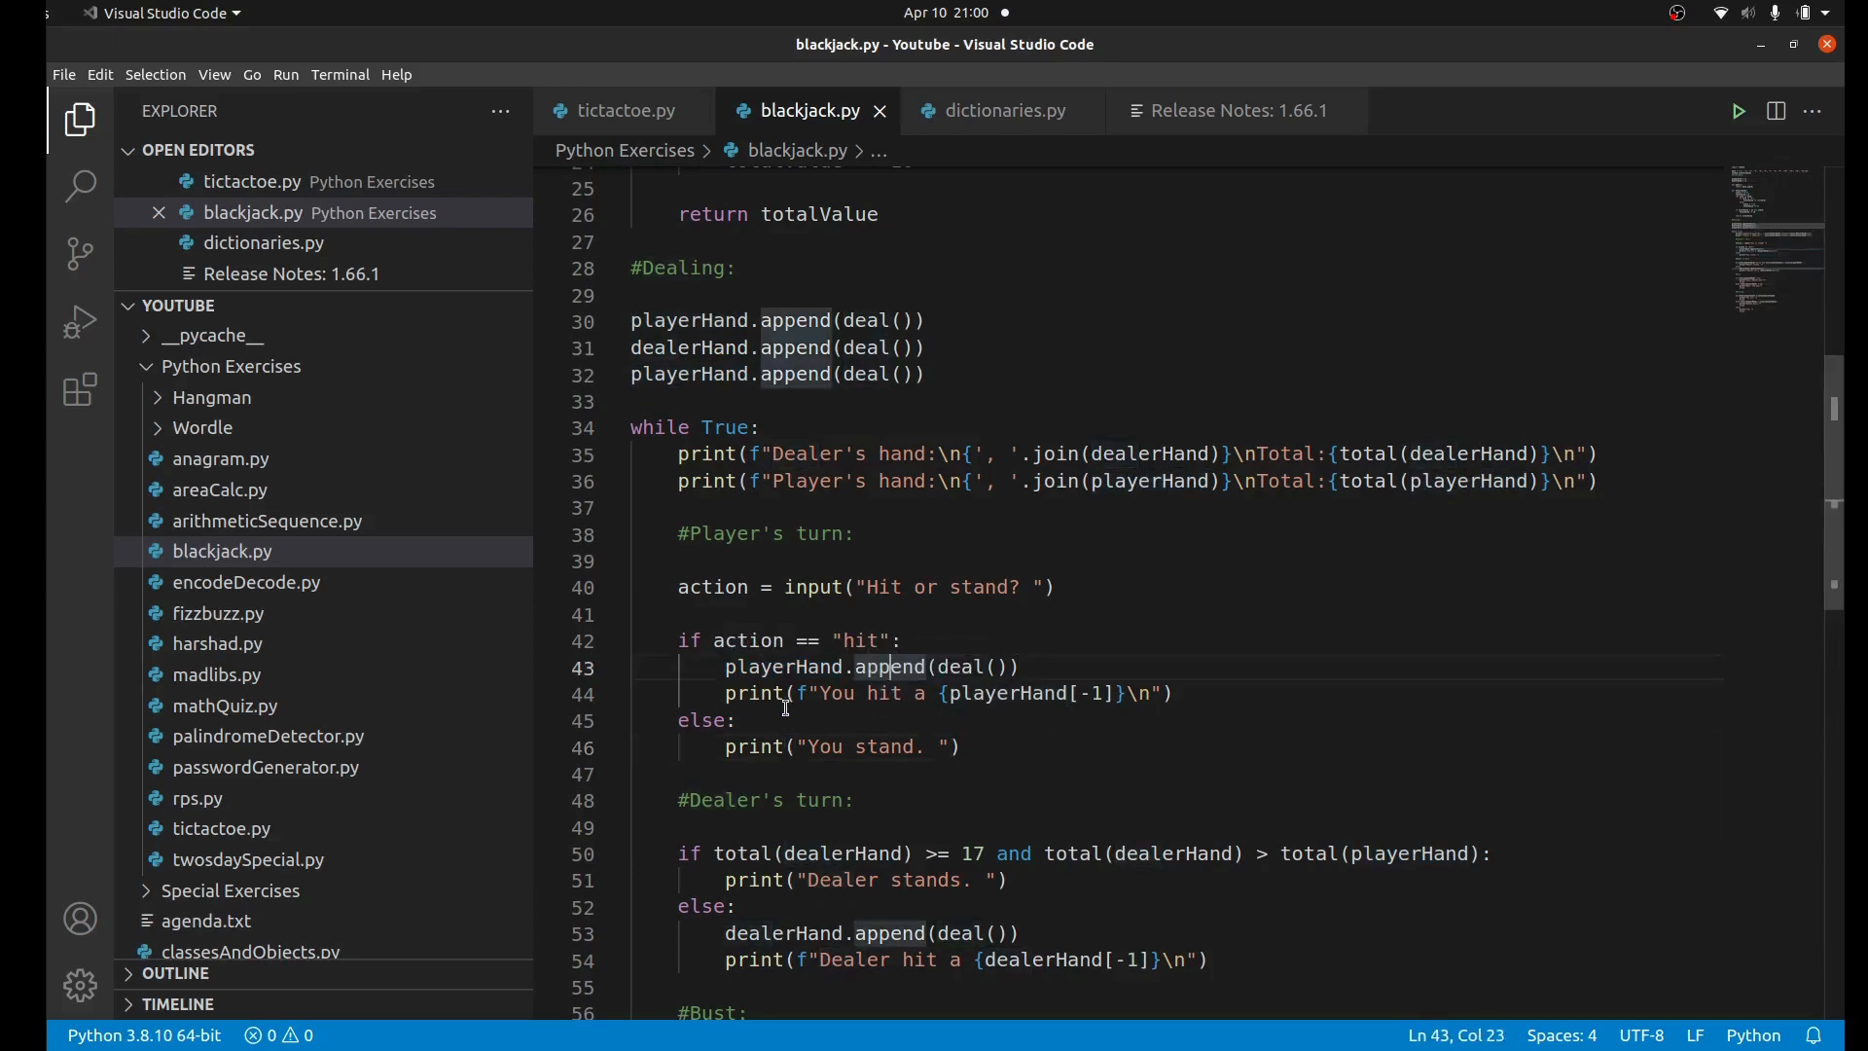
mouse_move(794, 714)
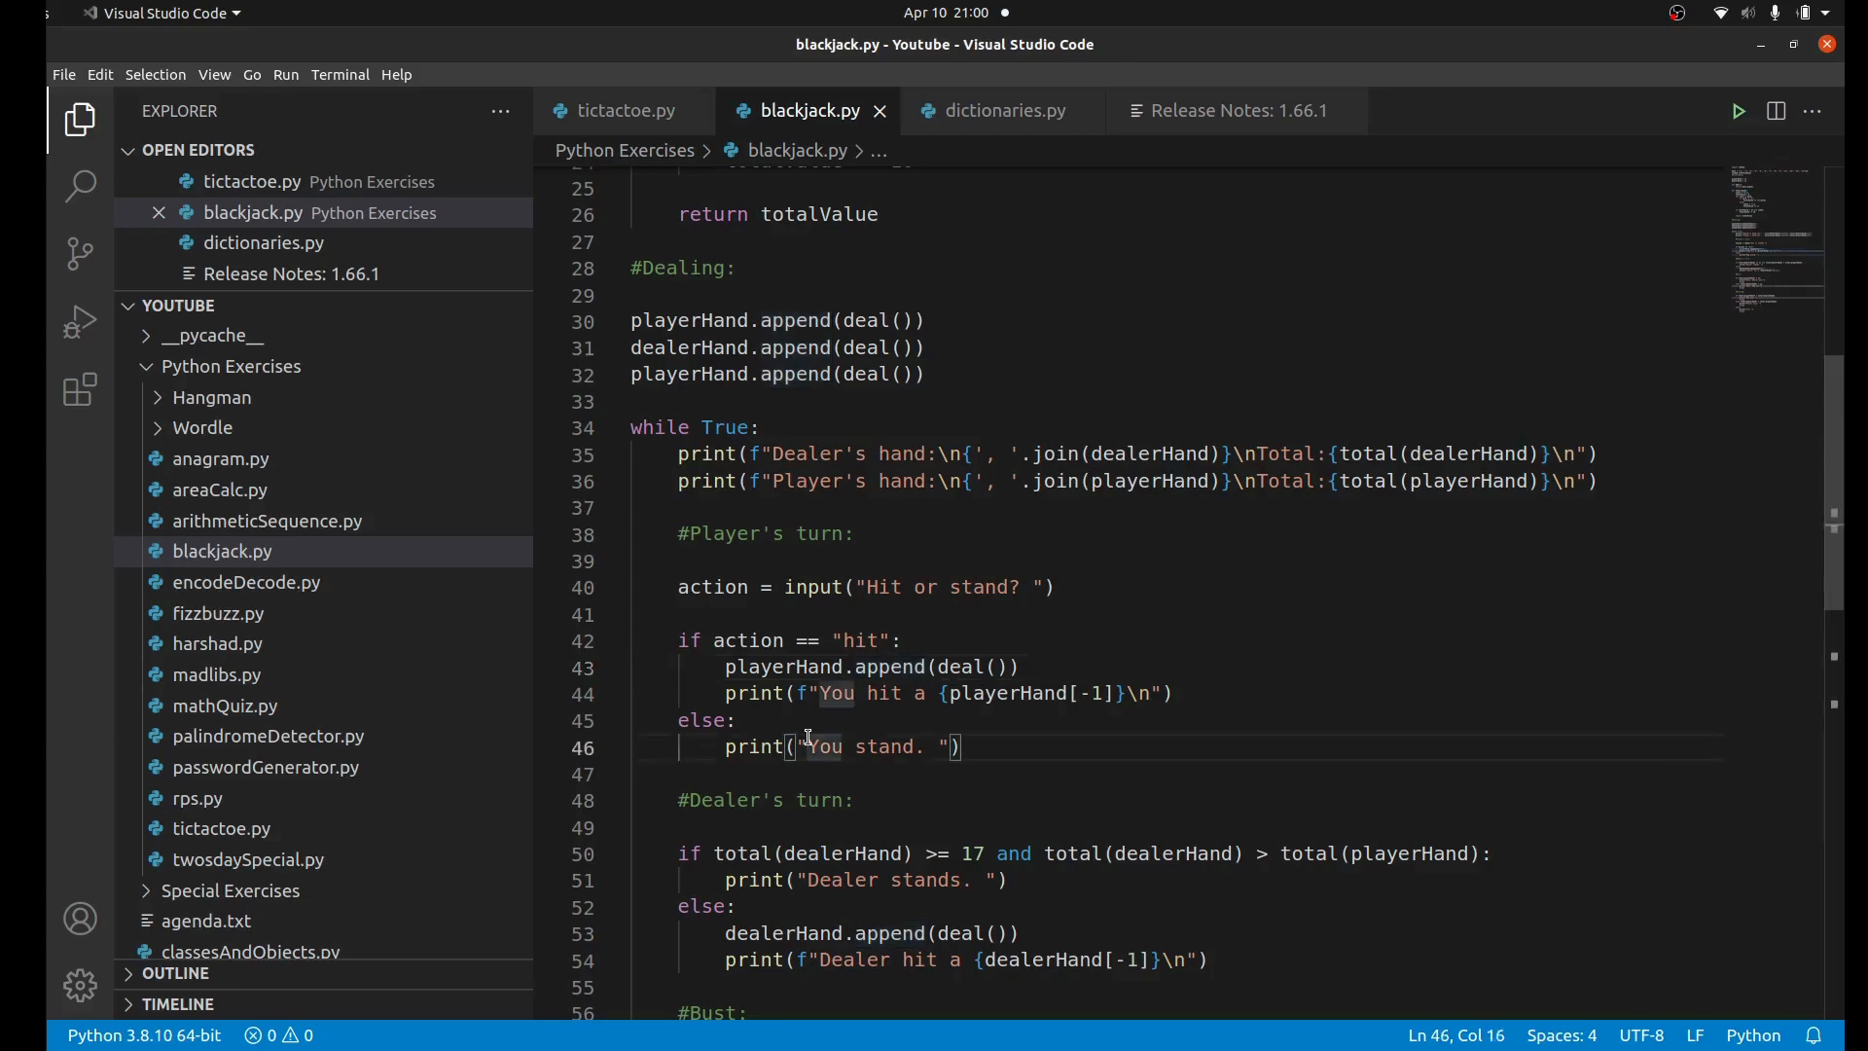
double_click(723, 591)
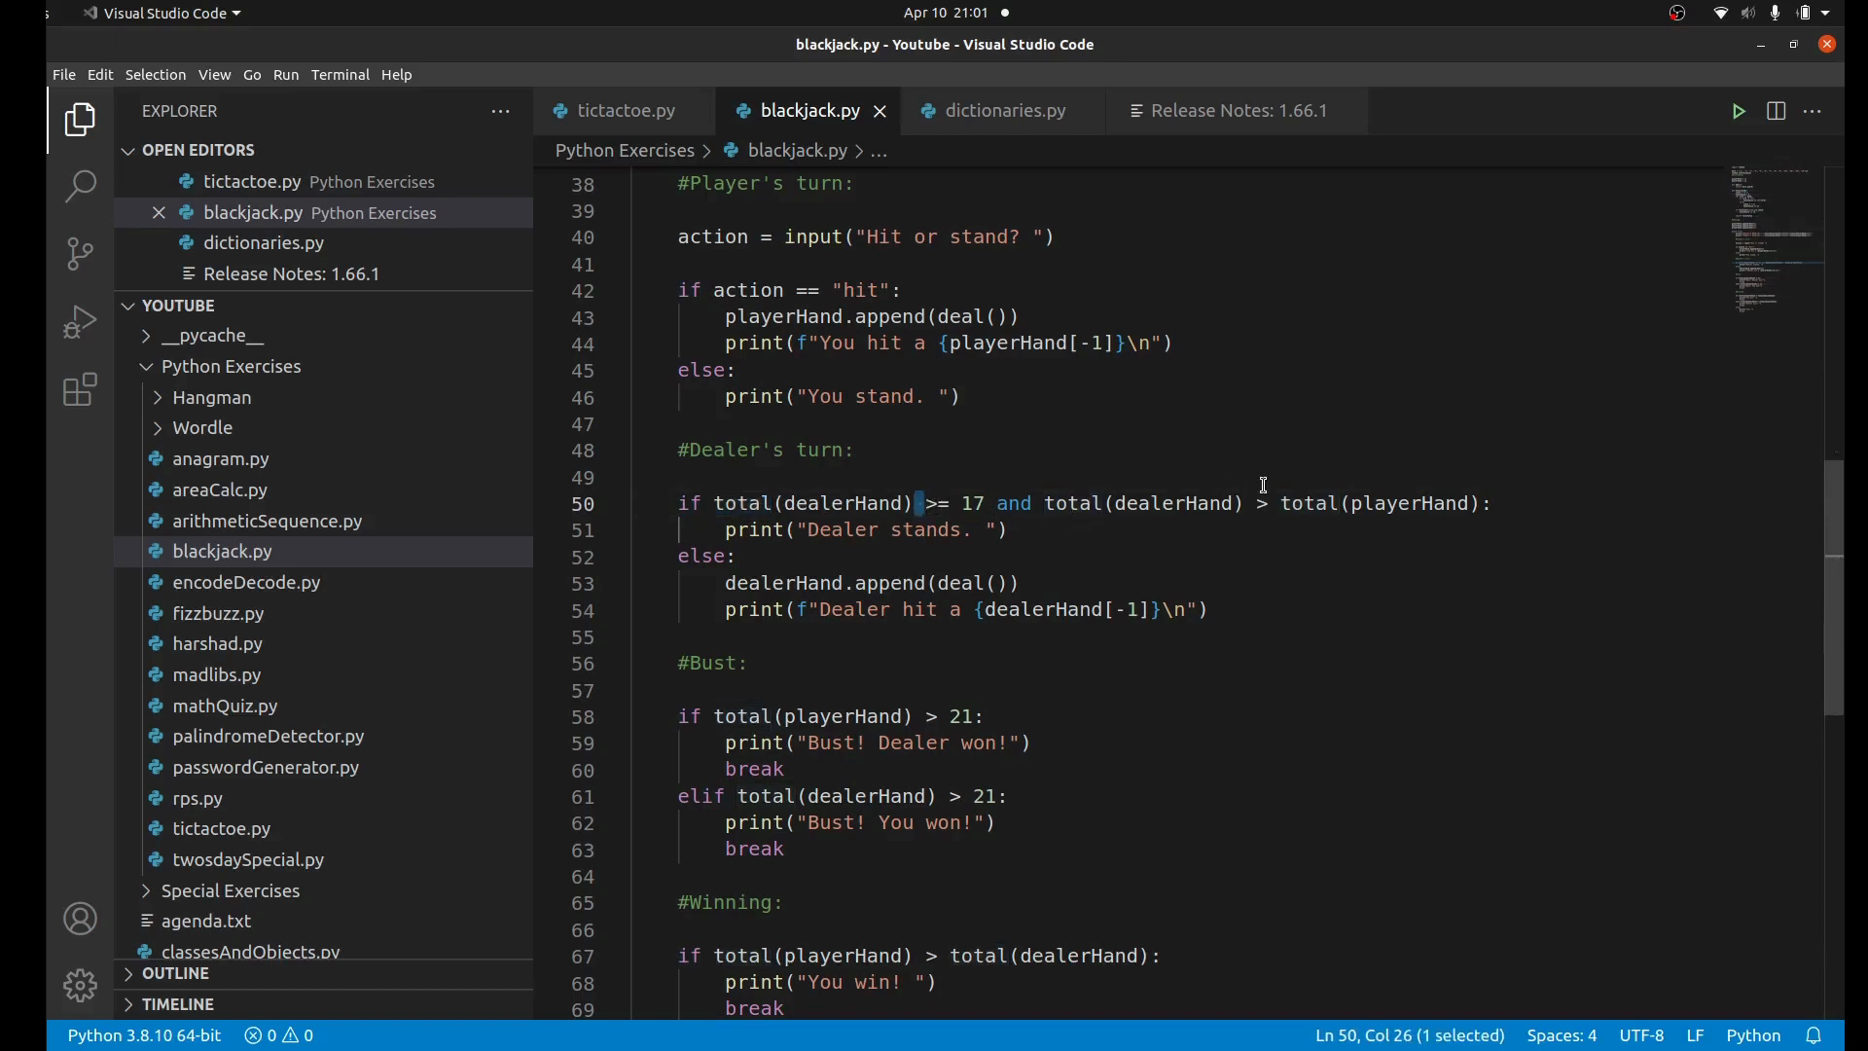
double_click(1174, 503)
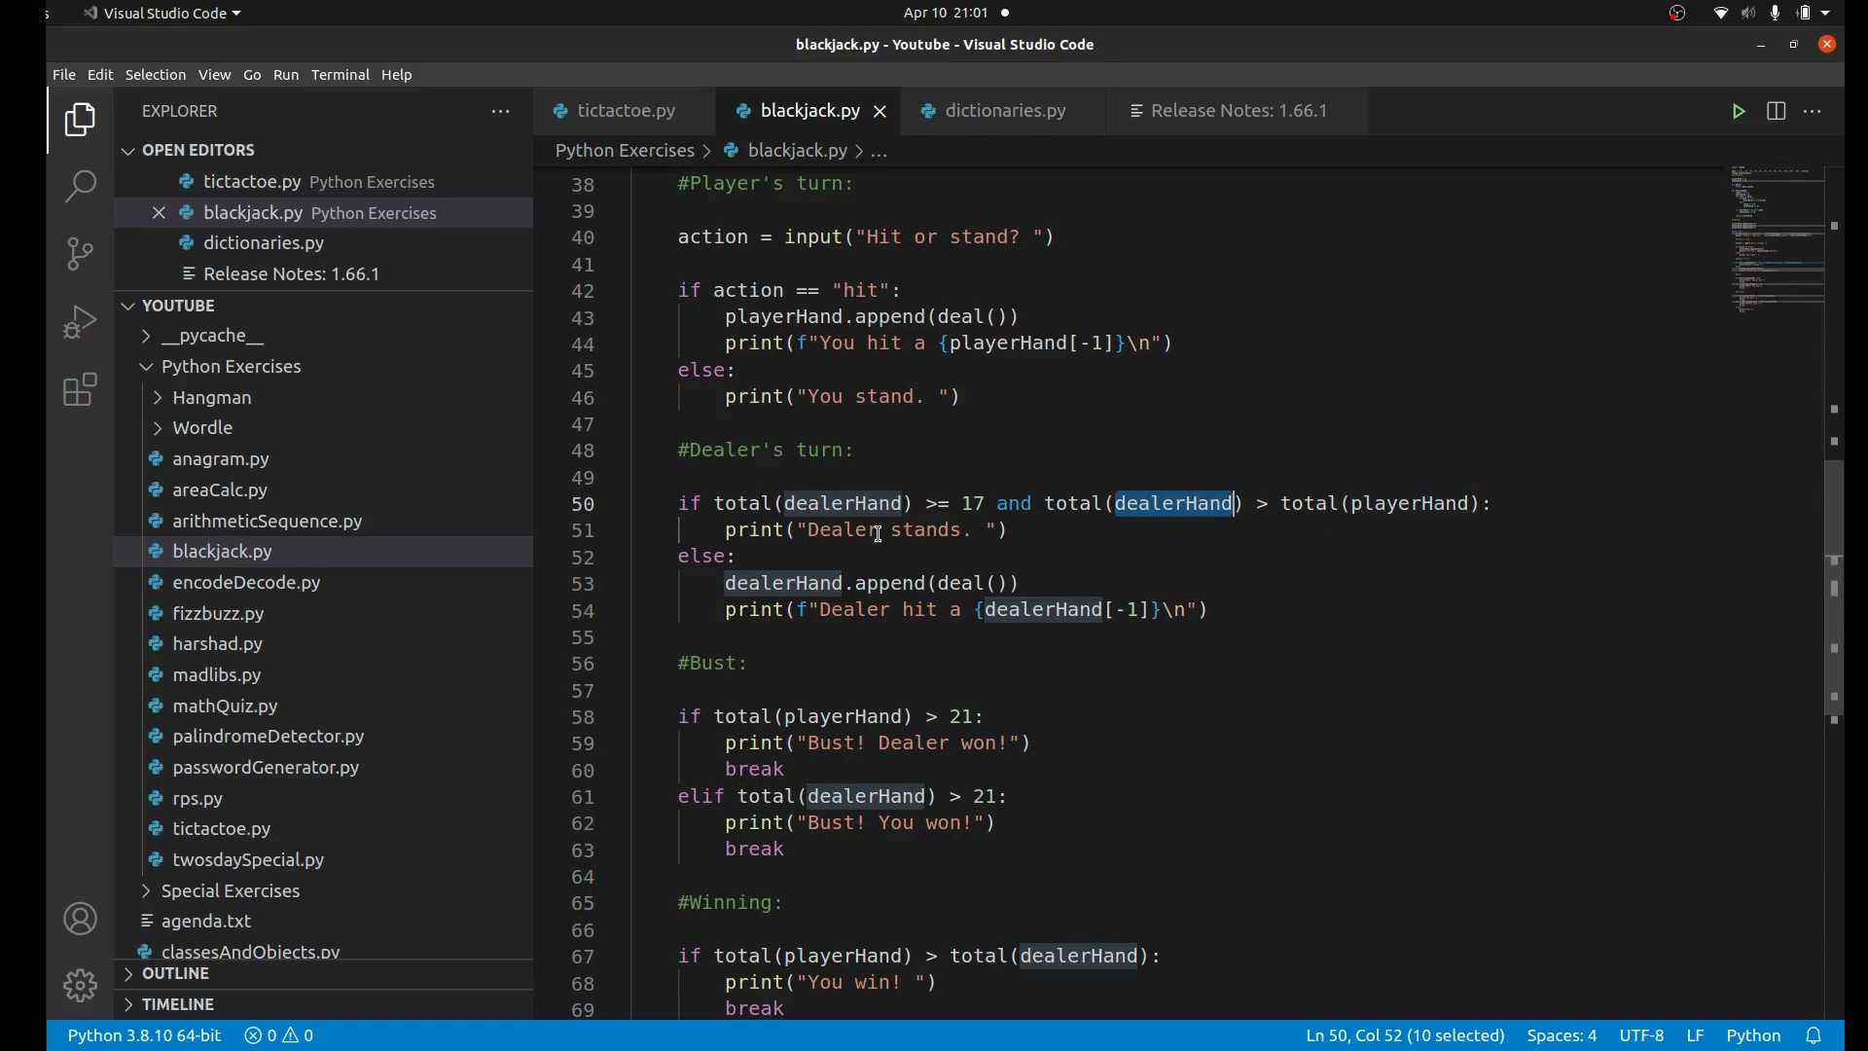
double_click(841, 529)
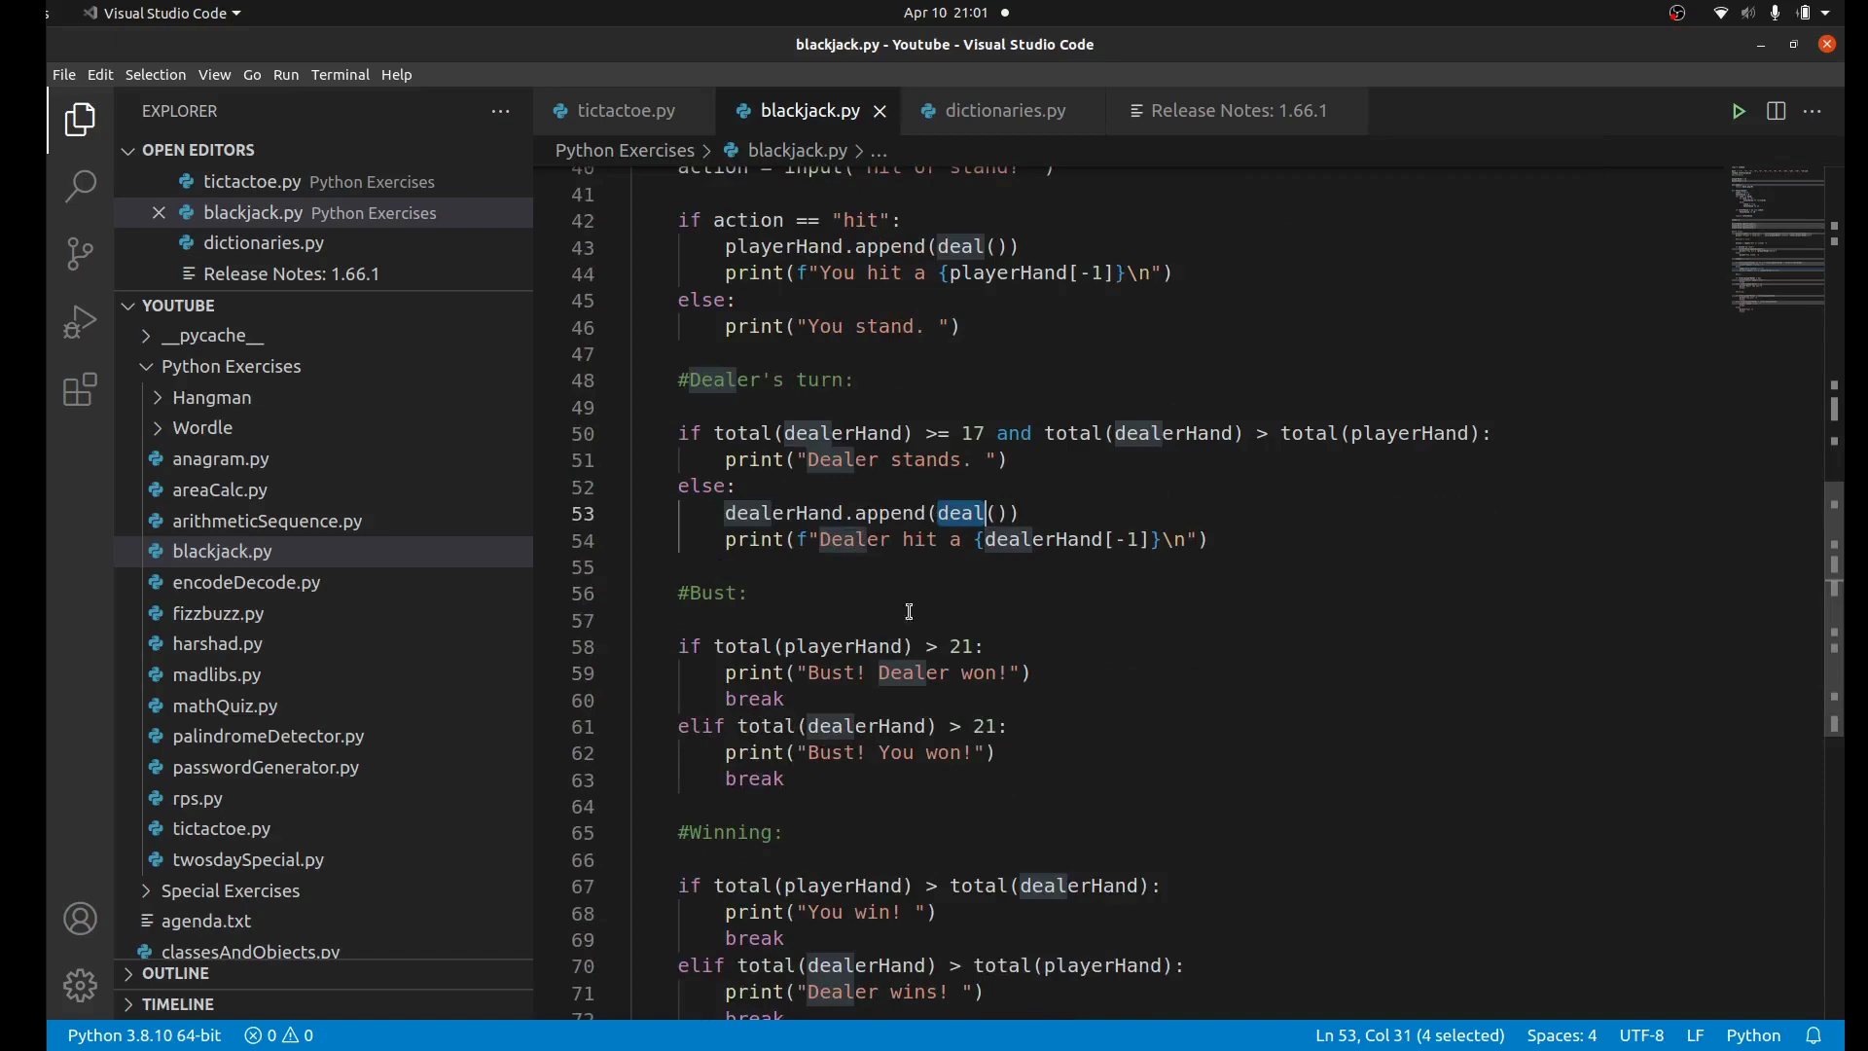
double_click(712, 594)
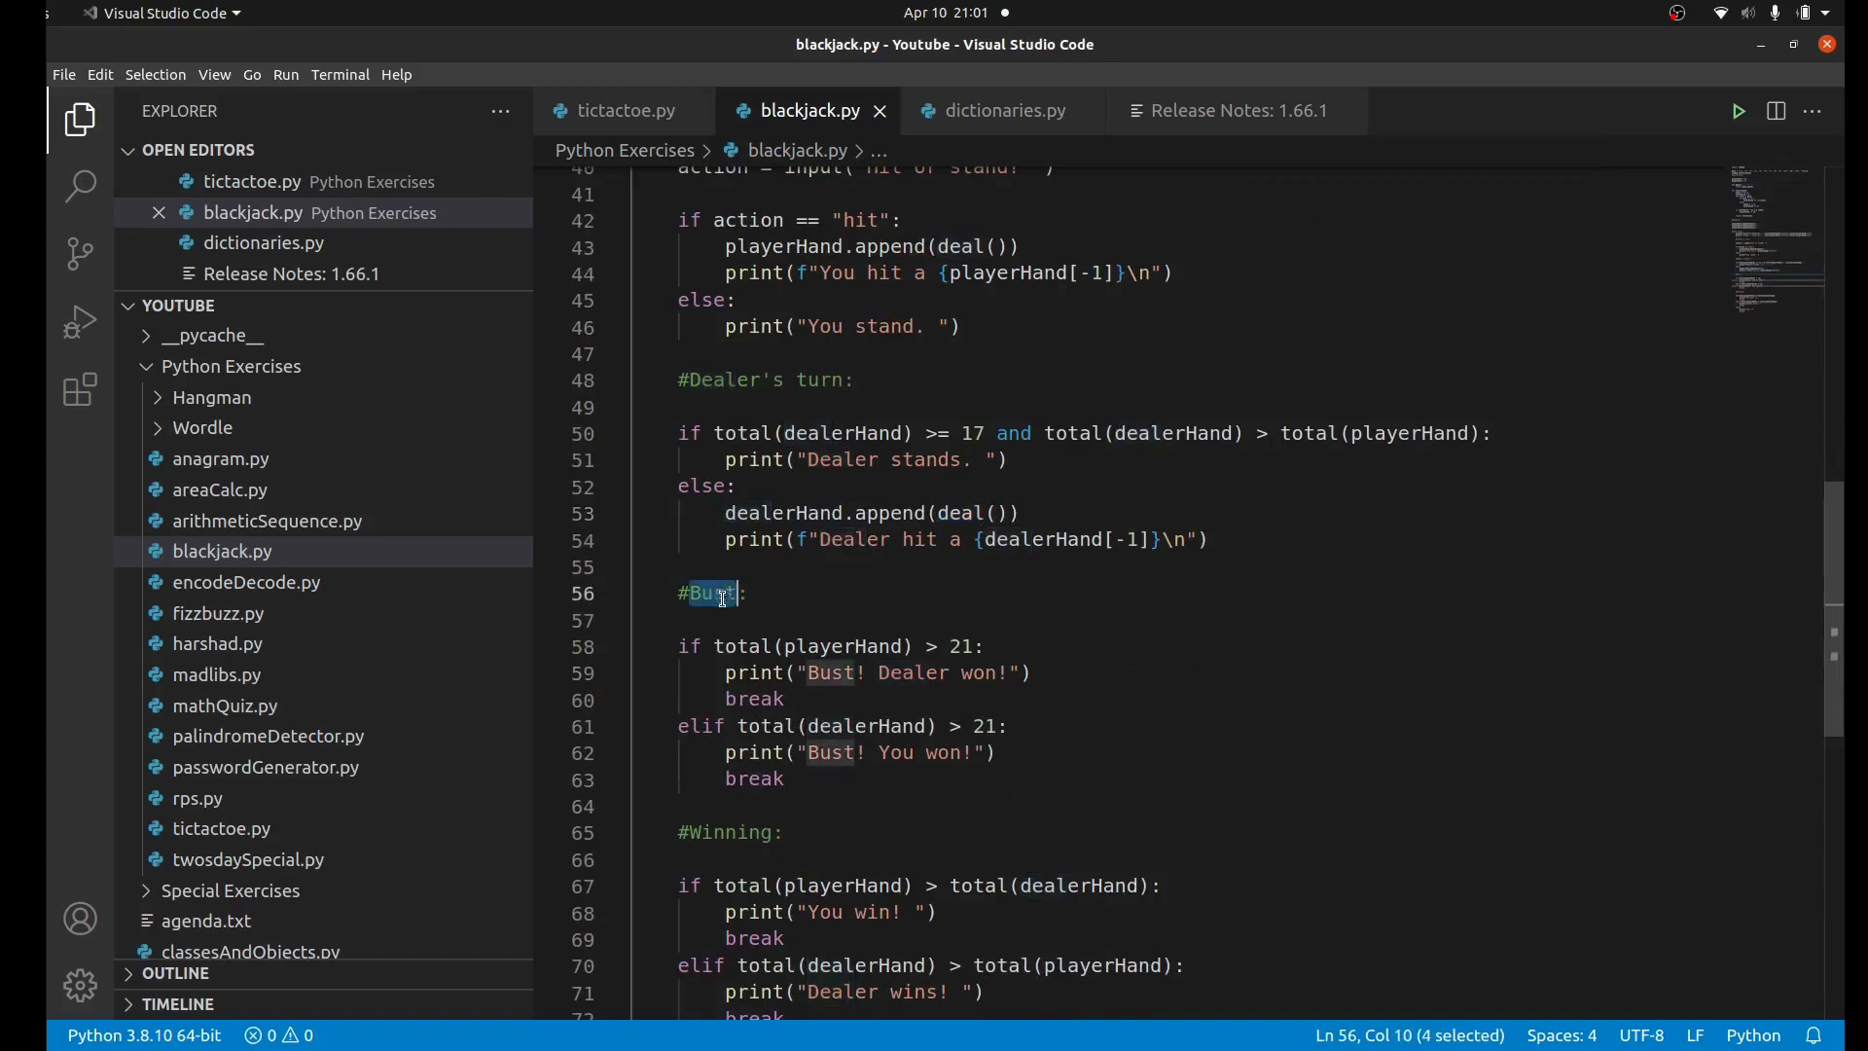
left_click(766, 620)
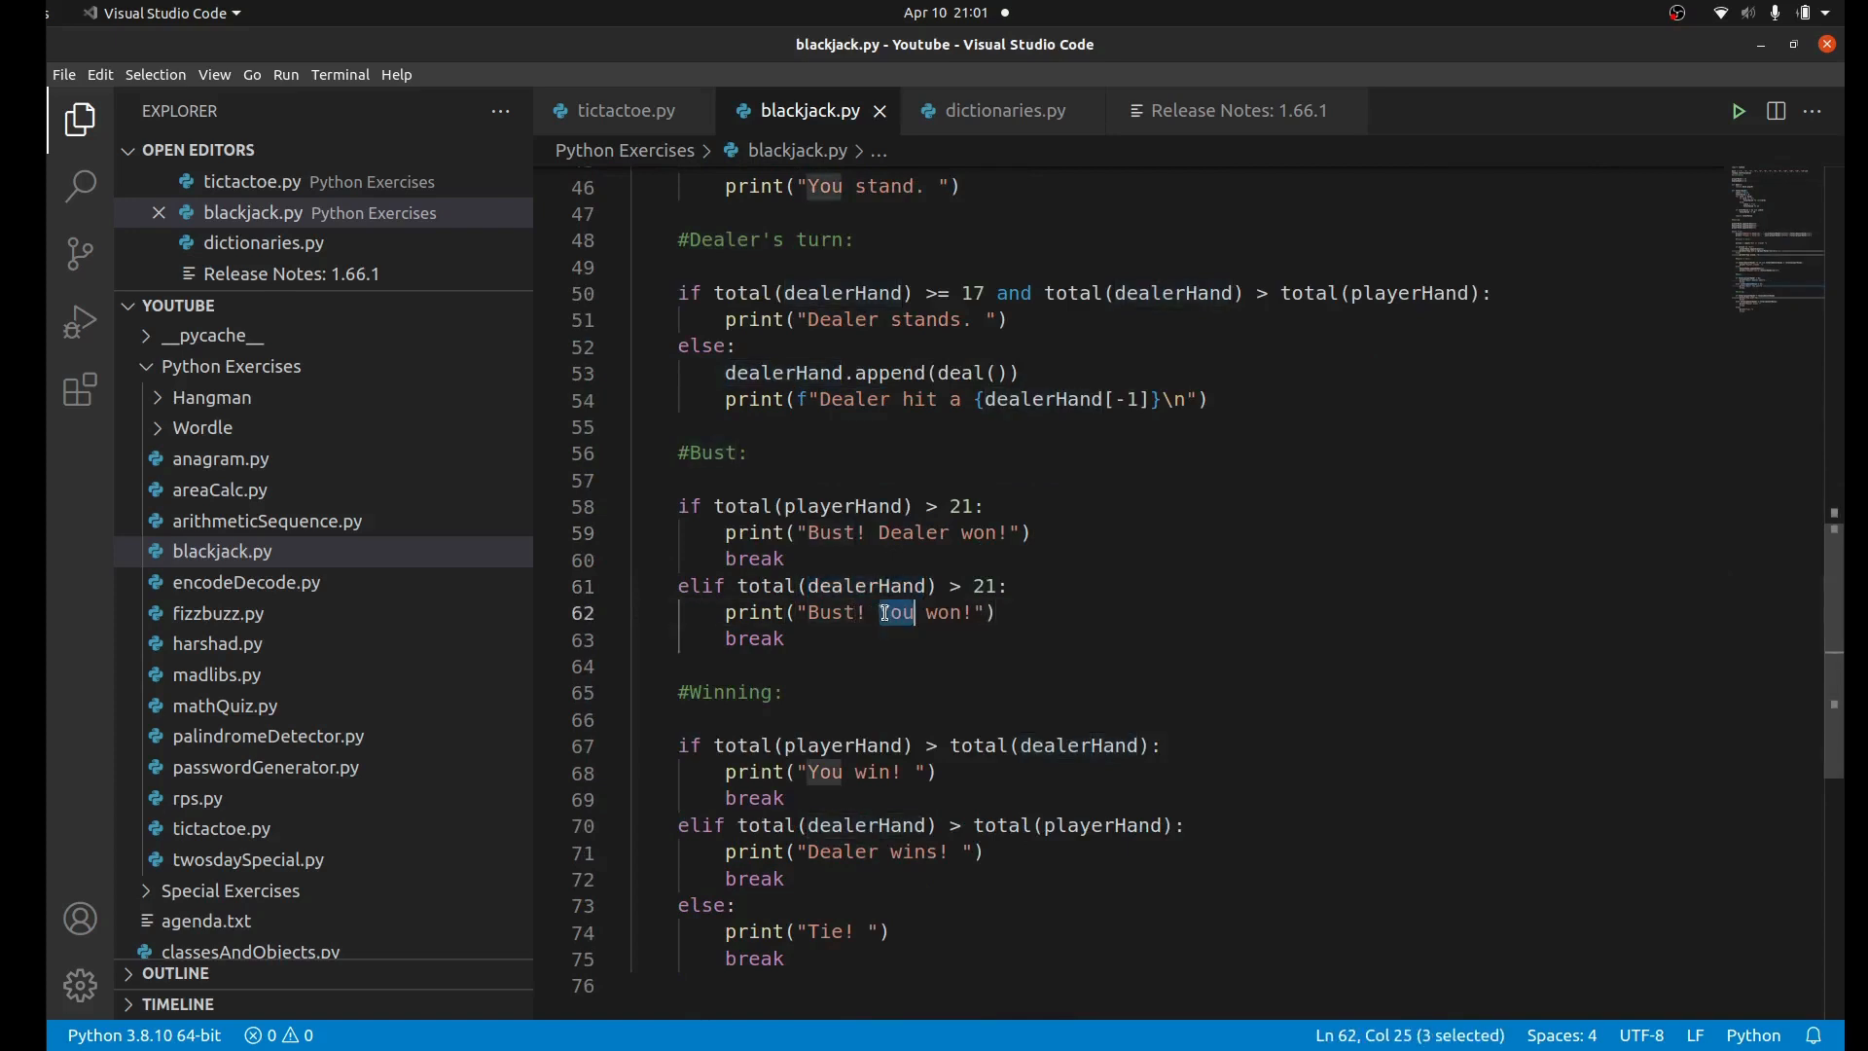
scroll("down", 3)
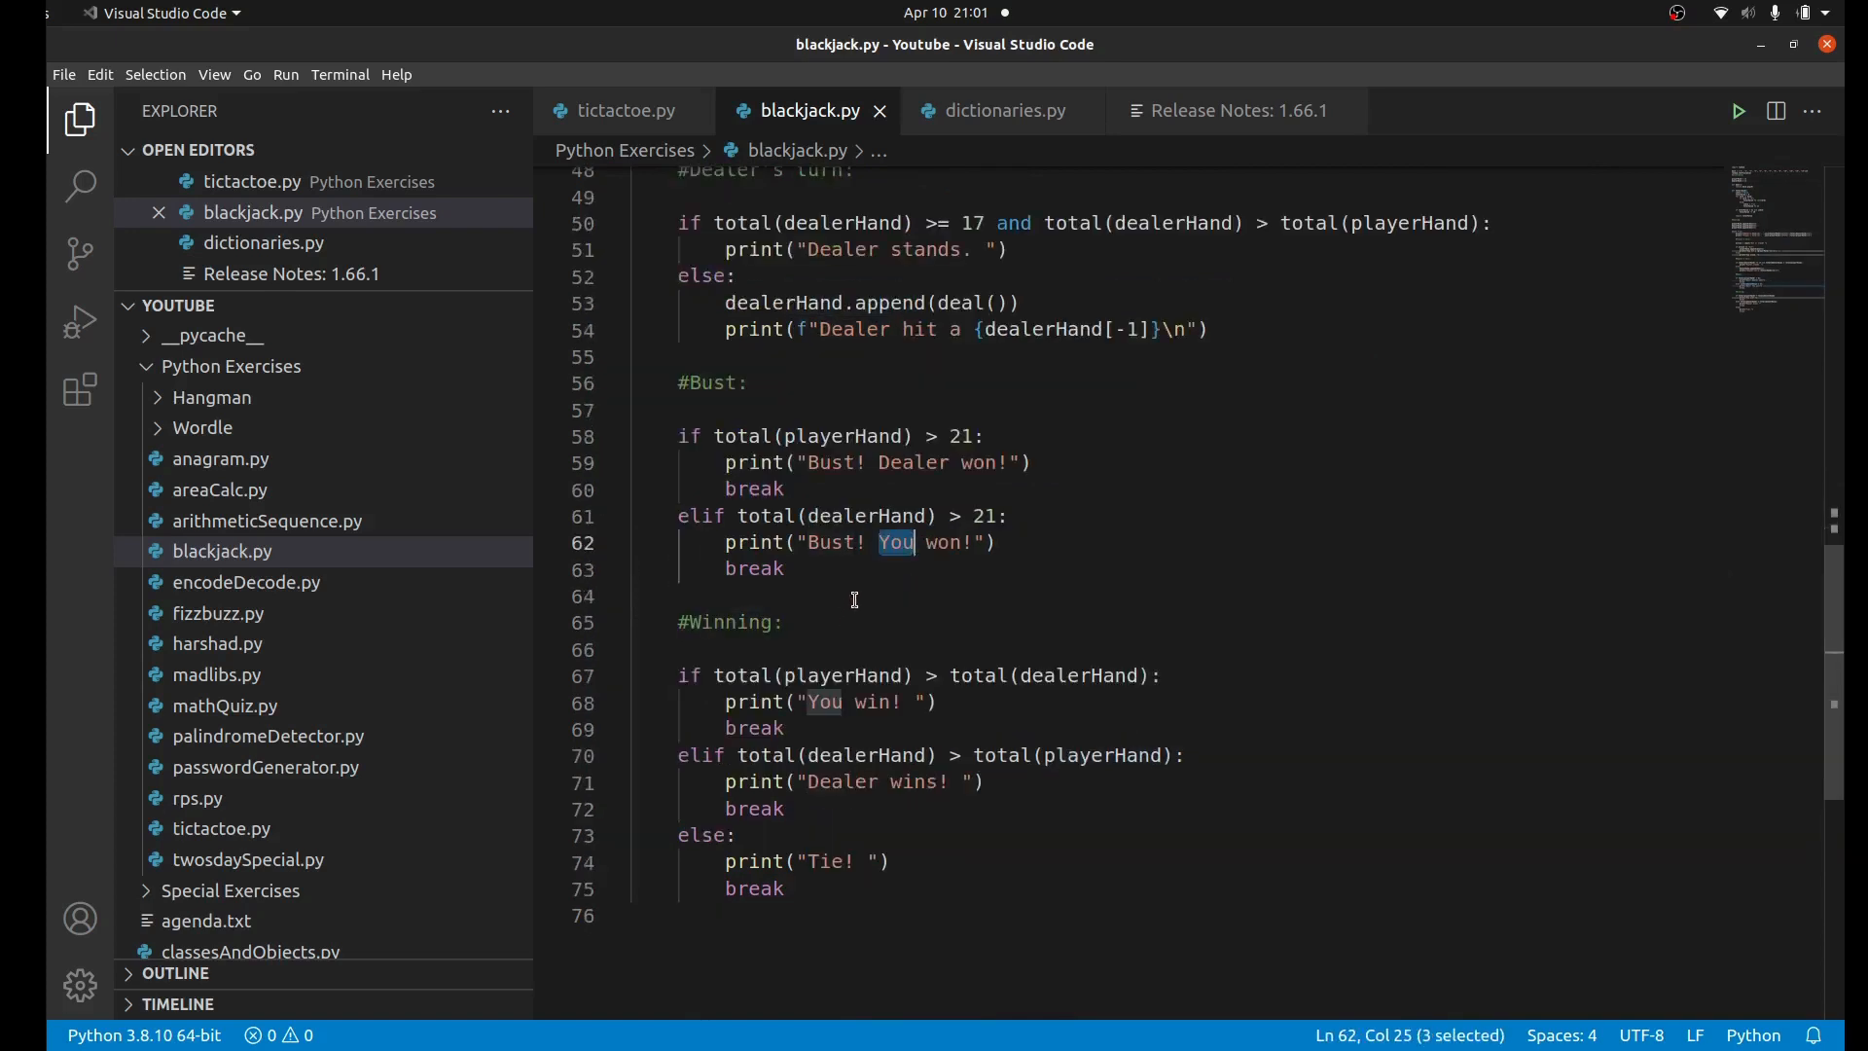
mouse_move(822, 573)
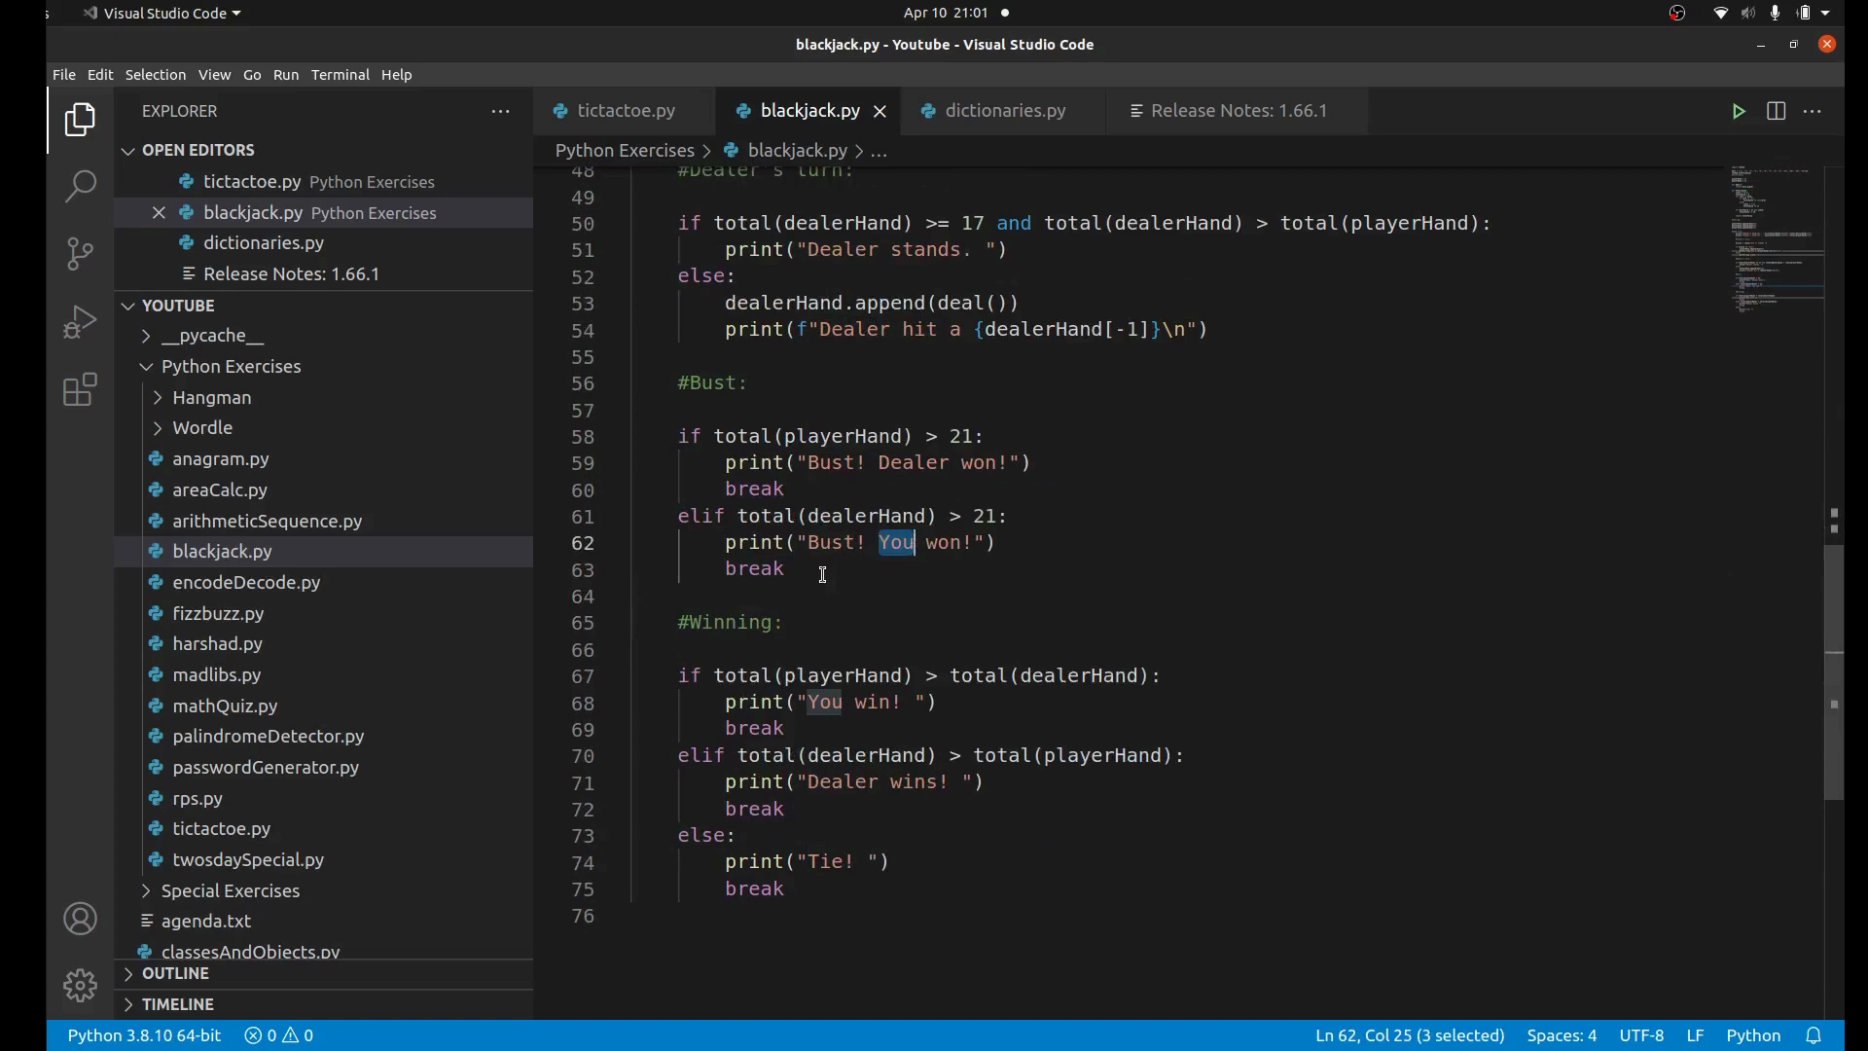
left_click(736, 676)
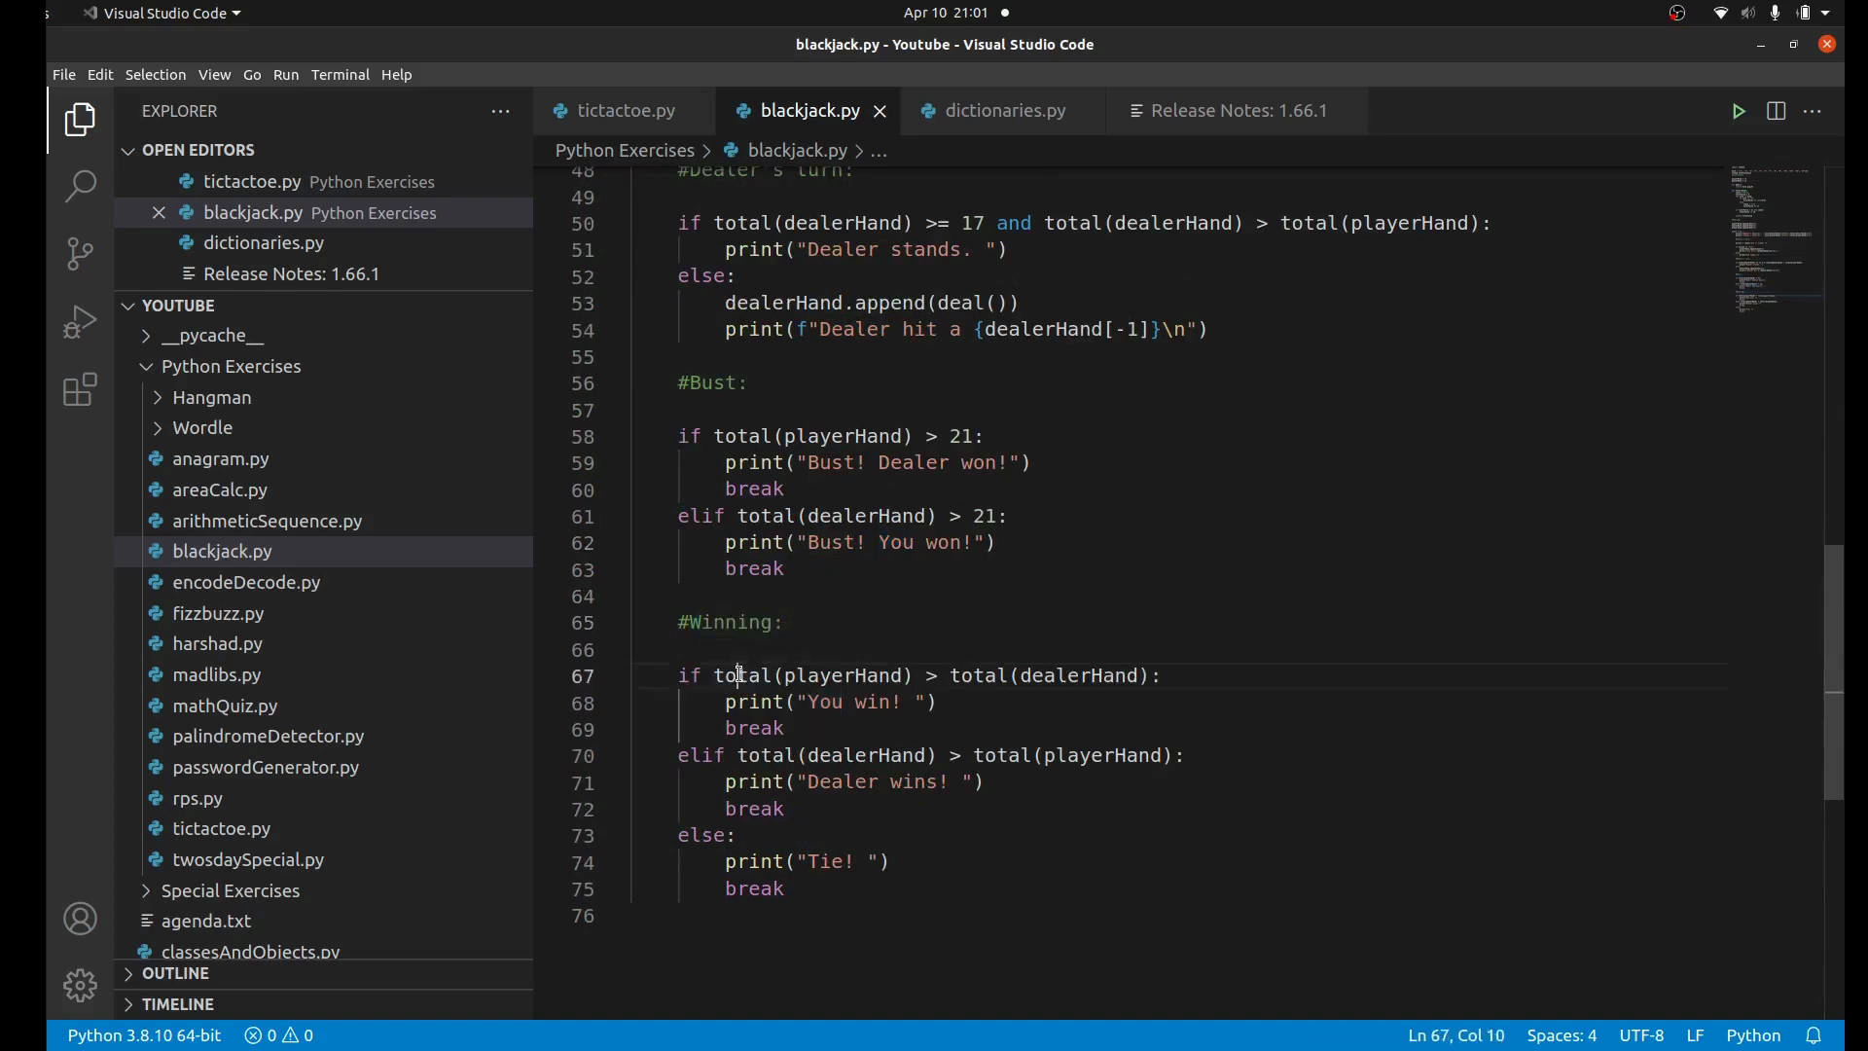
left_click(801, 568)
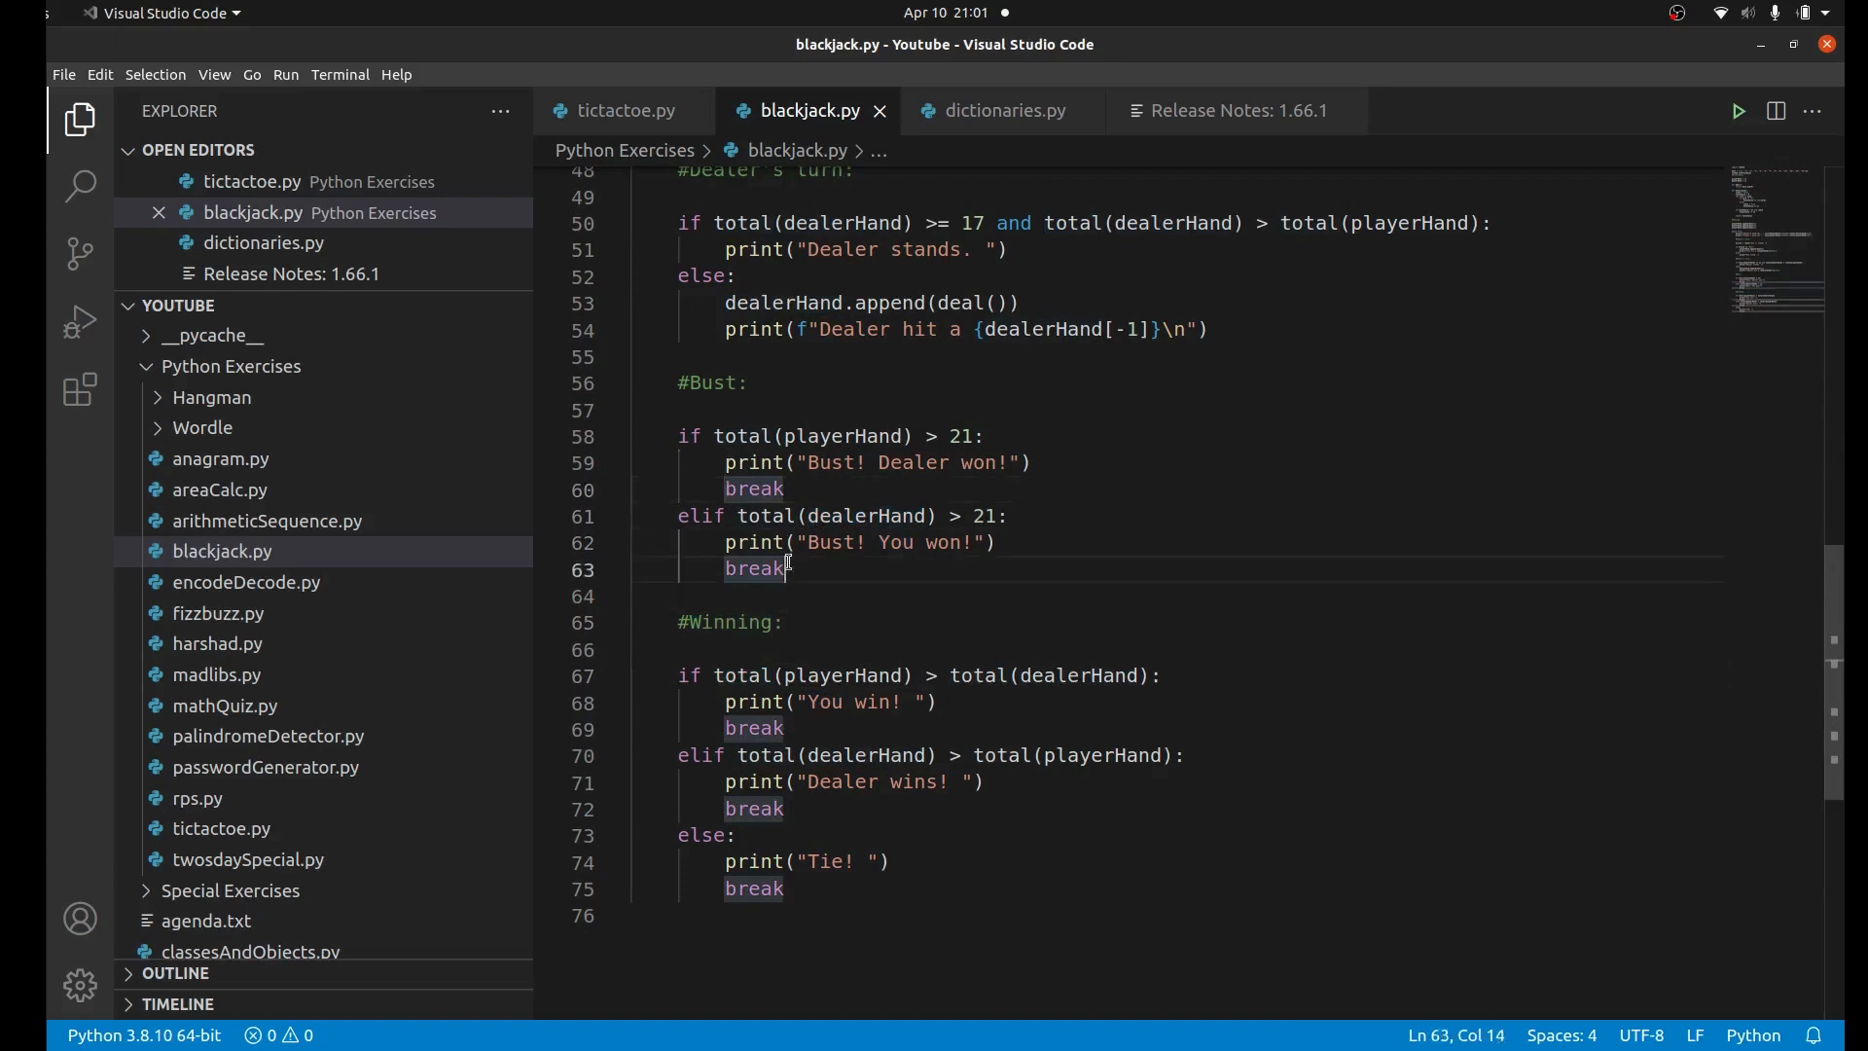
double_click(754, 489)
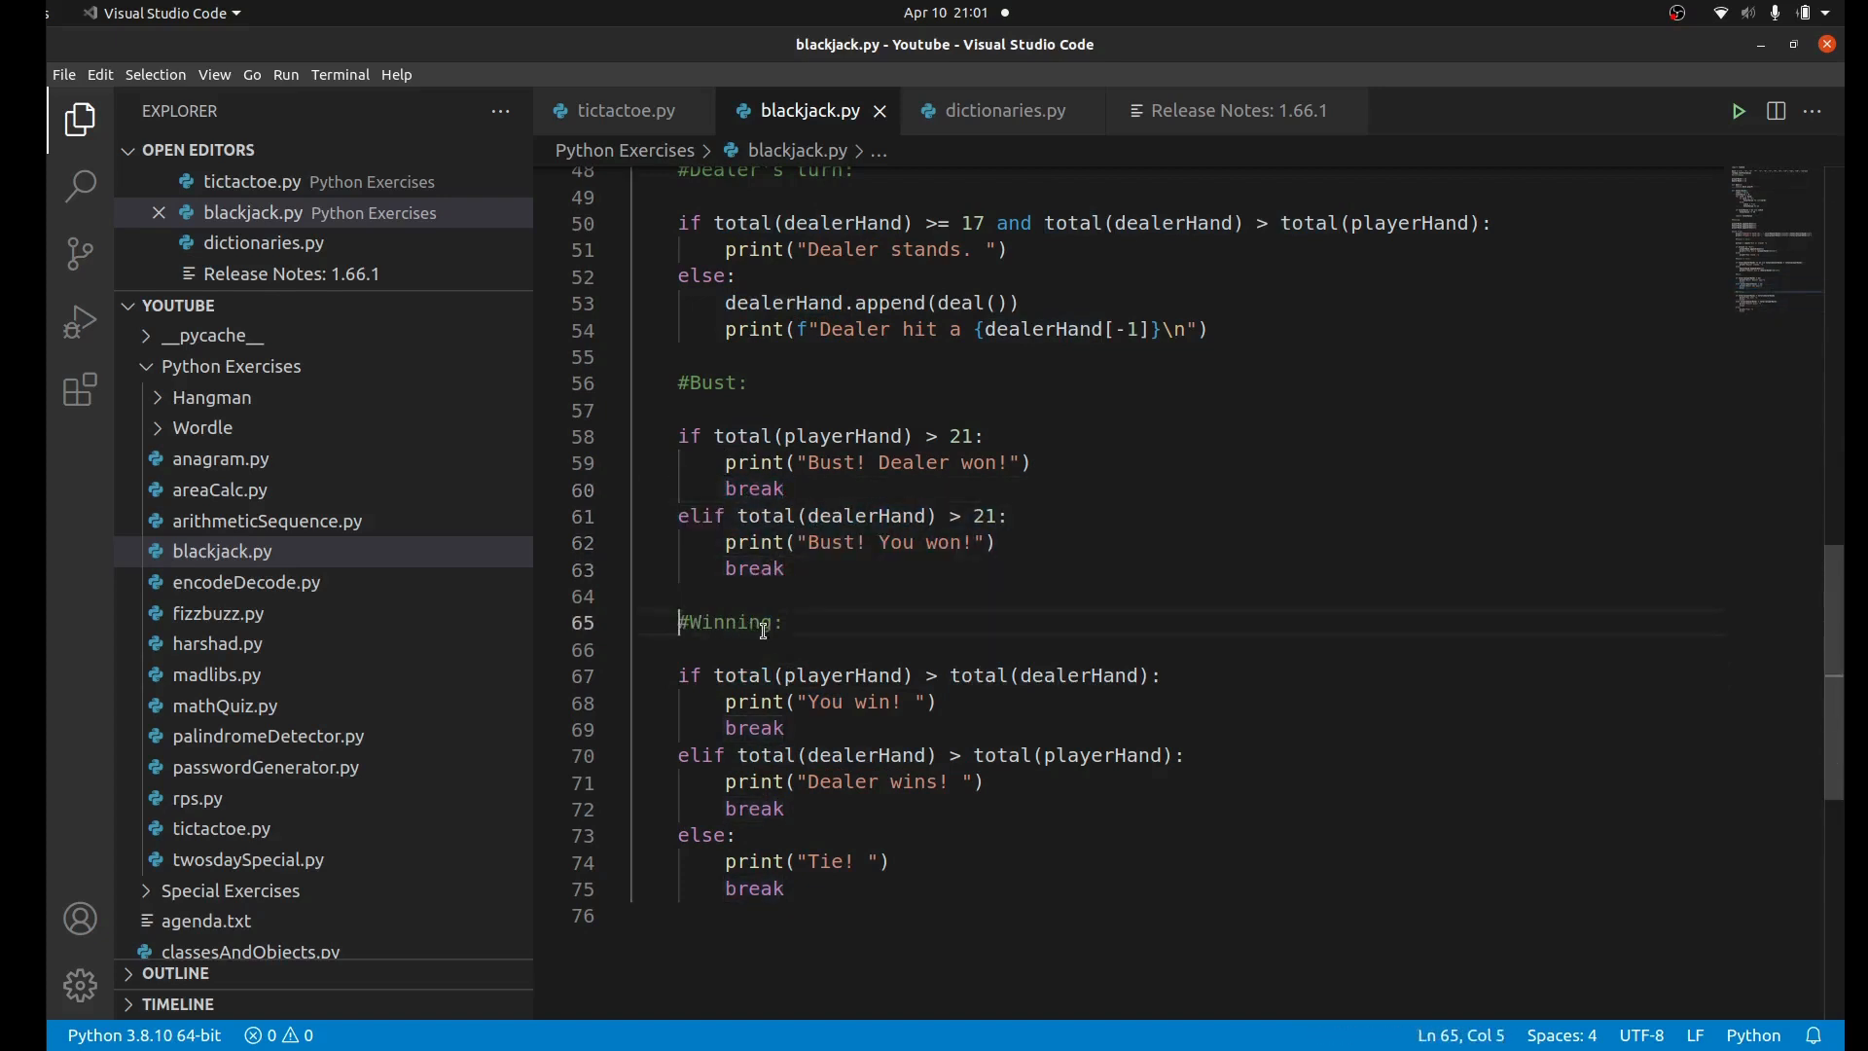
double_click(732, 623)
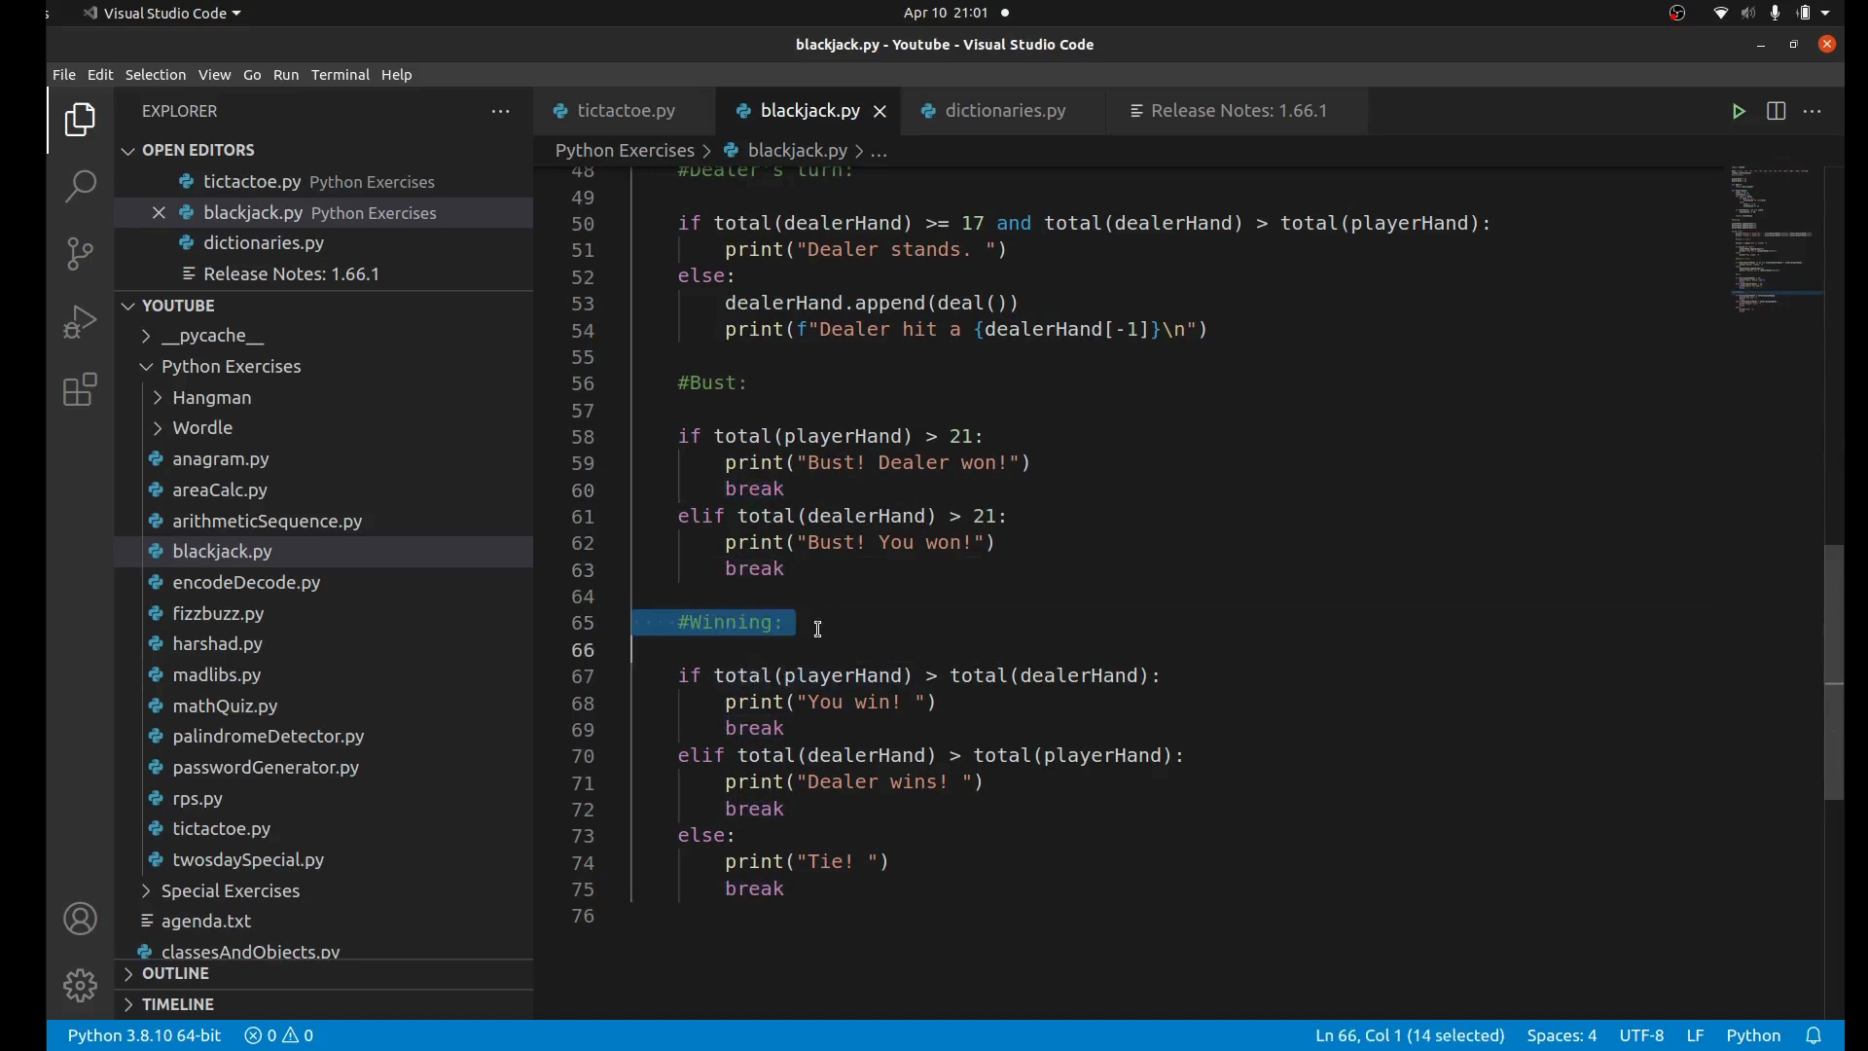
left_click(817, 755)
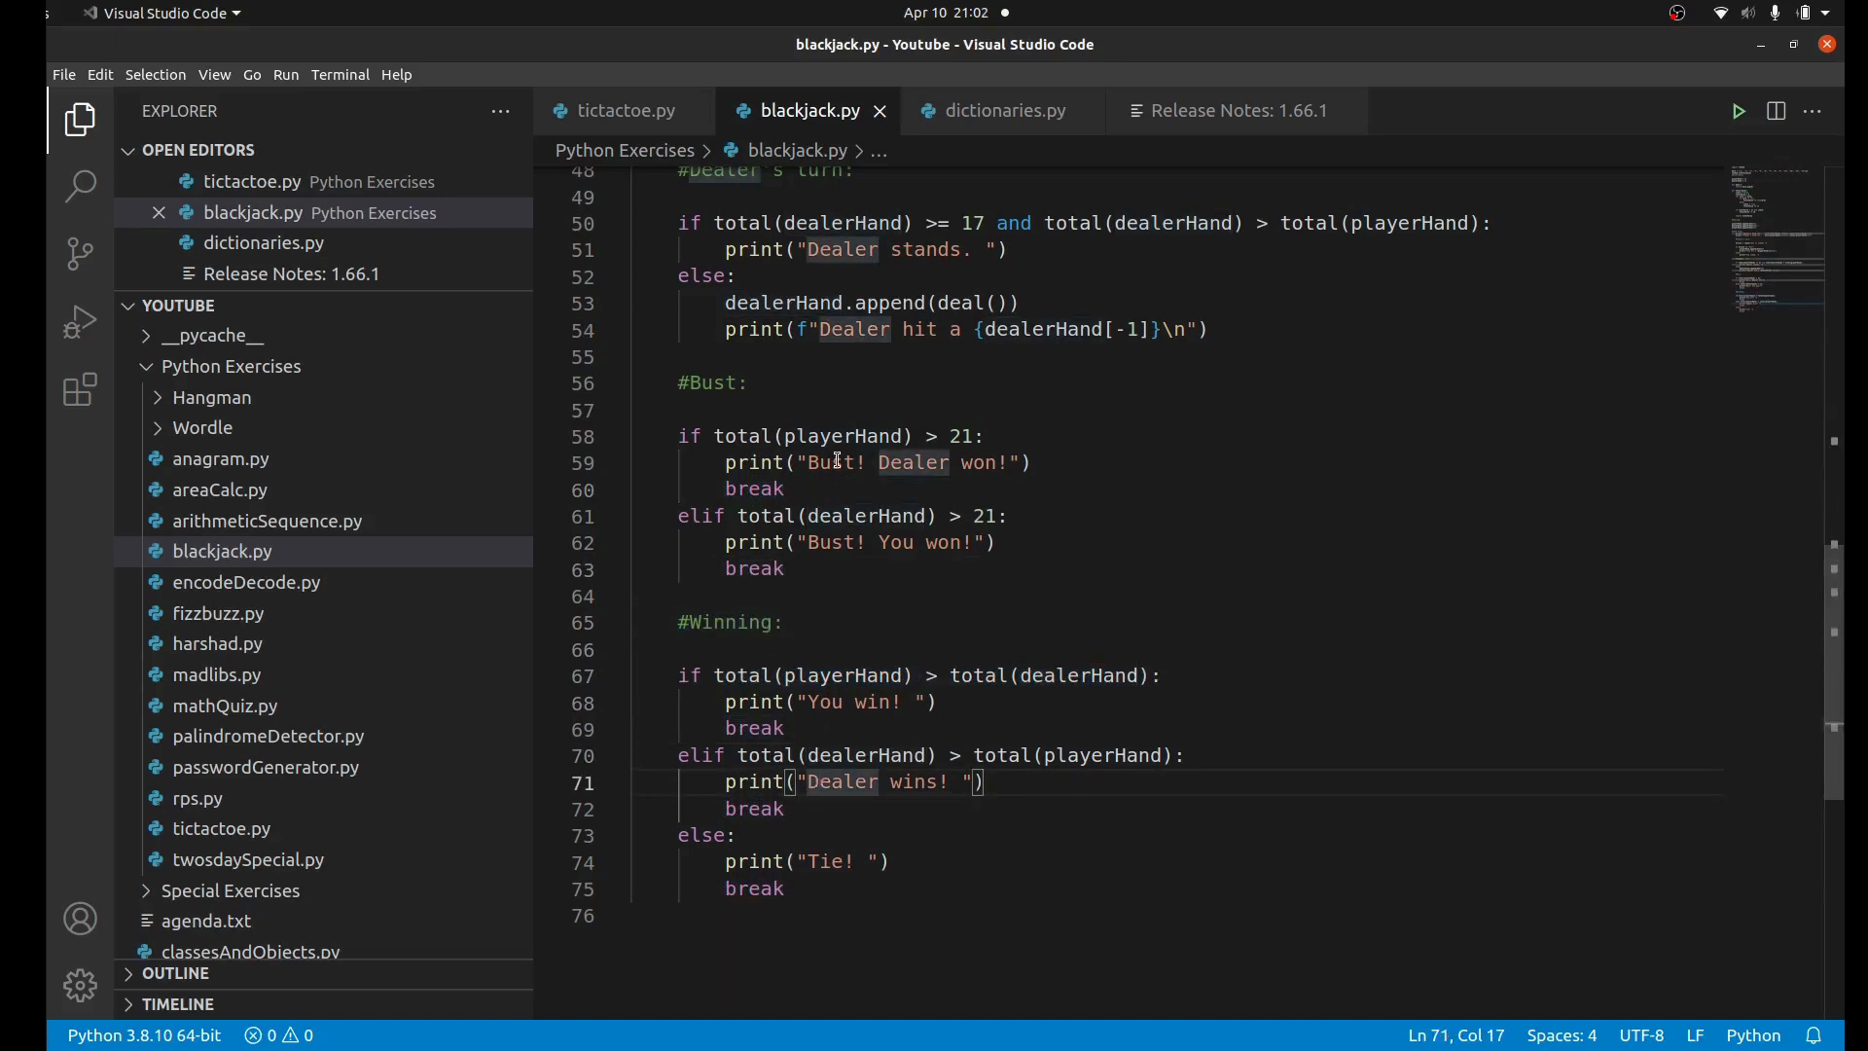
double_click(830, 462)
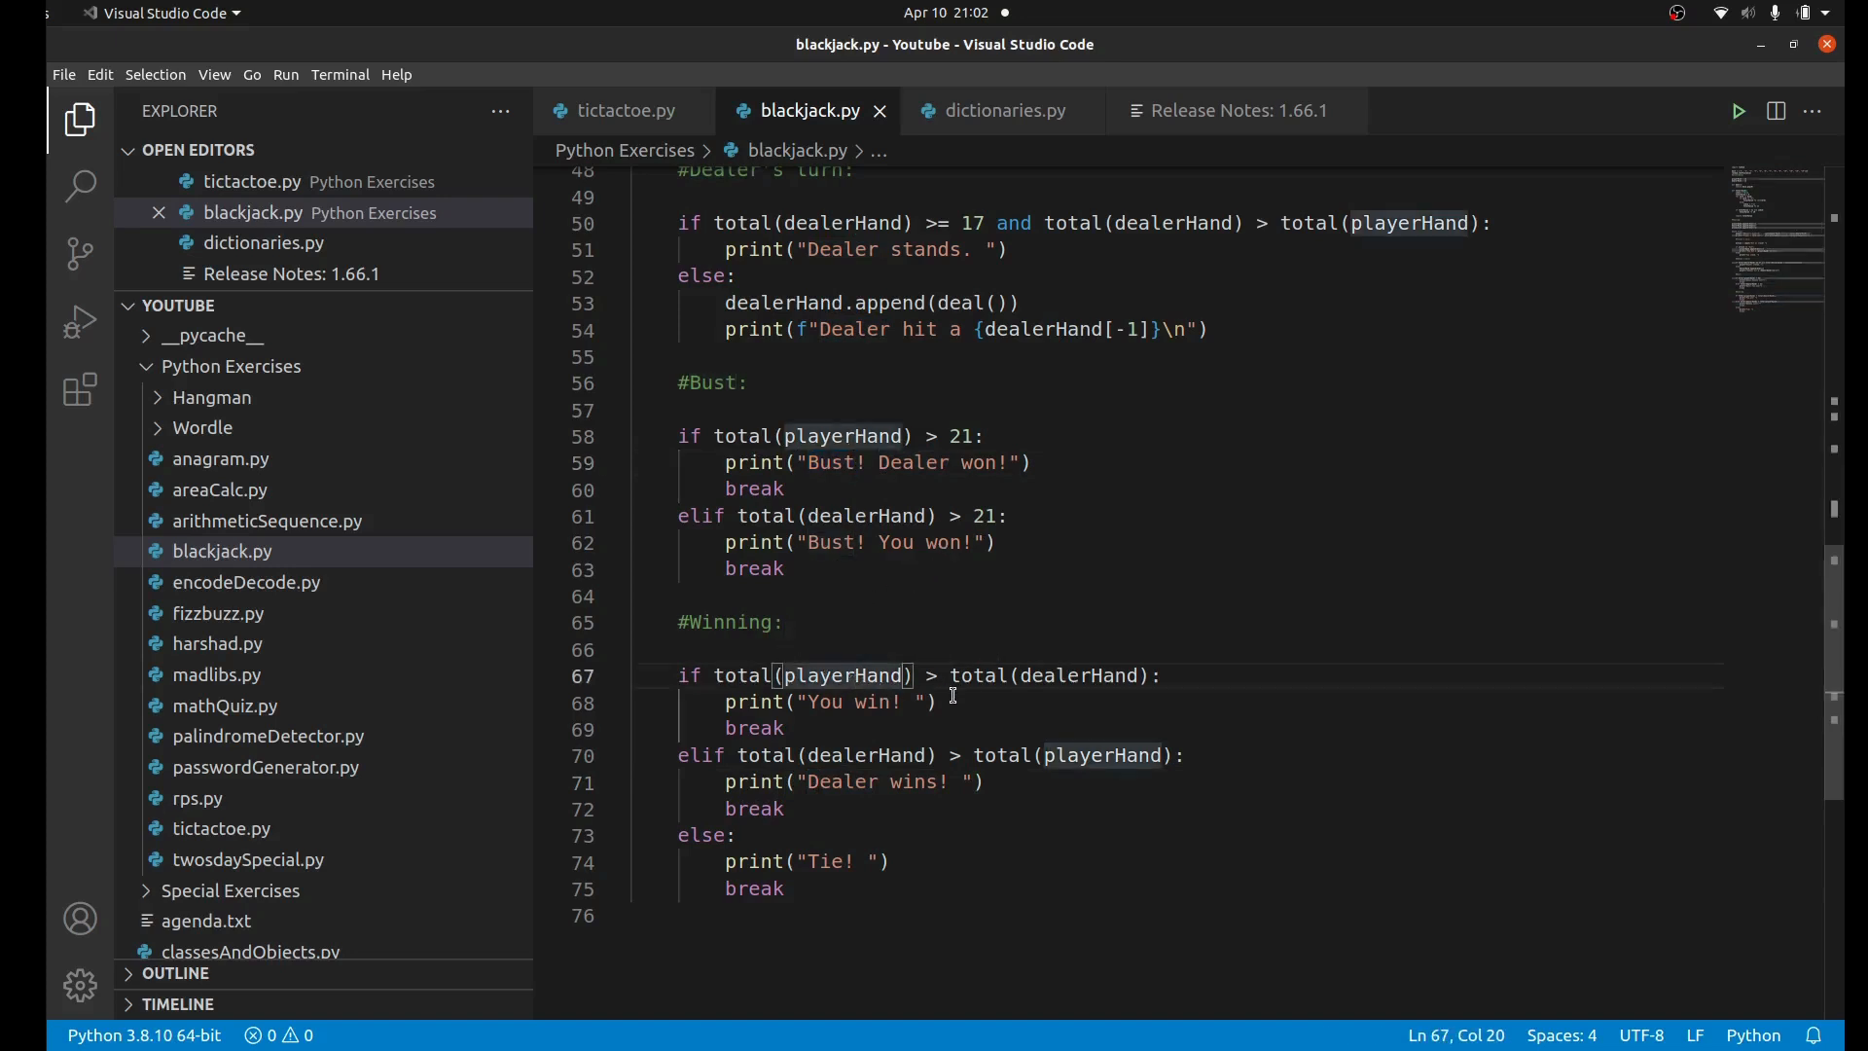
mouse_move(988, 675)
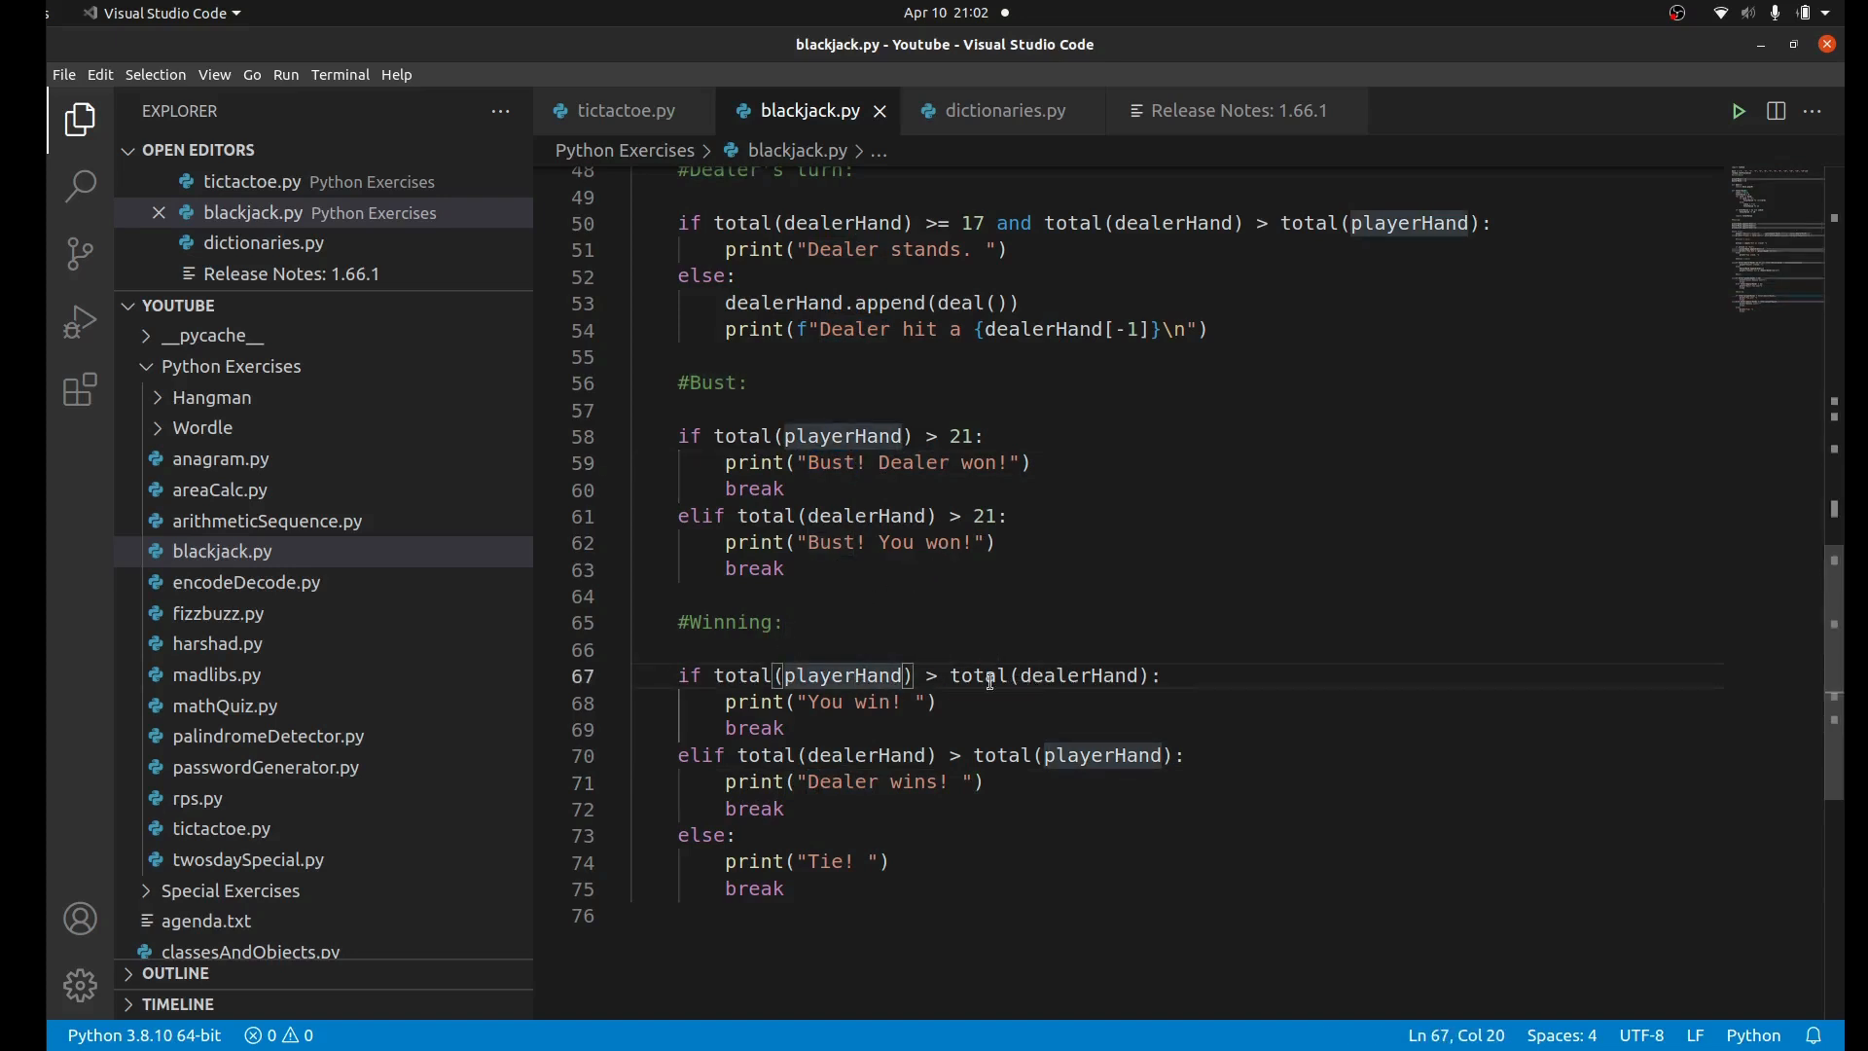
mouse_move(810, 755)
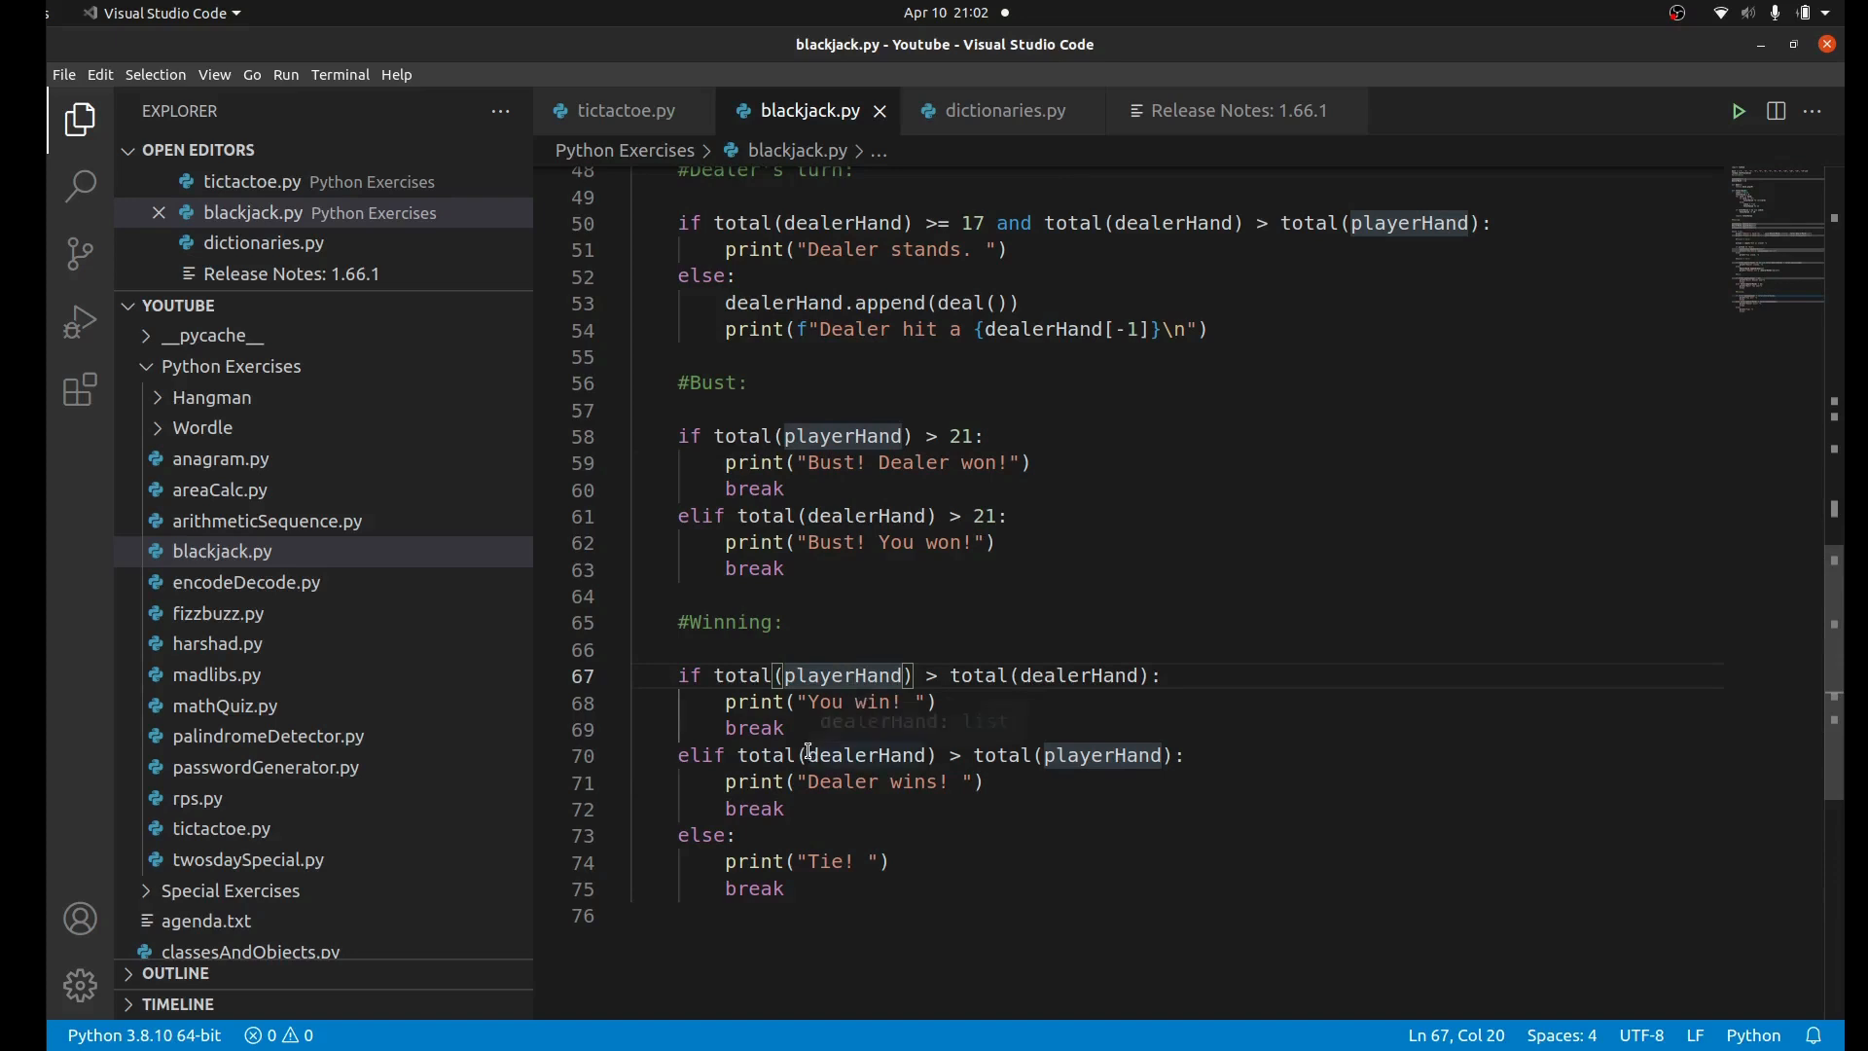
mouse_move(902, 782)
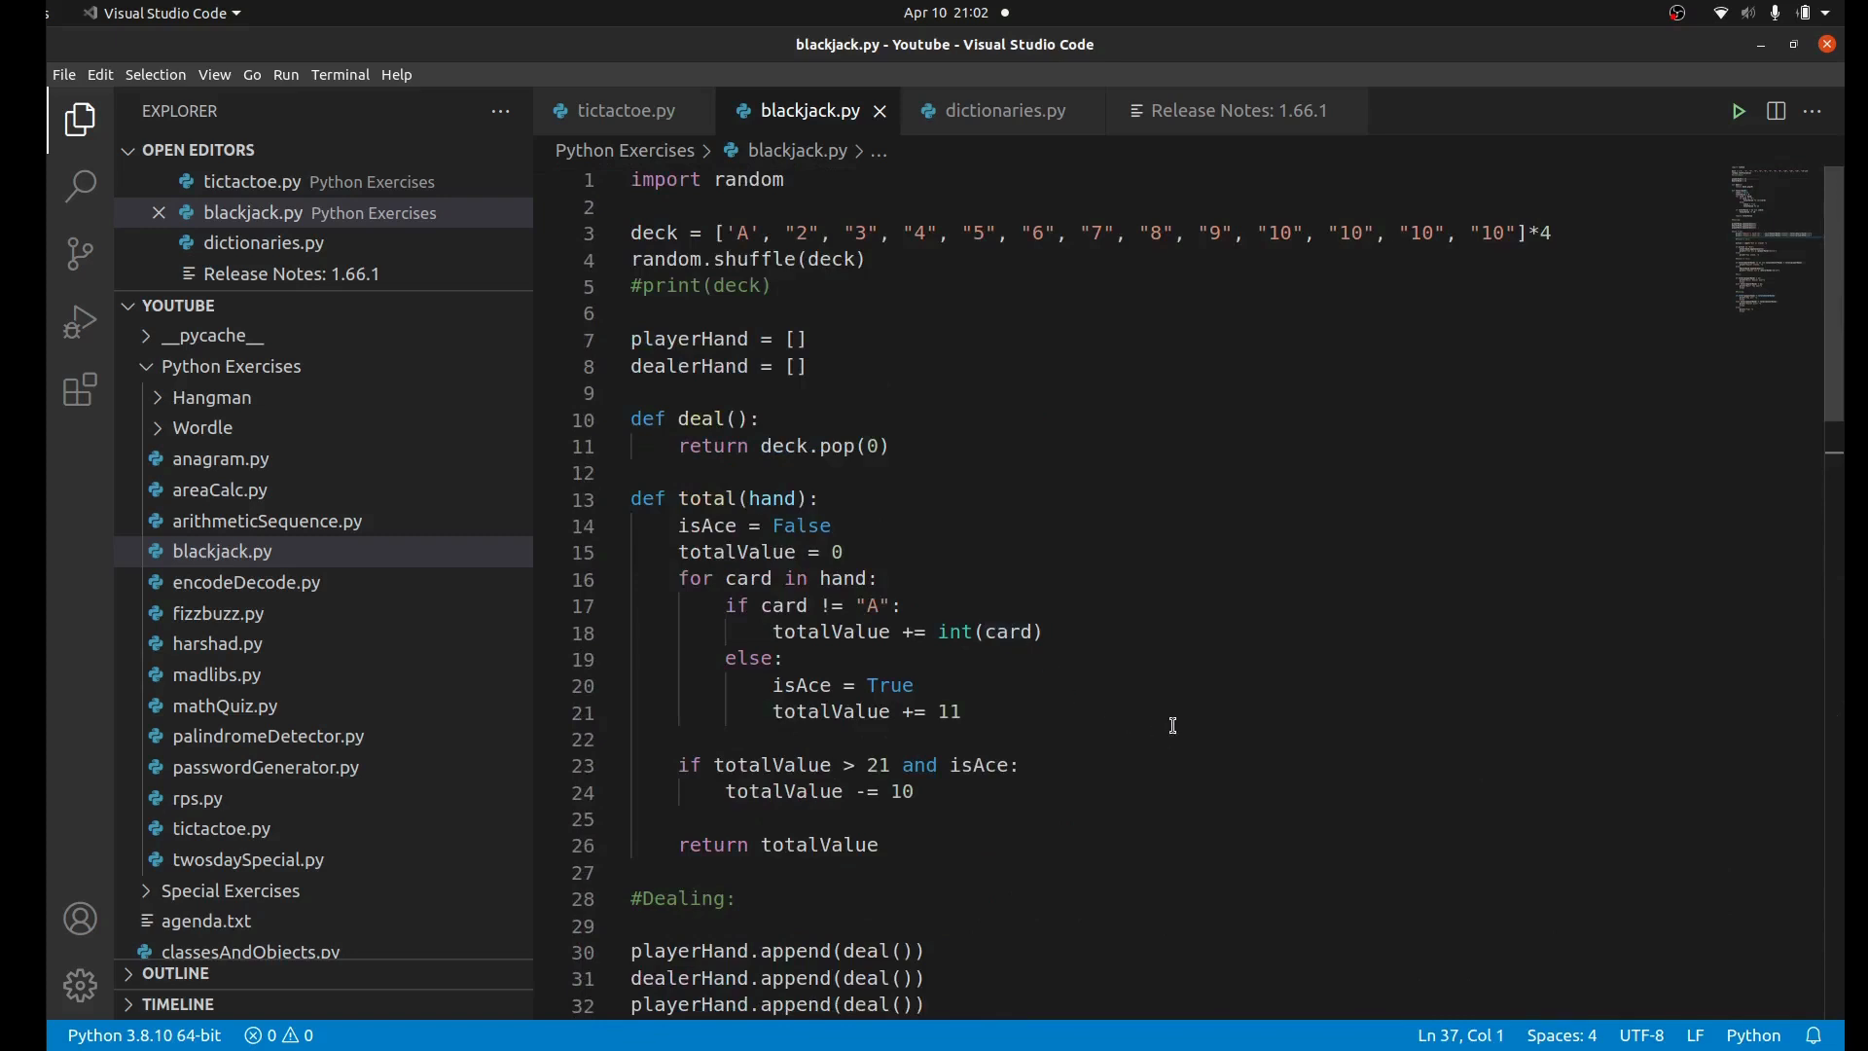
mouse_move(770, 543)
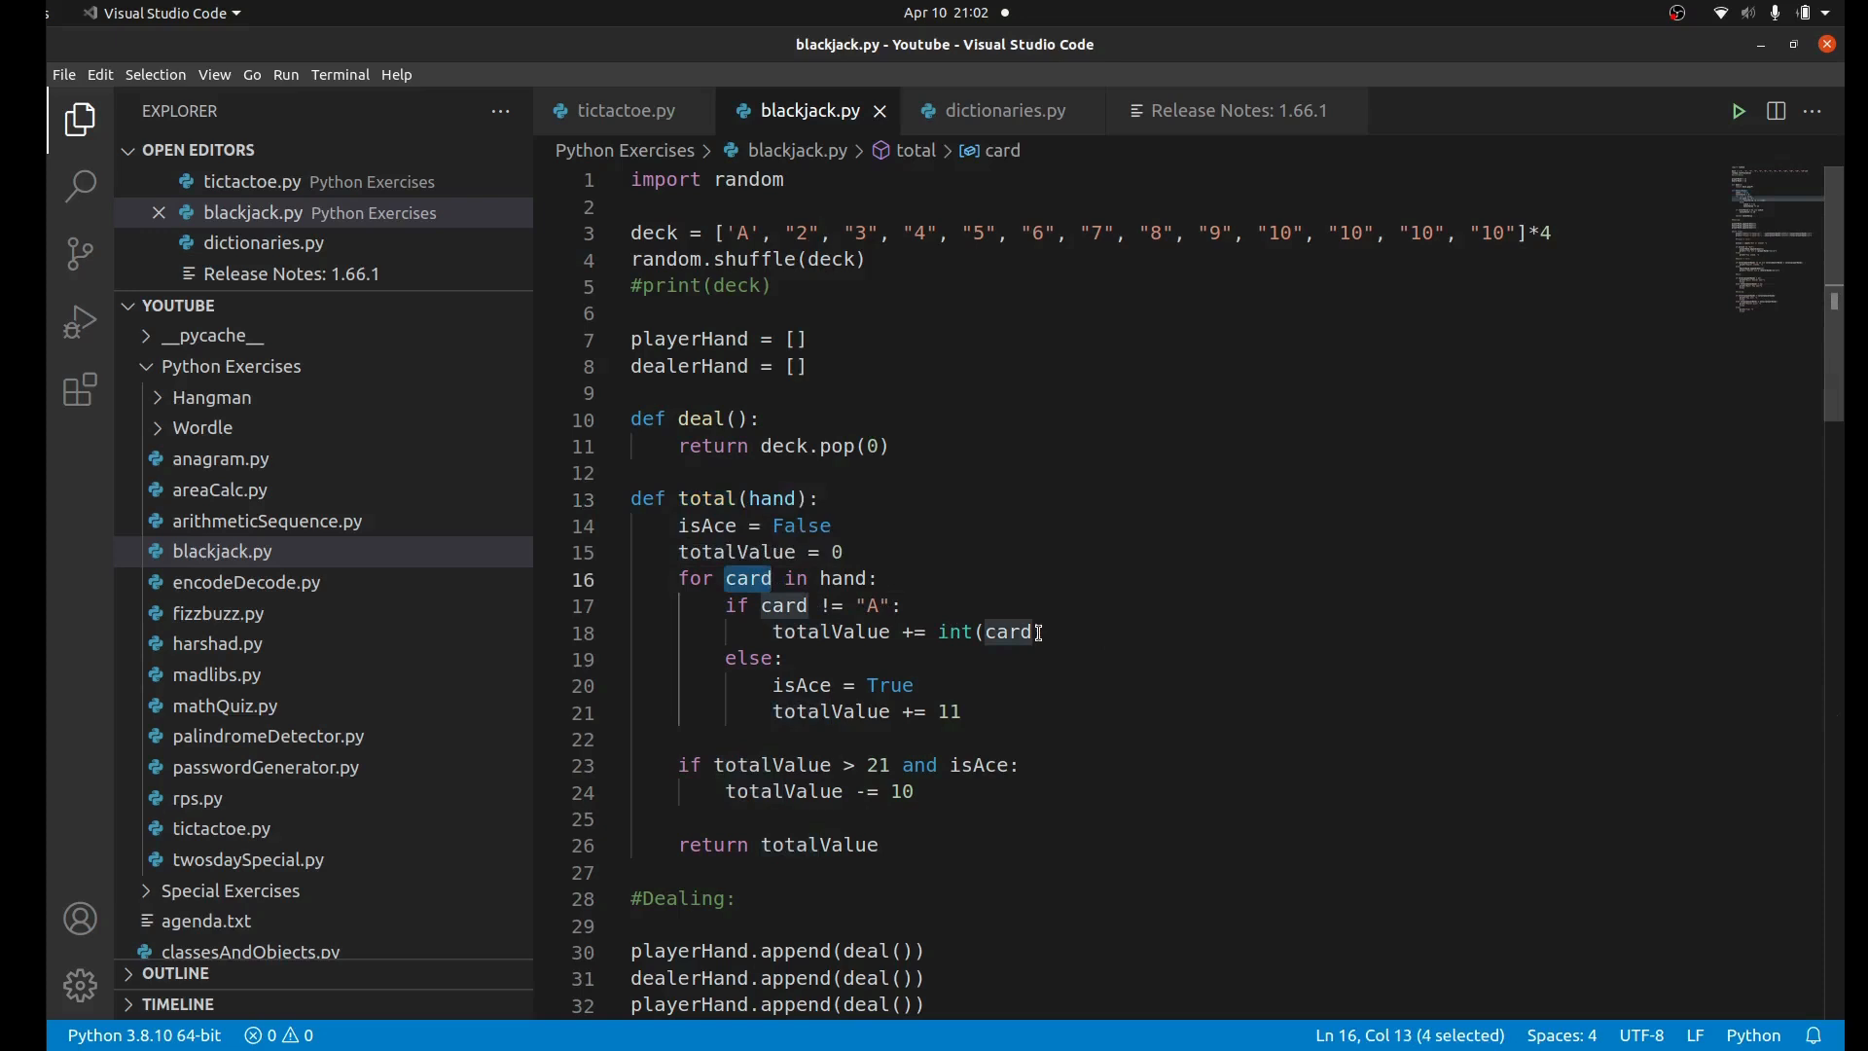
mouse_move(887, 615)
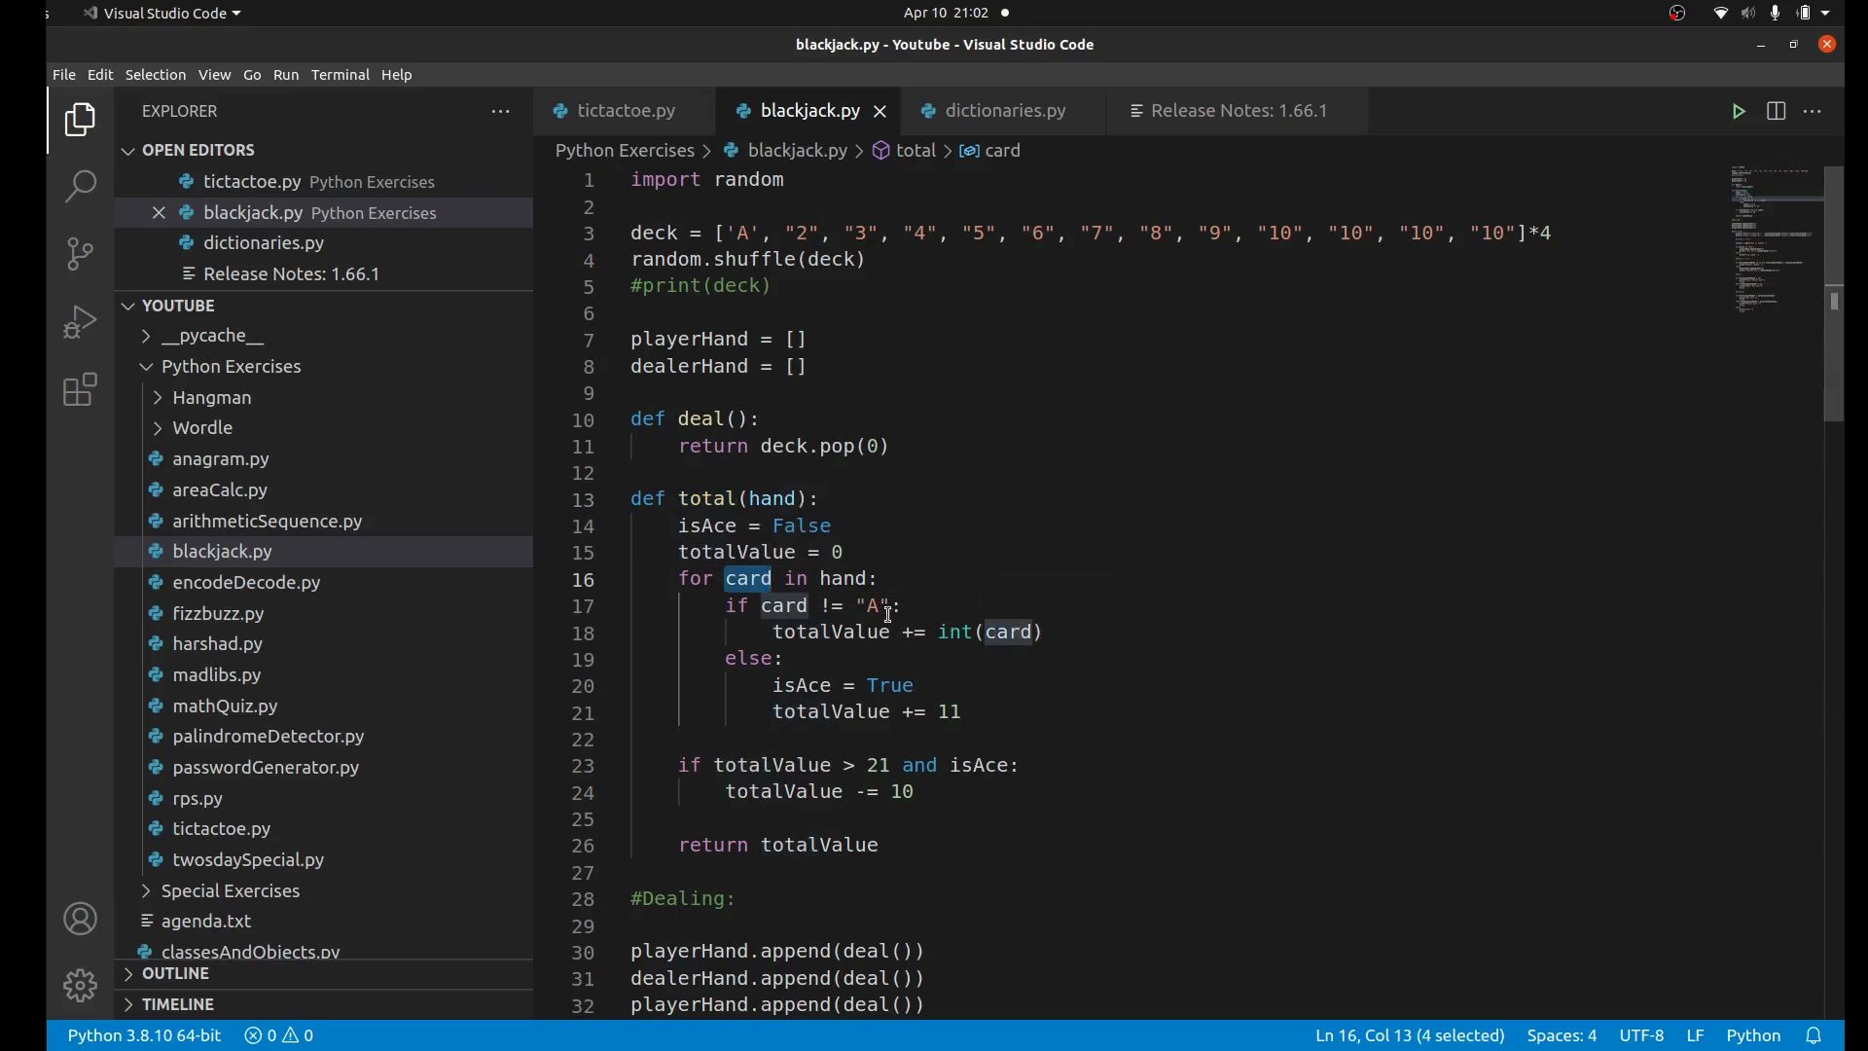
left_click(875, 606)
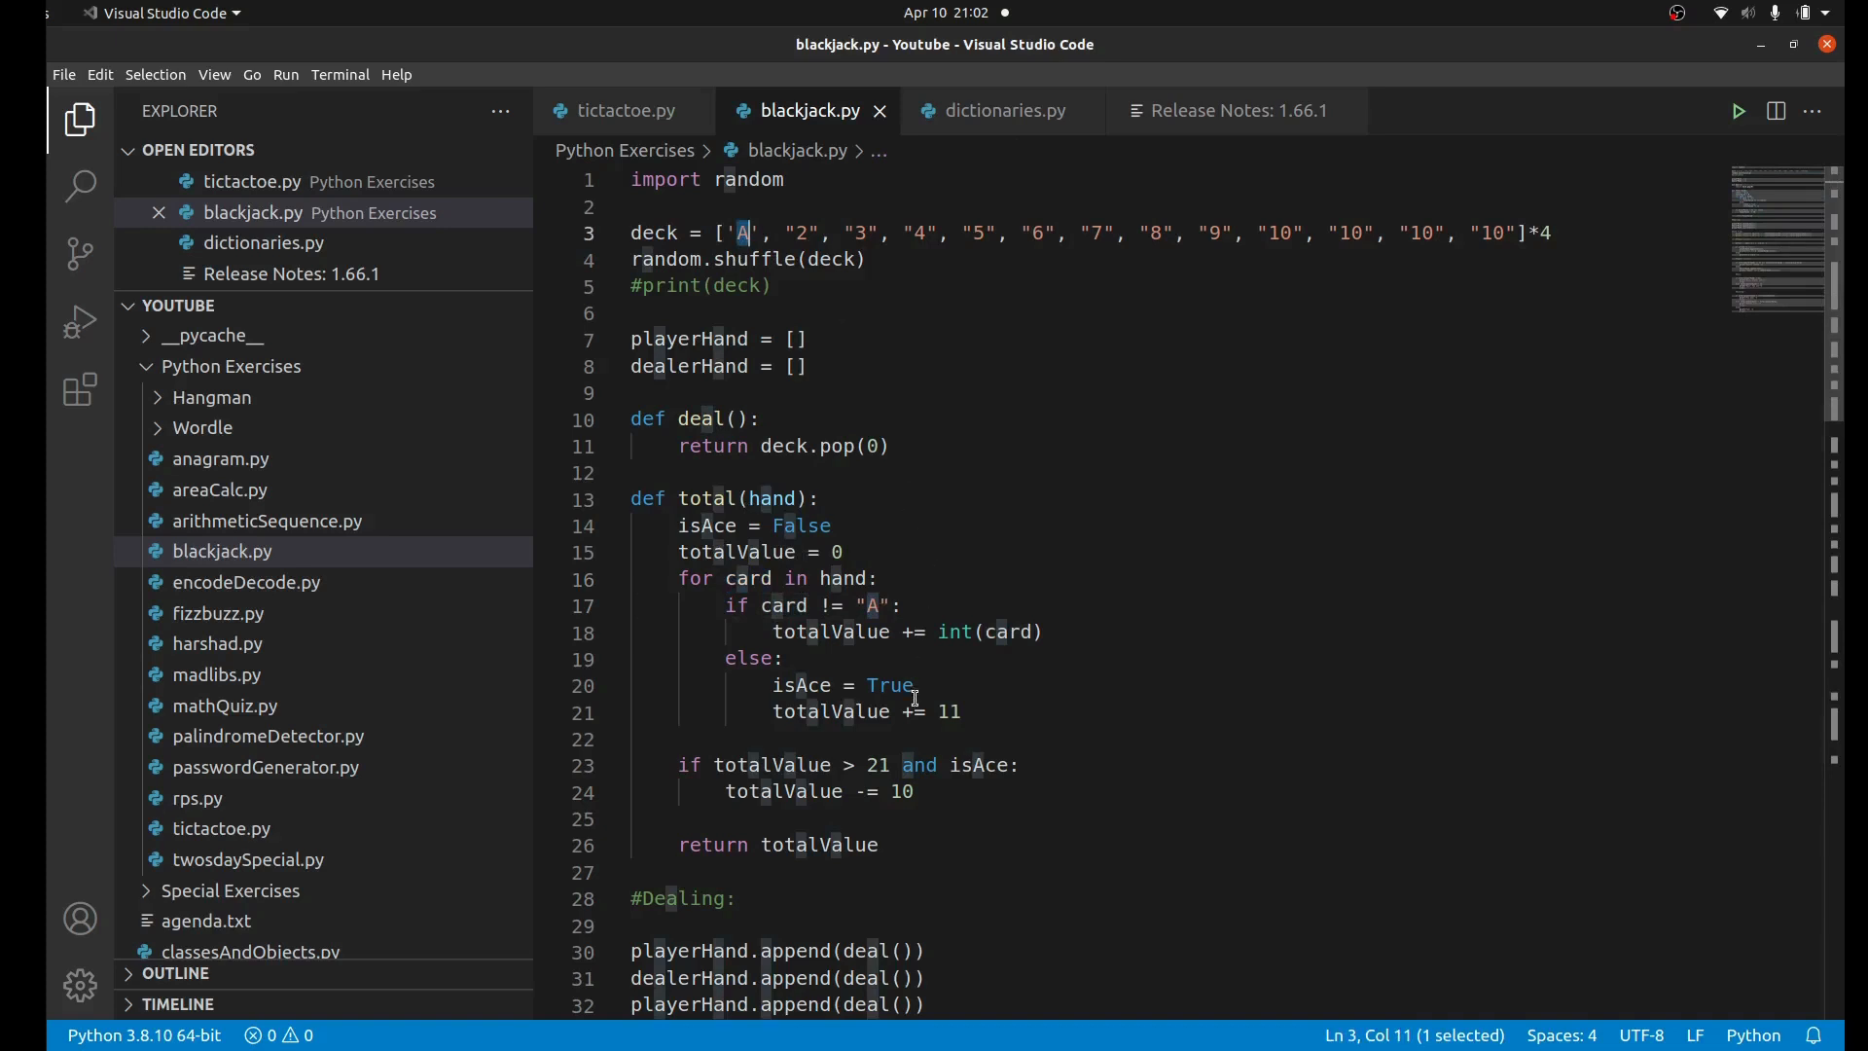
double_click(950, 711)
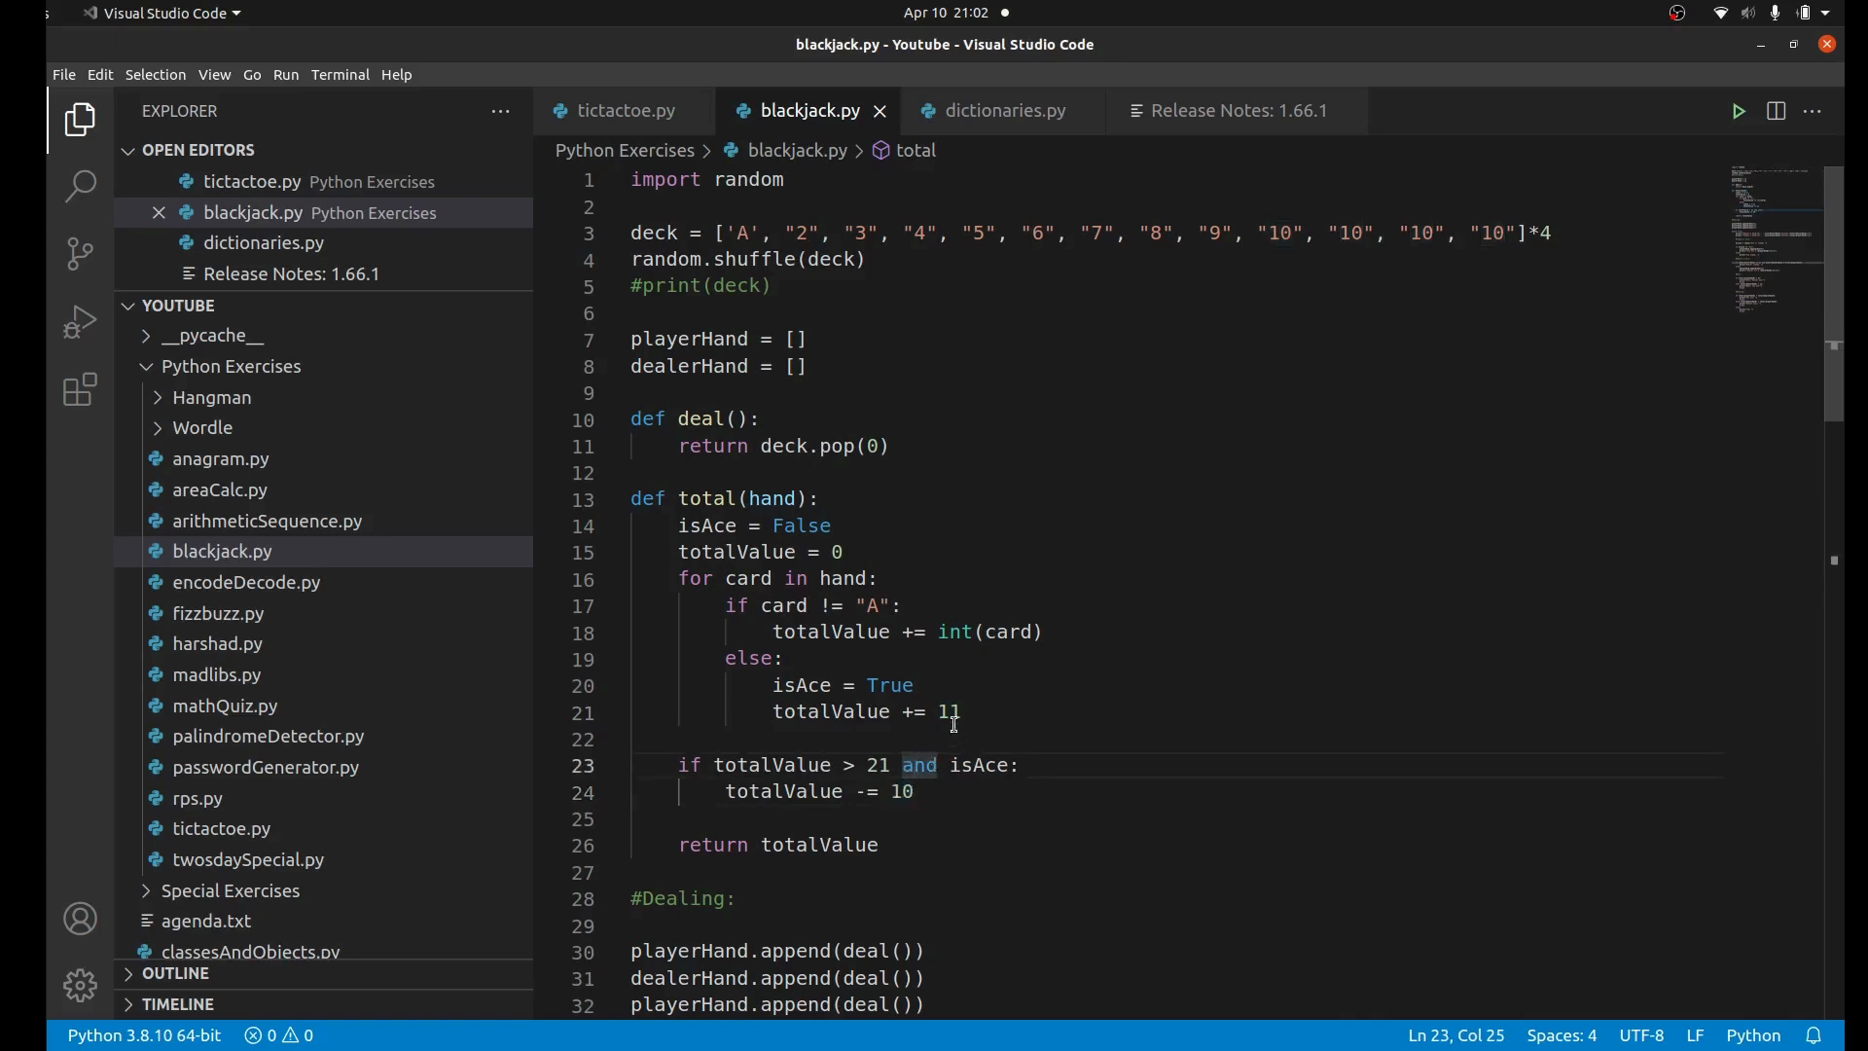
mouse_move(840, 534)
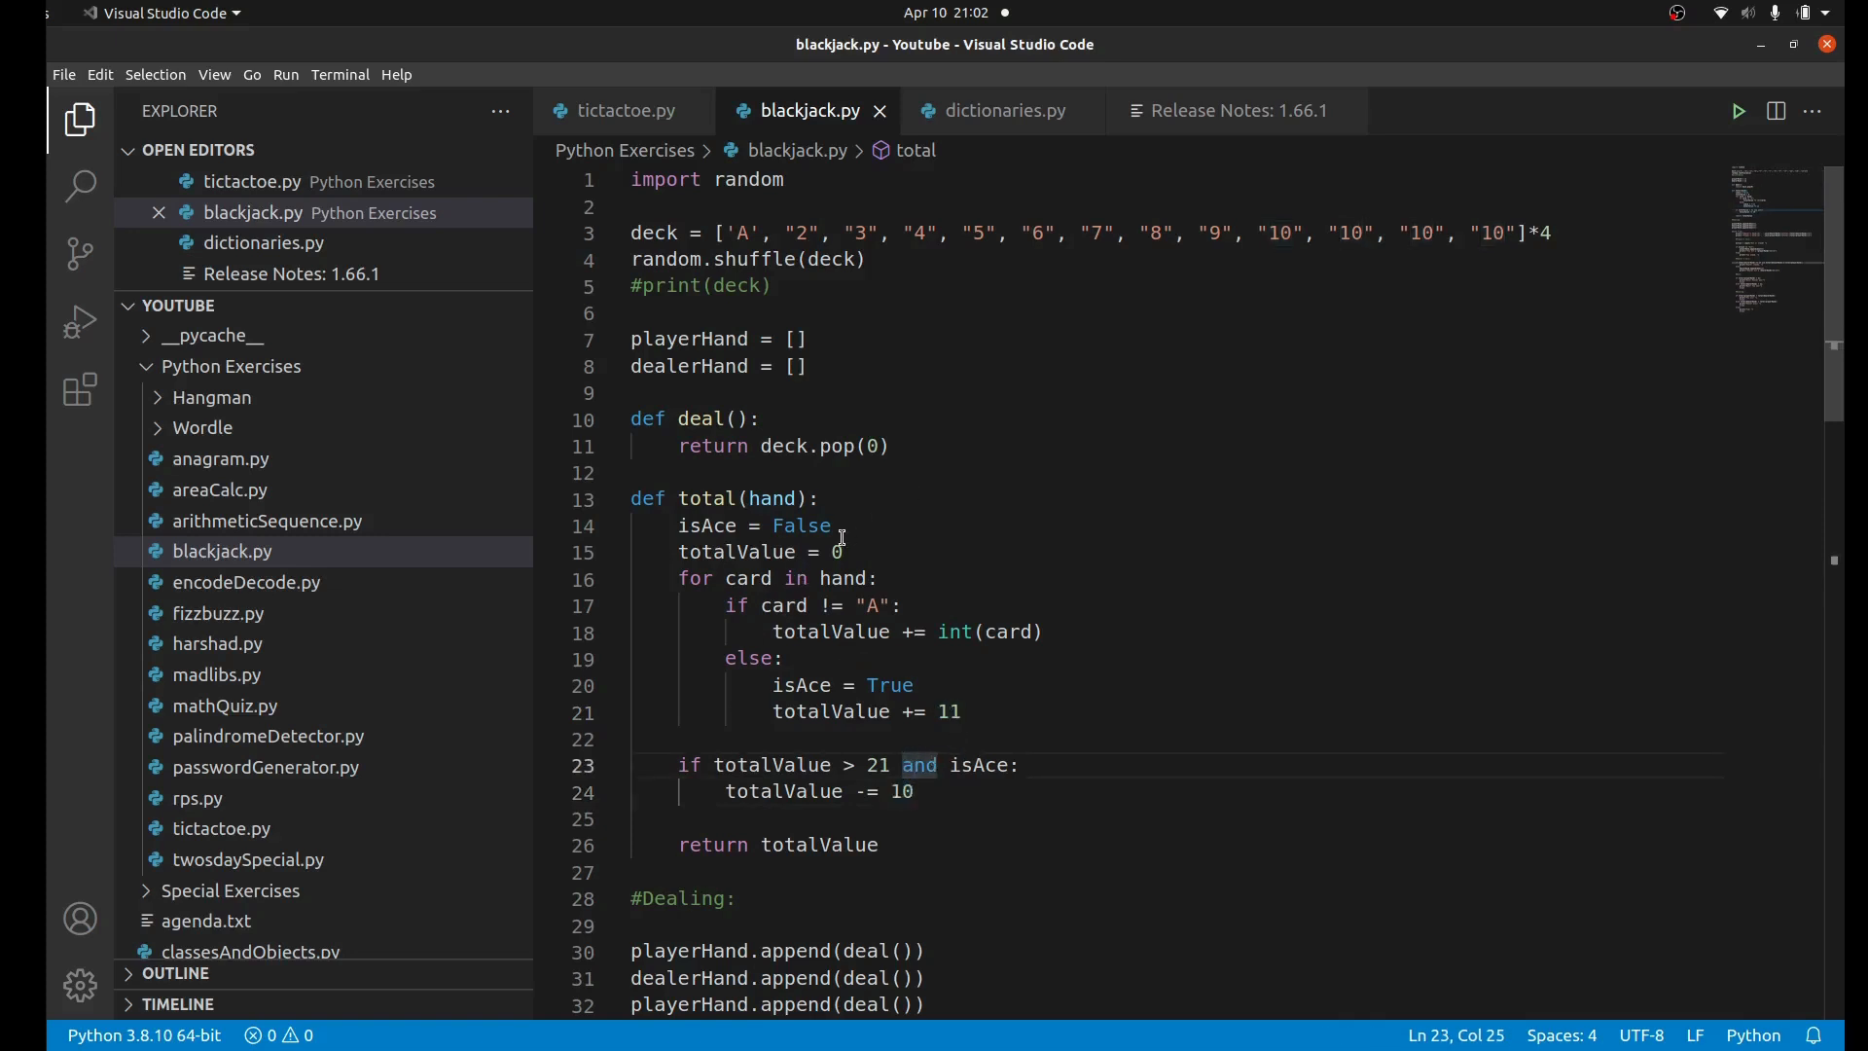
mouse_move(947, 355)
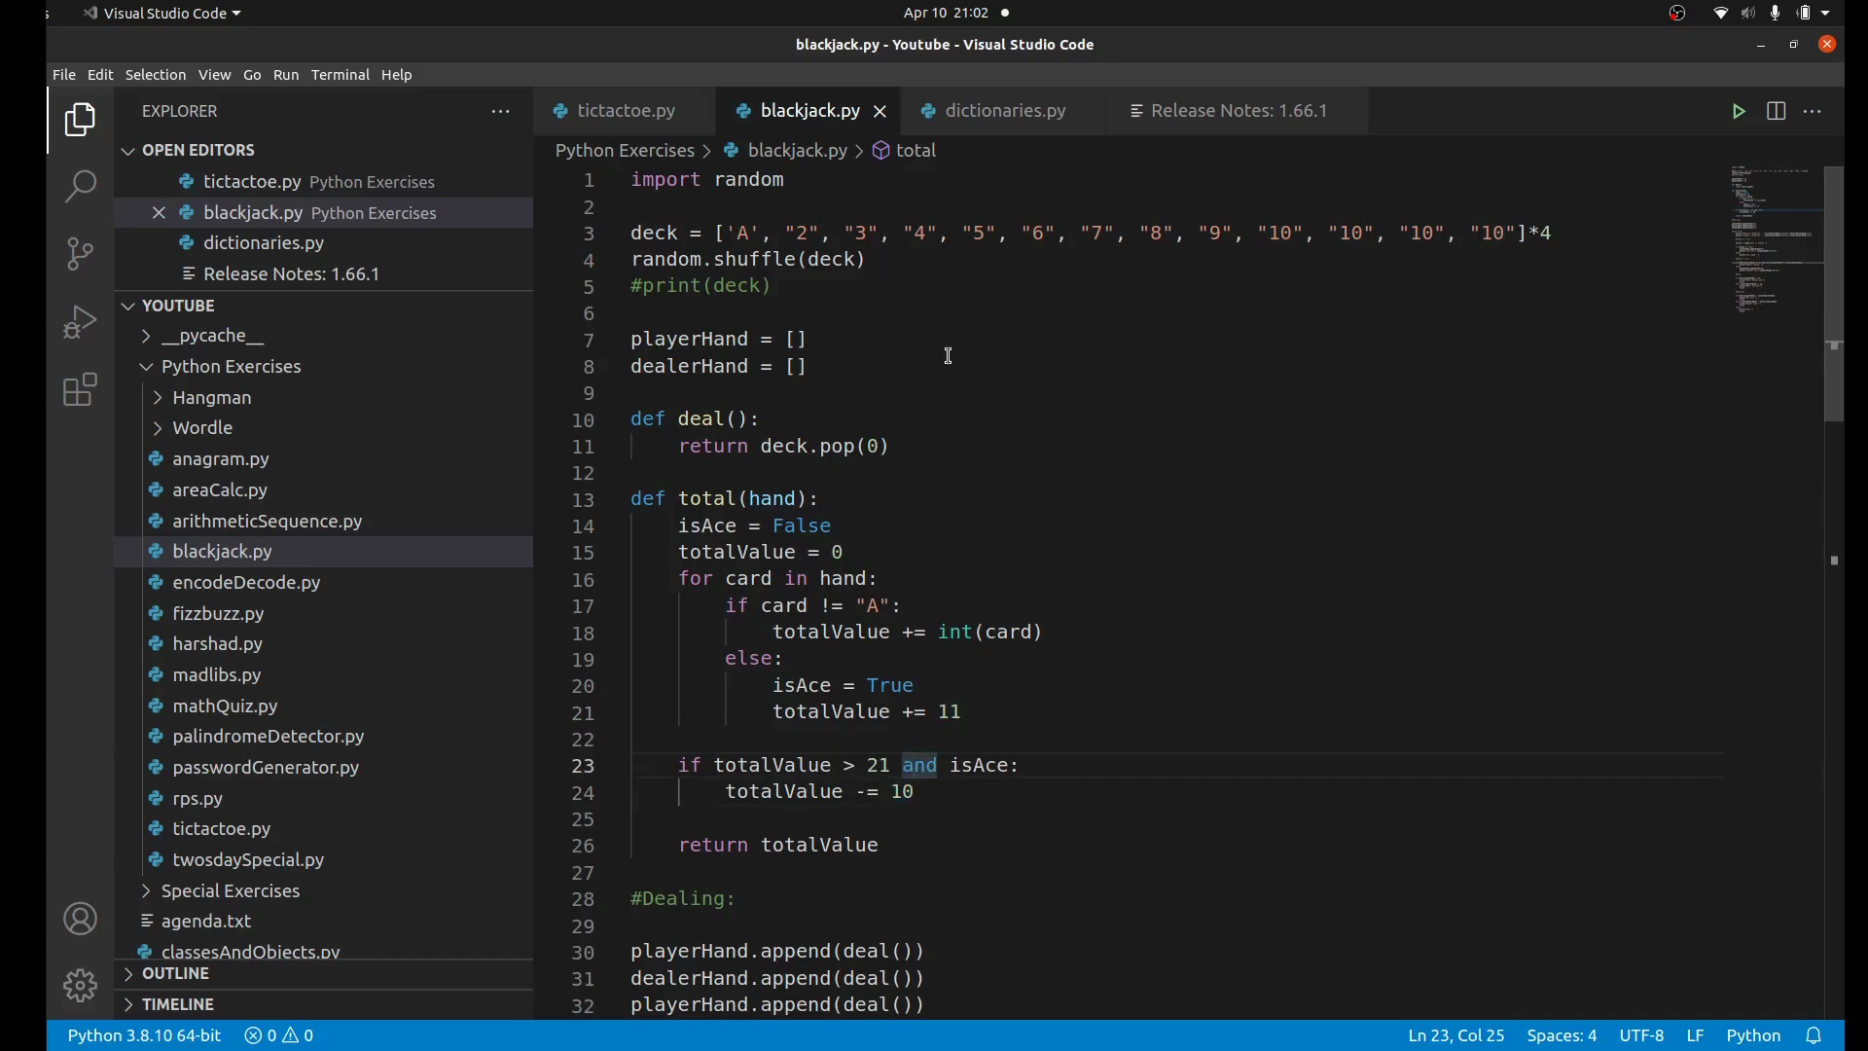
scroll("down", 3)
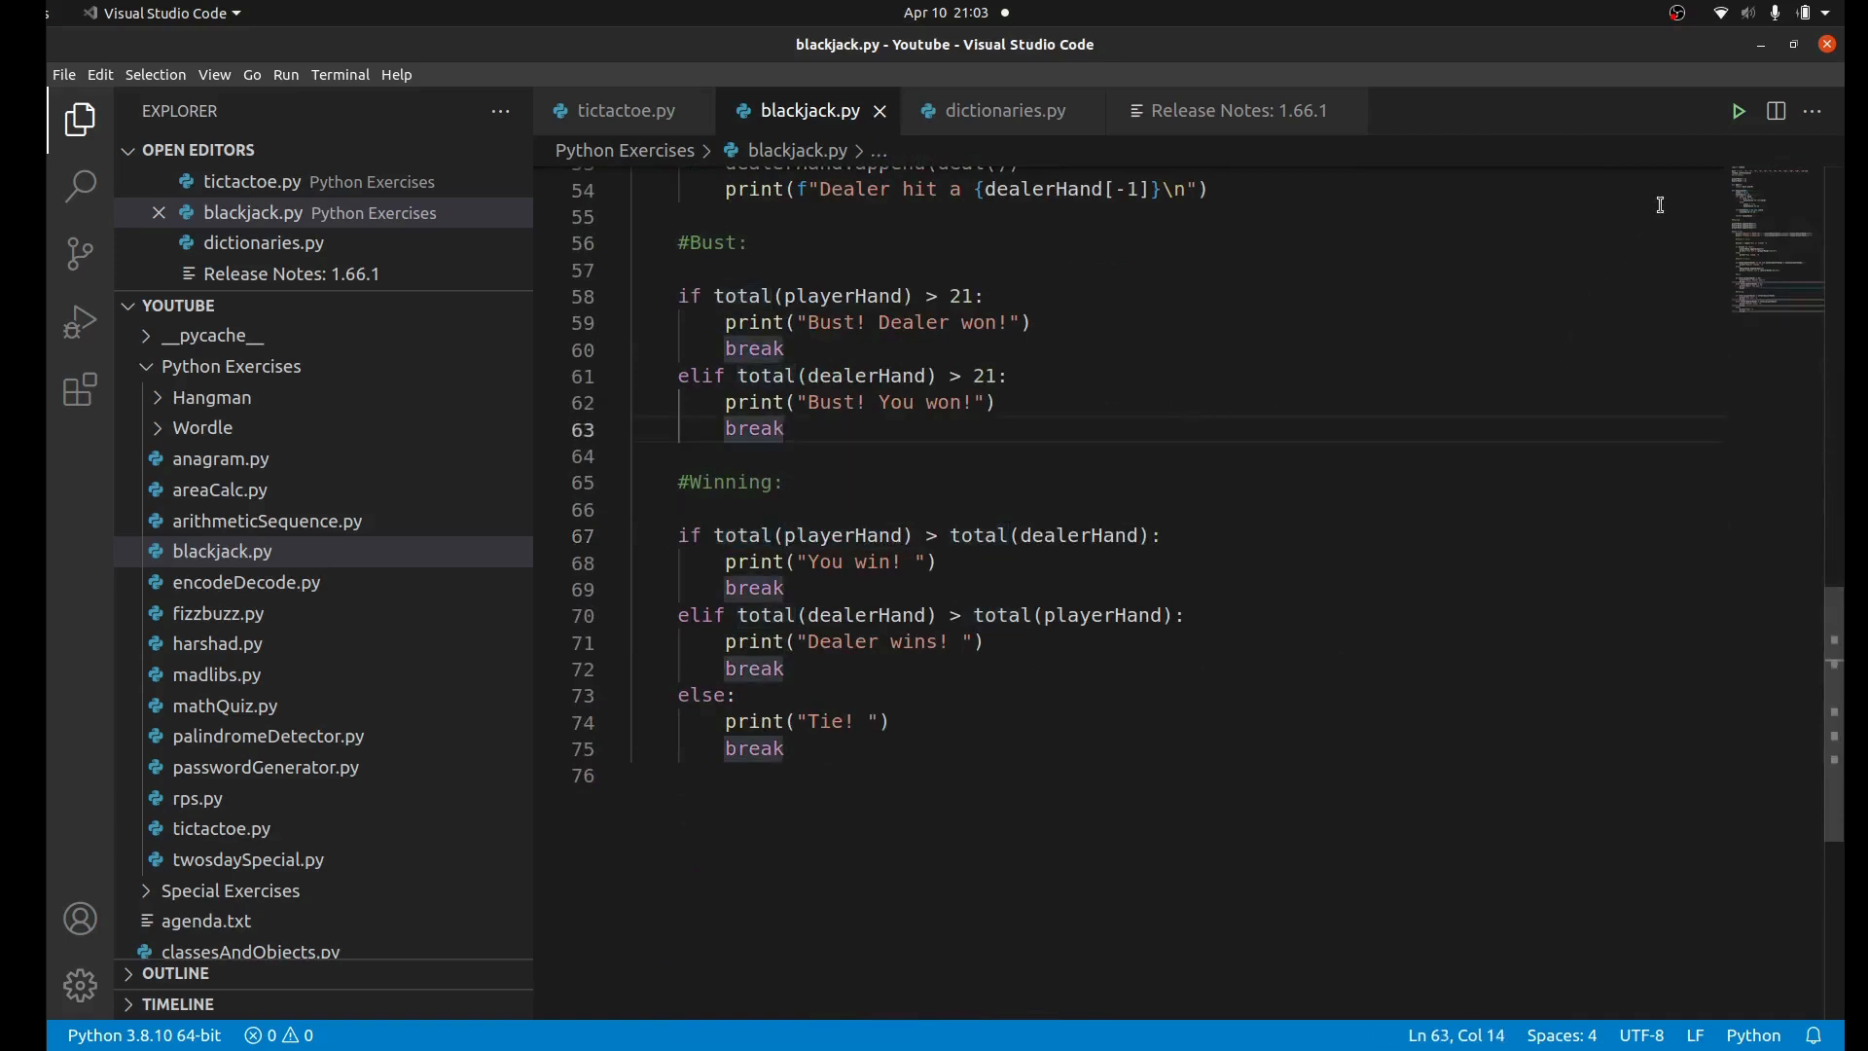
Step: Run blackjack.py and answer 'hit', playing a round the dealer wins
left_click(1739, 111)
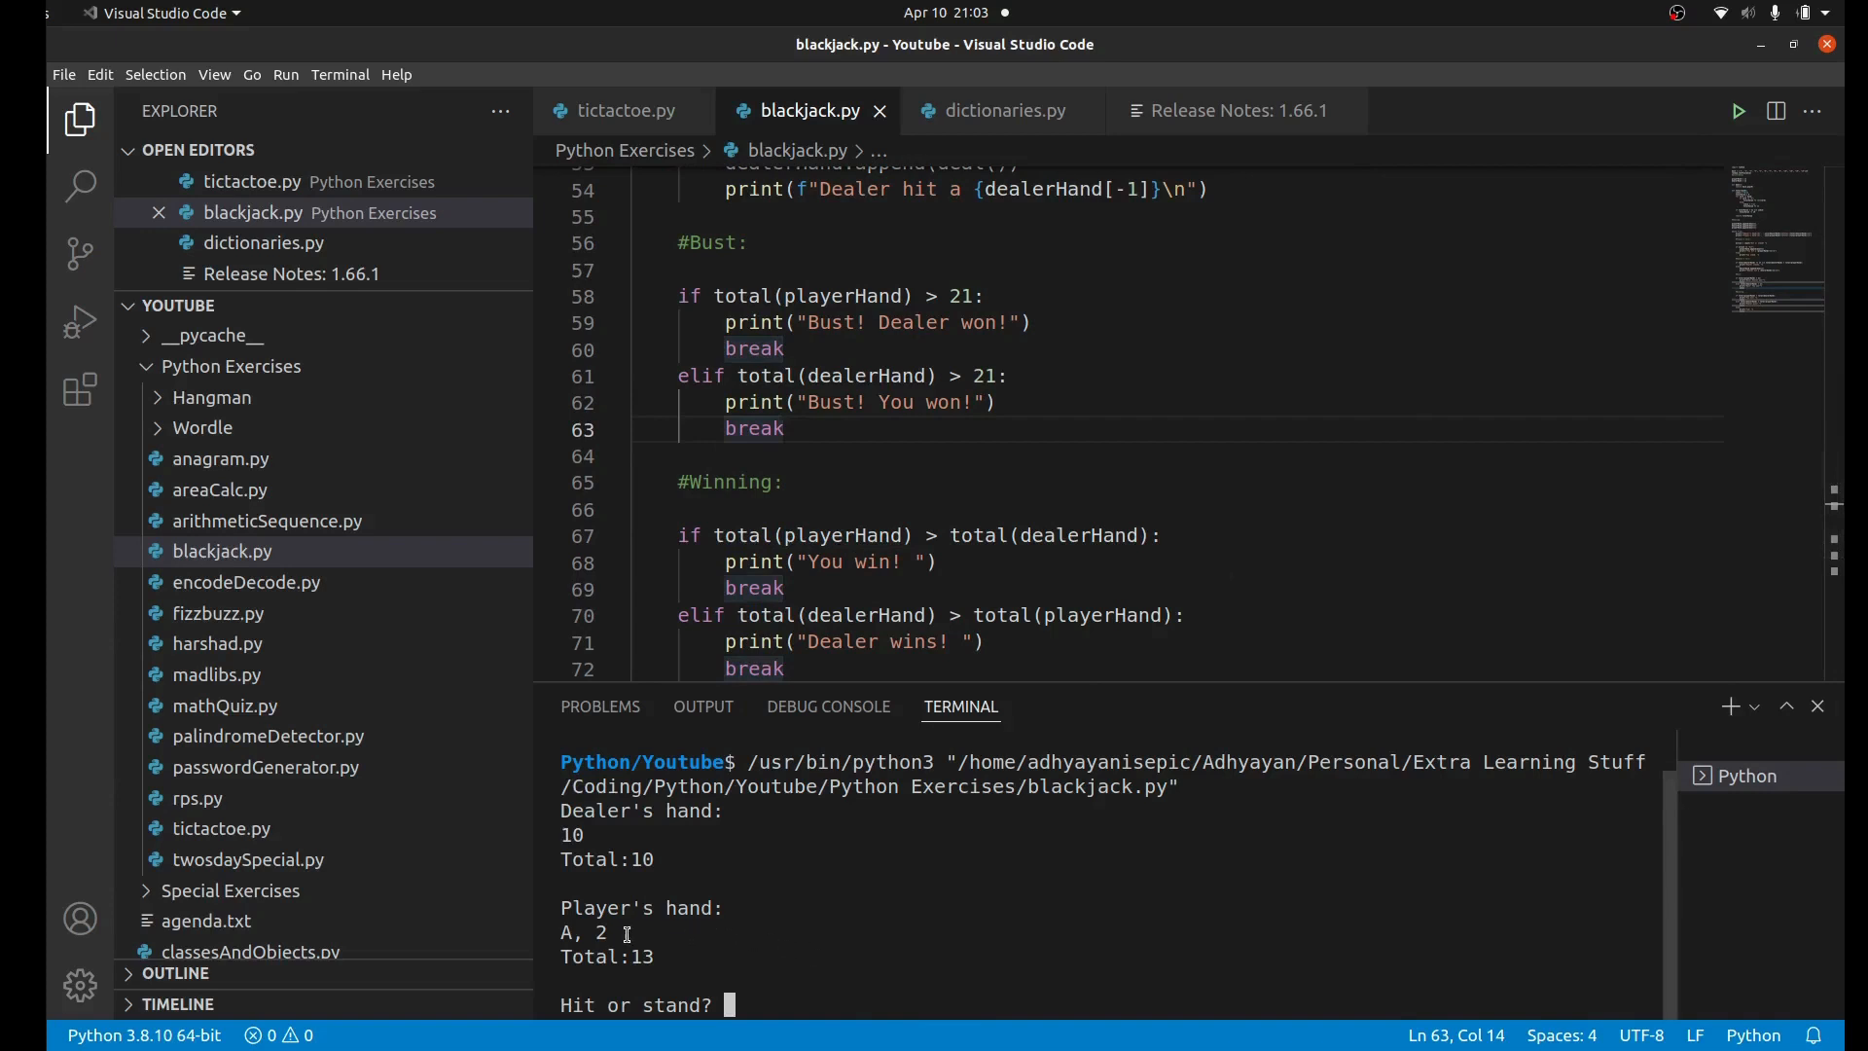
mouse_move(598, 933)
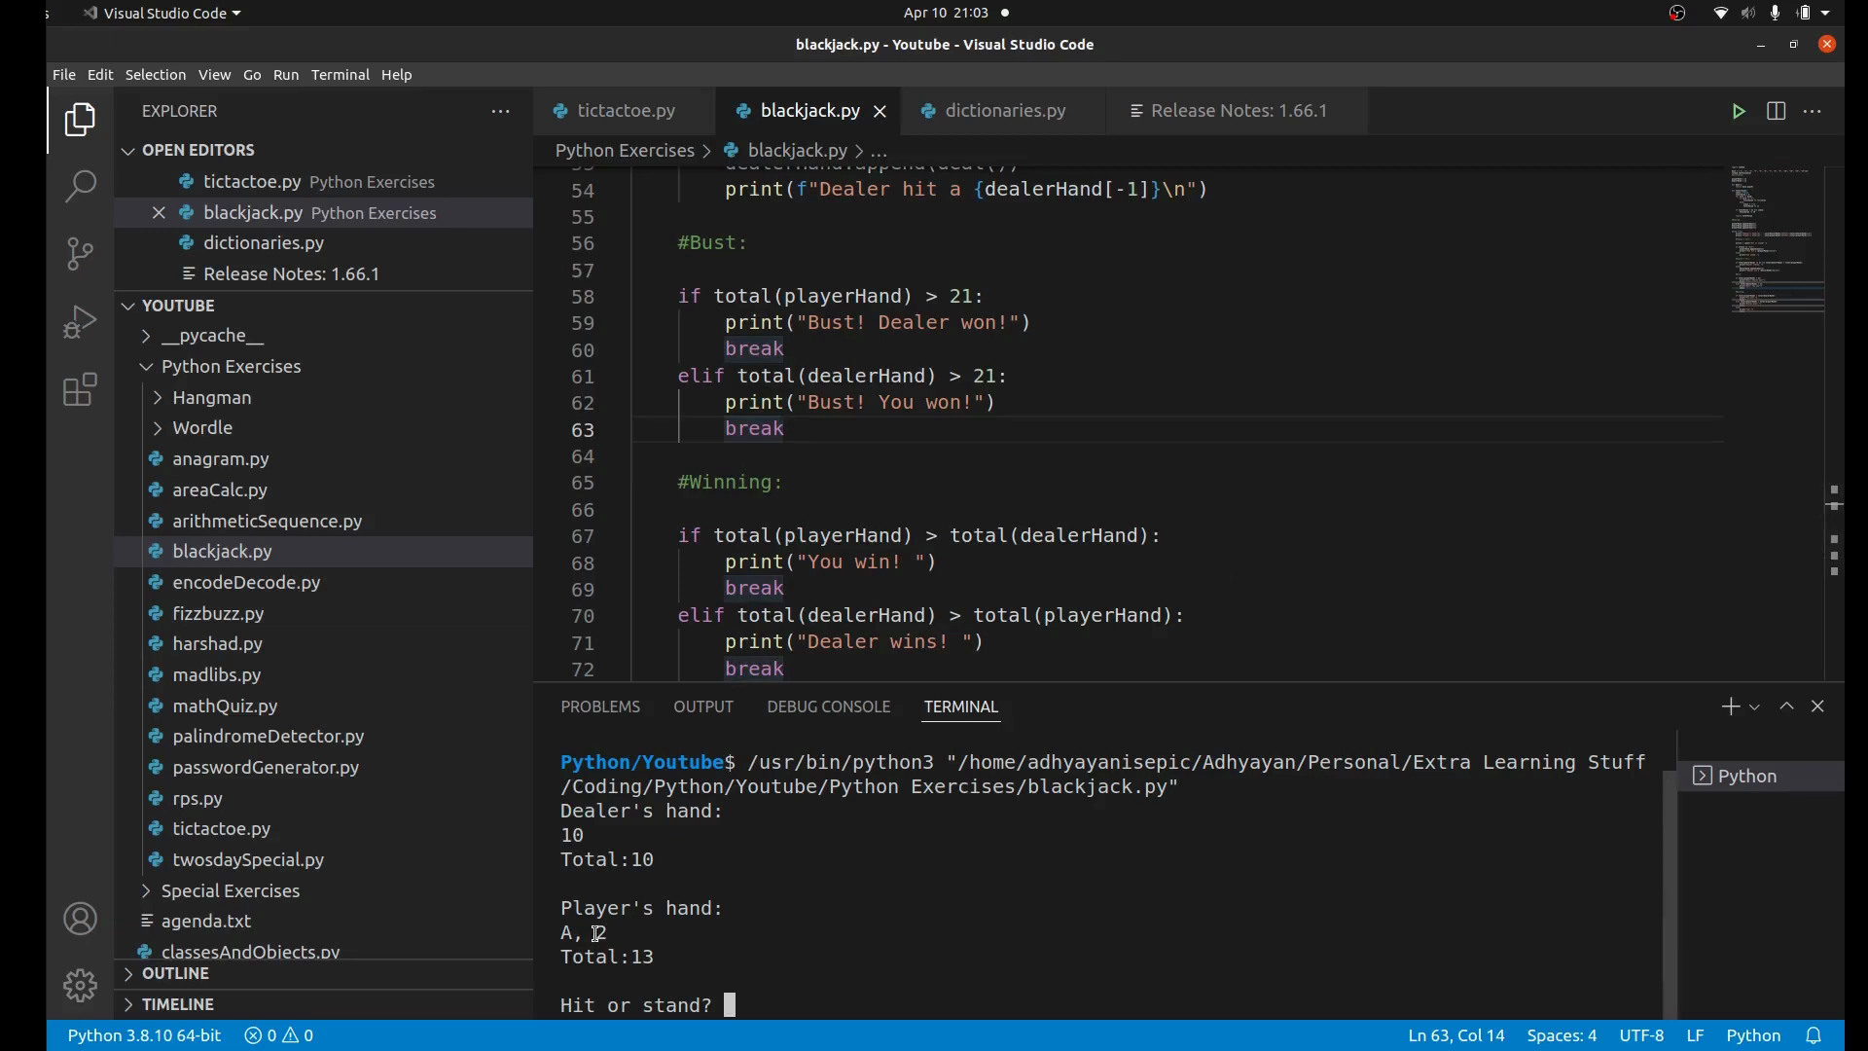
type("hit")
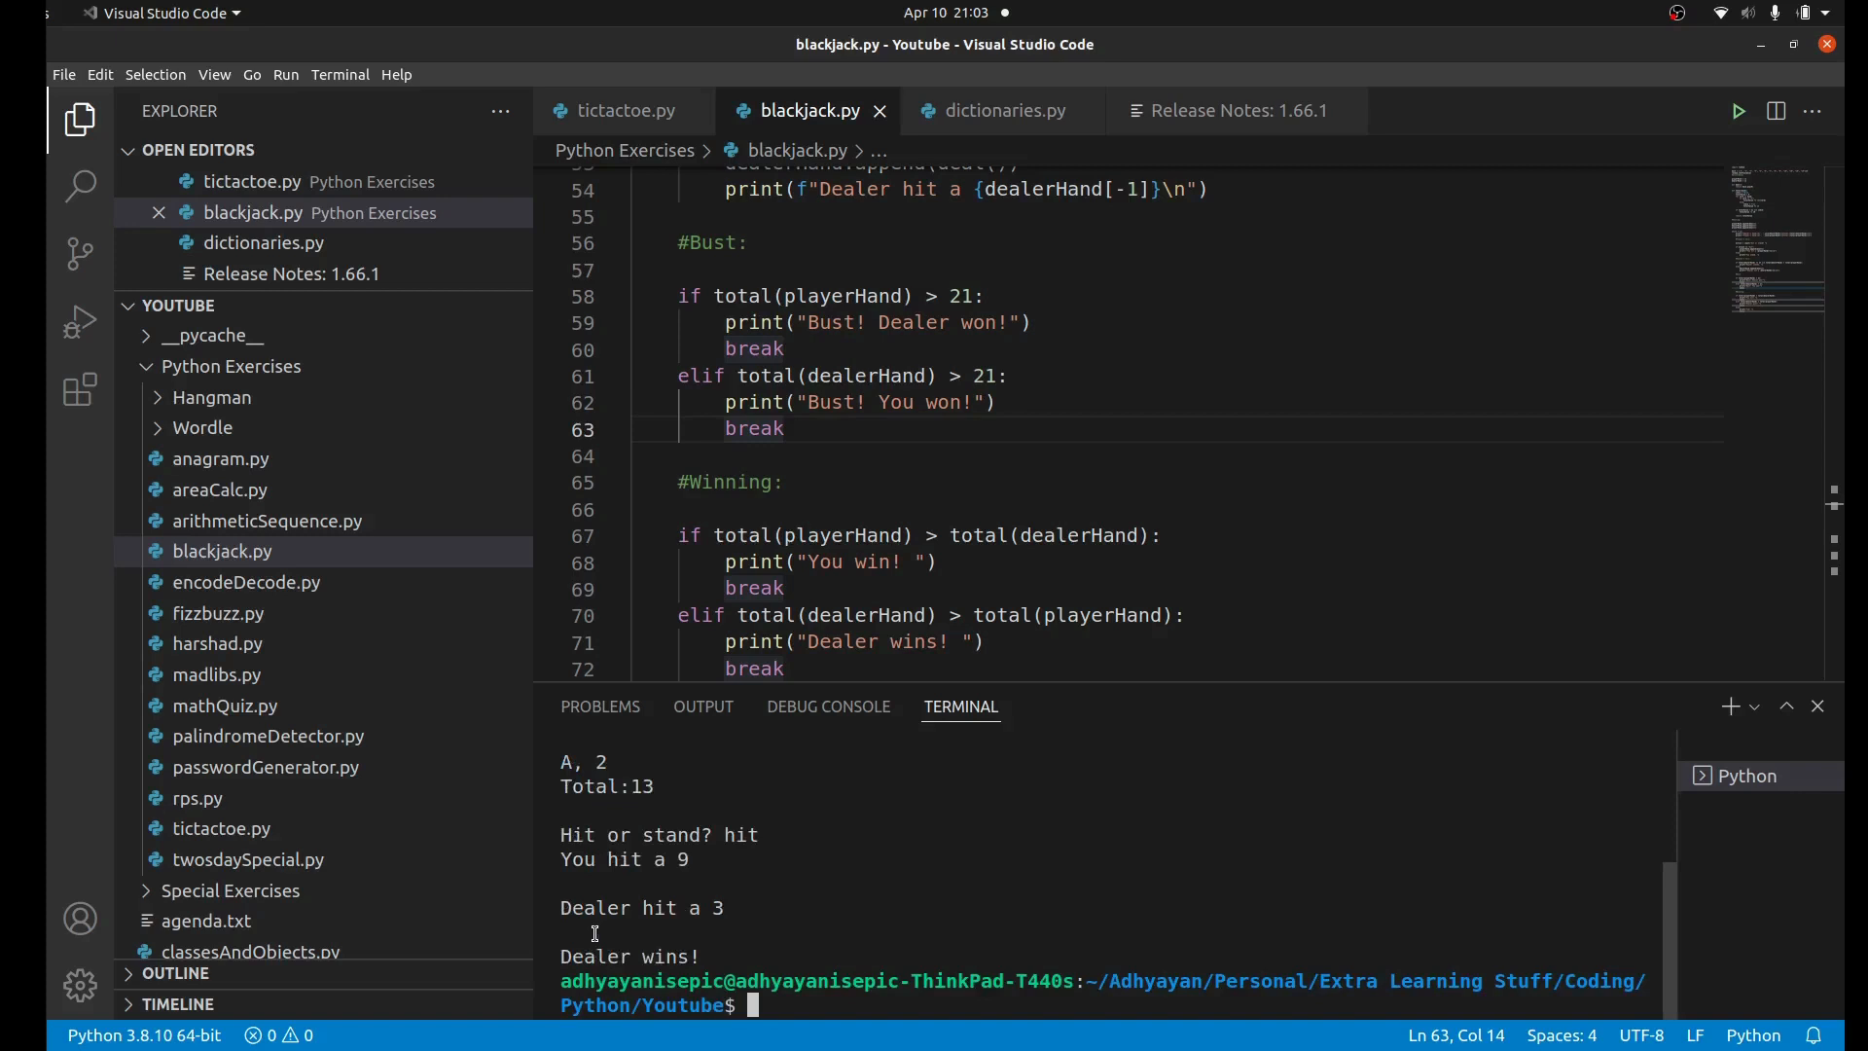
mouse_move(705, 901)
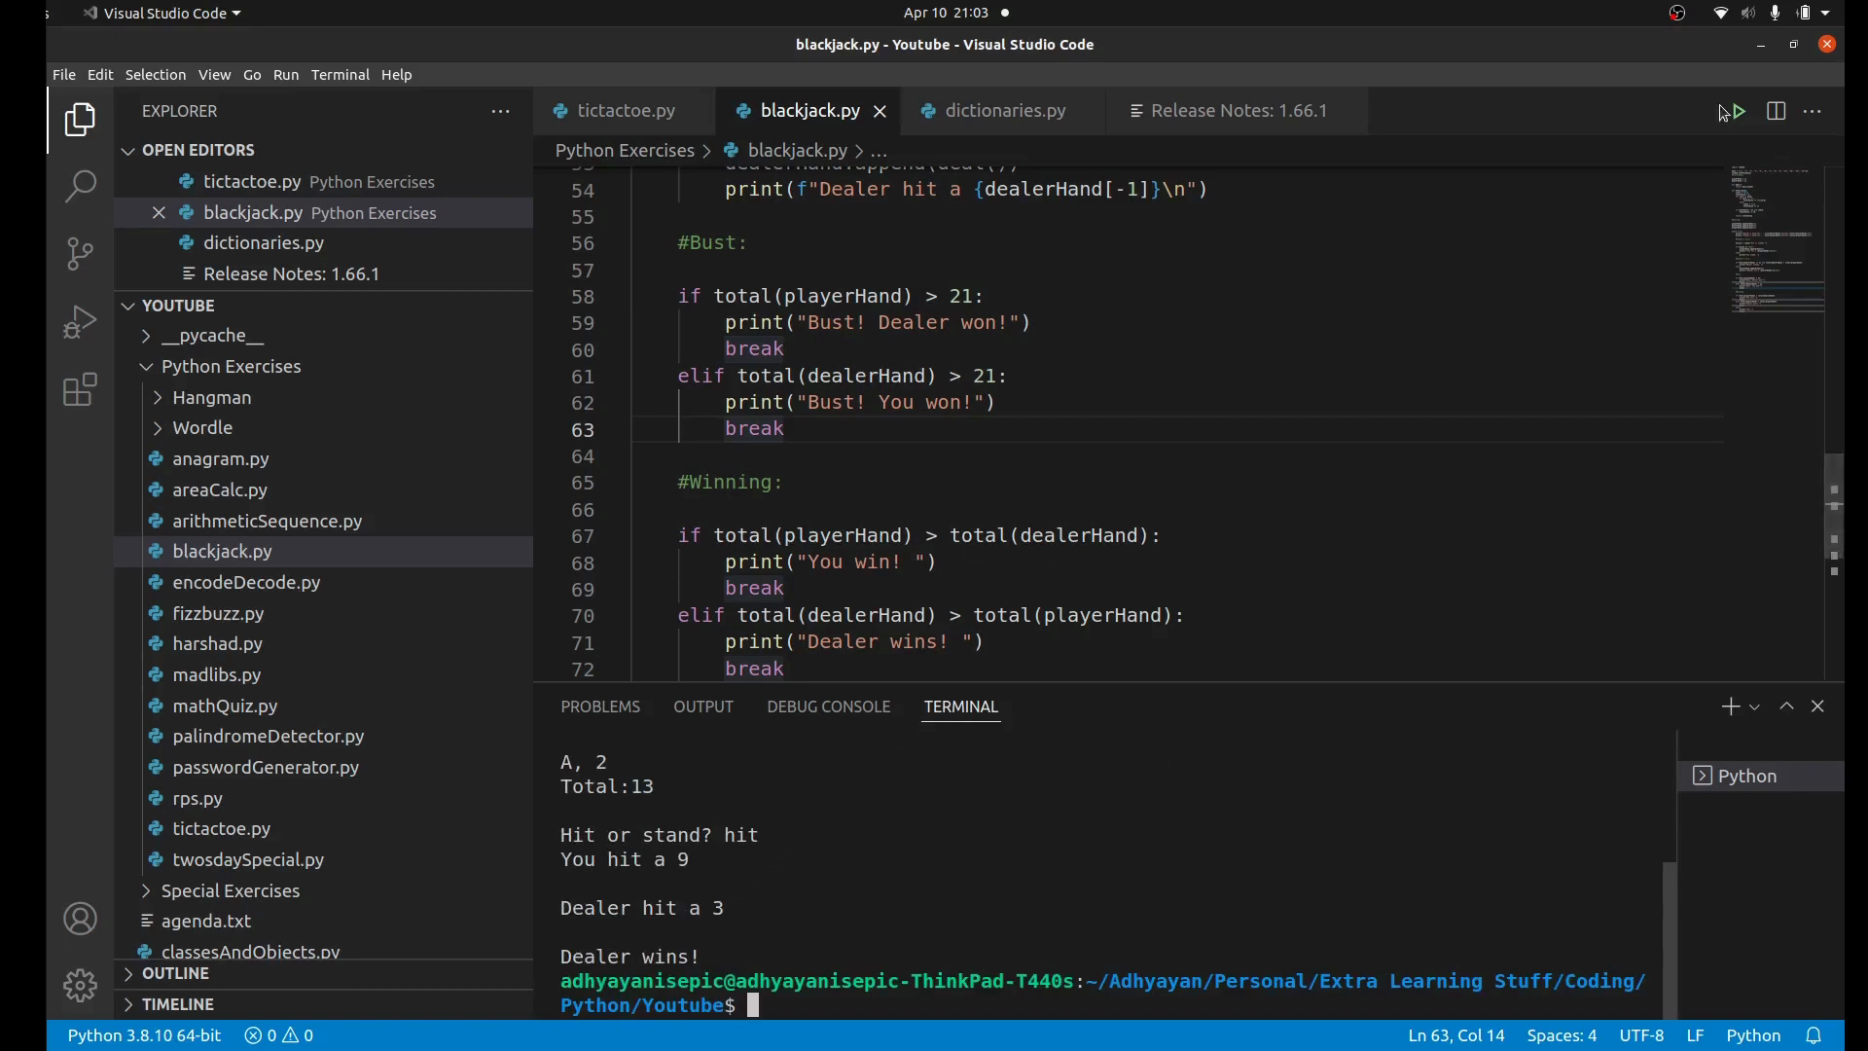
Step: Rerun blackjack.py and answer 'stand', winning the round on 19
left_click(1738, 111)
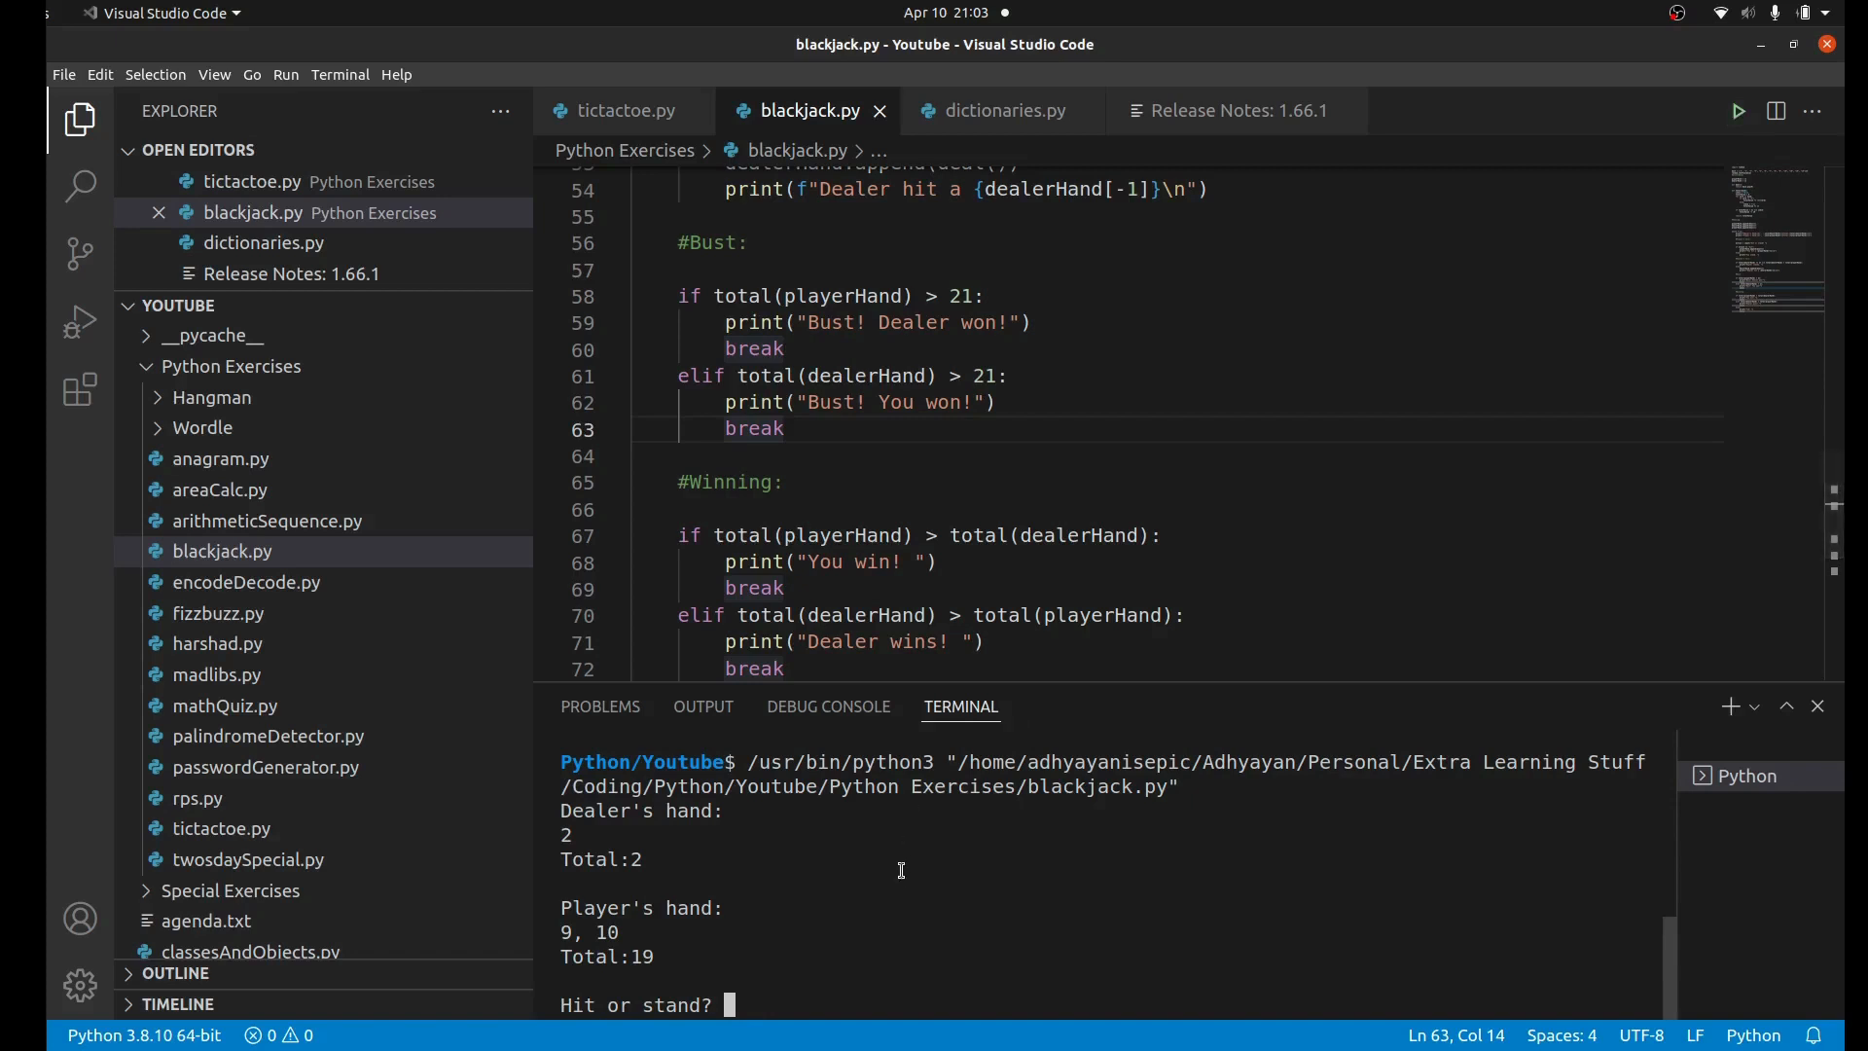
type("stan")
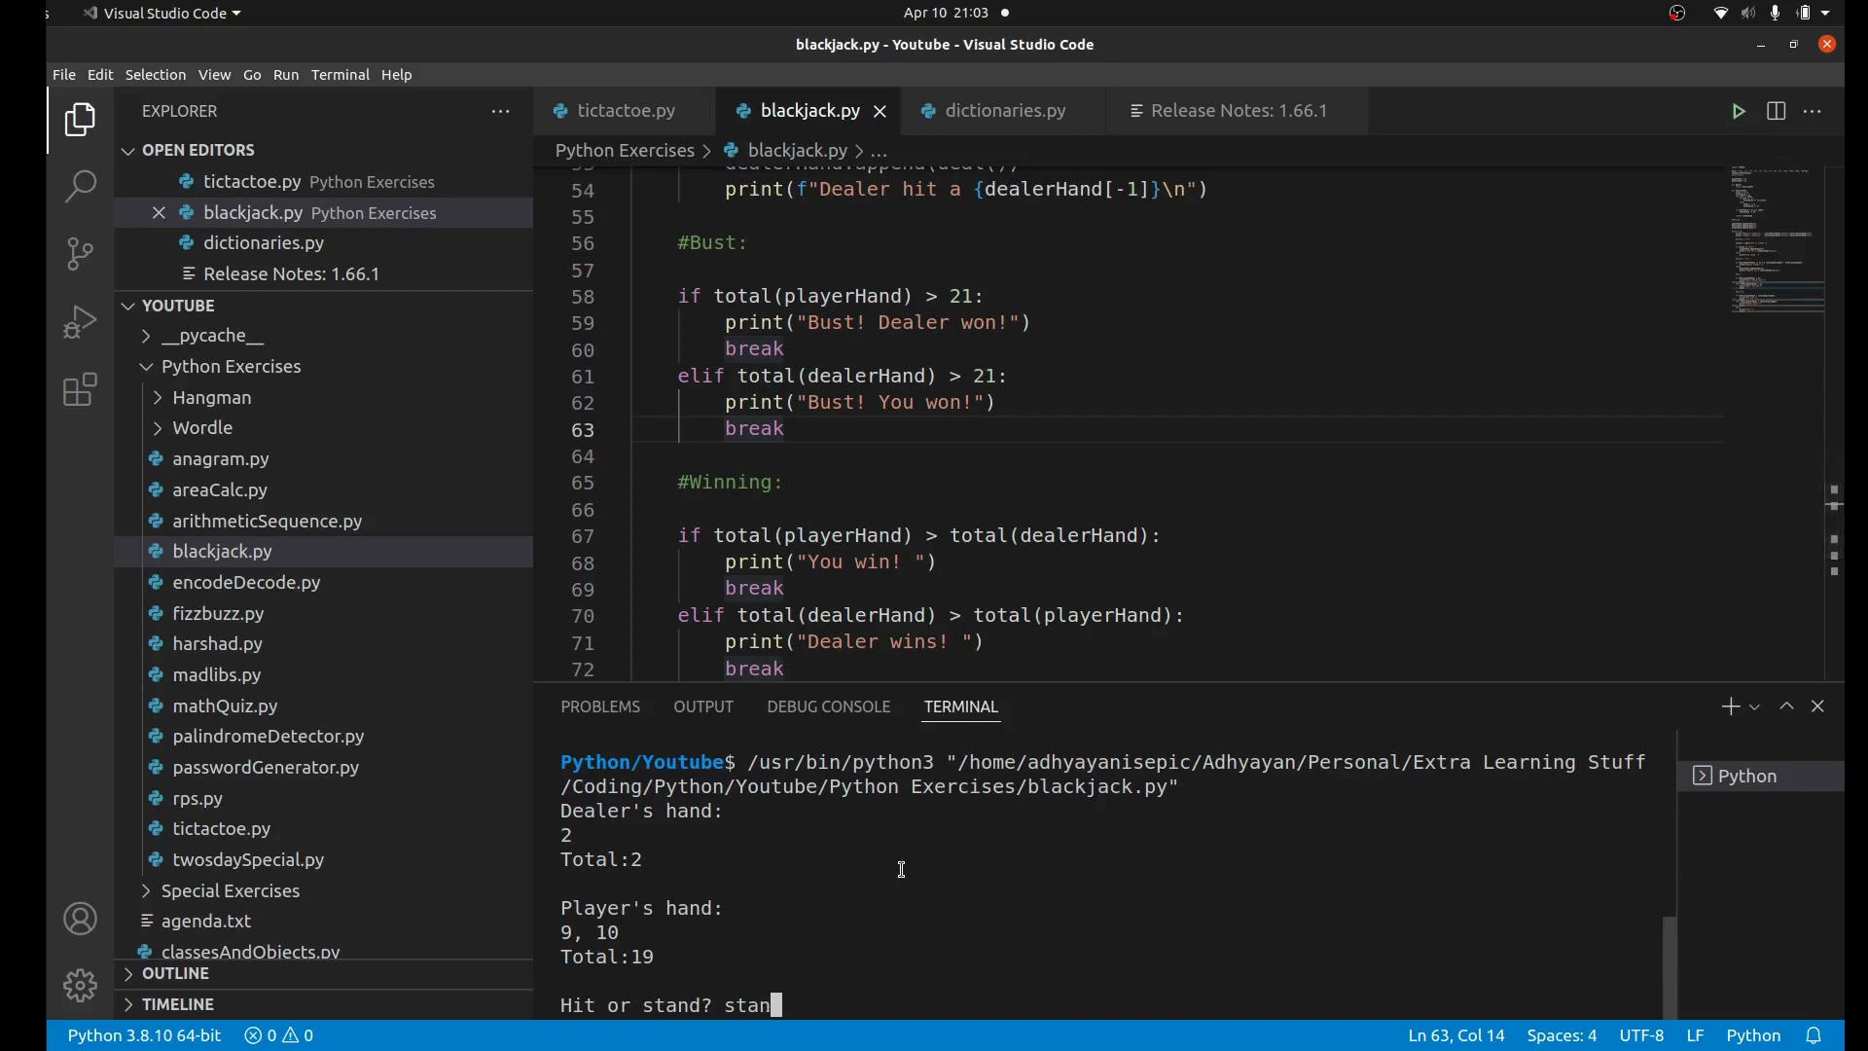
type("d")
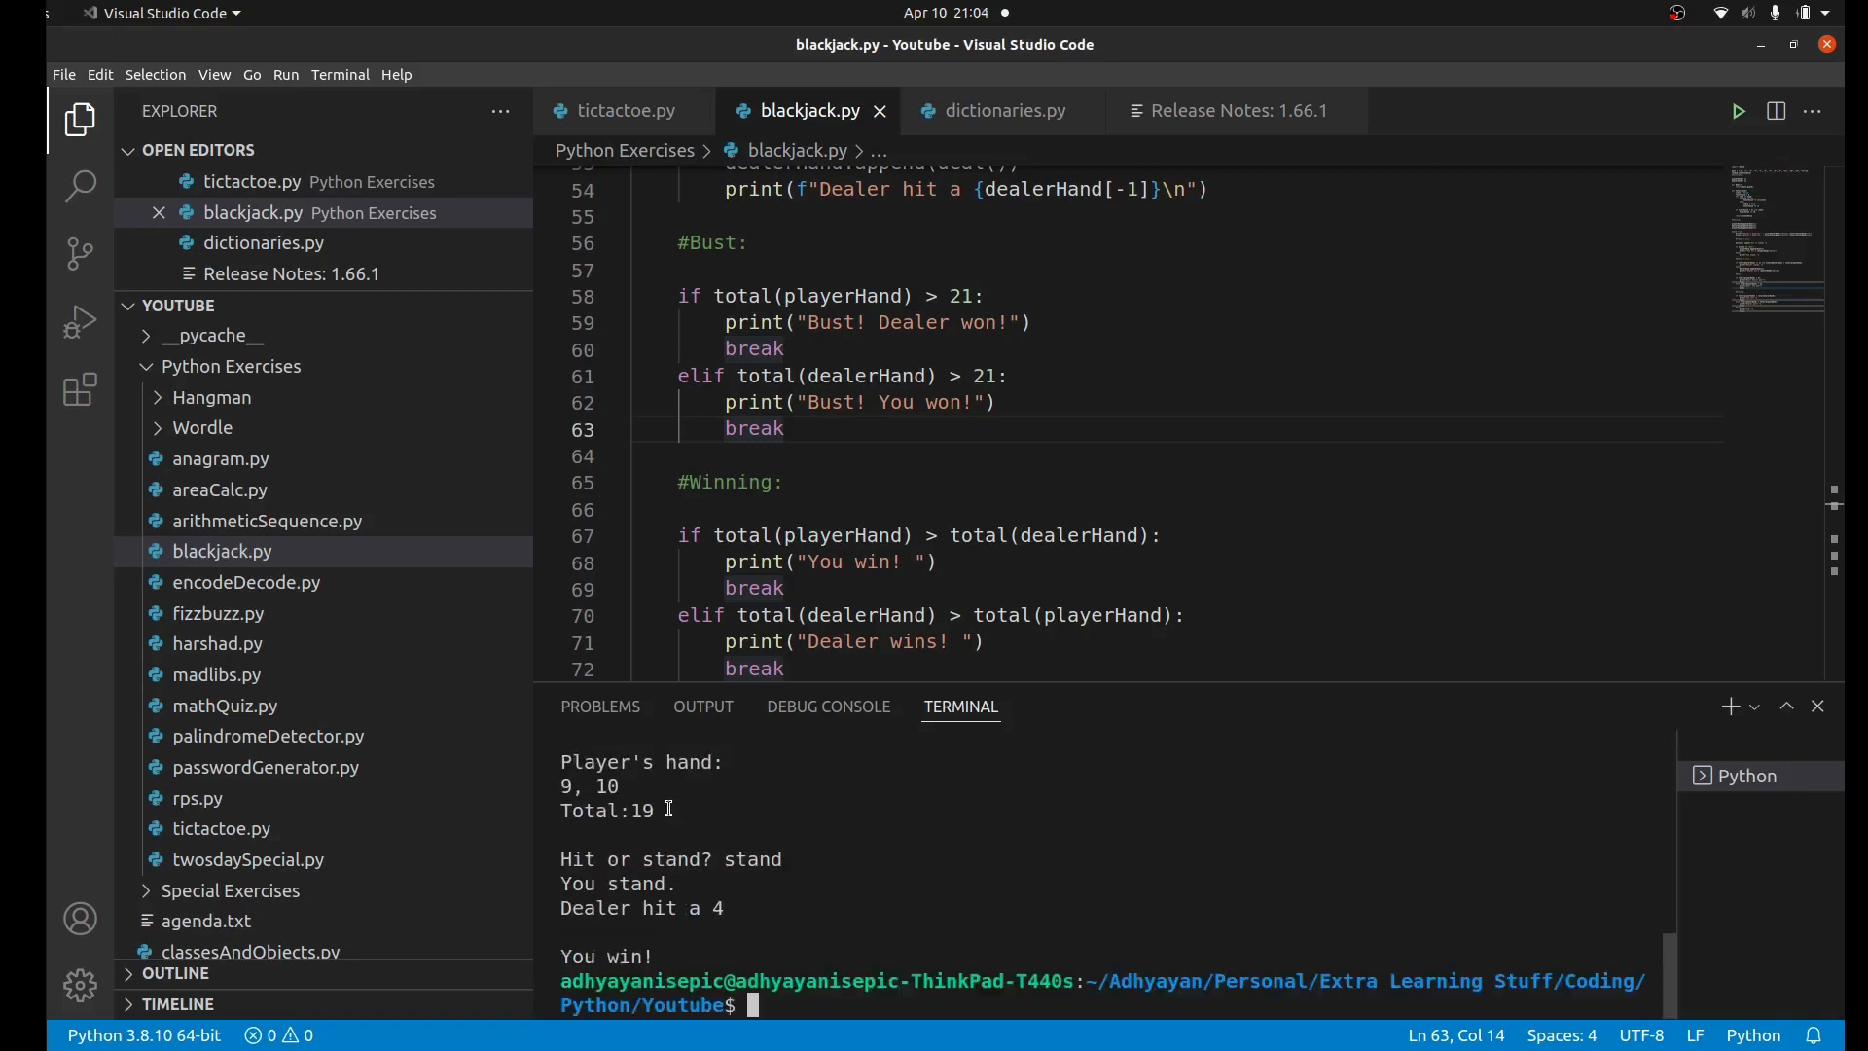
mouse_move(686, 818)
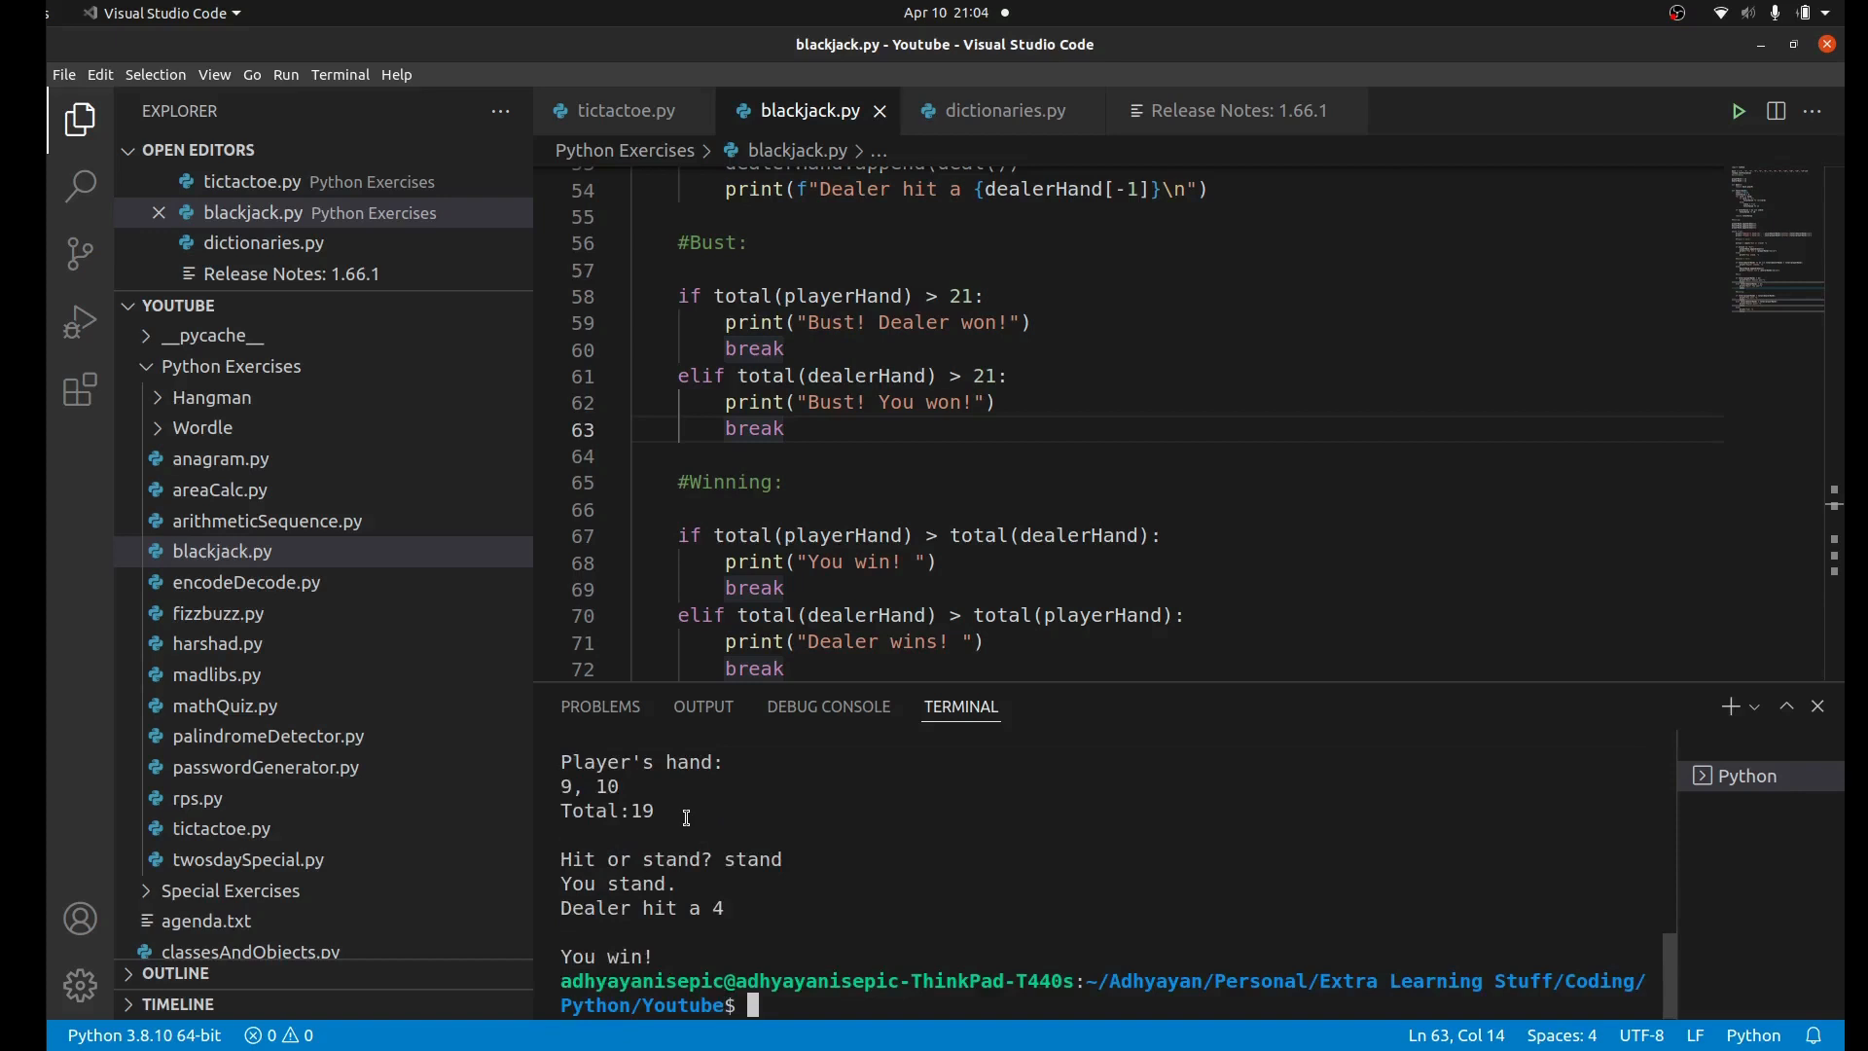
mouse_move(696, 831)
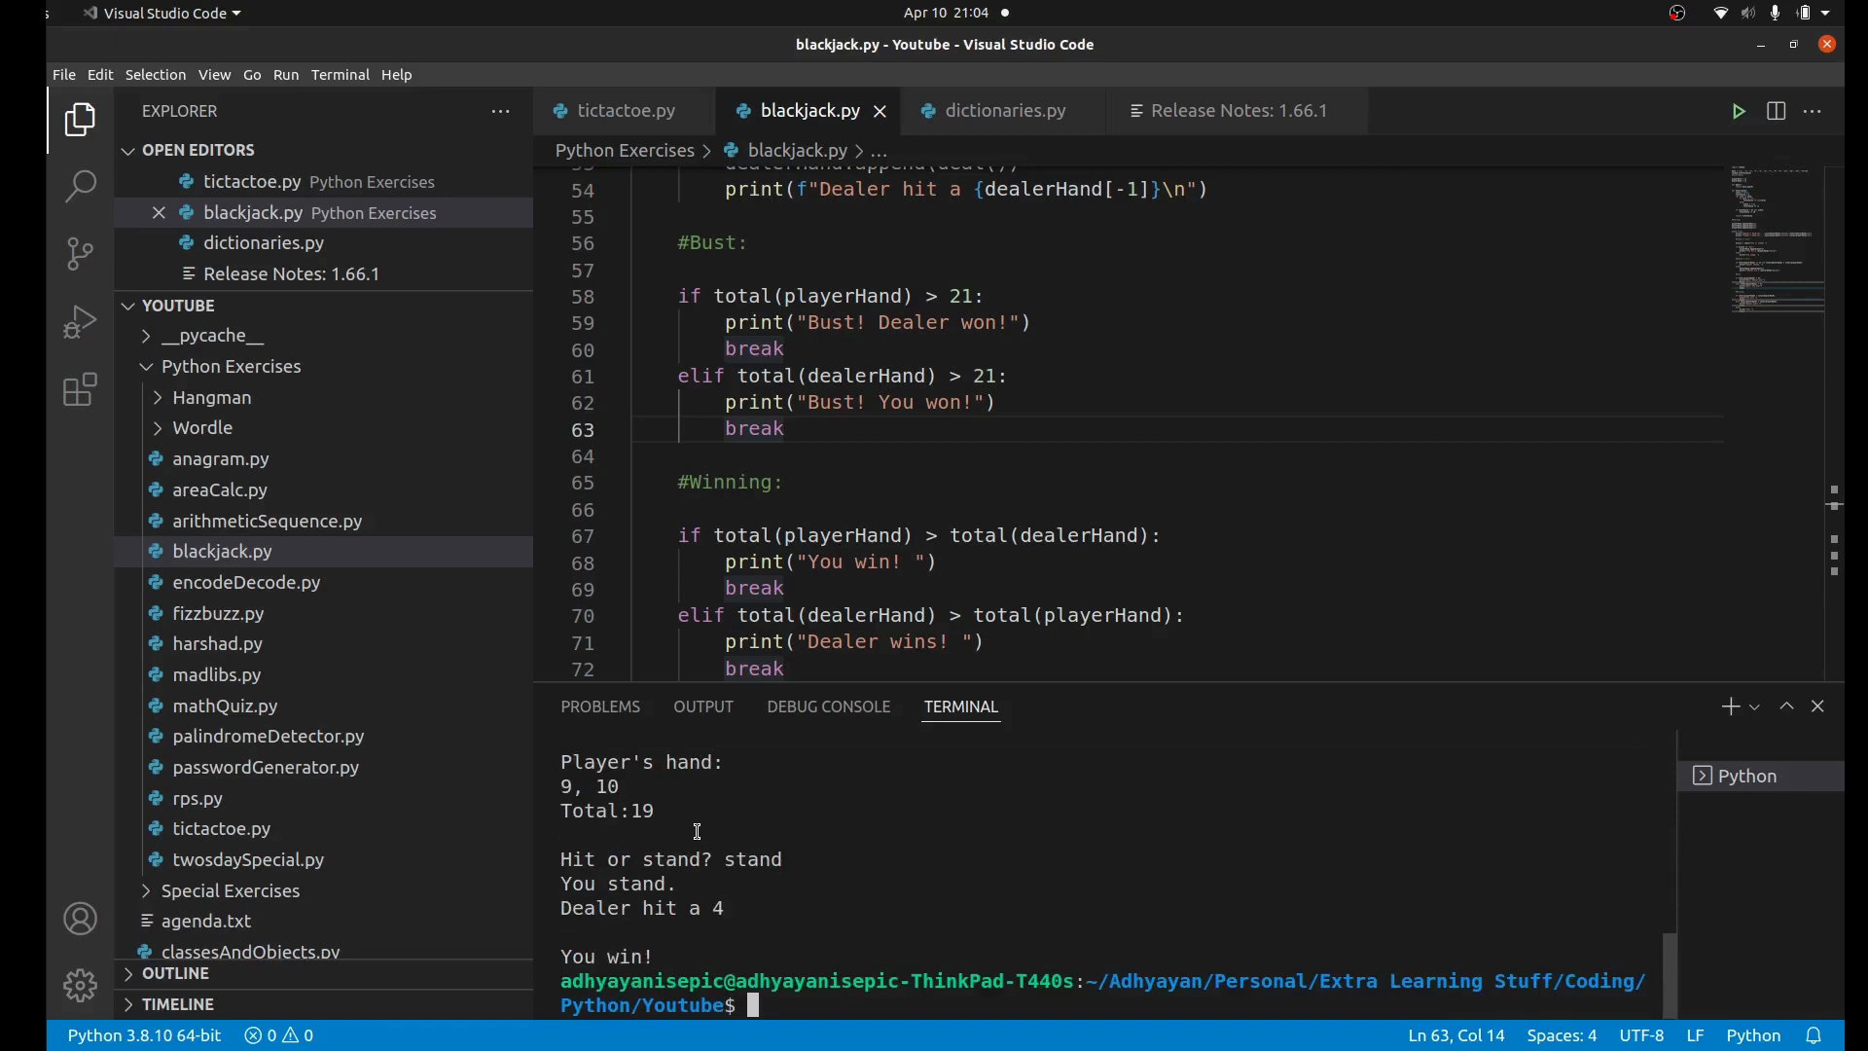
Step: Rerun the game, hit on 13 and bust, then highlight playerHand in the bust check
left_click(1738, 111)
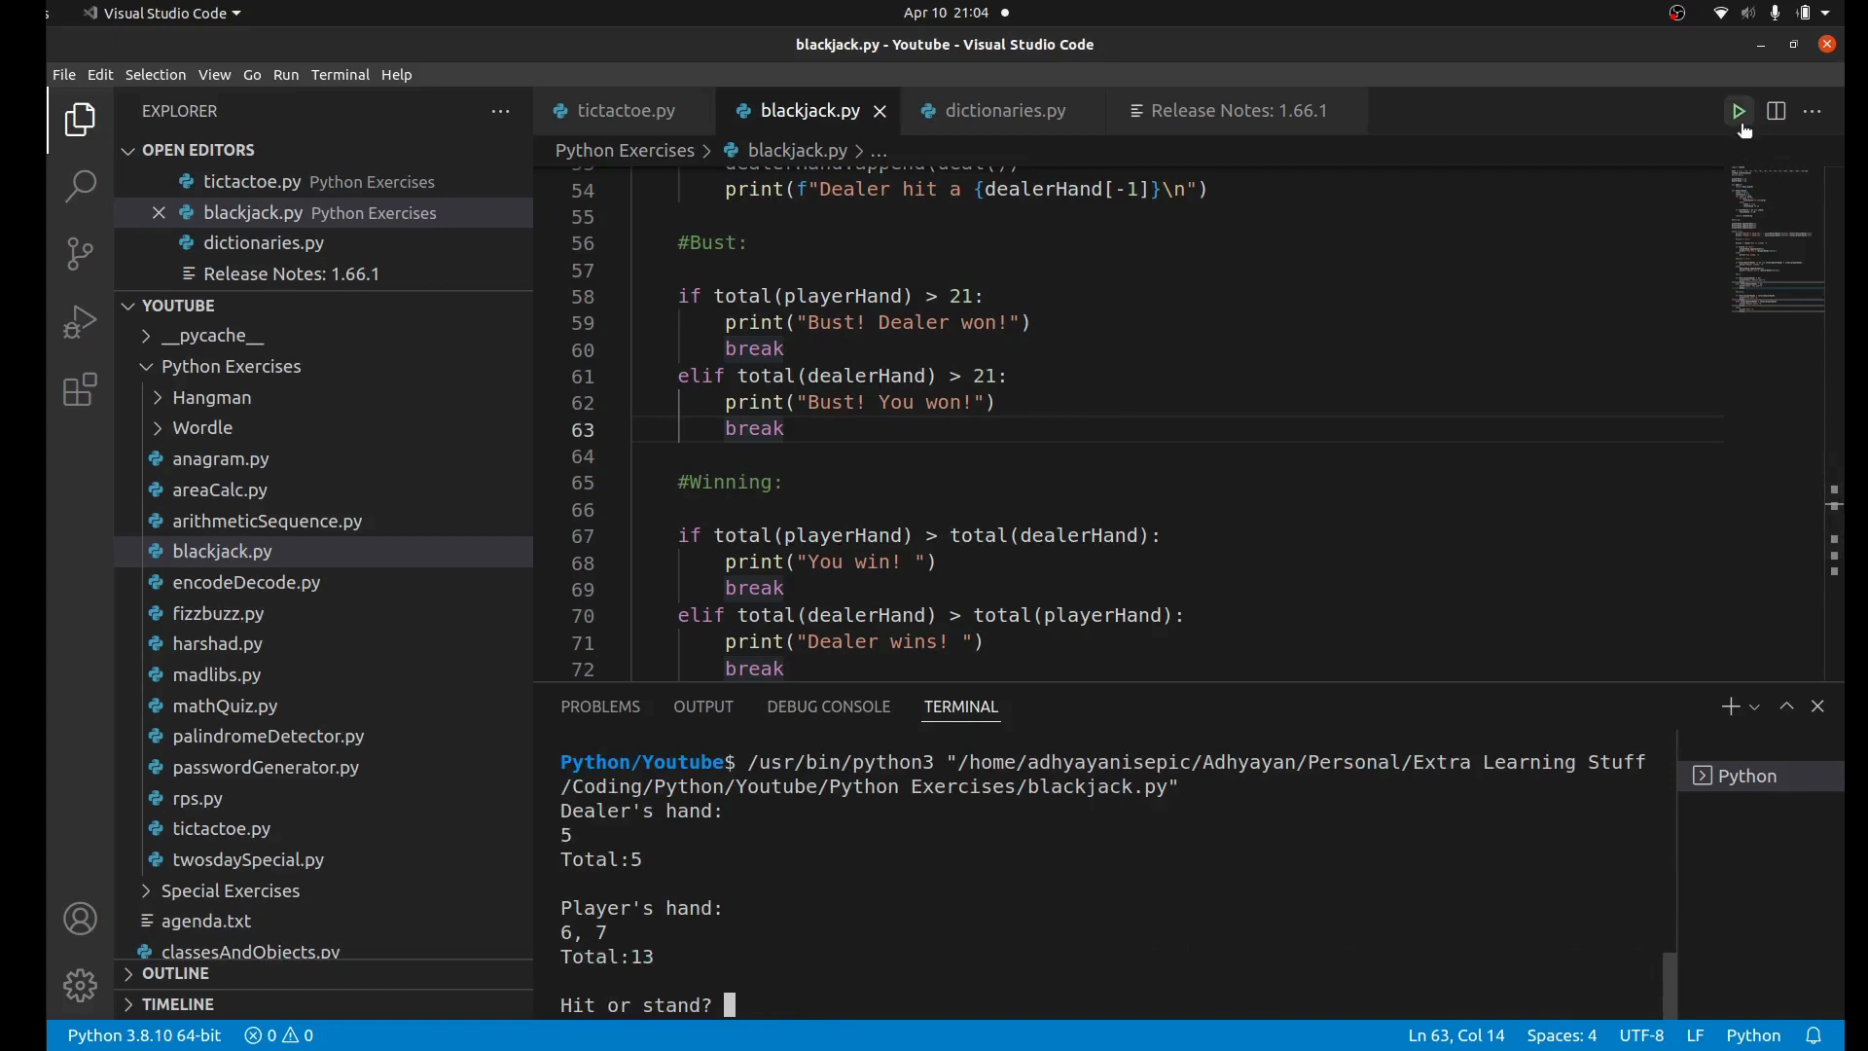
mouse_move(699, 942)
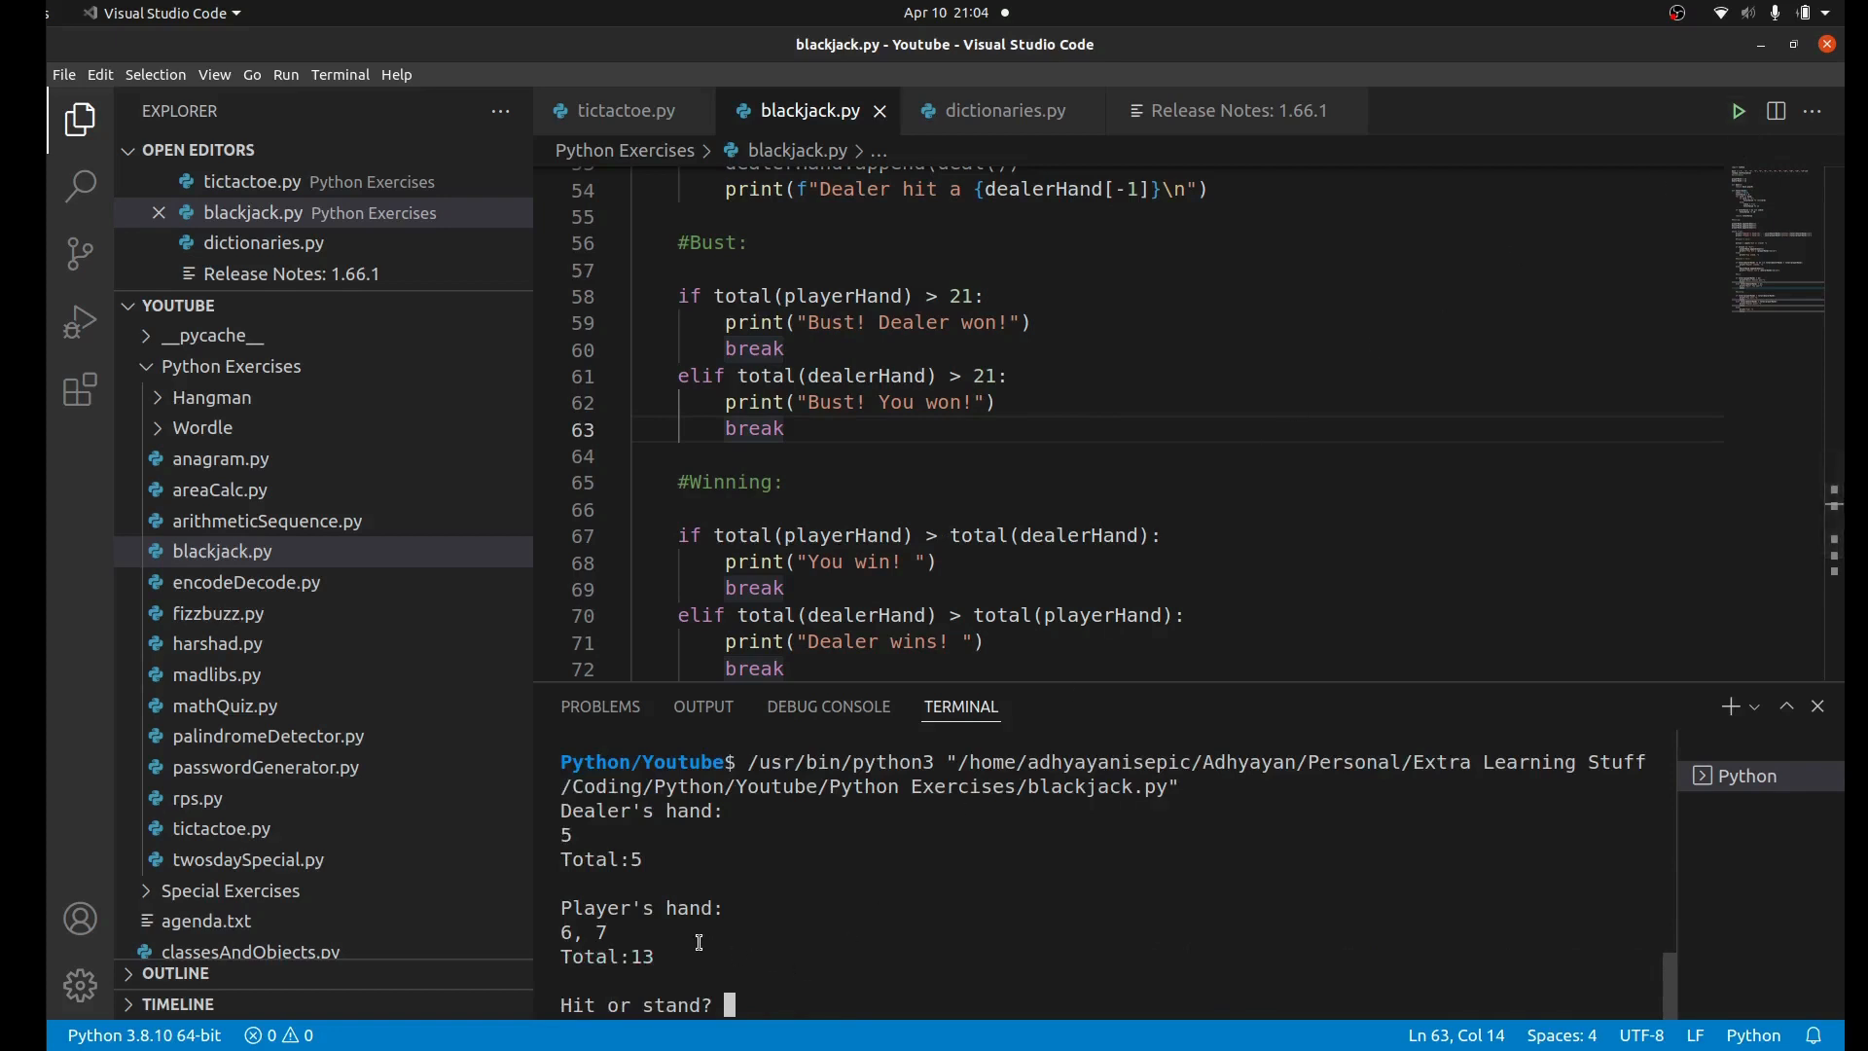
mouse_move(599, 907)
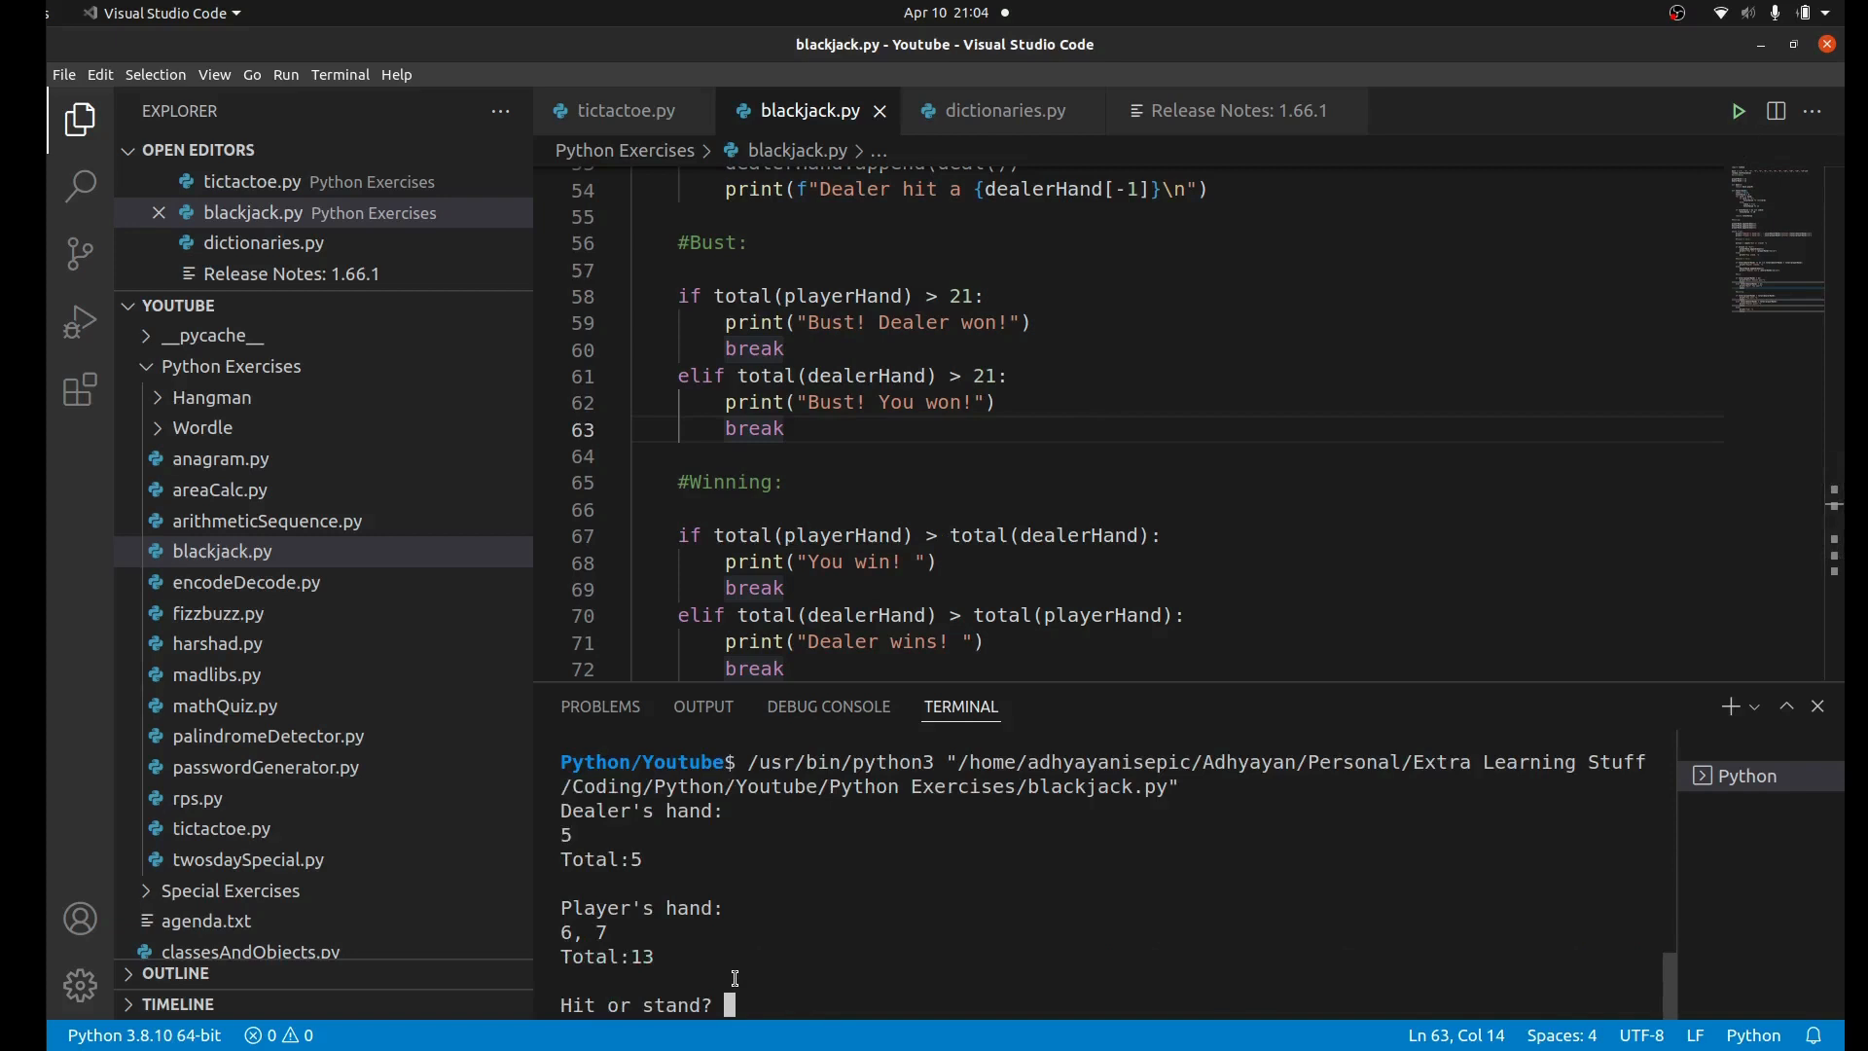
type("hit")
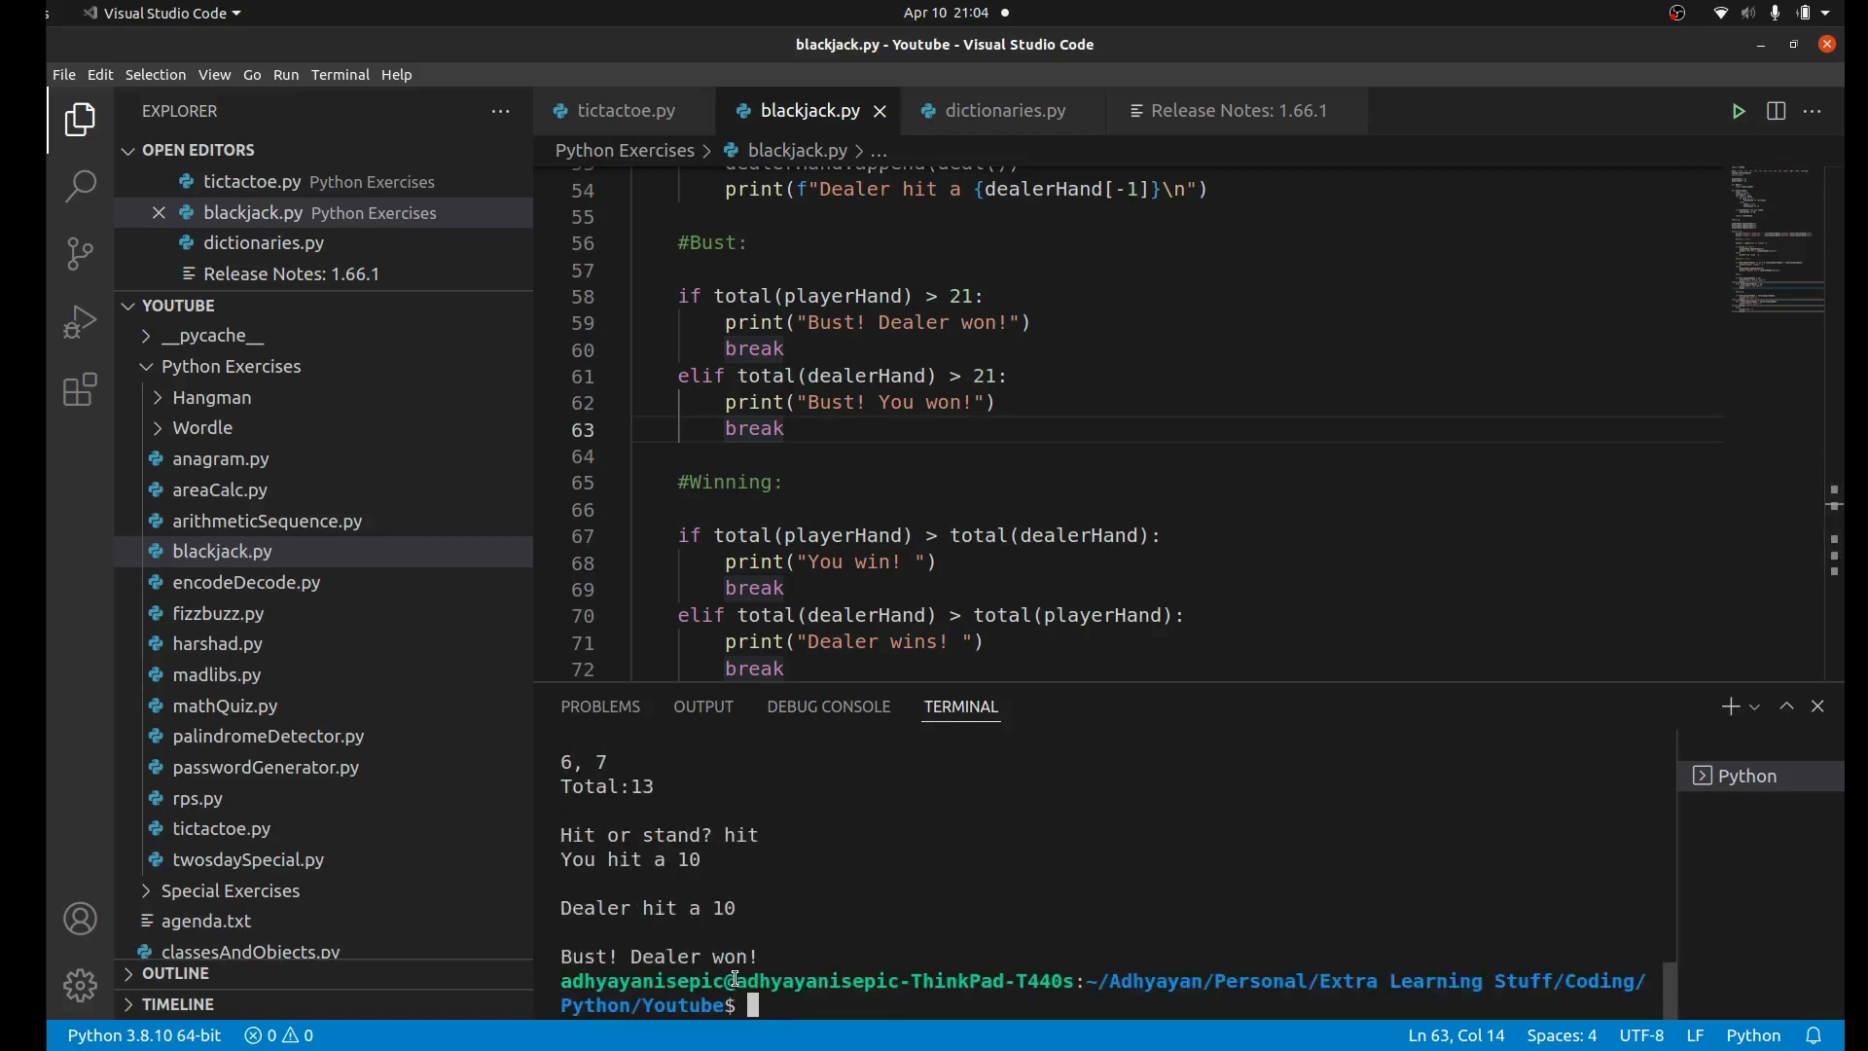
mouse_move(765, 900)
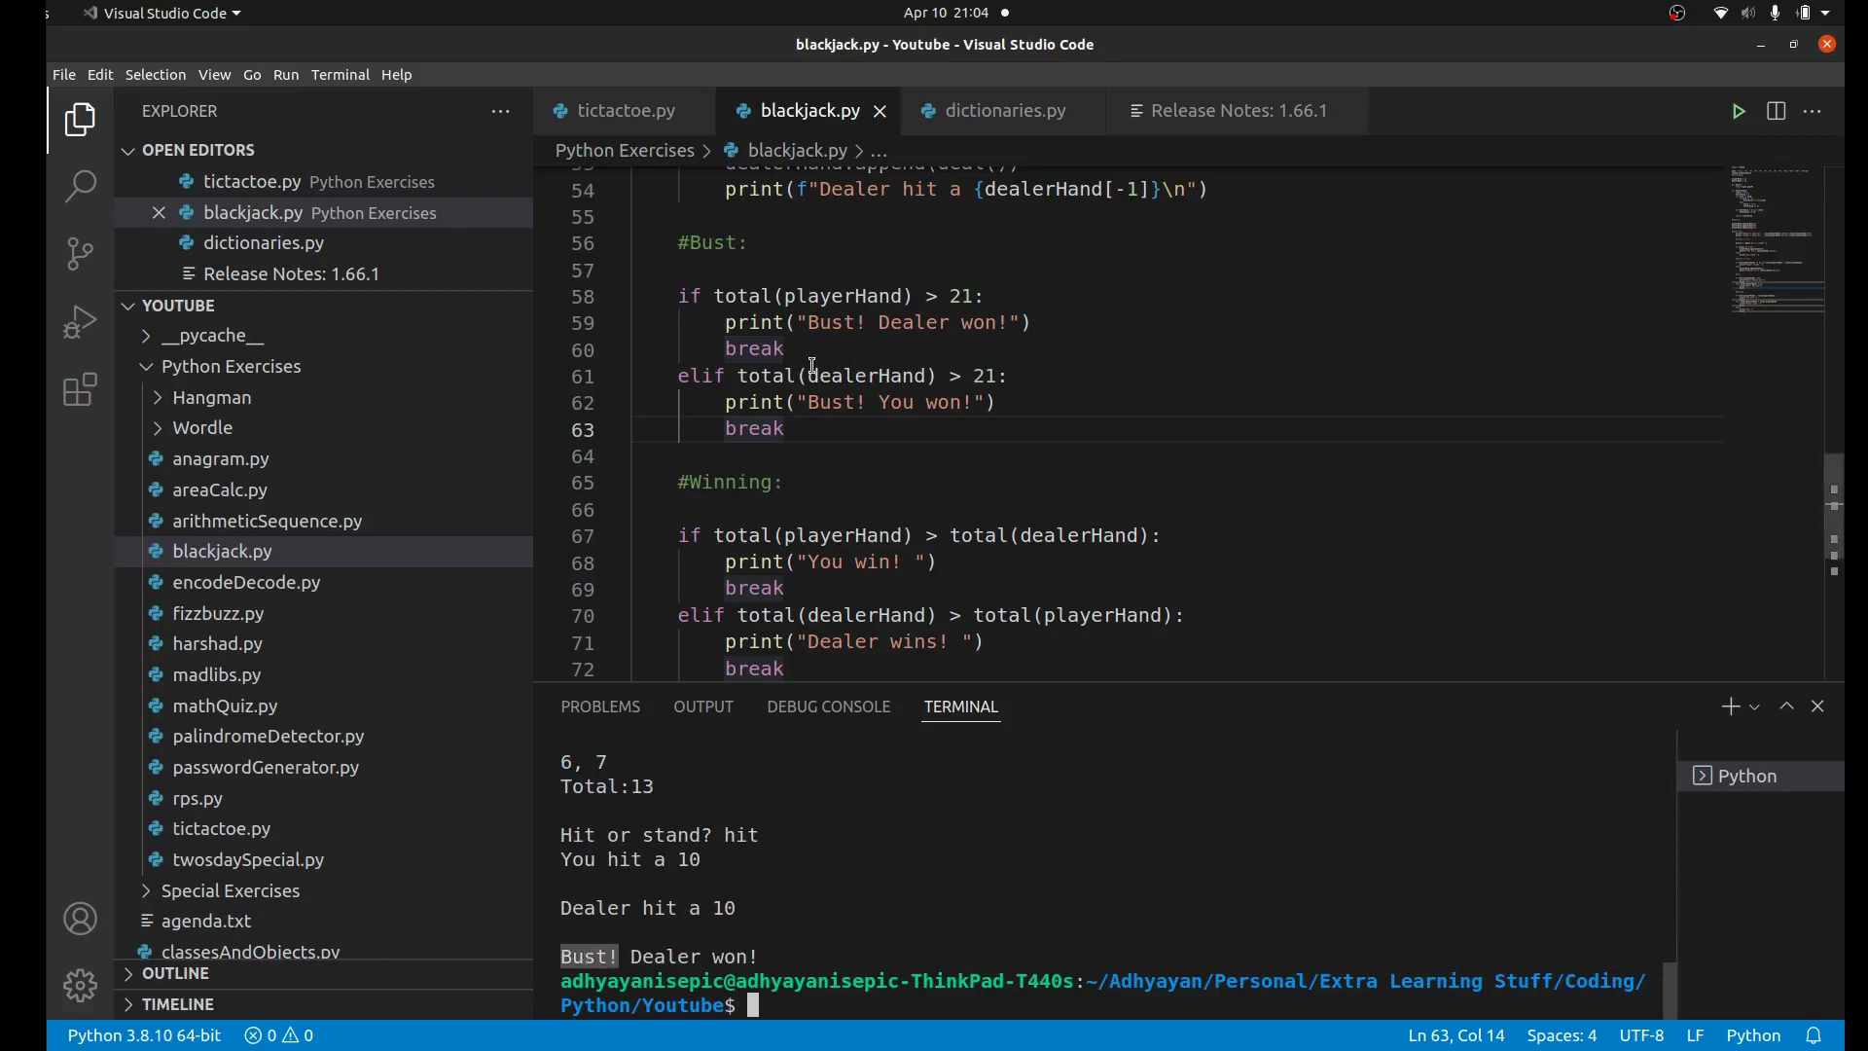
double_click(843, 296)
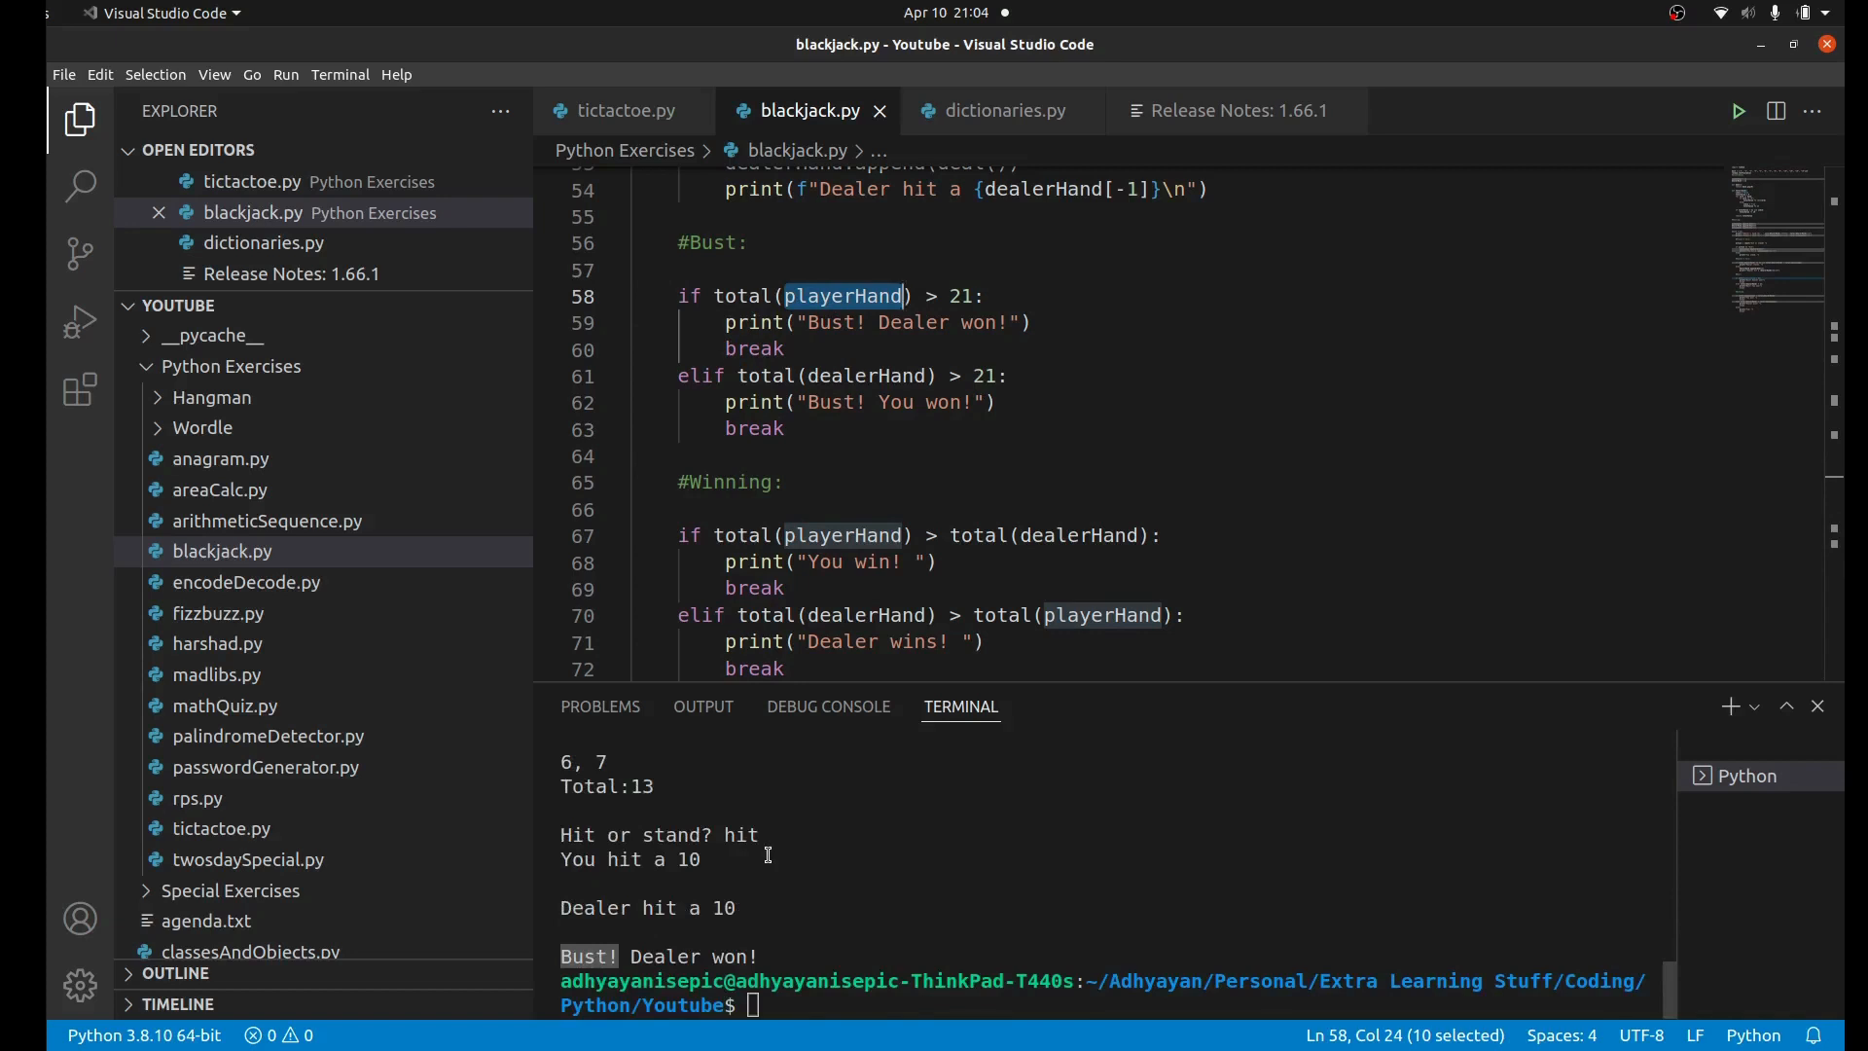
mouse_move(1745, 171)
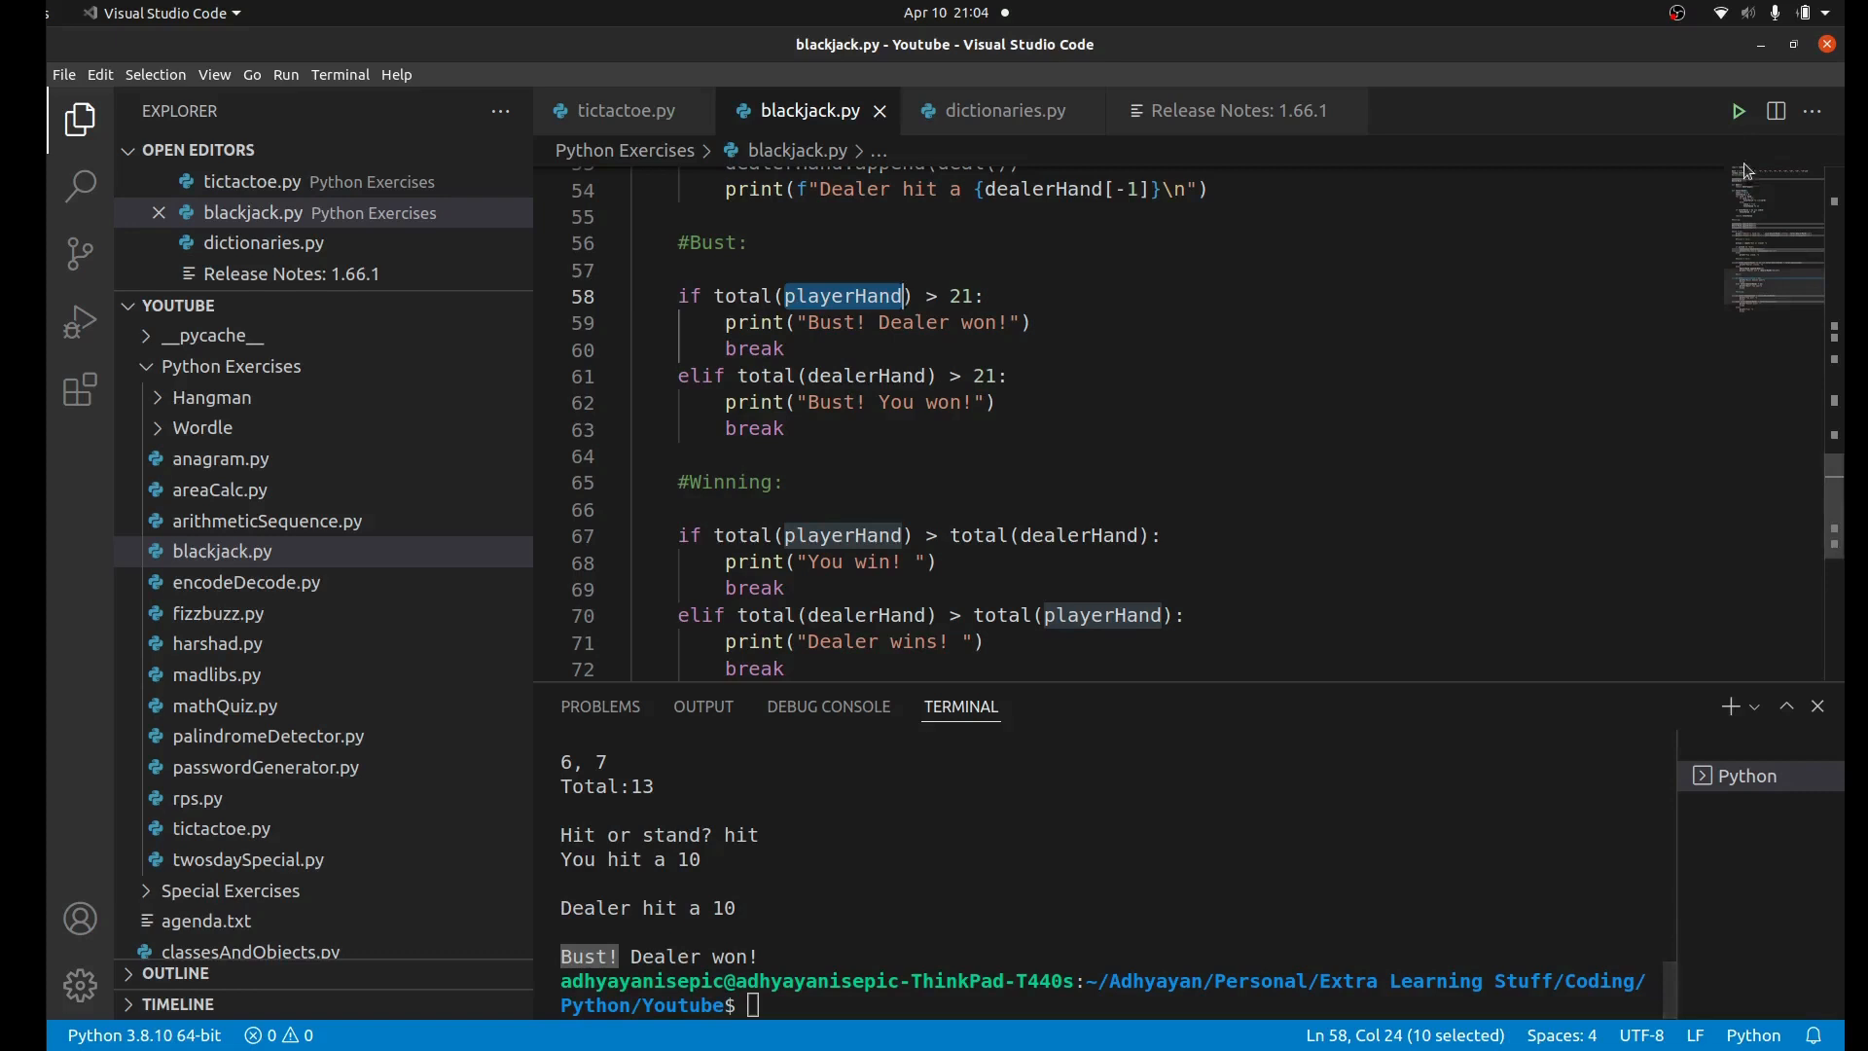
Step: Run three rounds answering 'hiit', 'st' and 'hit': dealer win, player win, bust
left_click(1739, 111)
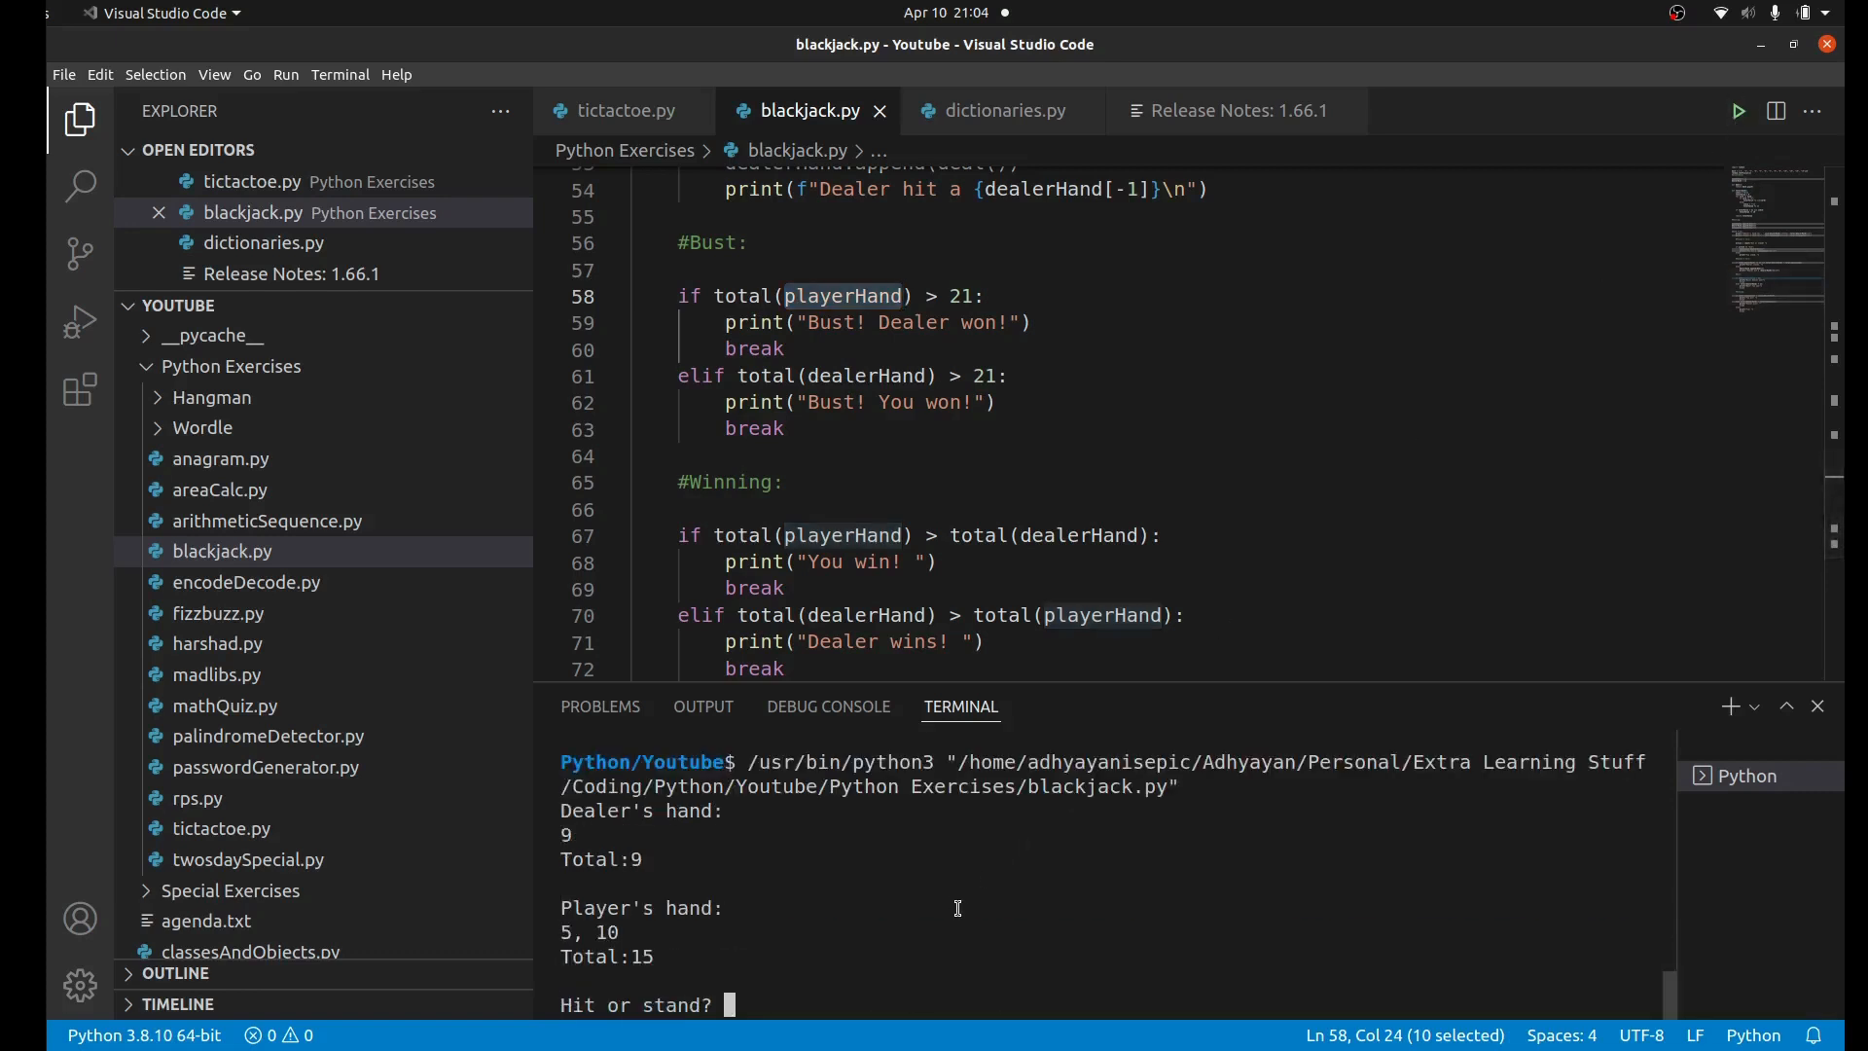
mouse_move(790, 925)
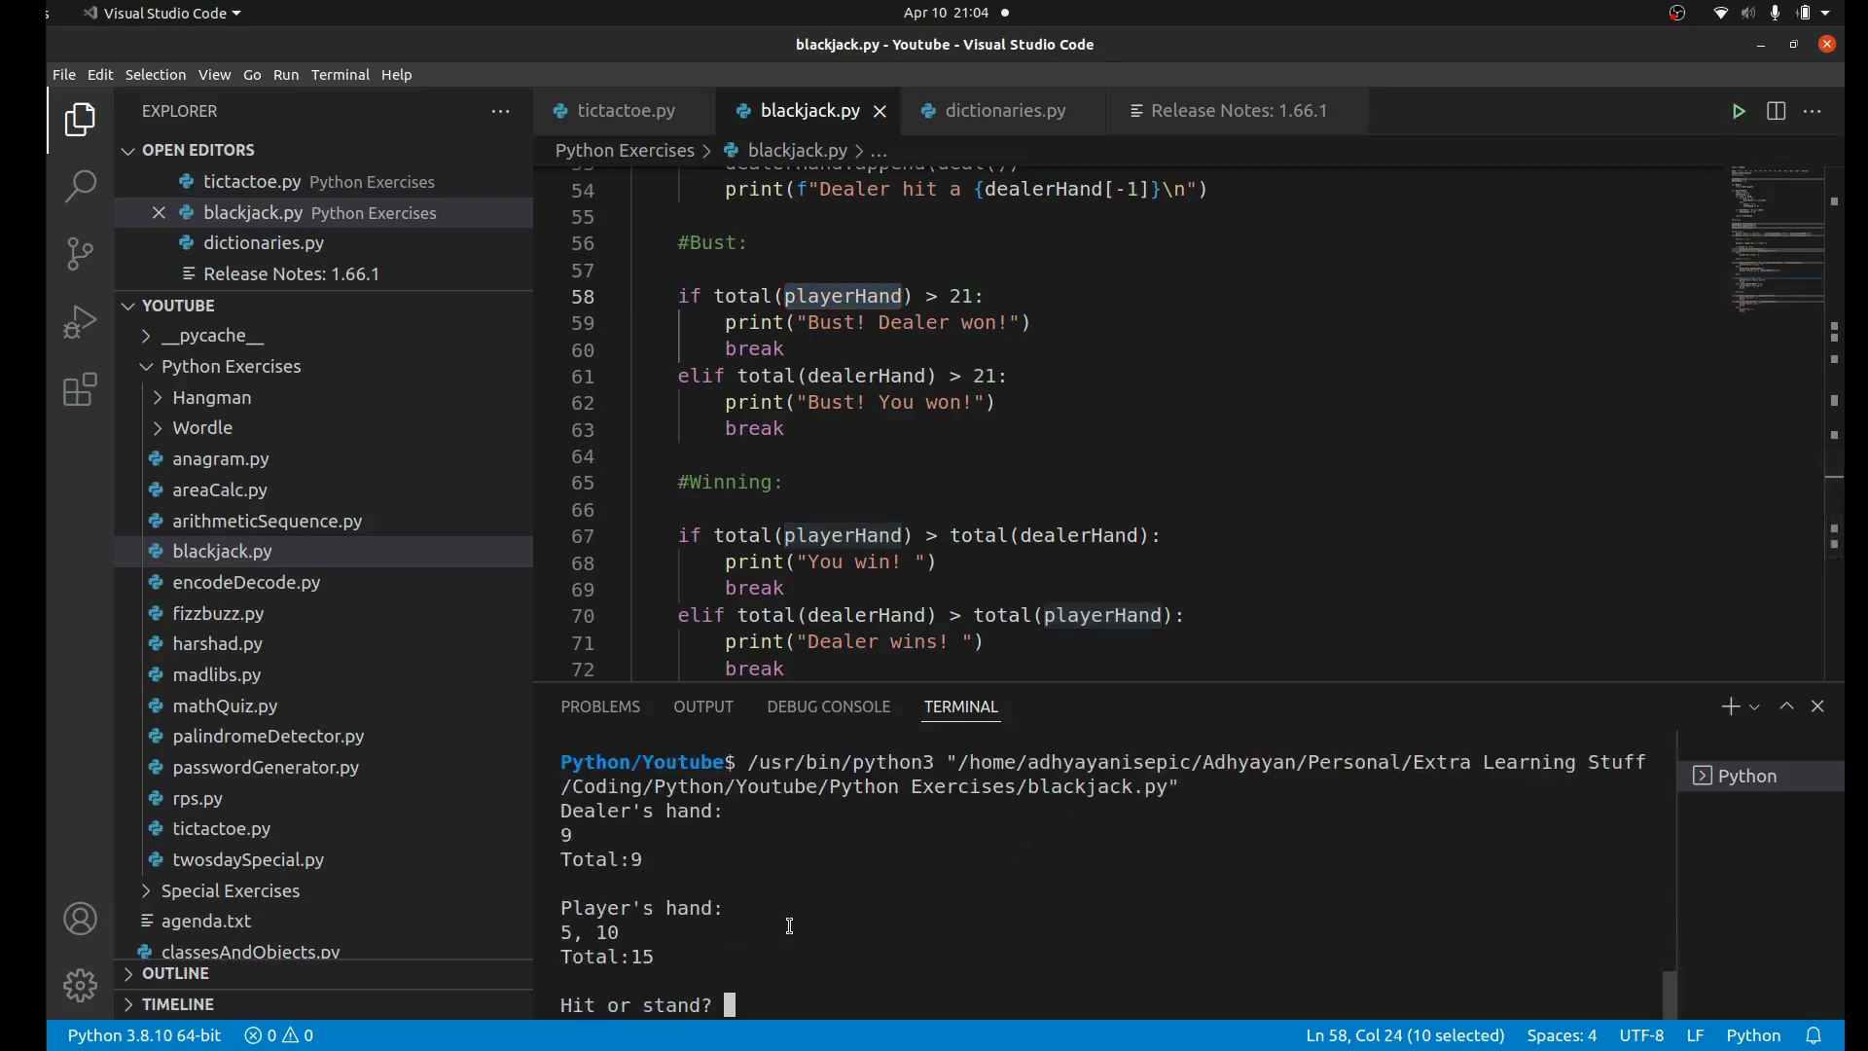
type("hiit")
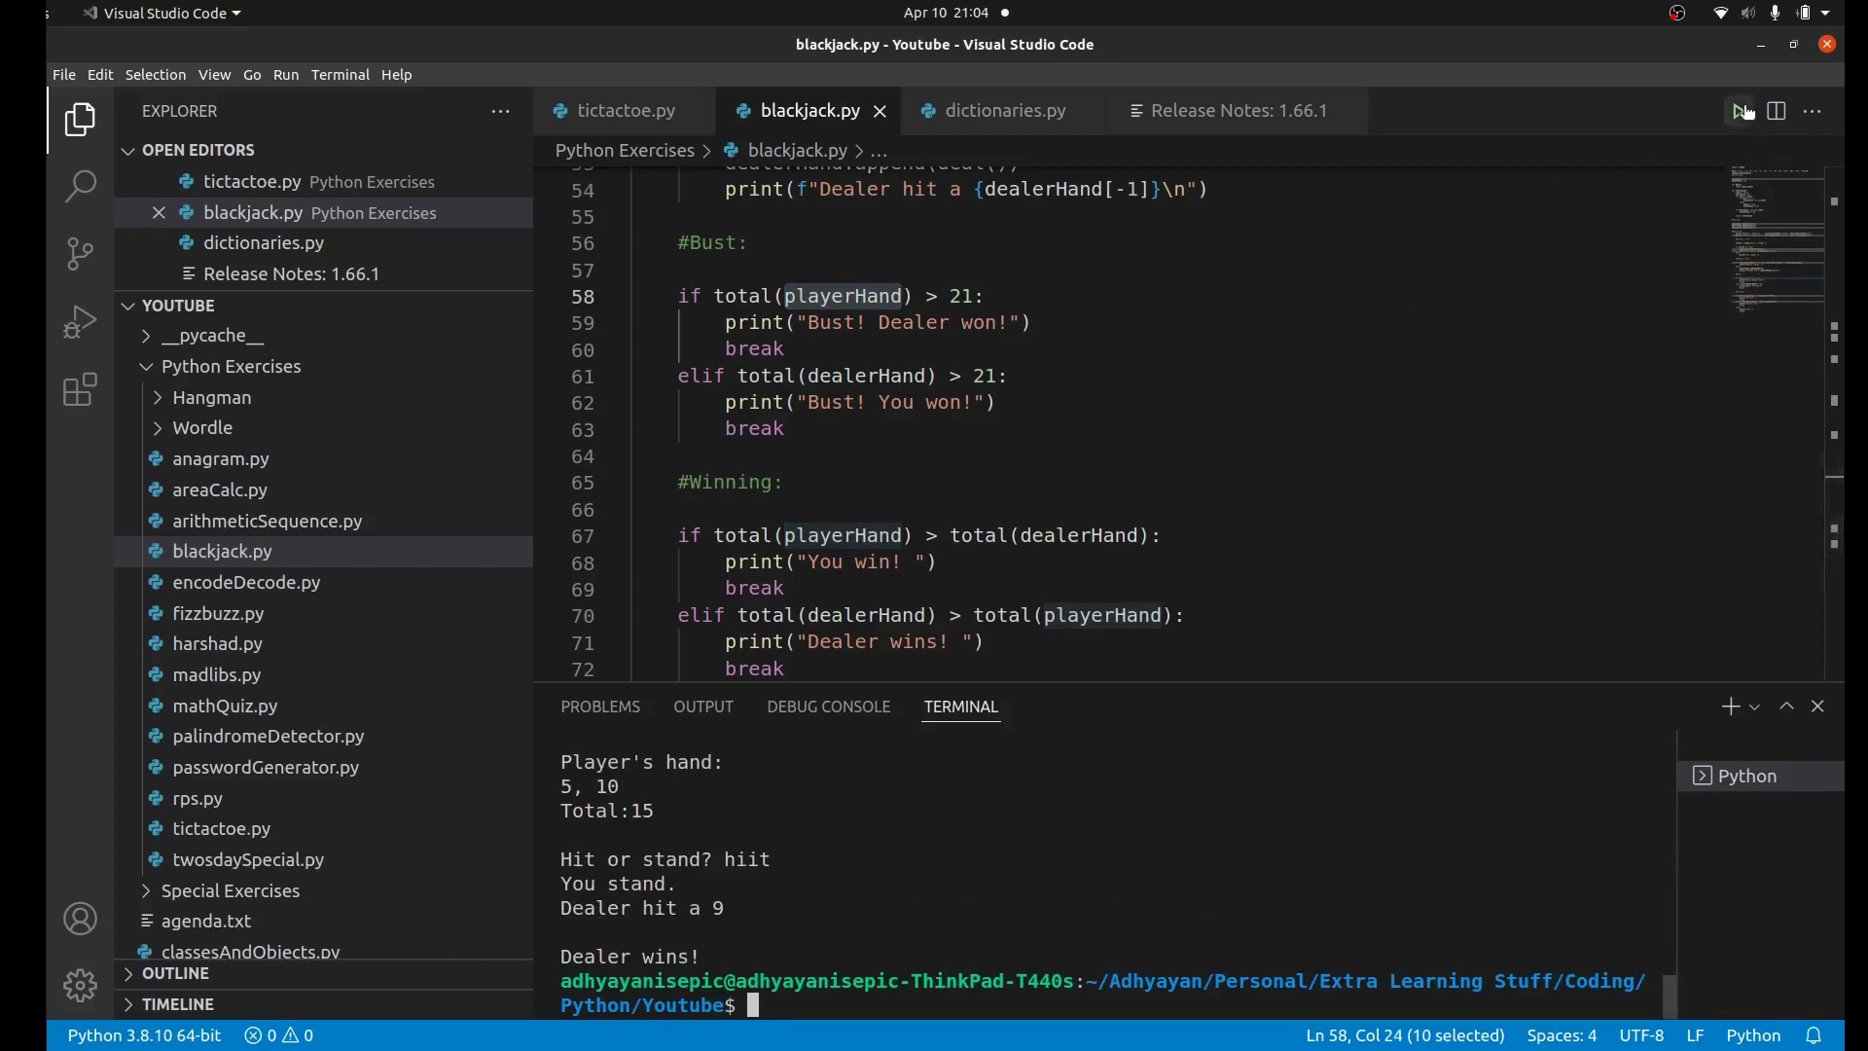
left_click(1739, 111)
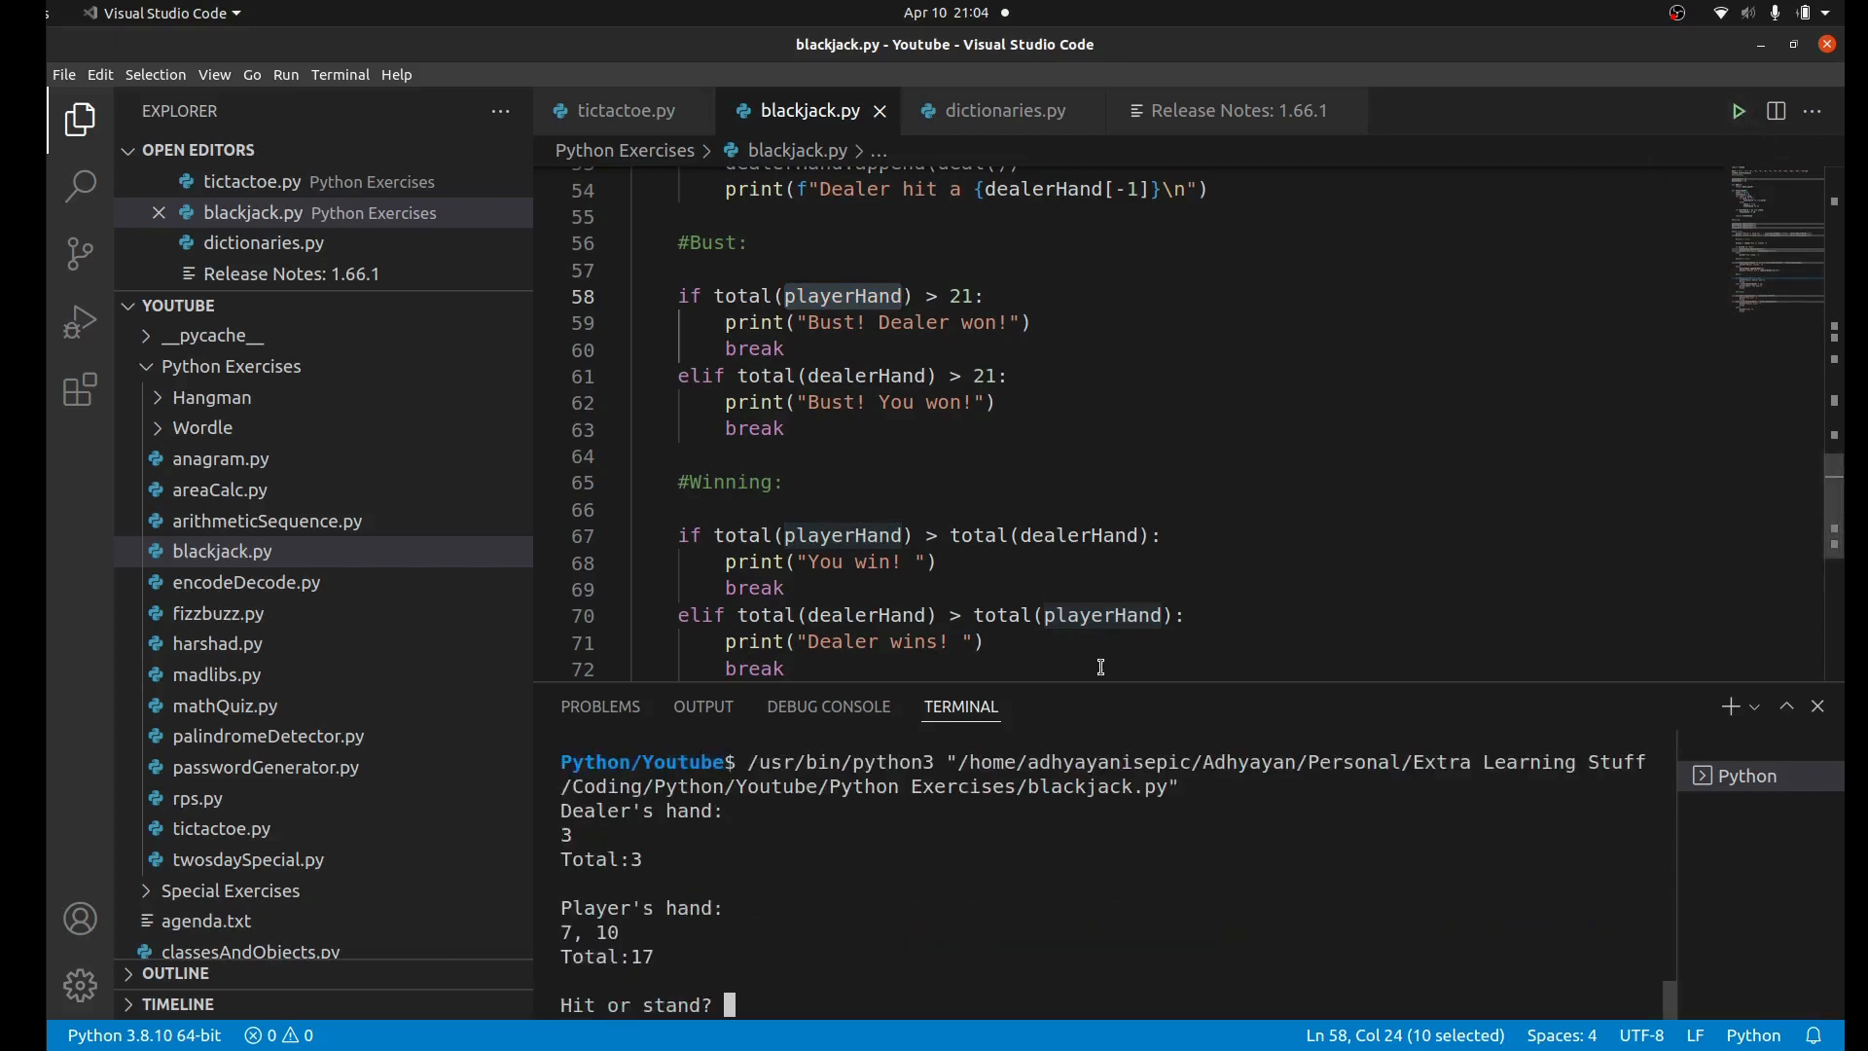
type("stand")
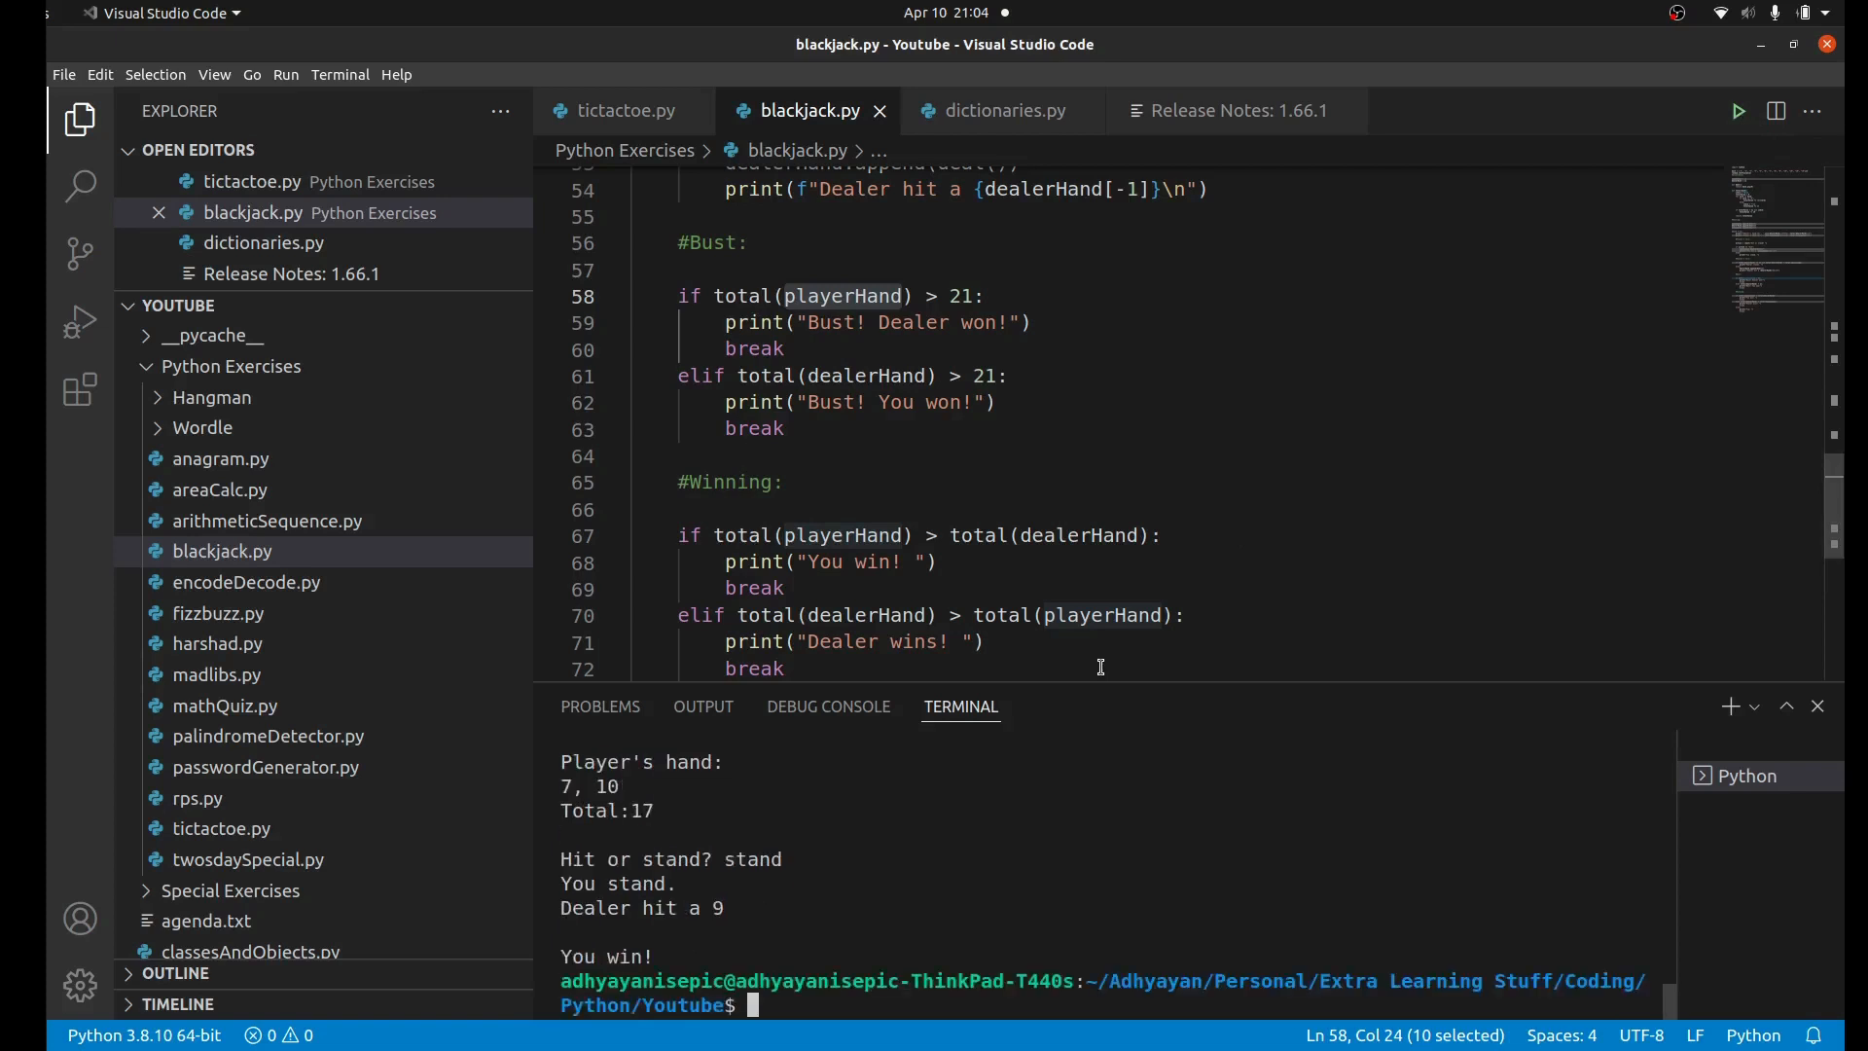
left_click(1739, 111)
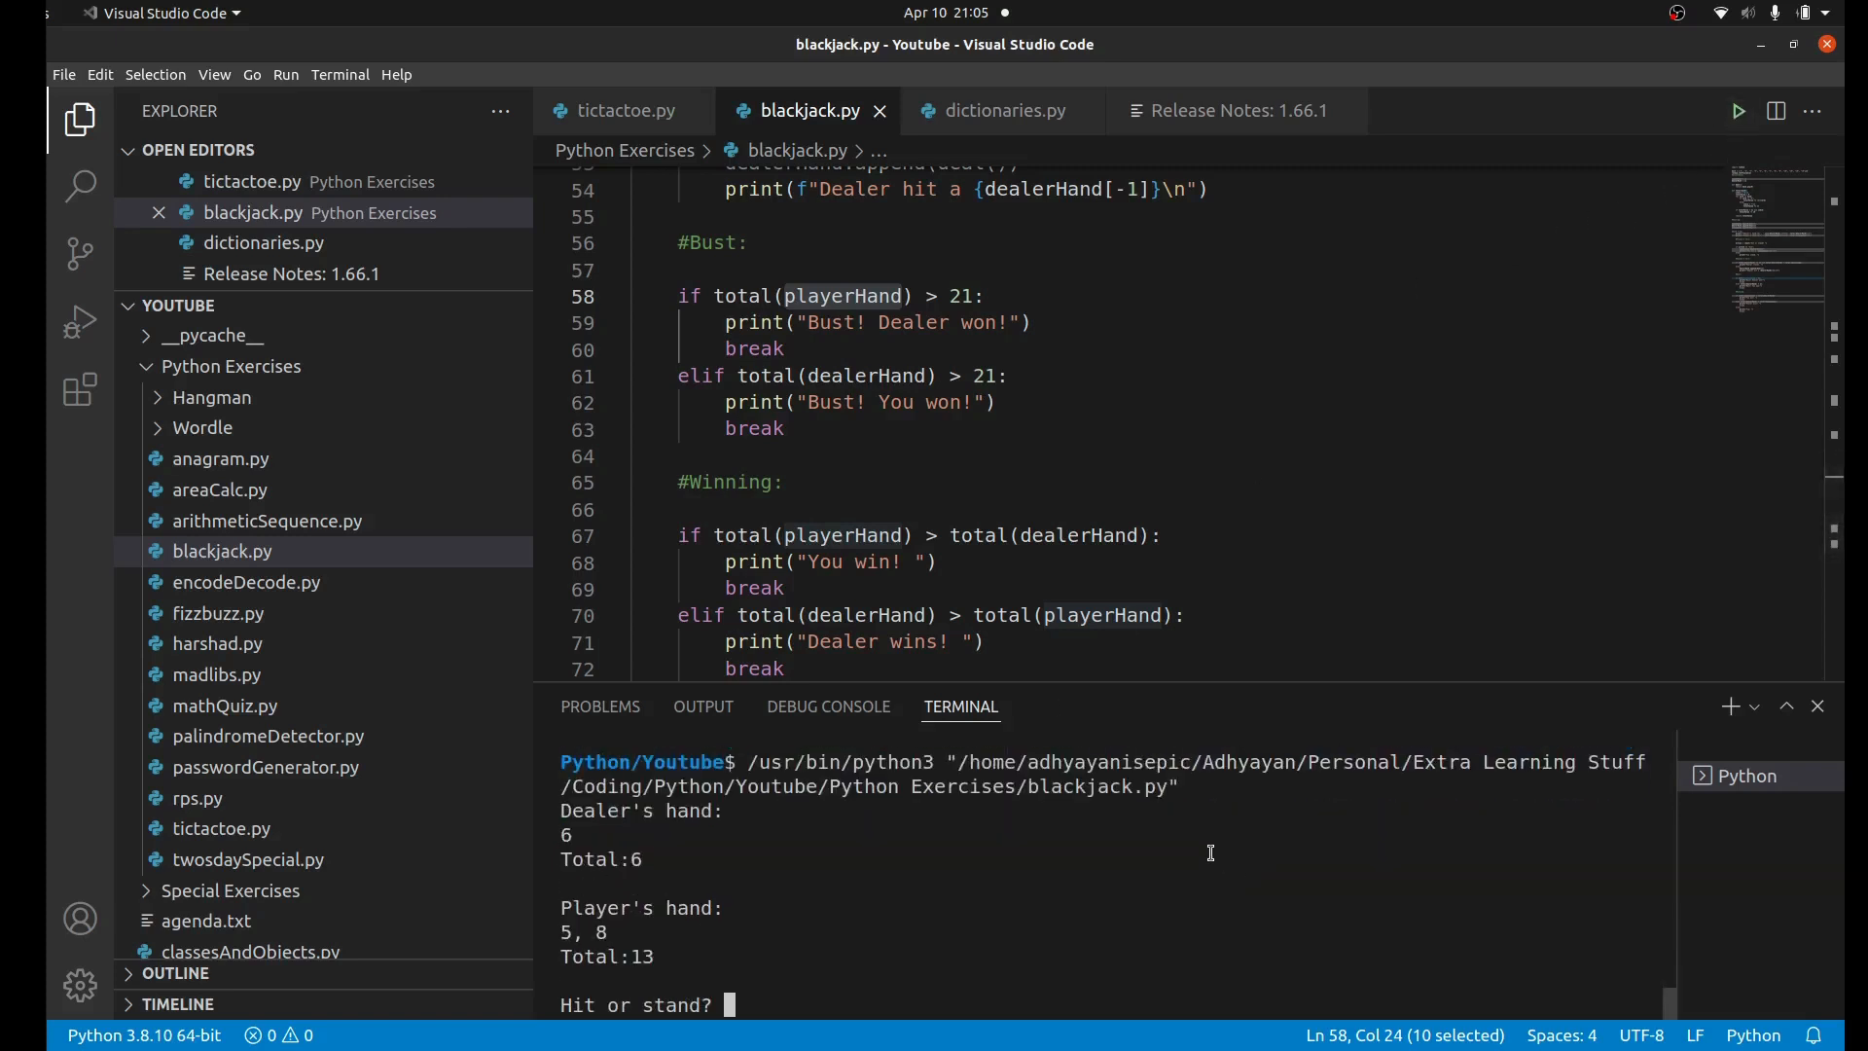
type("hit")
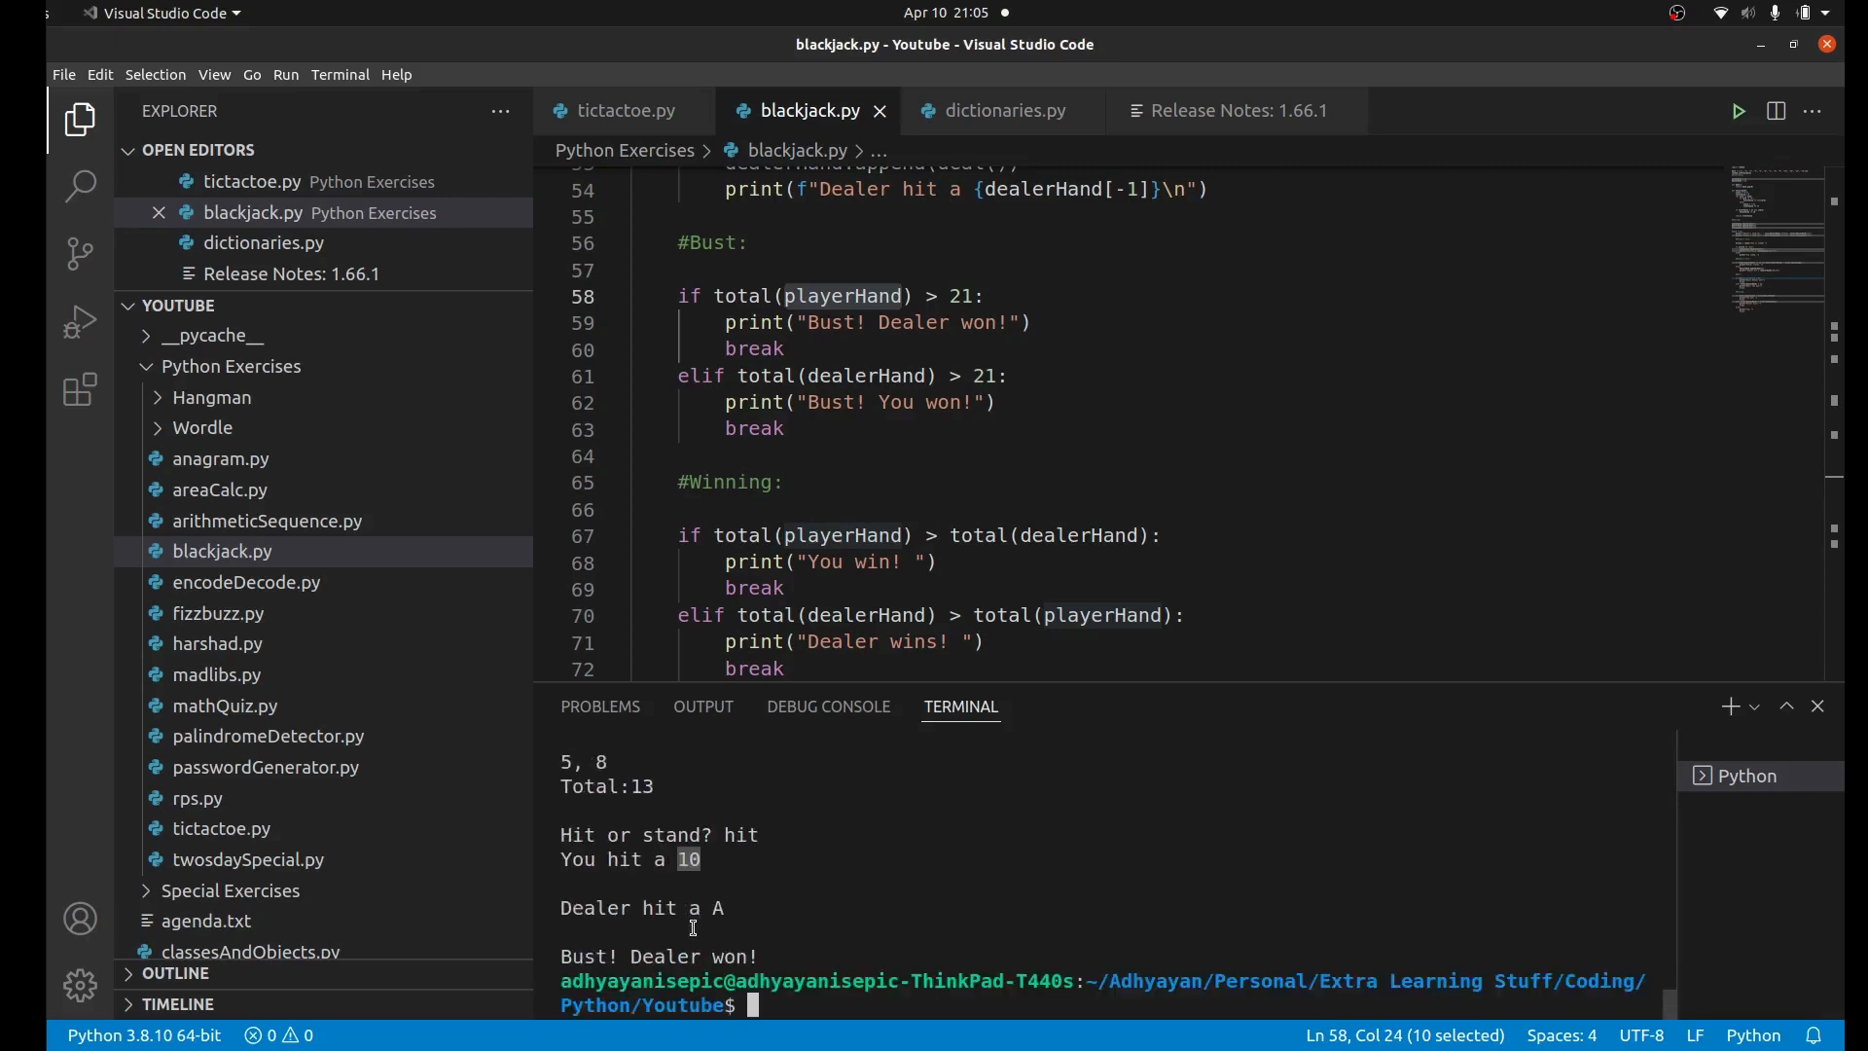
mouse_move(1244, 507)
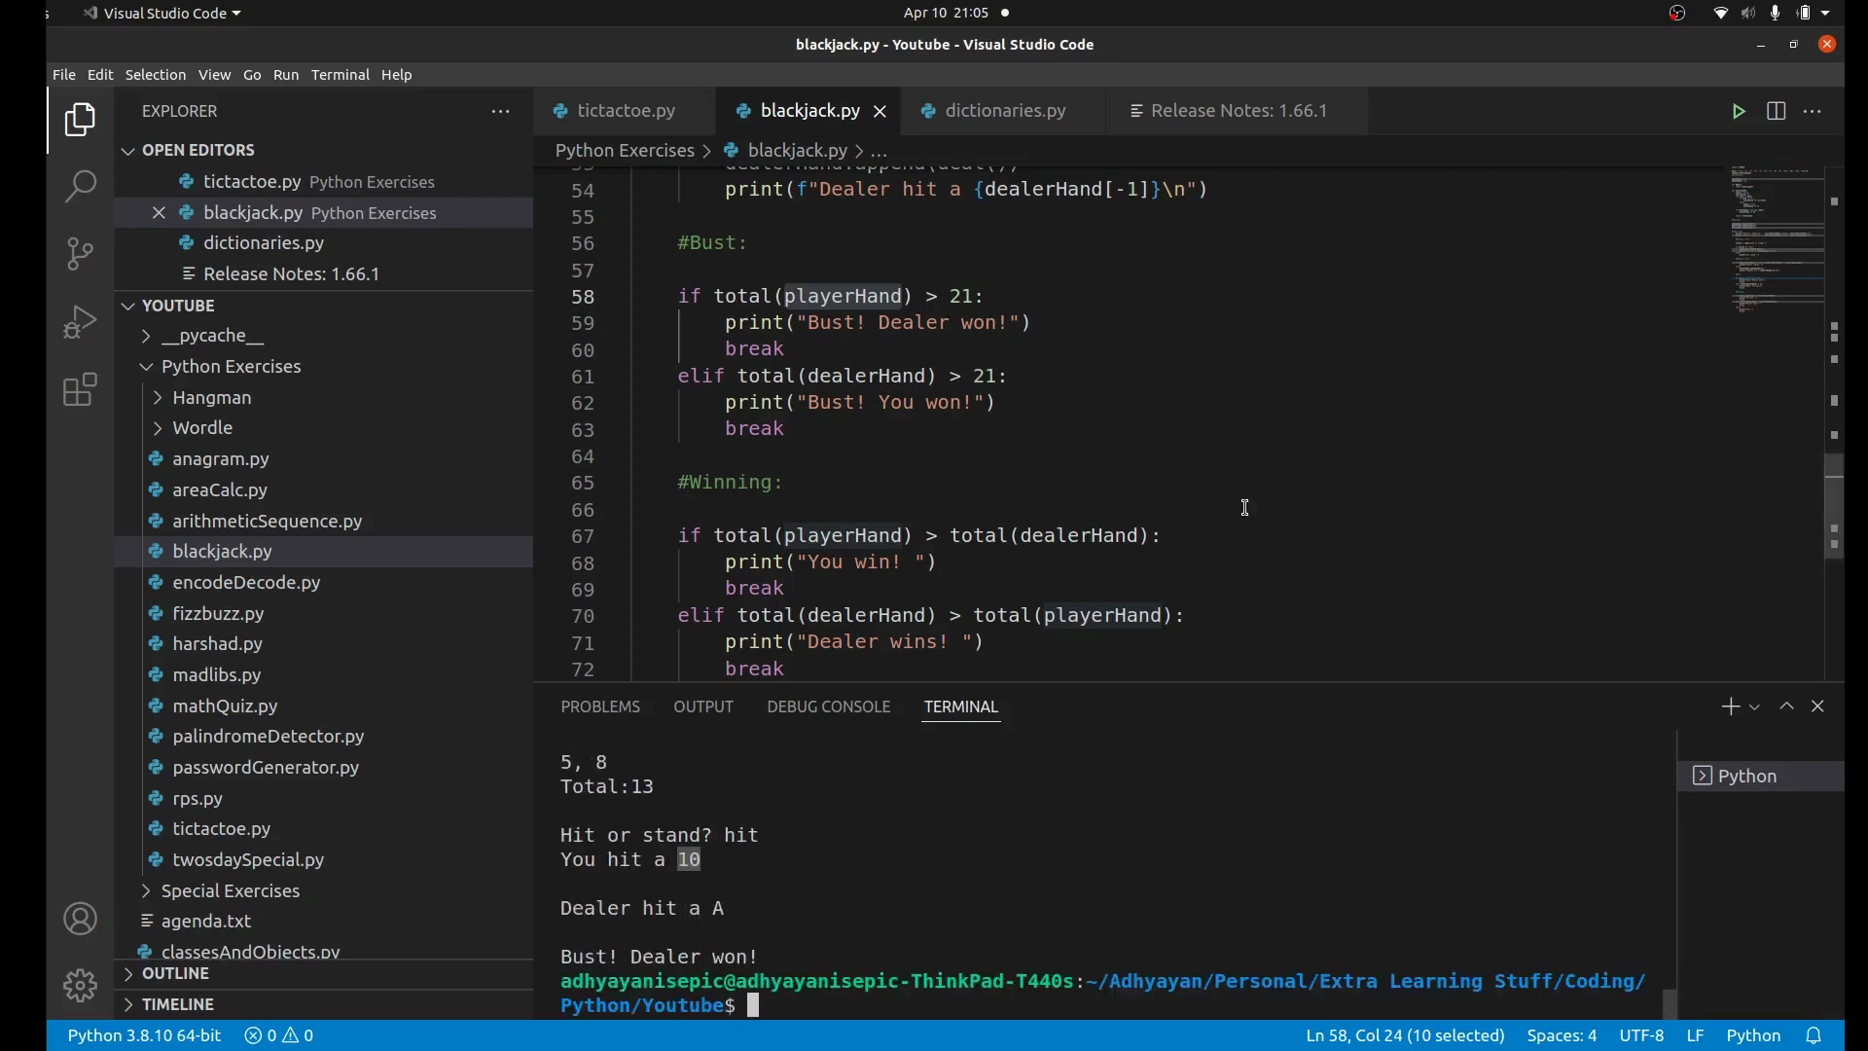